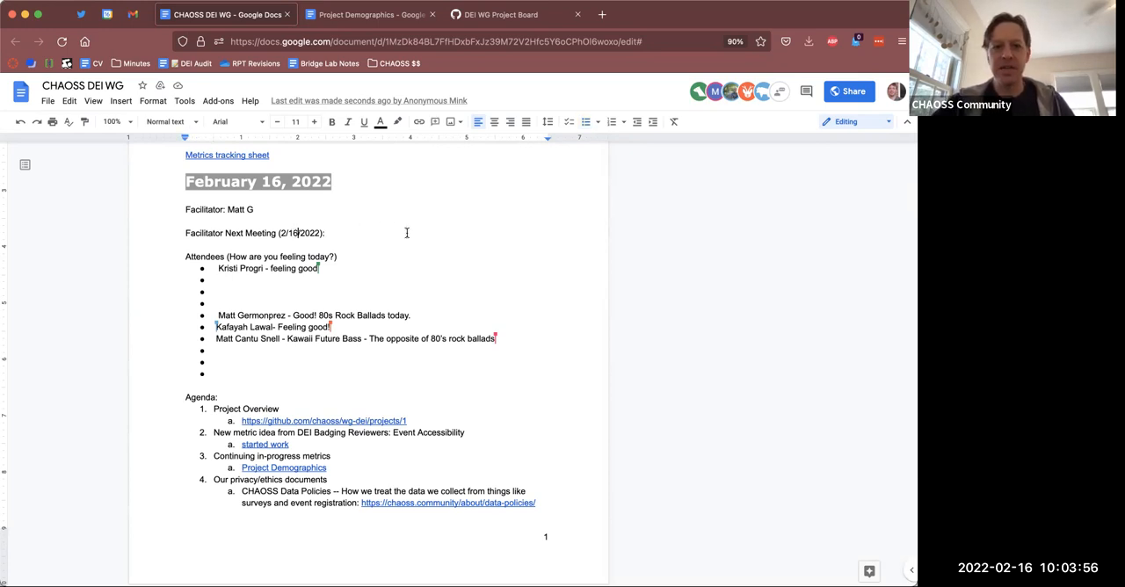
# - Change the next meeting date to 2/23/2022 and name Elizabeth as facilitator
pyautogui.write('23')
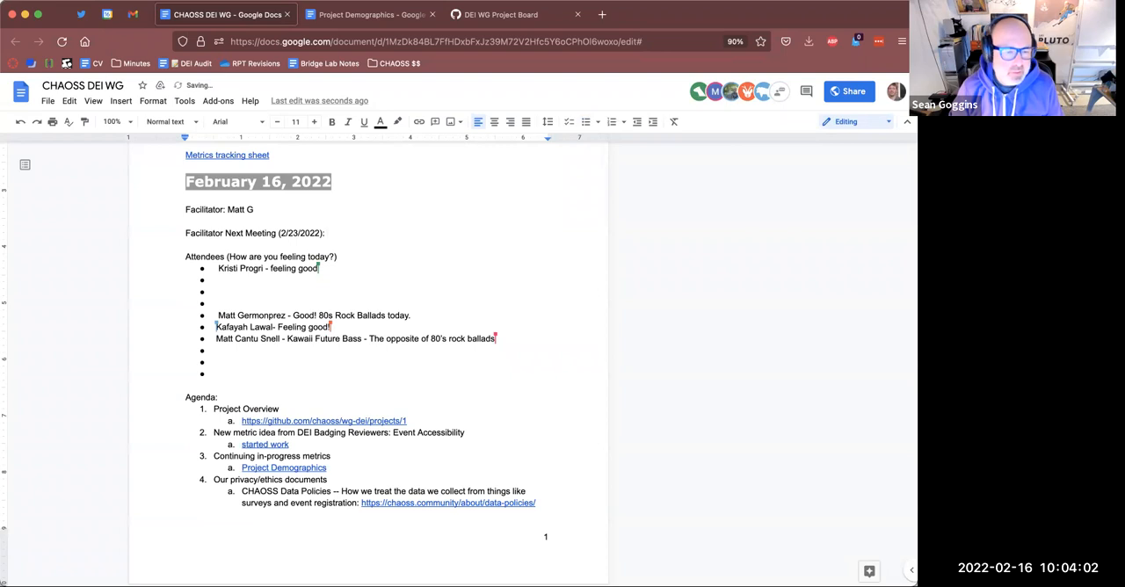
pyautogui.click(328, 233)
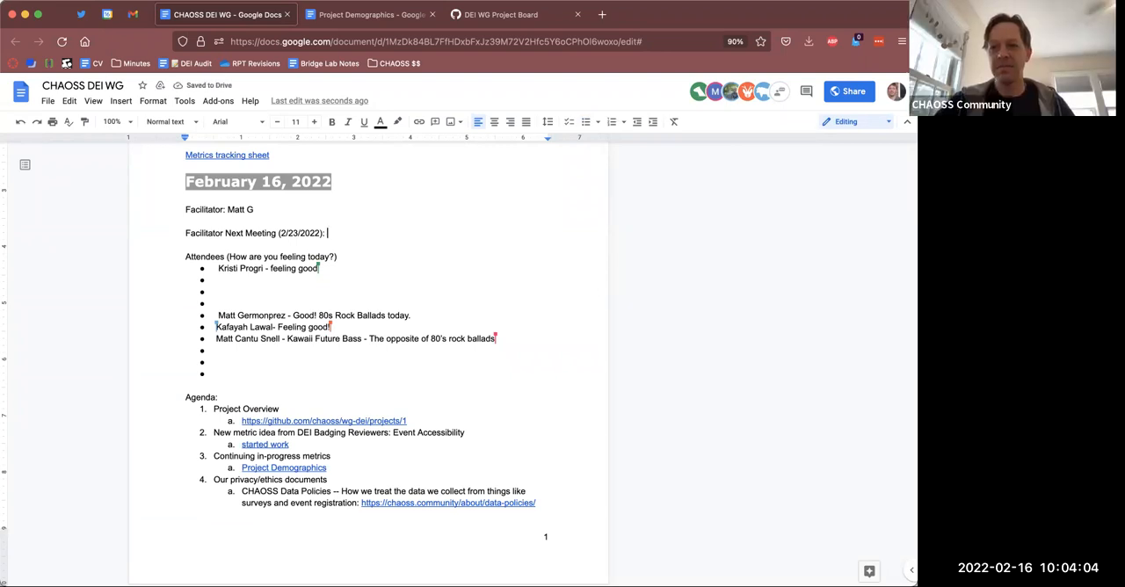
pyautogui.write('Sean')
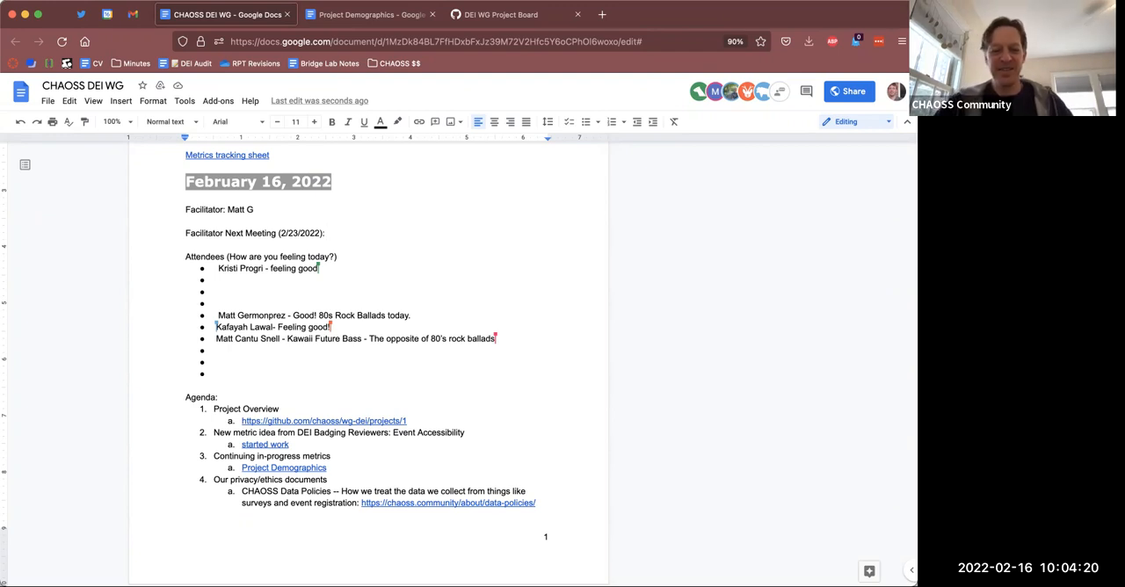
pyautogui.write('El')
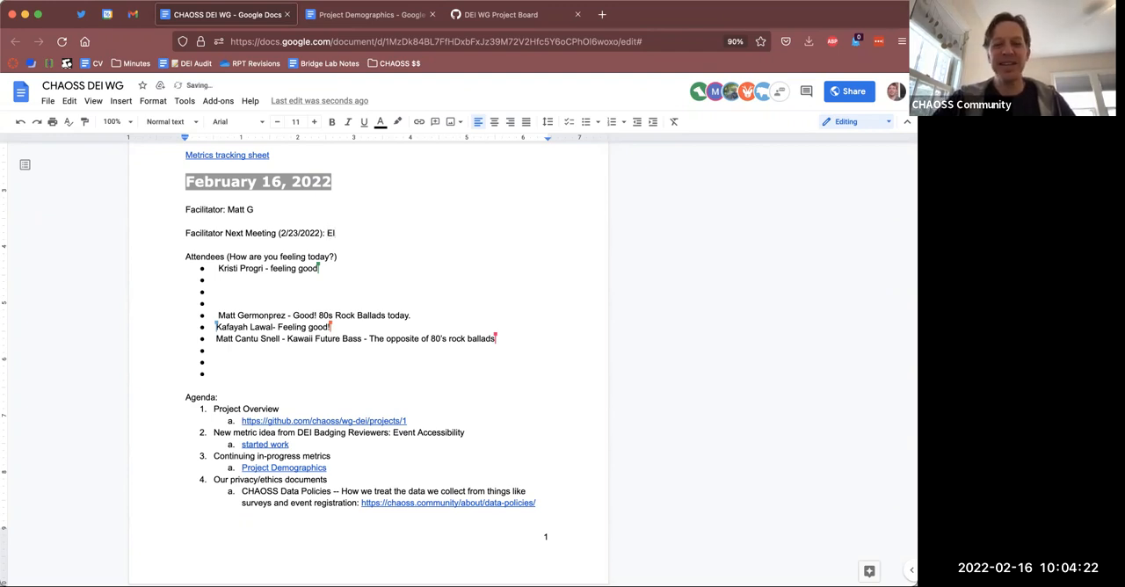
pyautogui.click(327, 233)
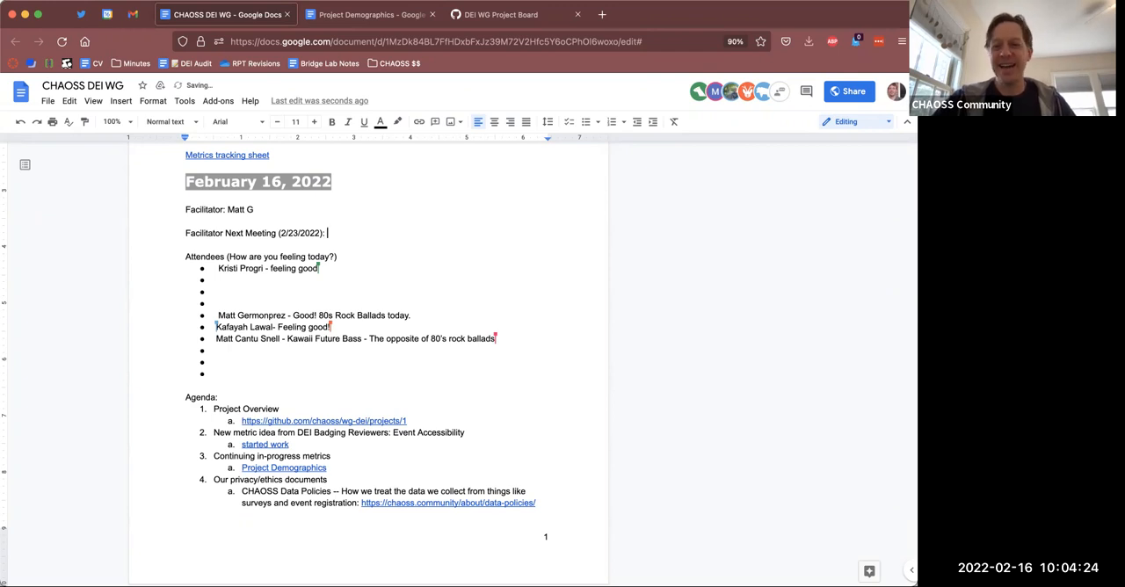
pyautogui.write('Elizabeth')
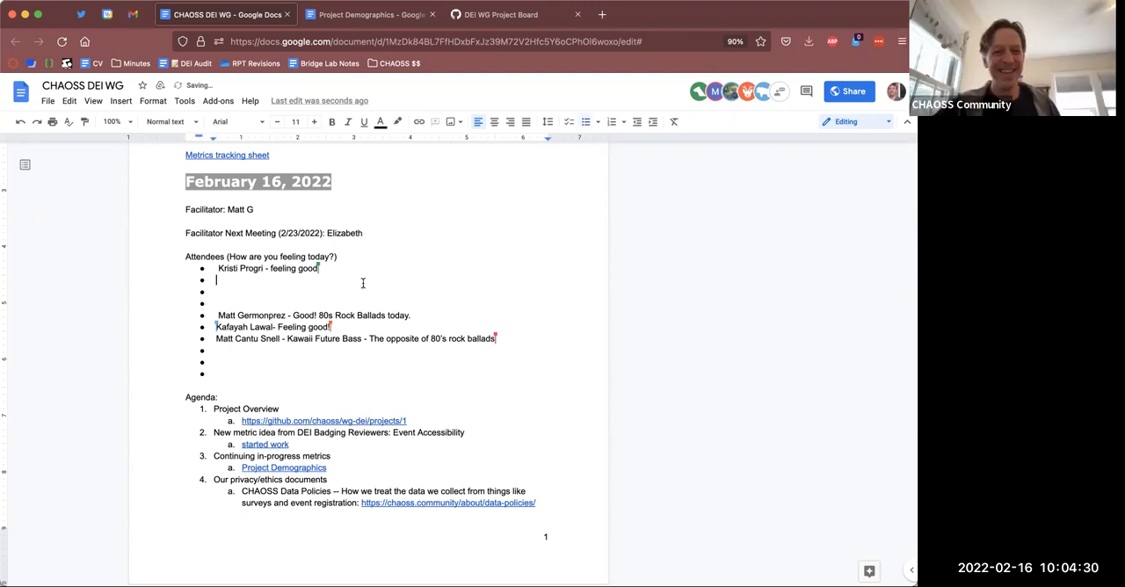
pyautogui.moveTo(271, 300)
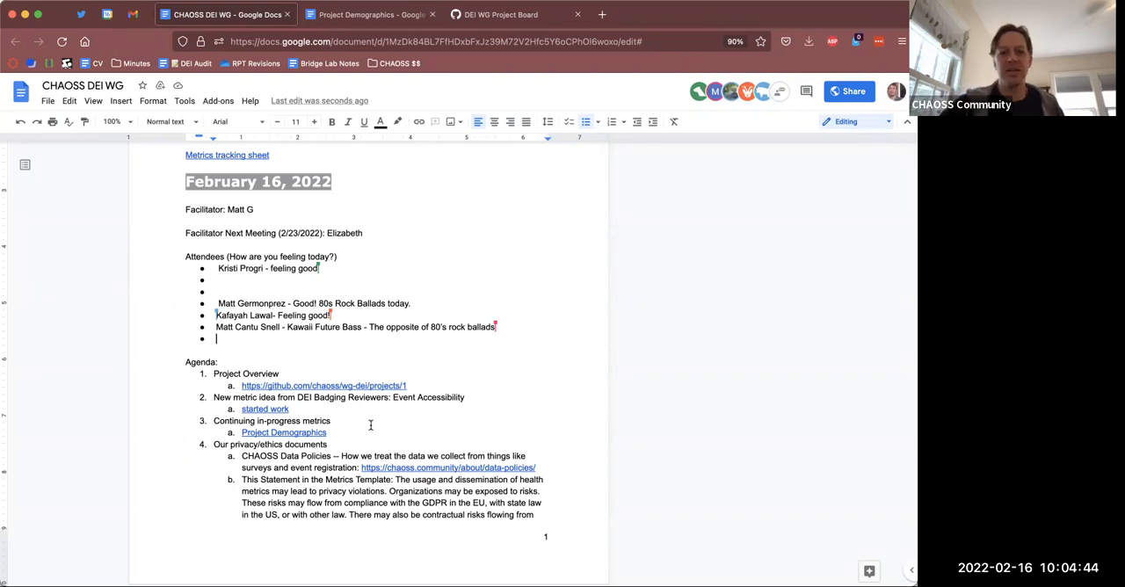
# - Scroll the notes to check the attendee list and the new item 4b privacy statement
pyautogui.scroll(-3)
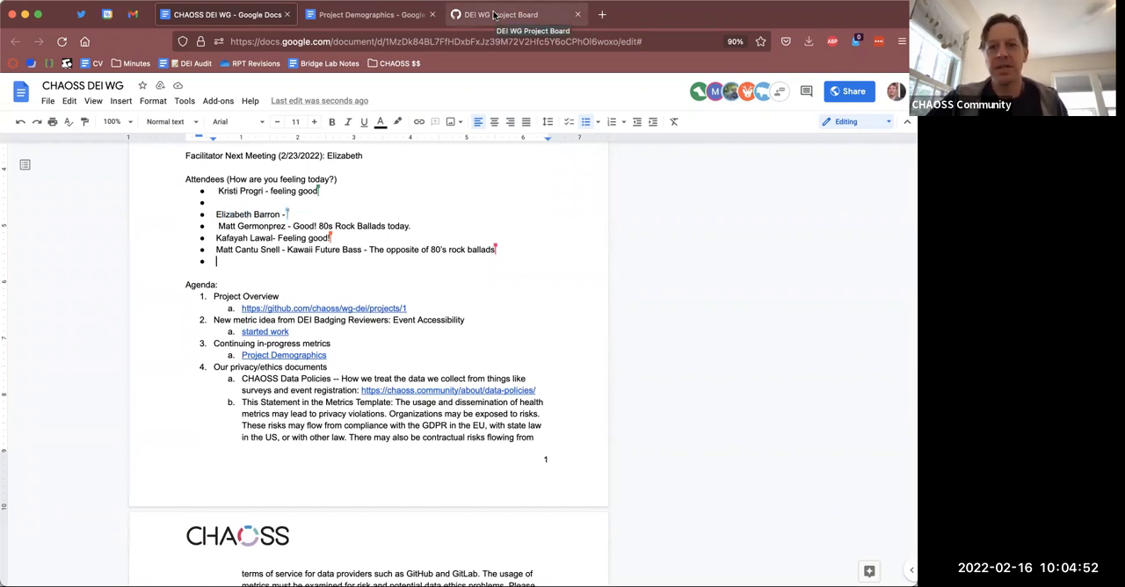
# - Switch to the DEI WG Project Board and scroll through its metric ideas and task columns
pyautogui.click(501, 15)
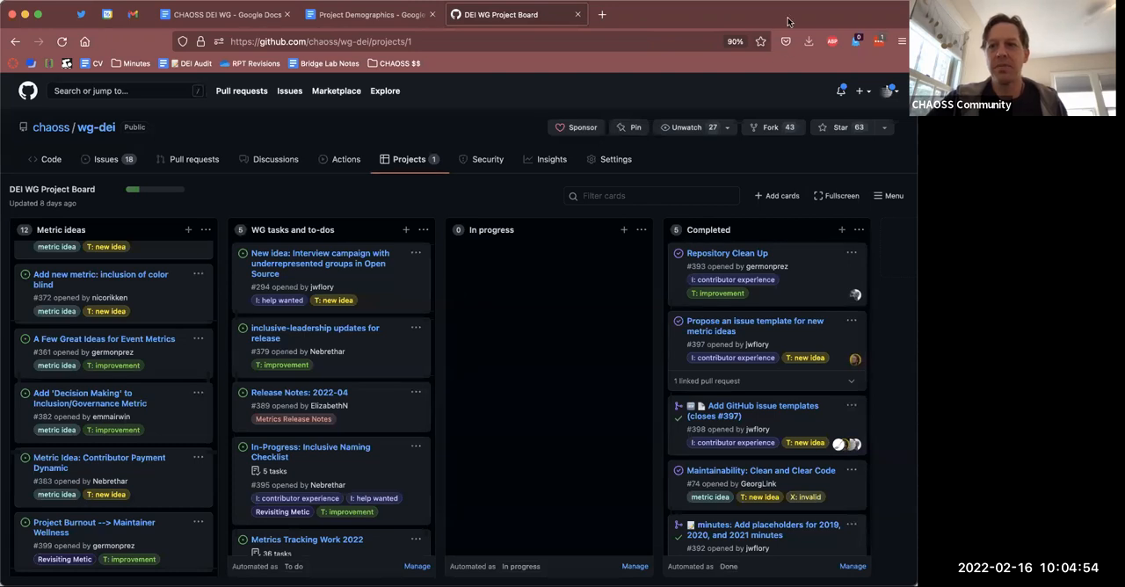
pyautogui.moveTo(721, 35)
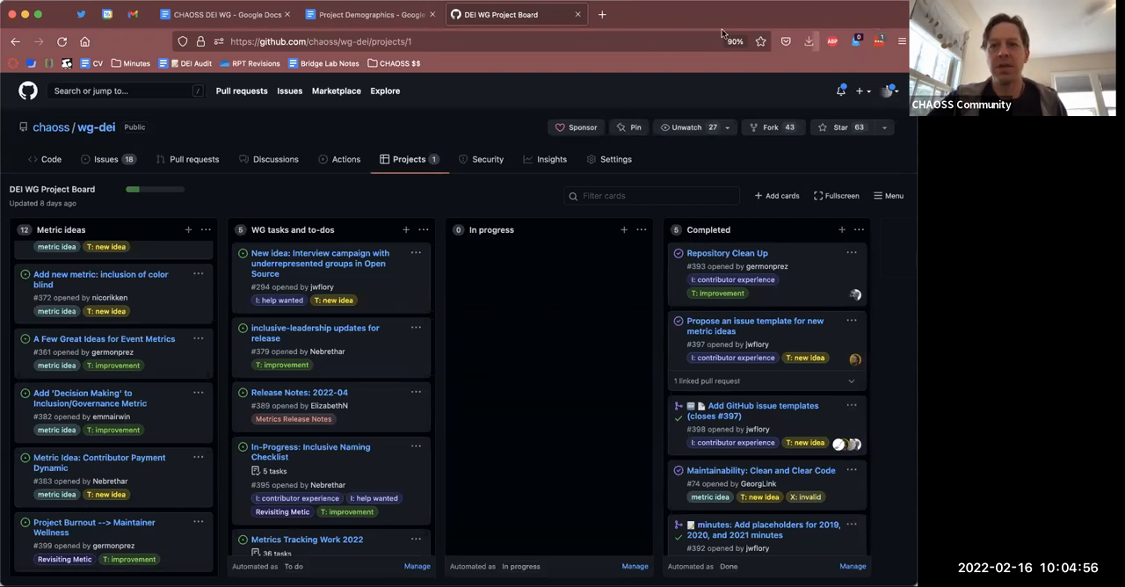
pyautogui.moveTo(683, 293)
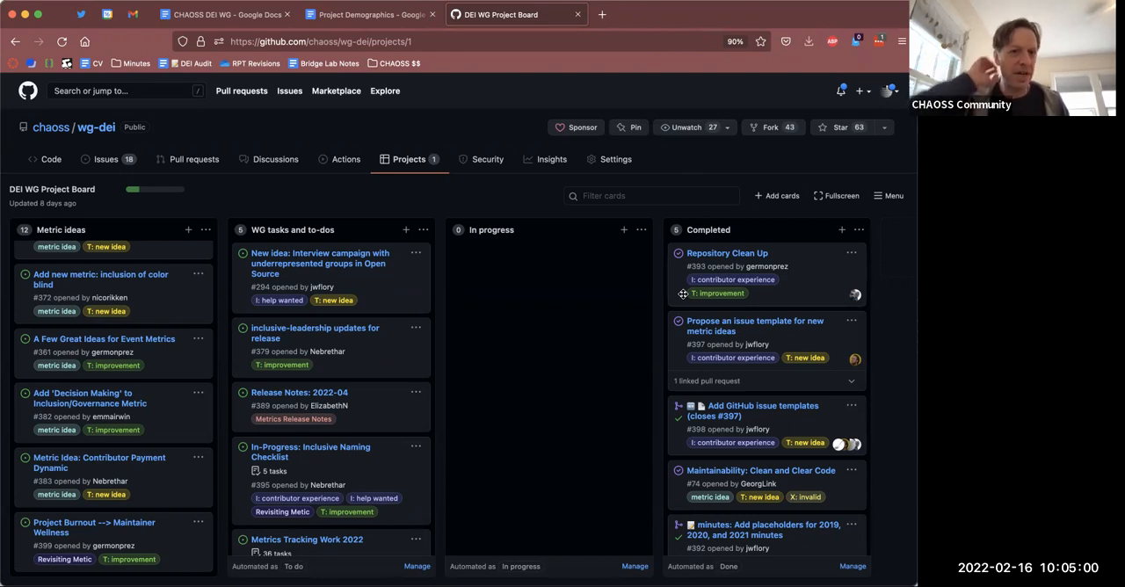
pyautogui.moveTo(376, 405)
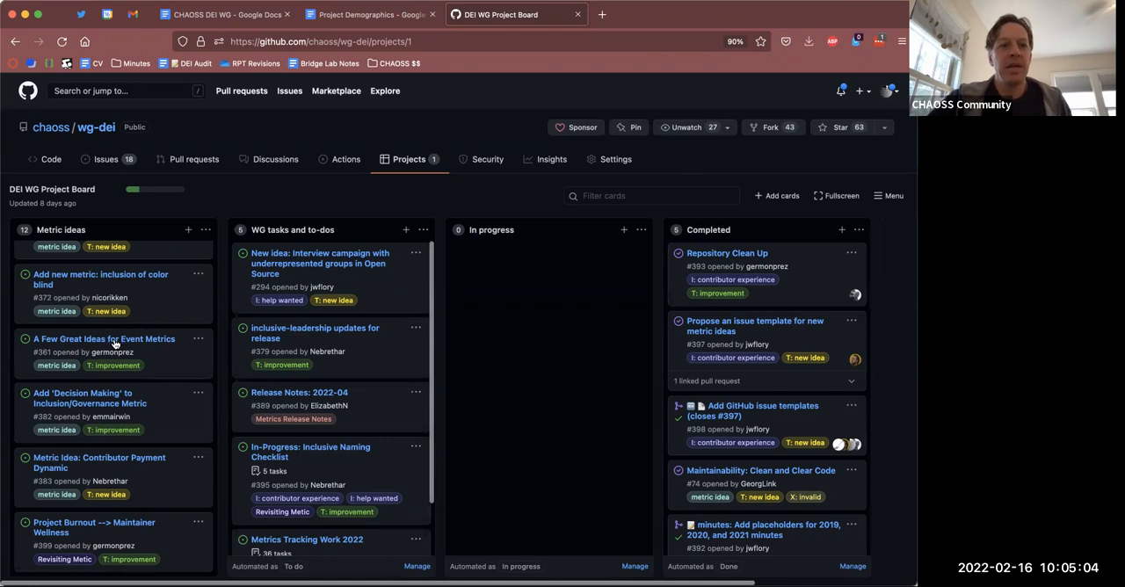
pyautogui.scroll(-3)
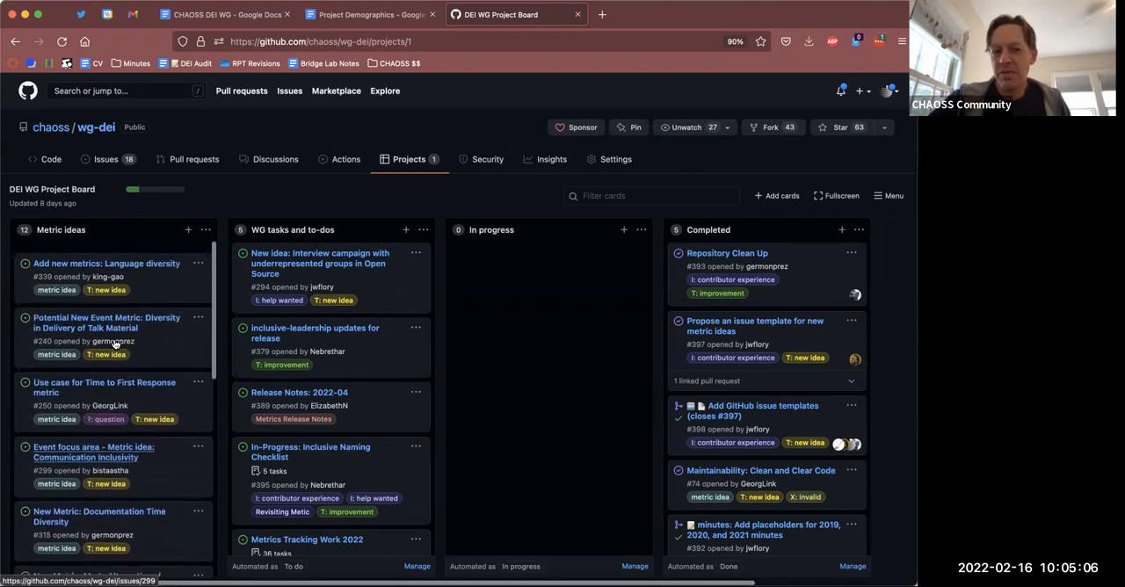
pyautogui.scroll(-3)
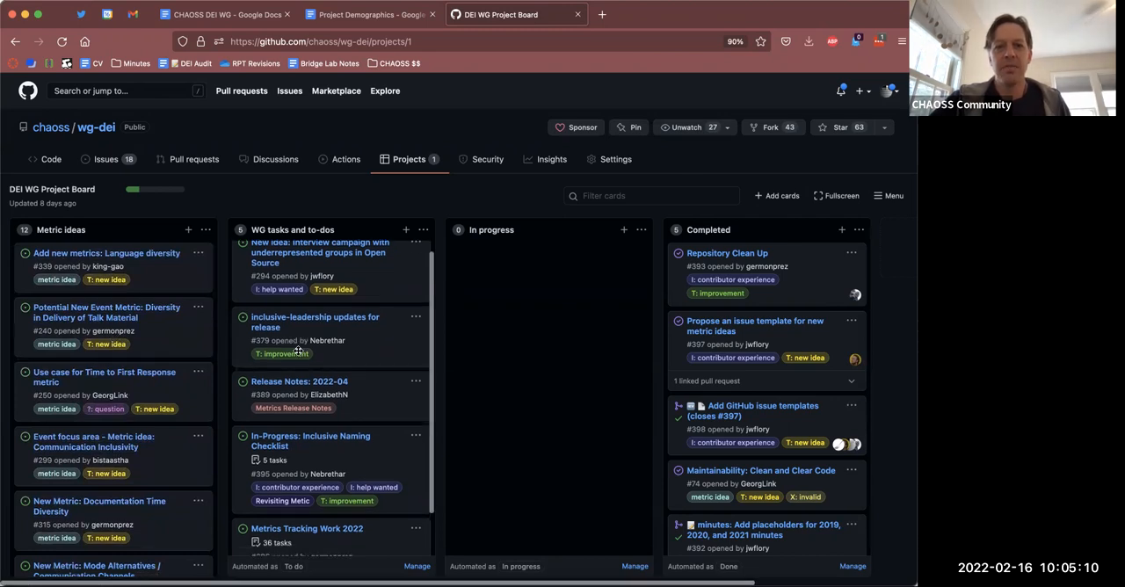
pyautogui.scroll(3)
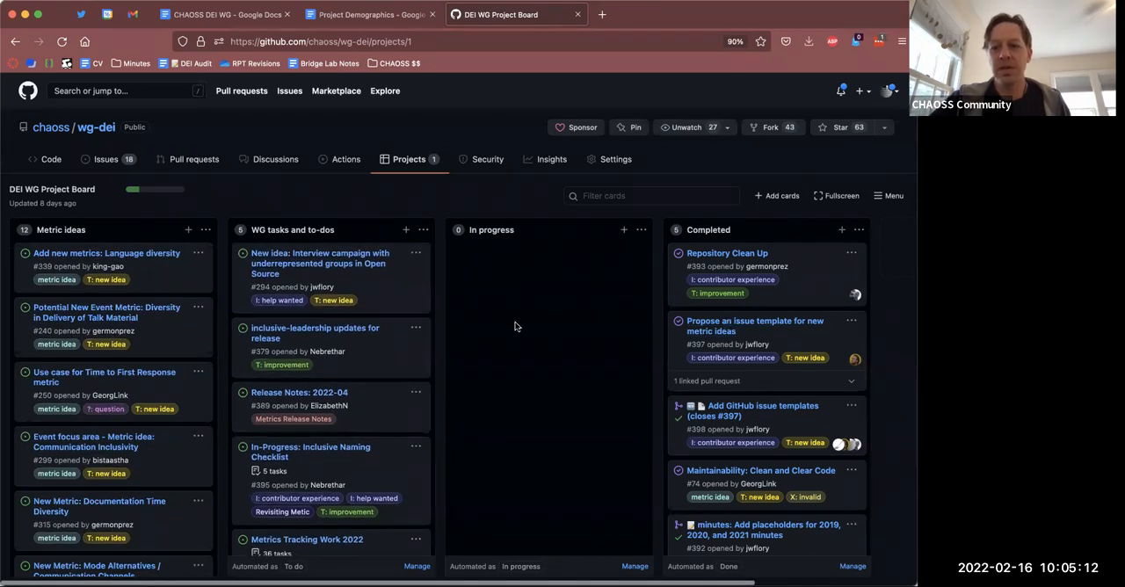
pyautogui.moveTo(360, 318)
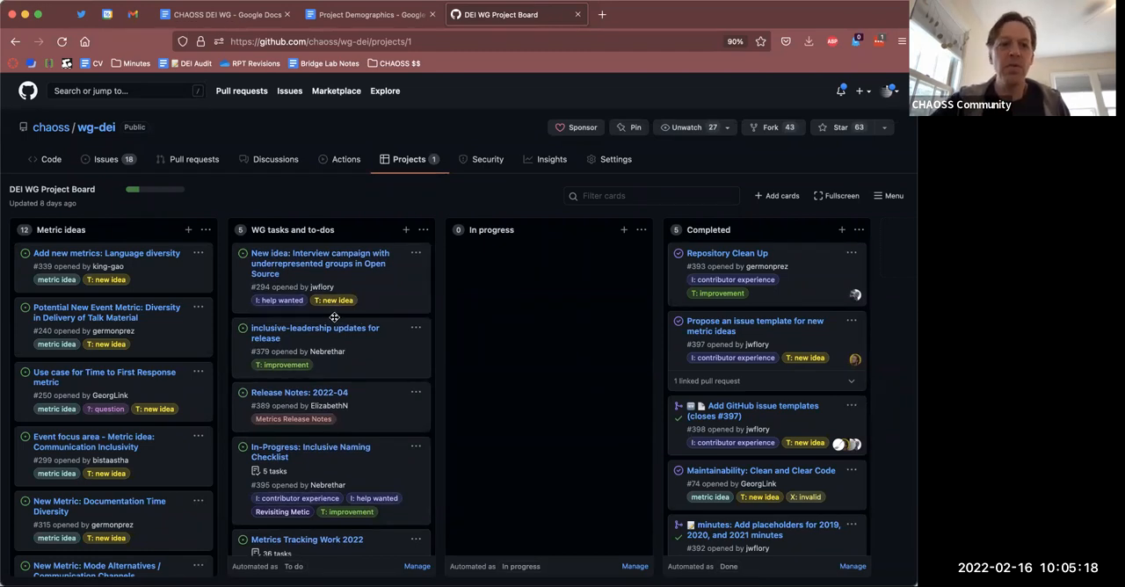
pyautogui.moveTo(319, 263)
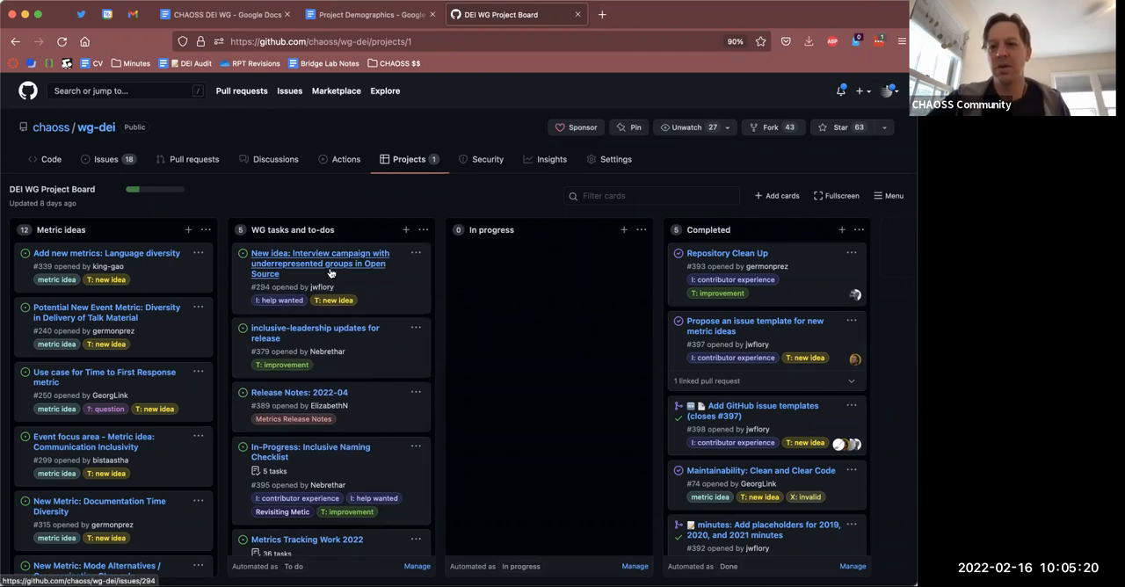
# - Open issue #294 on the interview campaign and read its expanded summary, background and outcome
pyautogui.click(320, 263)
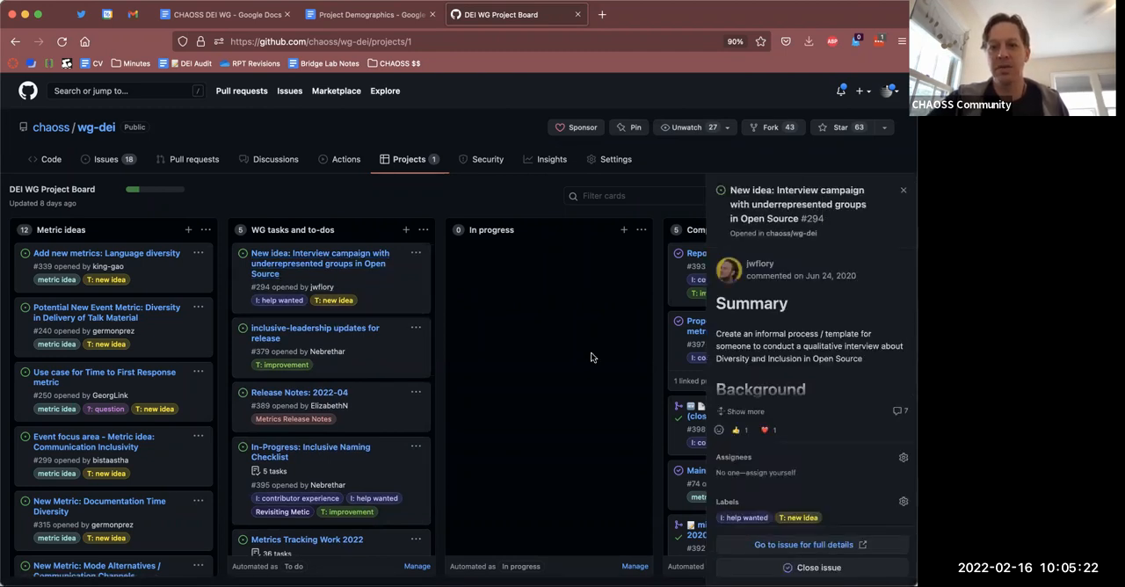
pyautogui.scroll(-3)
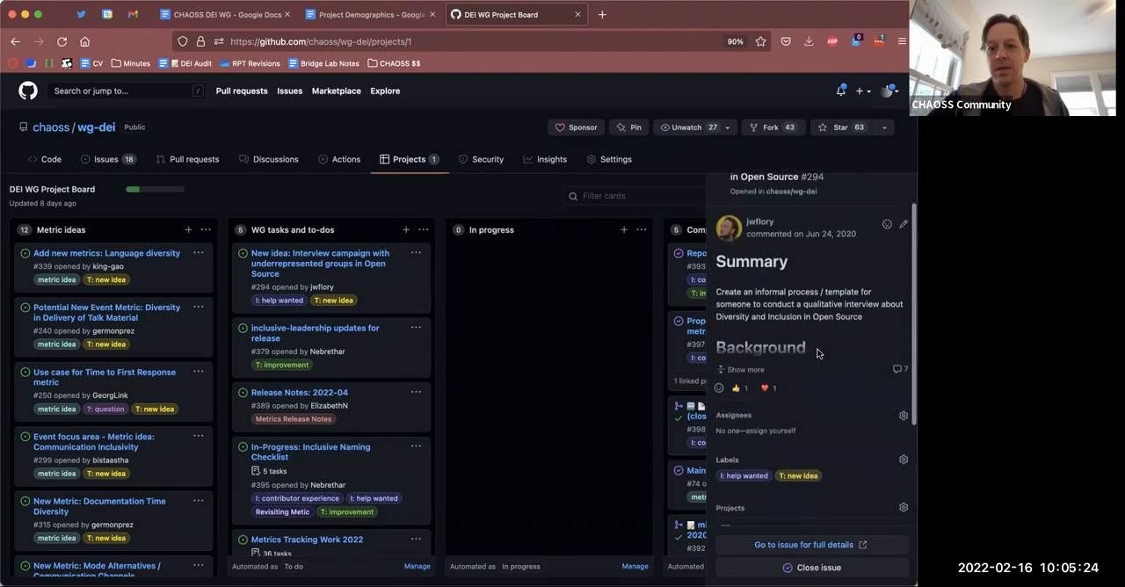
pyautogui.click(741, 369)
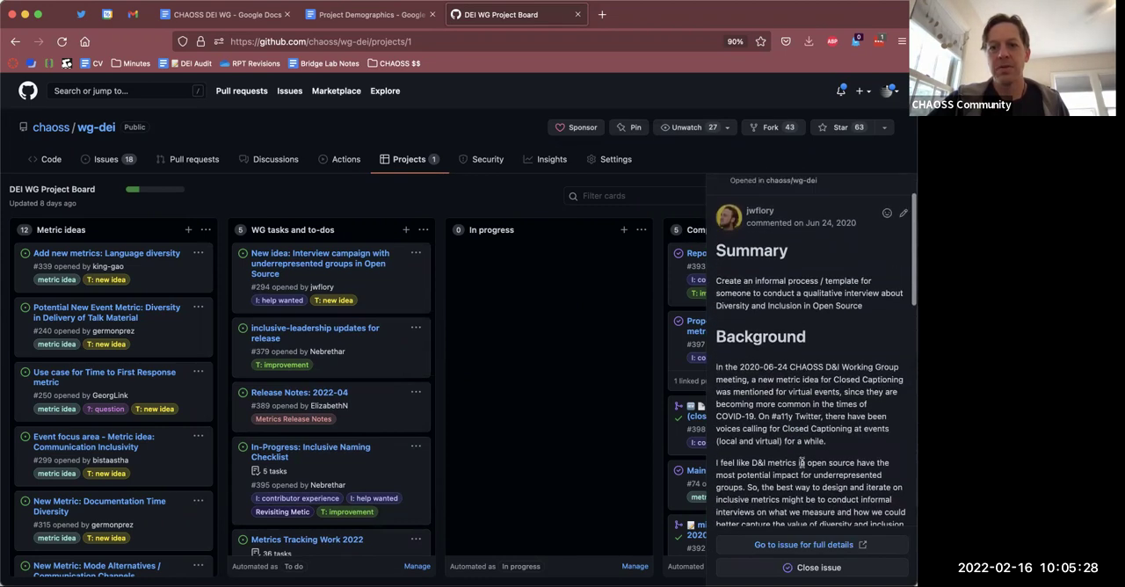
pyautogui.scroll(3)
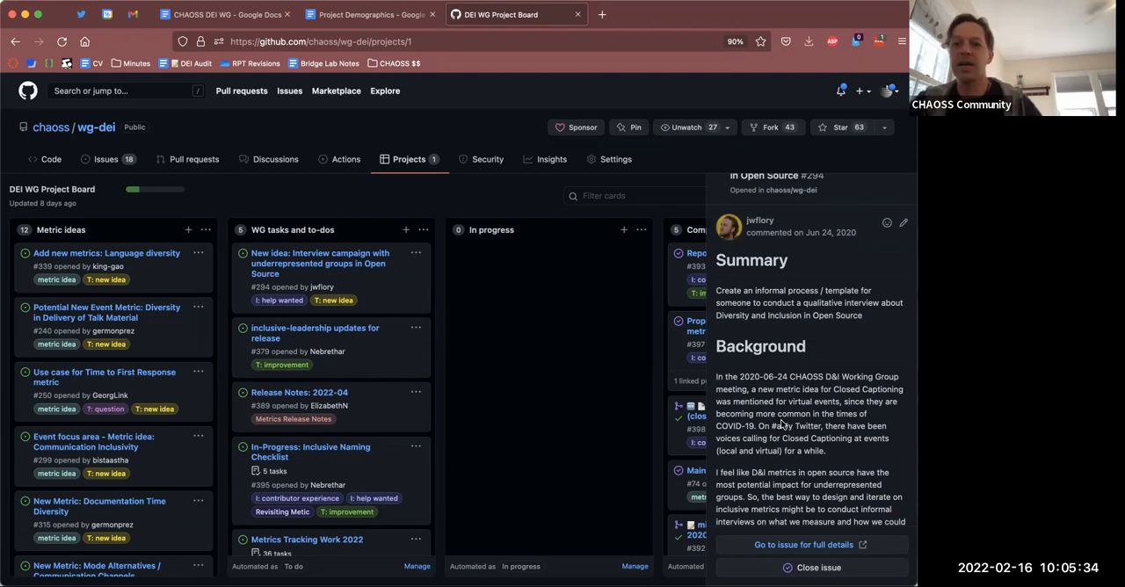
pyautogui.scroll(-3)
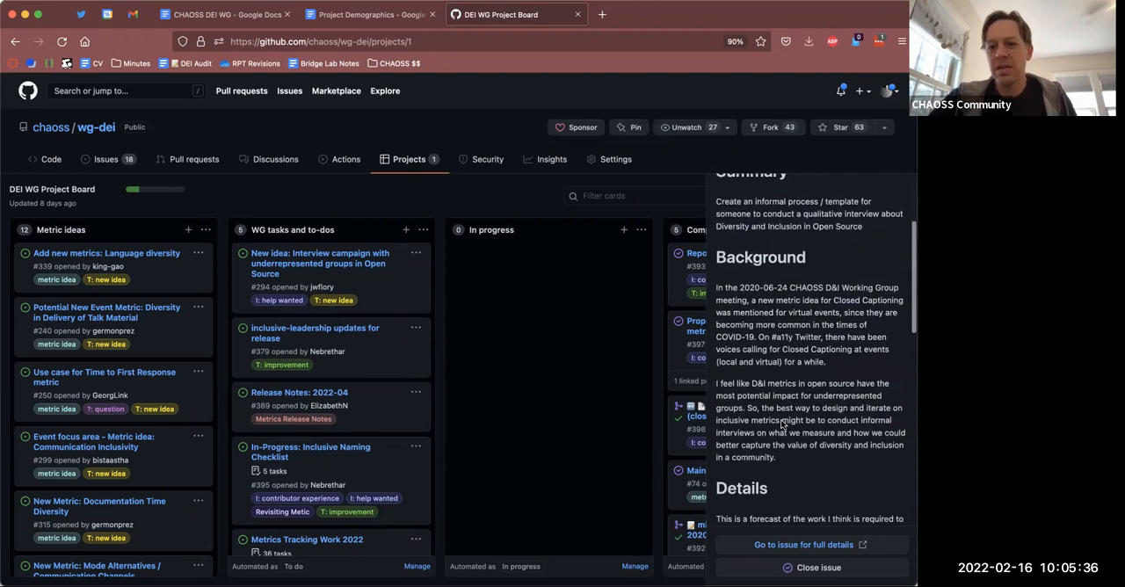
pyautogui.scroll(-3)
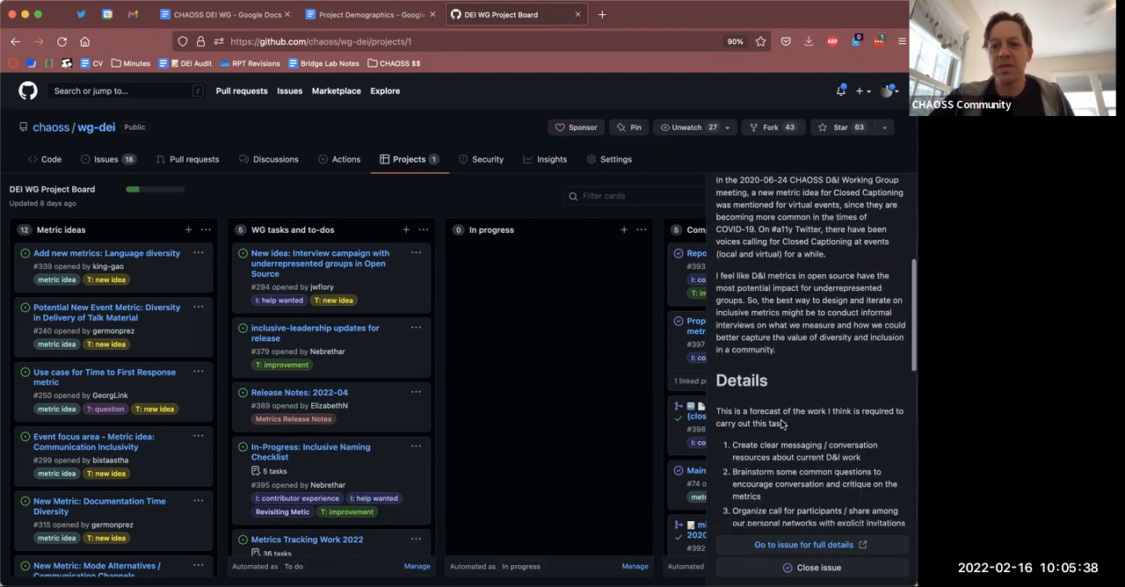
pyautogui.scroll(-3)
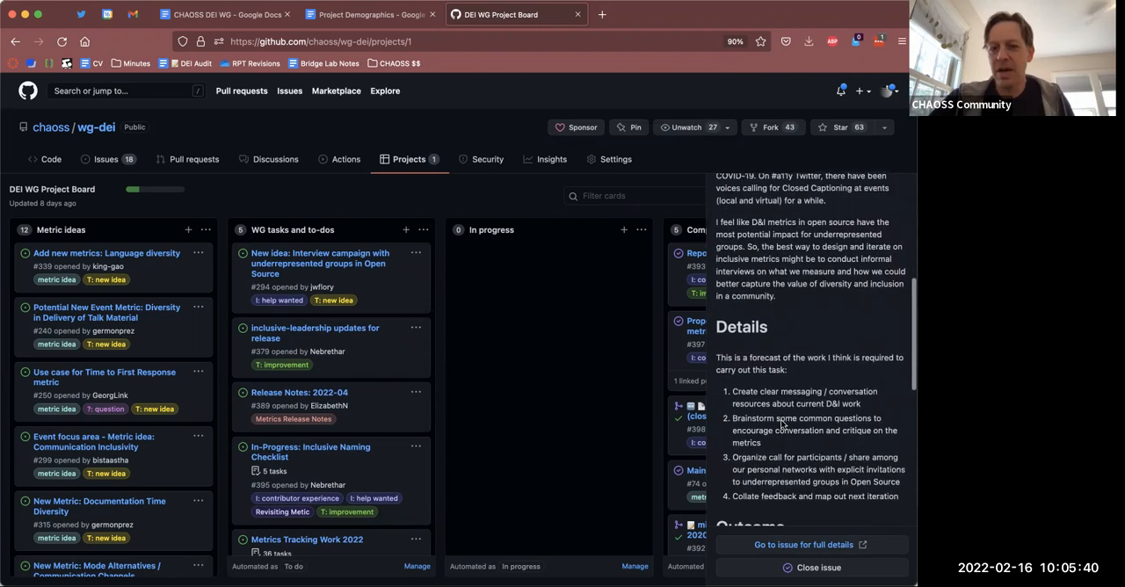
pyautogui.scroll(-3)
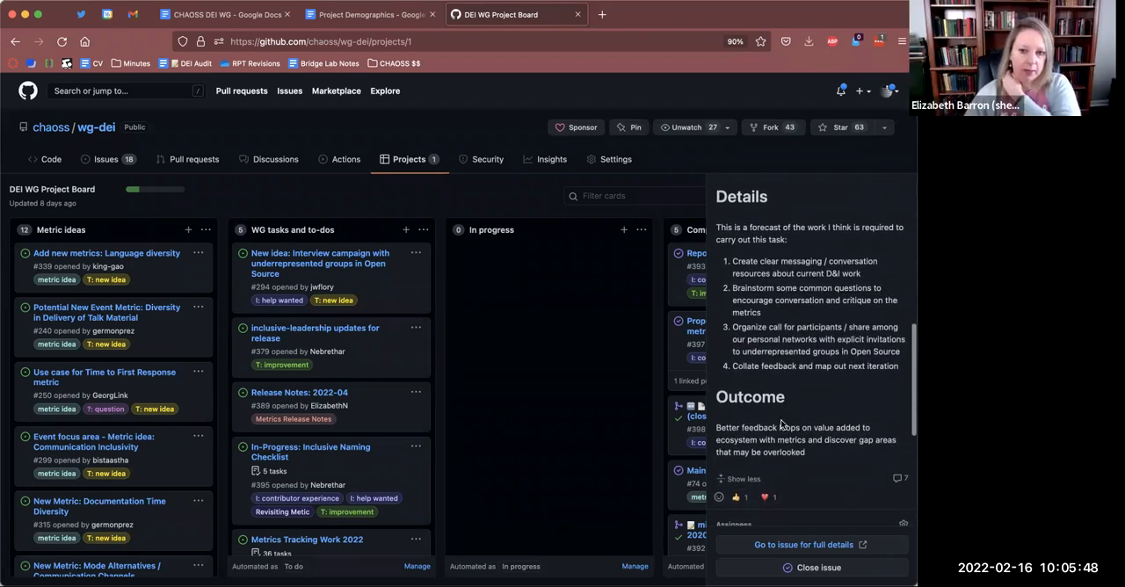
pyautogui.scroll(3)
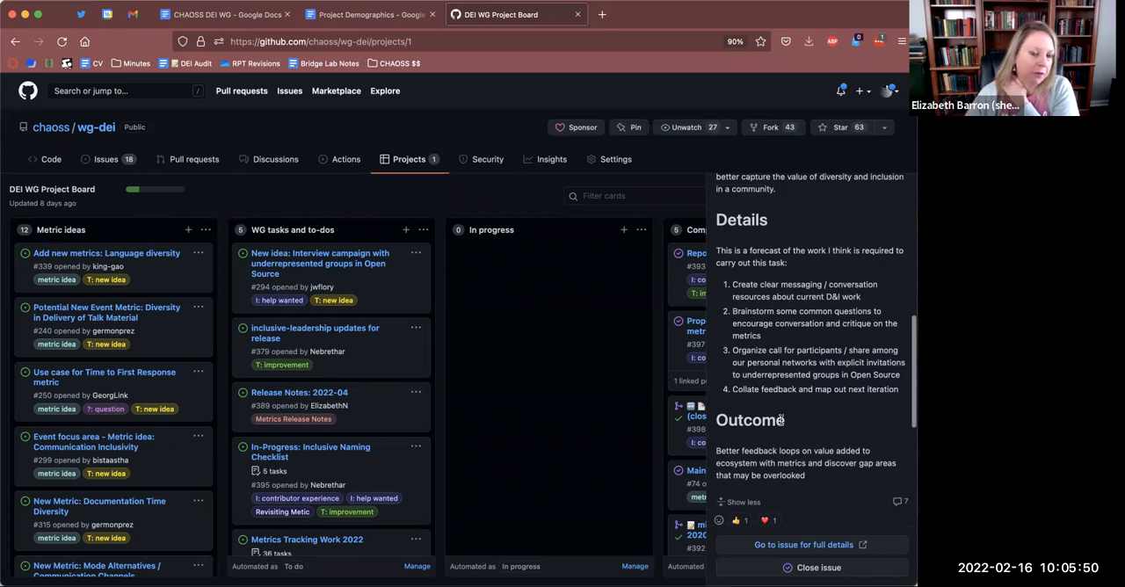
pyautogui.scroll(3)
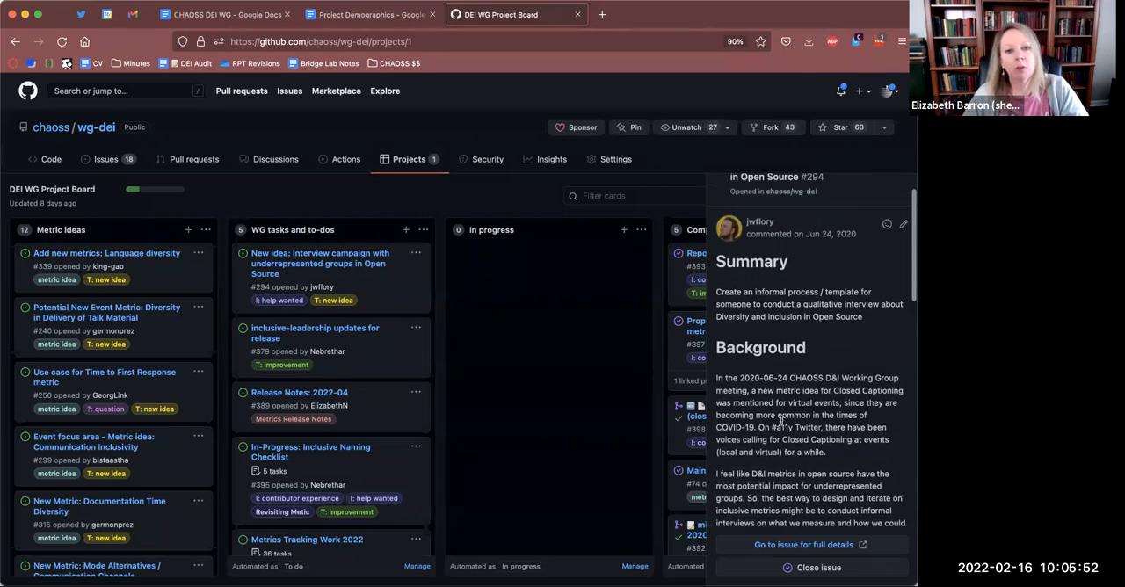
pyautogui.scroll(3)
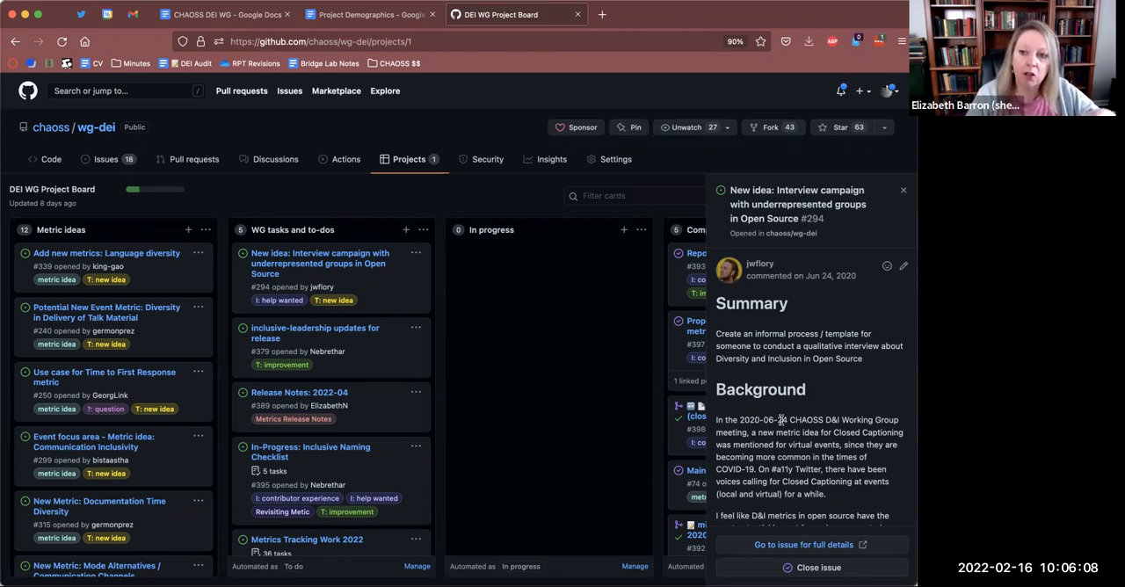
# - Scroll through the board and the interview campaign issue #294 card again
pyautogui.scroll(-3)
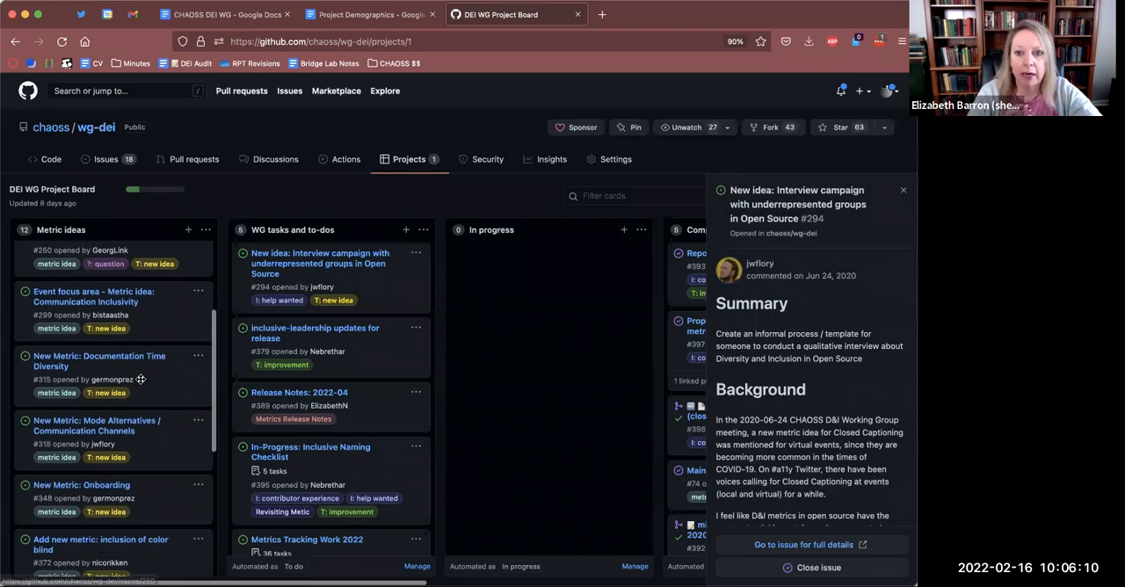
pyautogui.scroll(3)
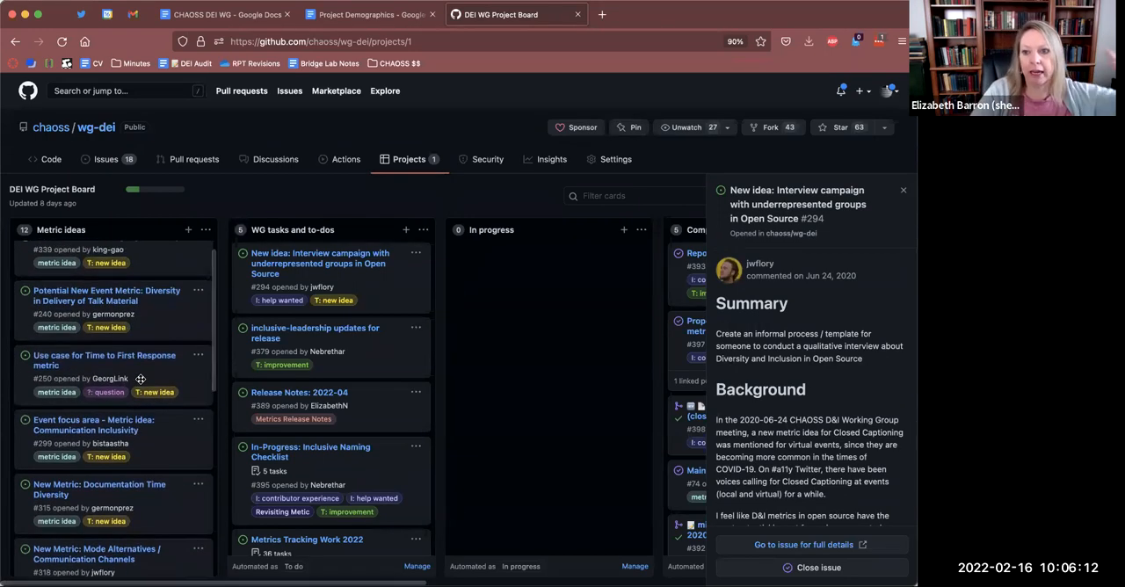
pyautogui.scroll(-3)
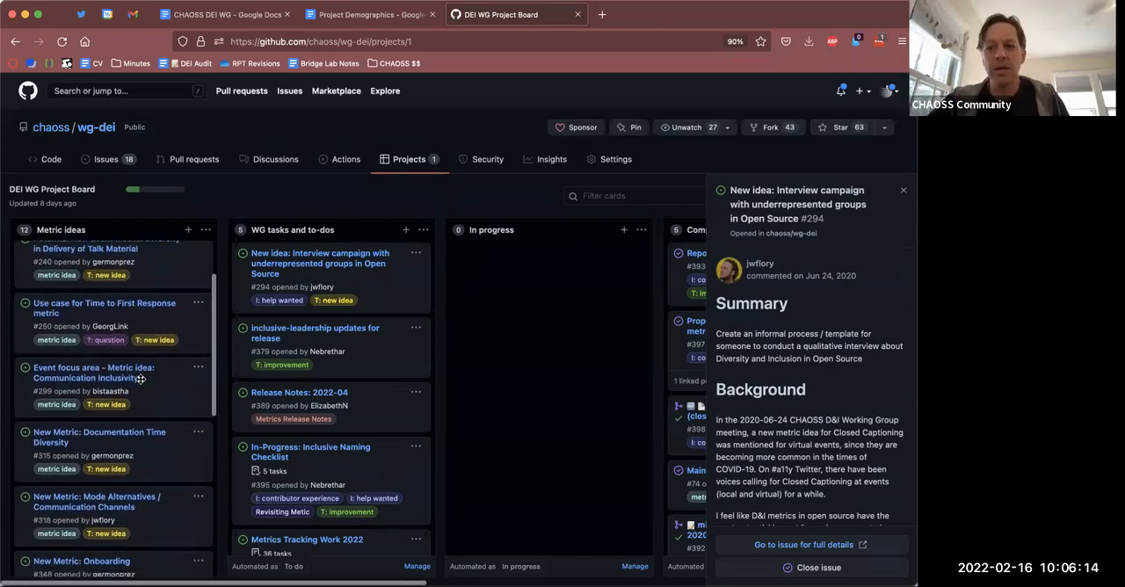
pyautogui.scroll(3)
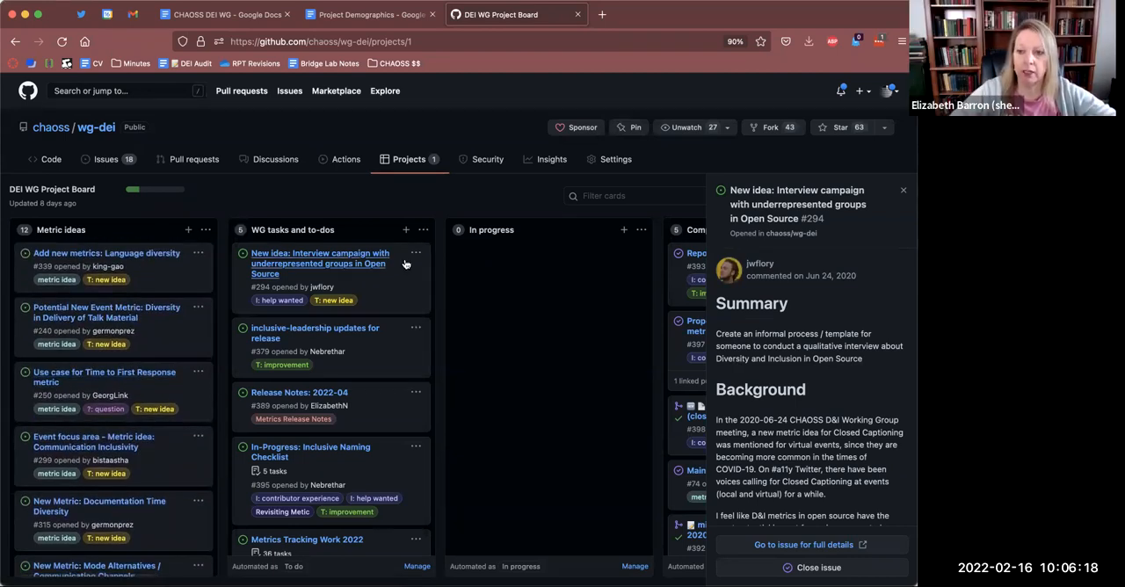
pyautogui.scroll(-3)
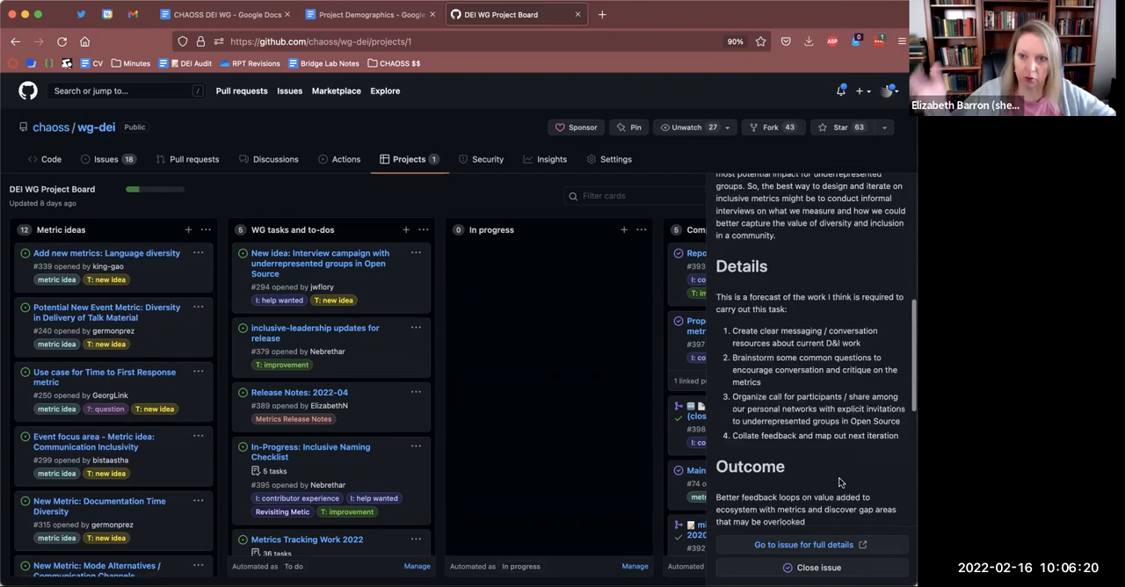
pyautogui.scroll(-3)
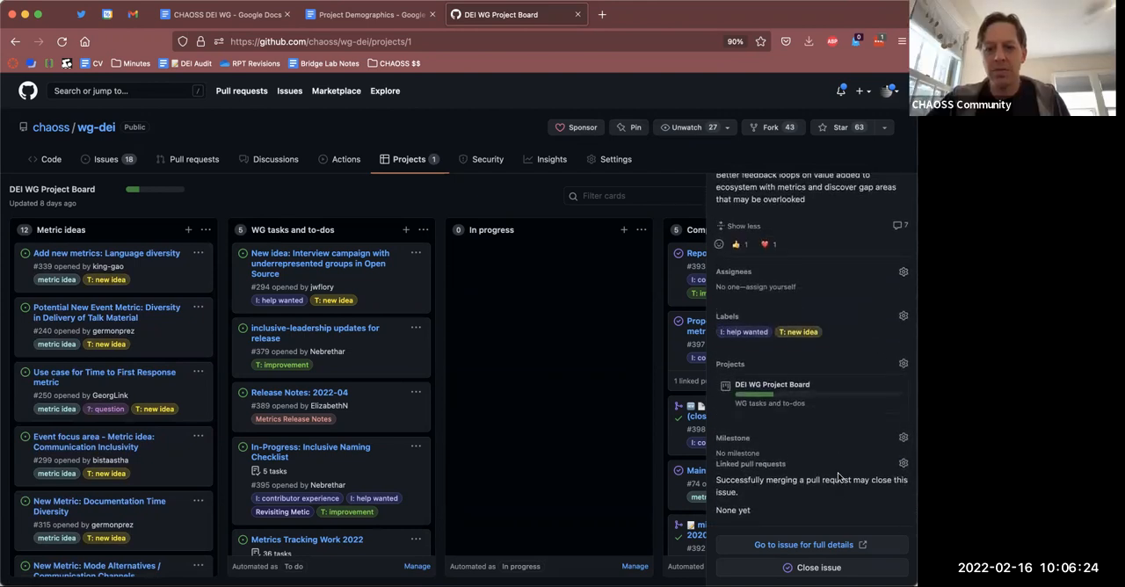
pyautogui.scroll(3)
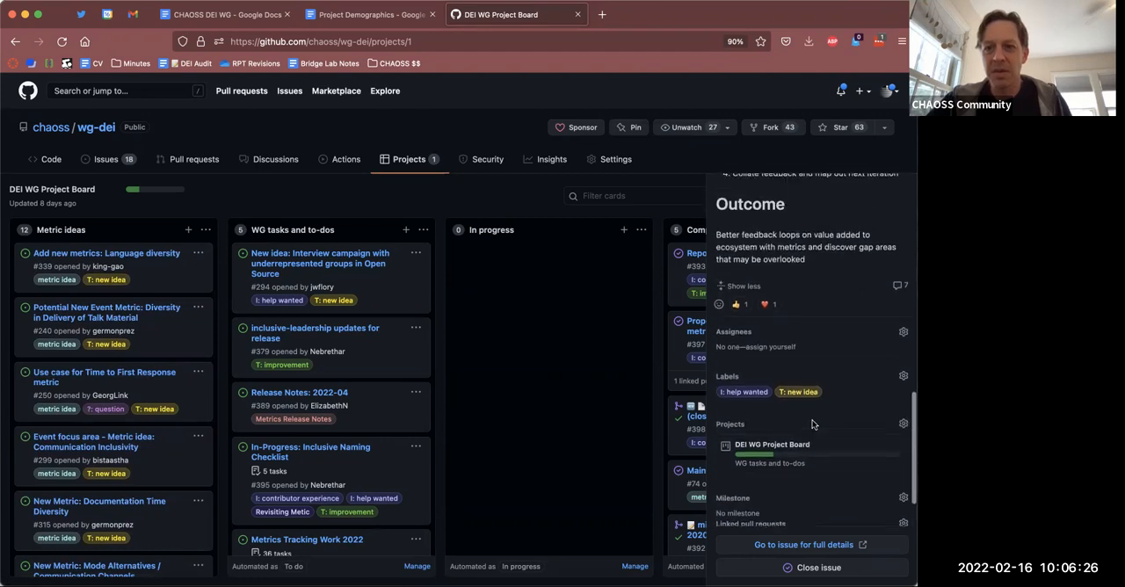
pyautogui.click(320, 263)
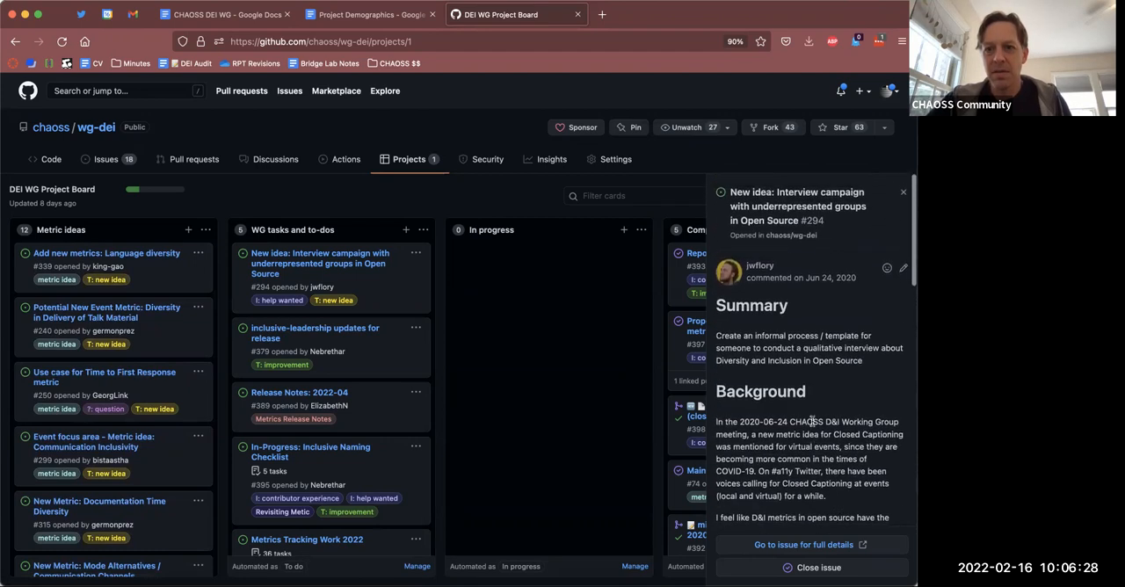
pyautogui.scroll(-3)
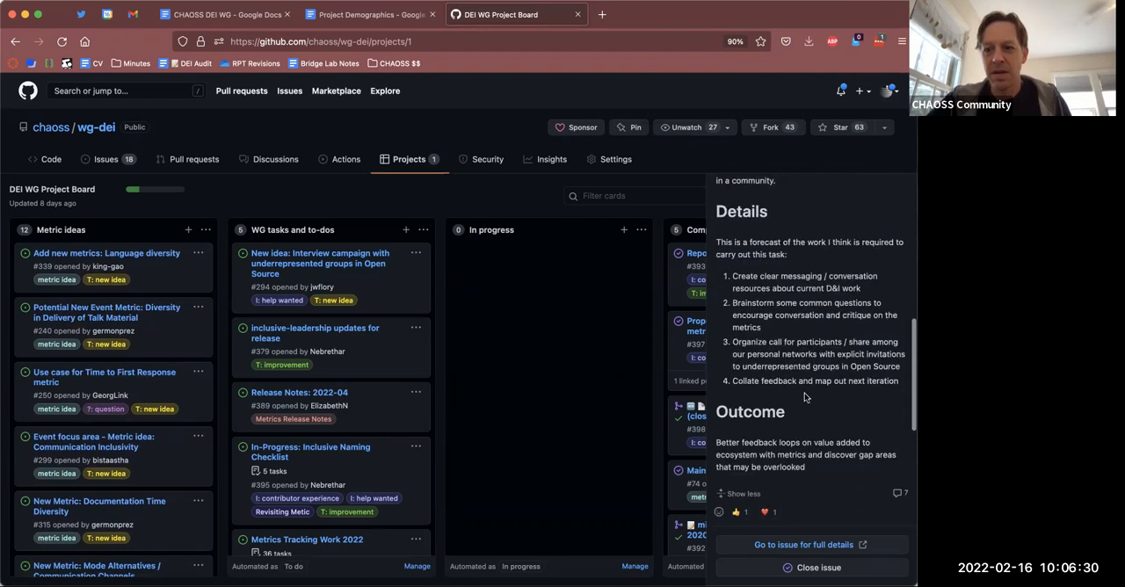
pyautogui.scroll(-3)
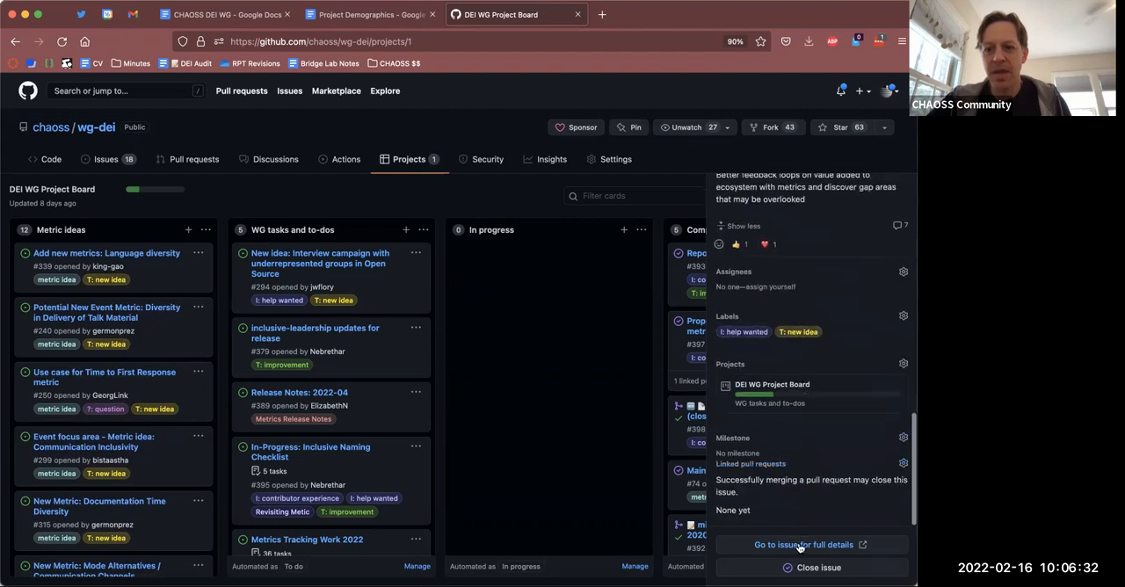
pyautogui.moveTo(558, 483)
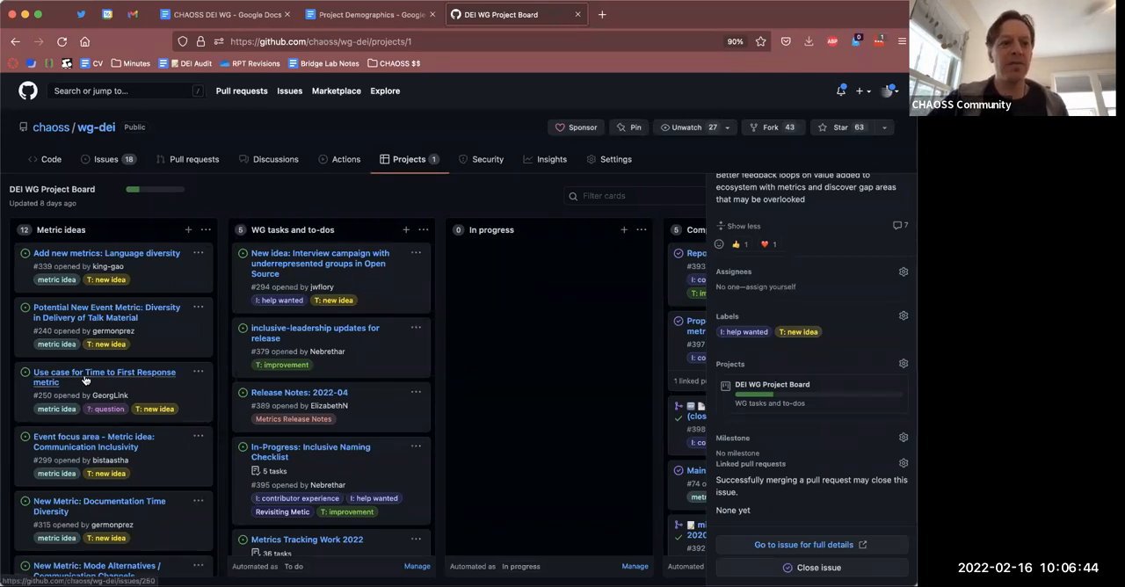
# - Open issue #379, inclusive-leadership updates for release, and scroll its details
pyautogui.scroll(-3)
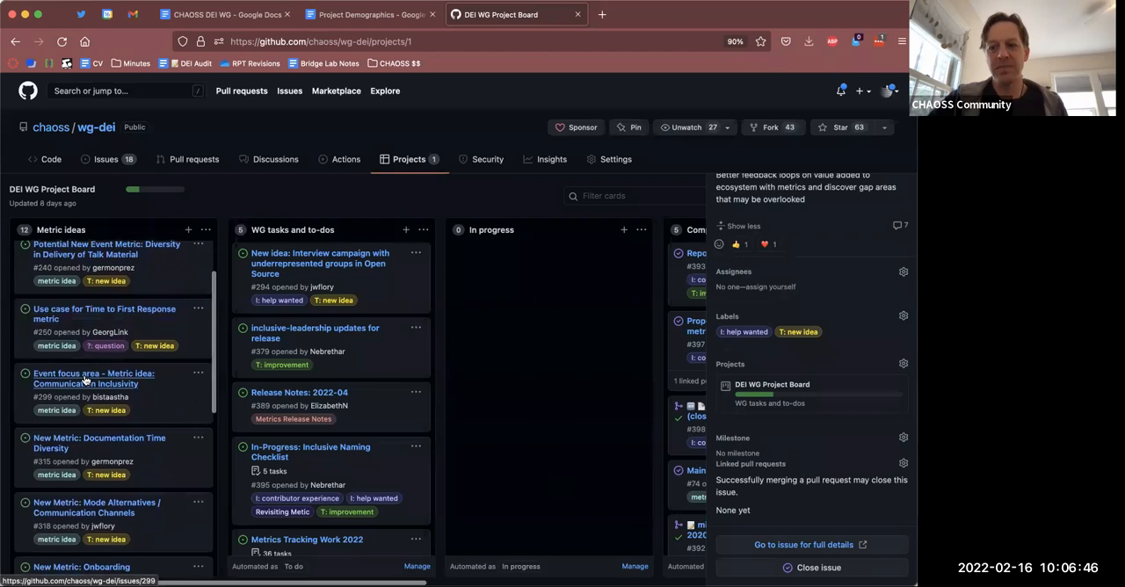
pyautogui.scroll(-3)
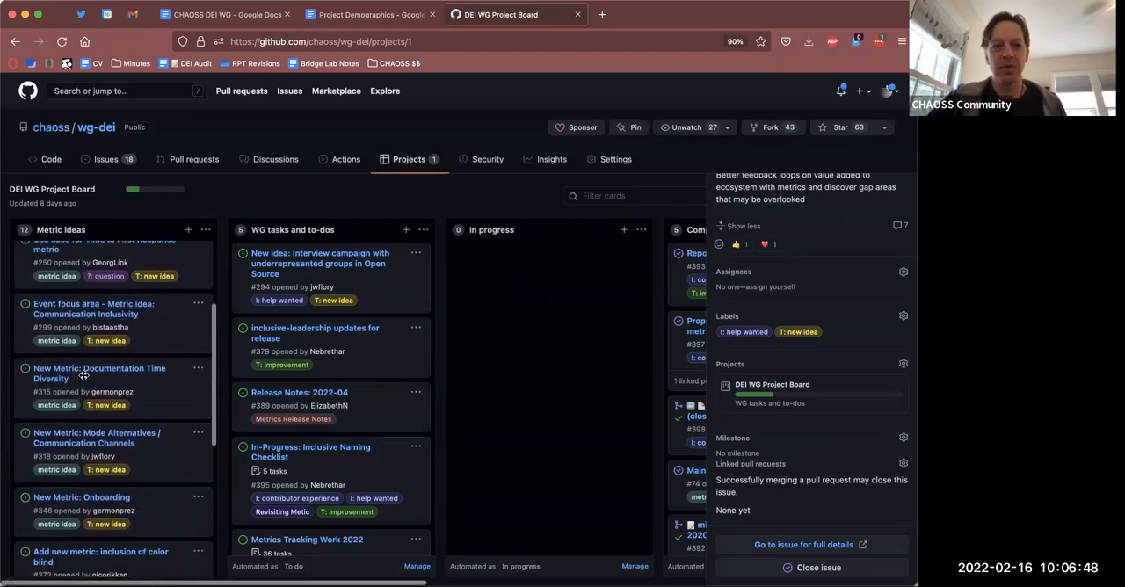
pyautogui.scroll(3)
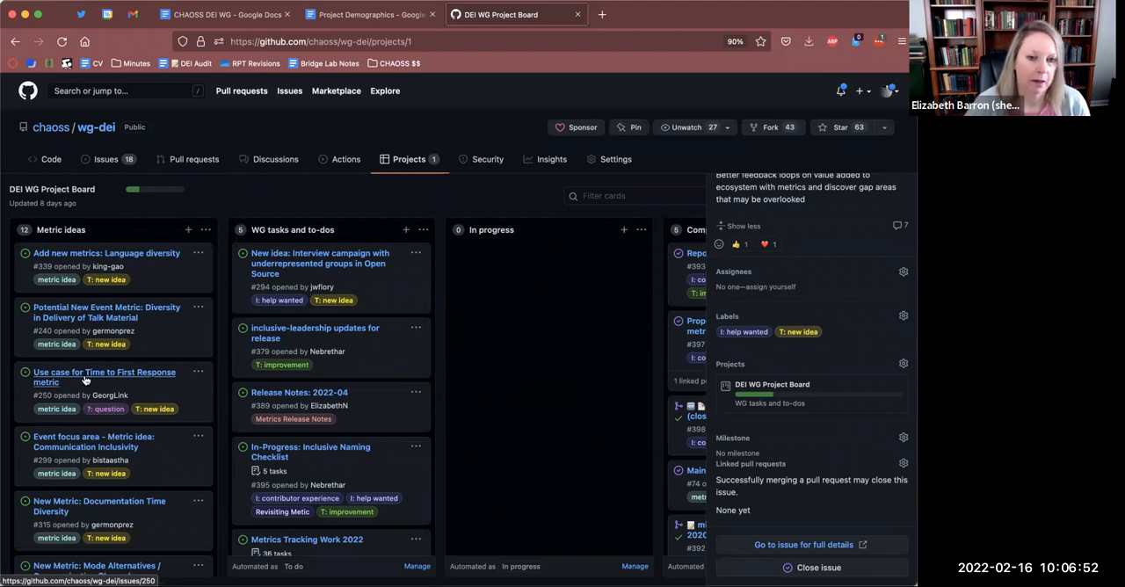
pyautogui.moveTo(411, 413)
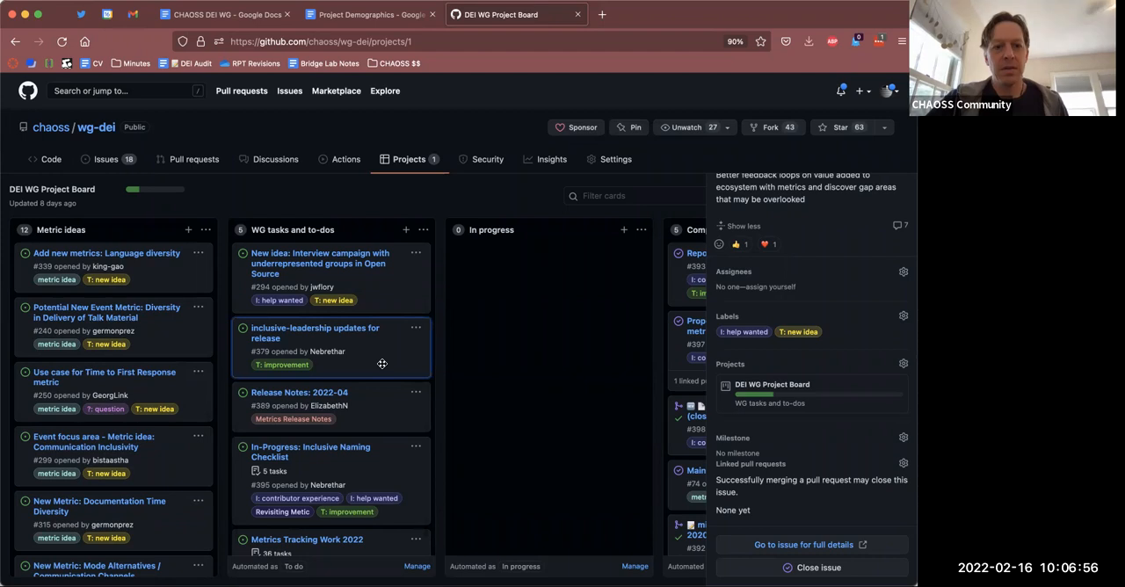
pyautogui.click(314, 333)
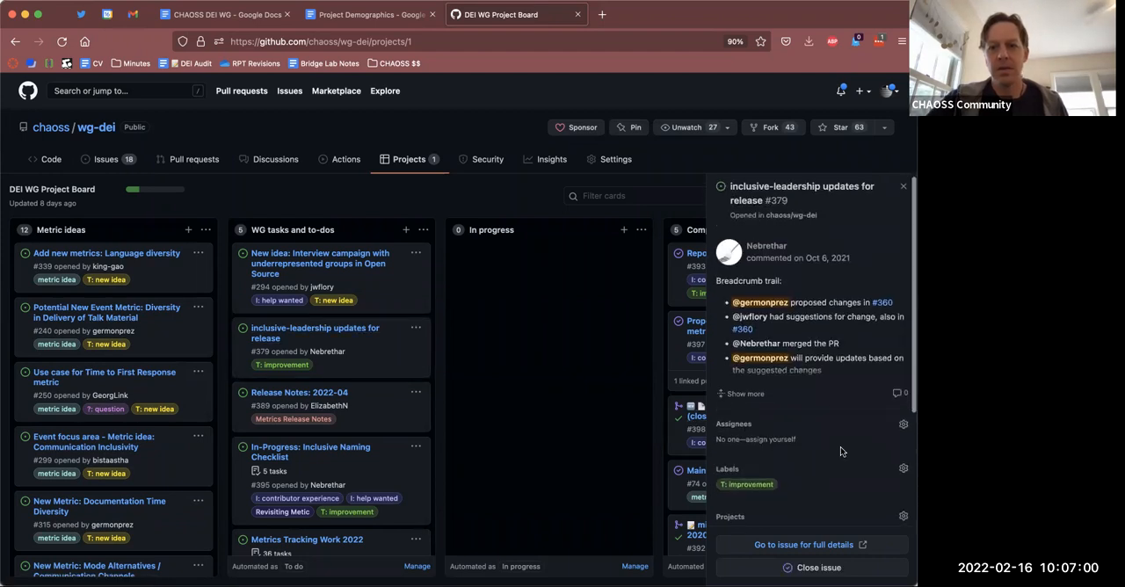
pyautogui.moveTo(828, 413)
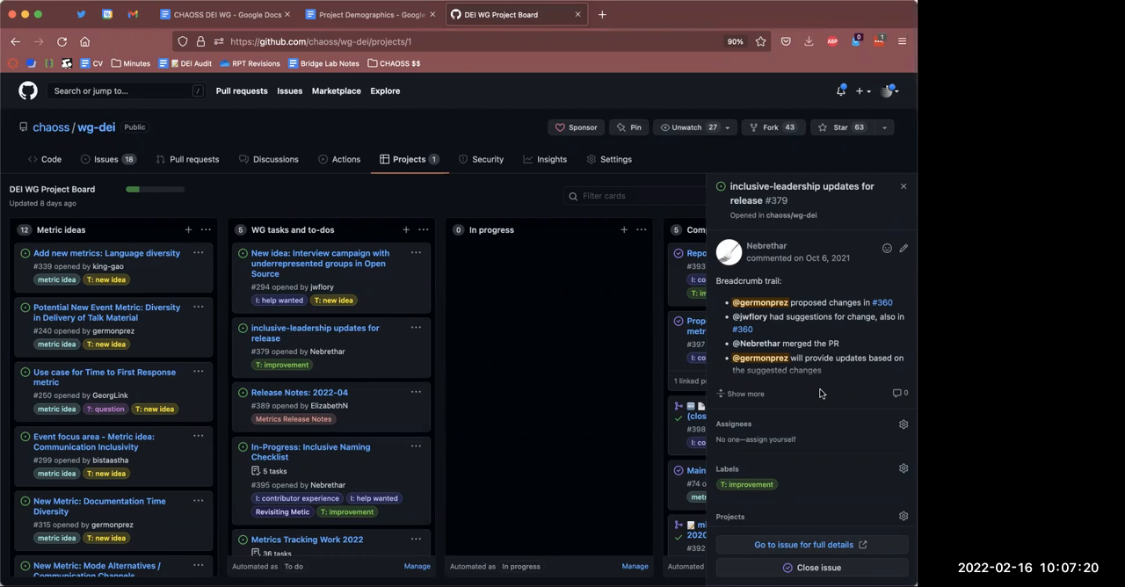
pyautogui.scroll(-3)
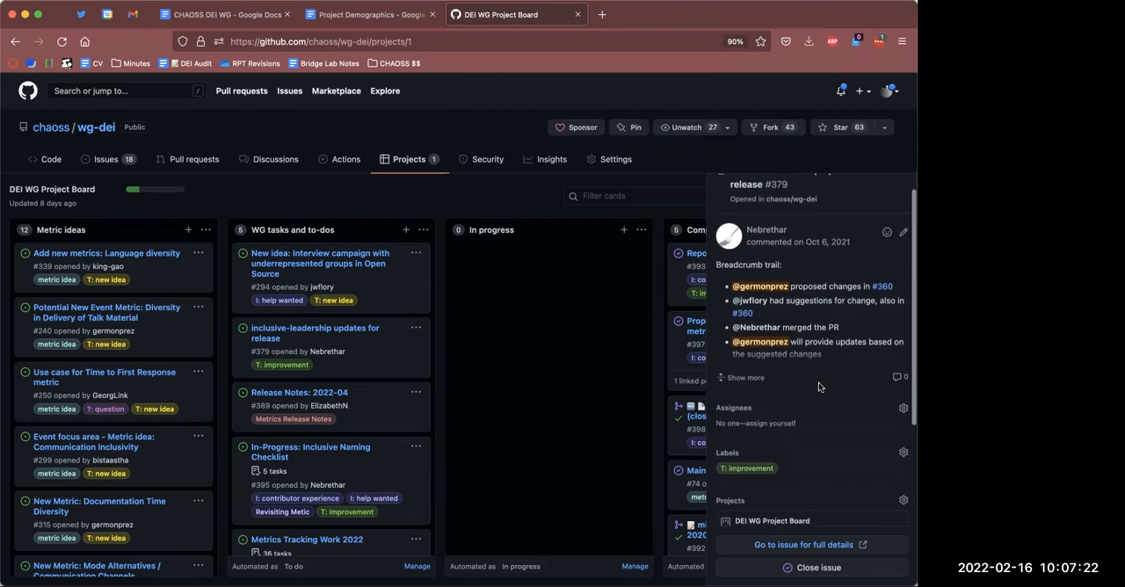
pyautogui.scroll(-3)
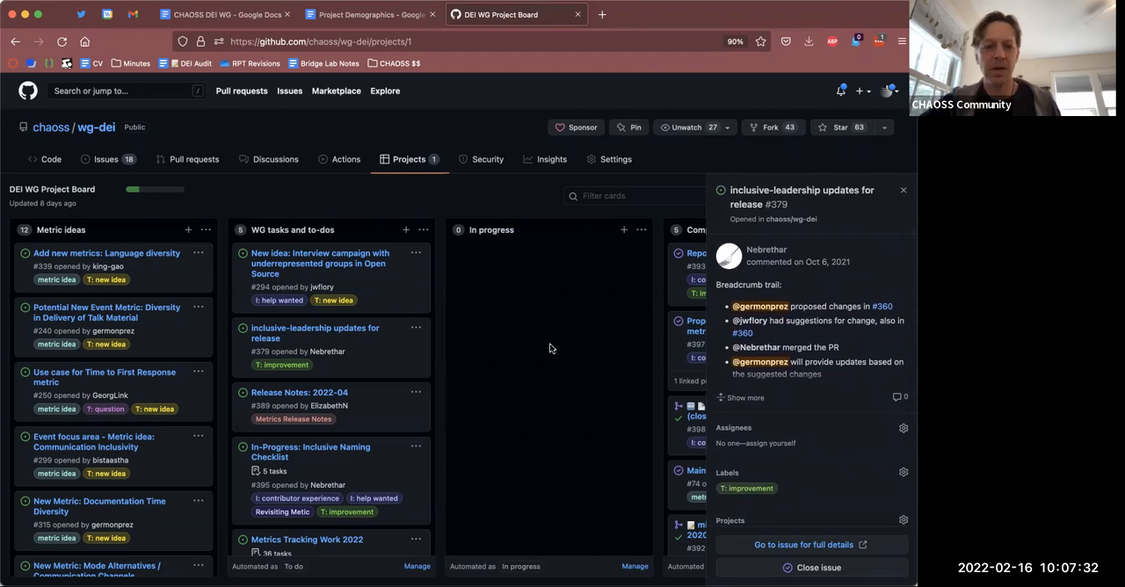
pyautogui.moveTo(471, 386)
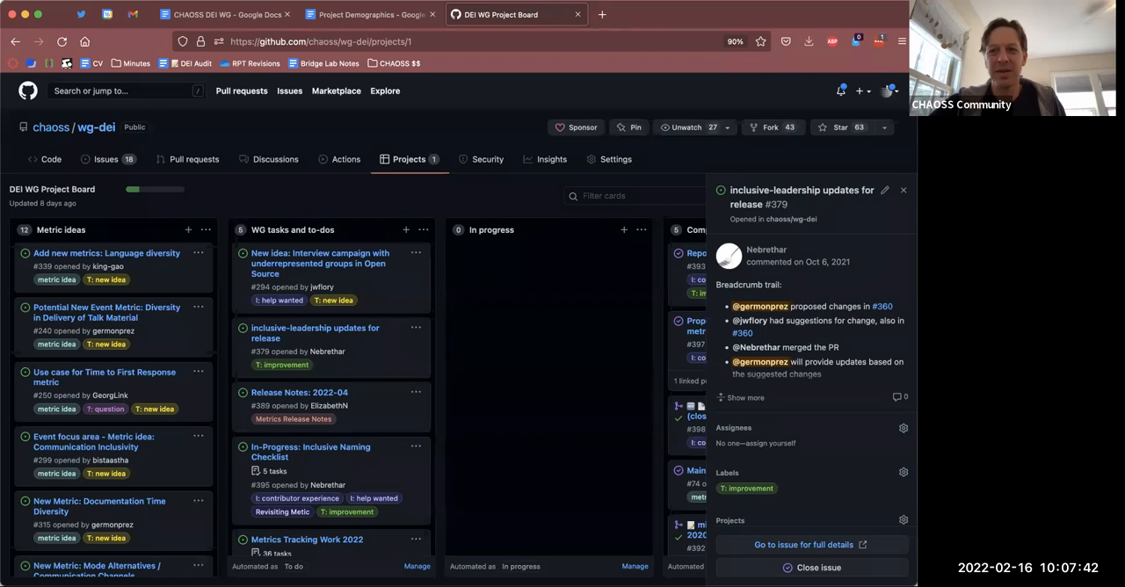
# - Close issue #379, inclusive-leadership updates for release, so it moves to Completed
pyautogui.click(903, 189)
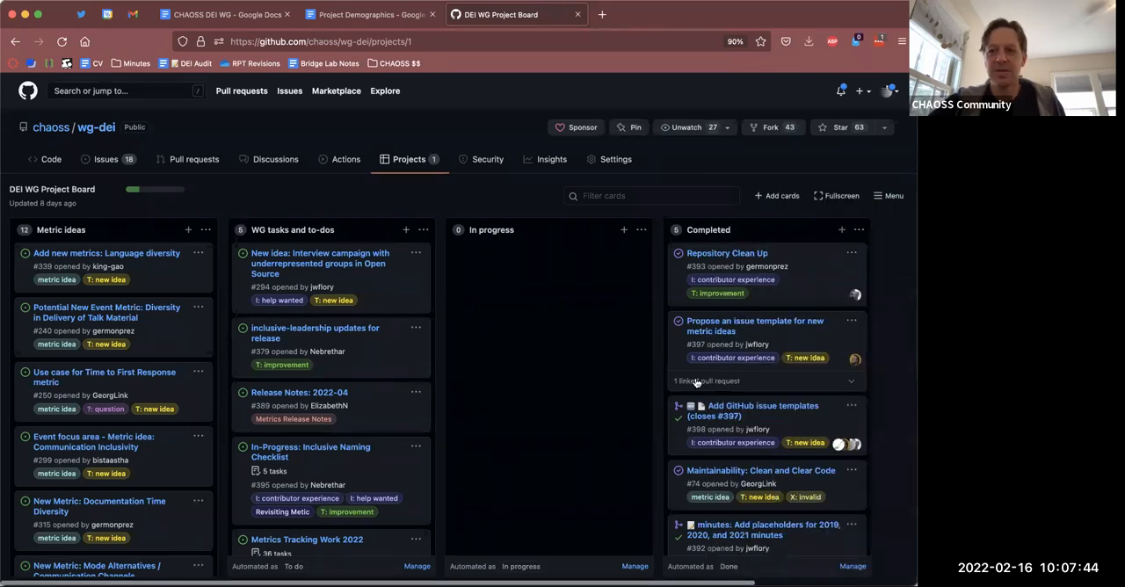
pyautogui.moveTo(373, 404)
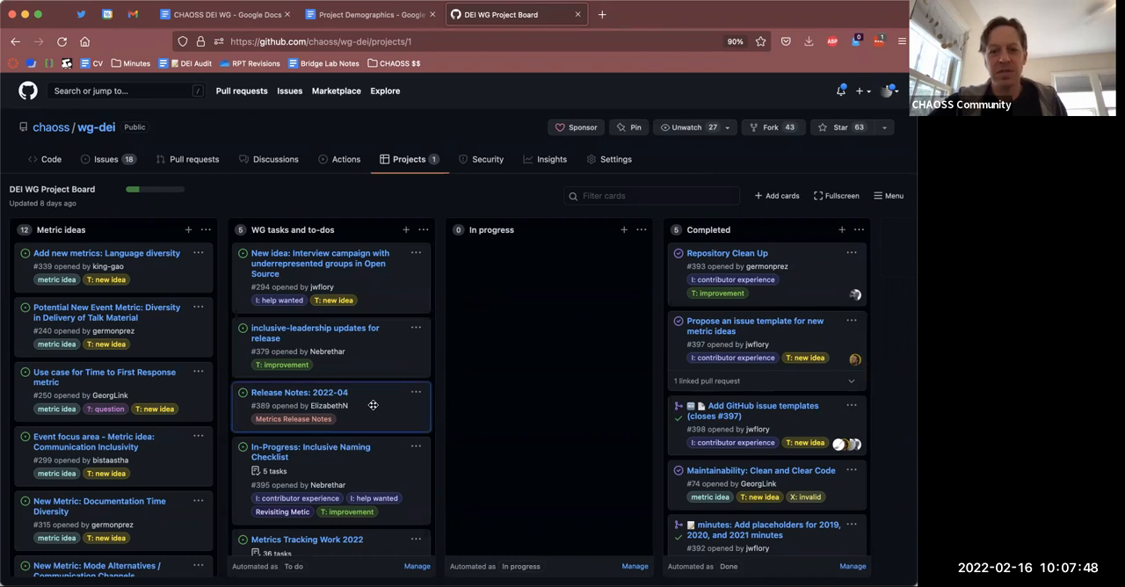
pyautogui.moveTo(360, 410)
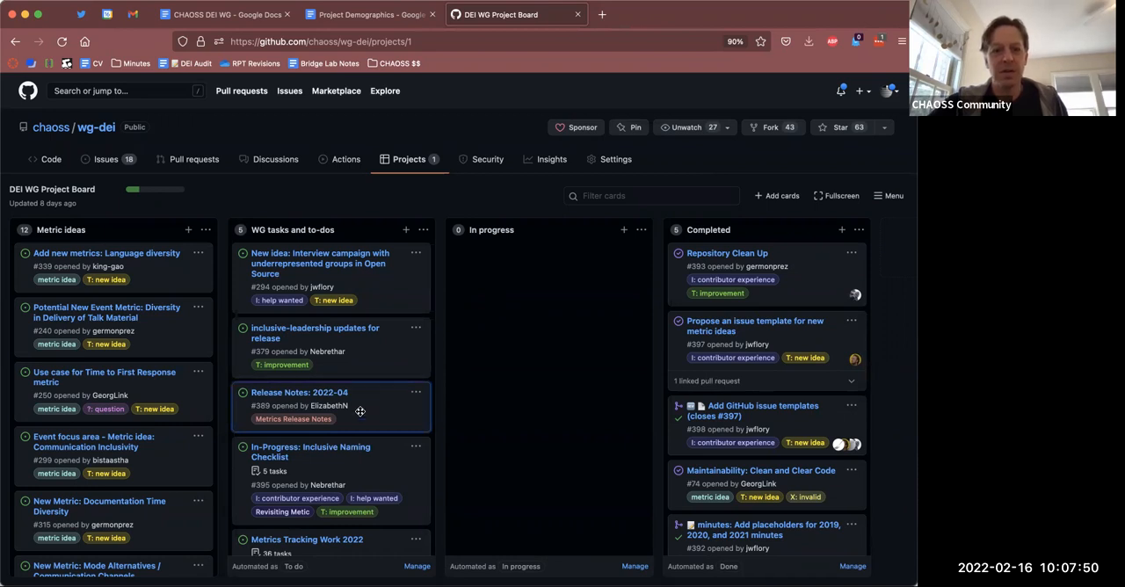
pyautogui.scroll(-3)
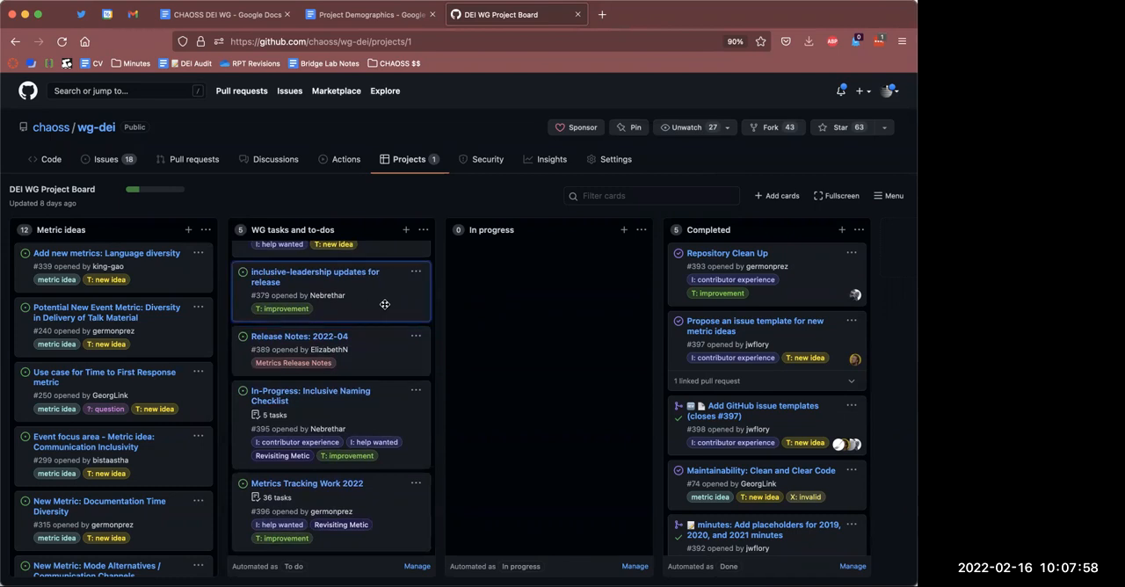
pyautogui.moveTo(355, 288)
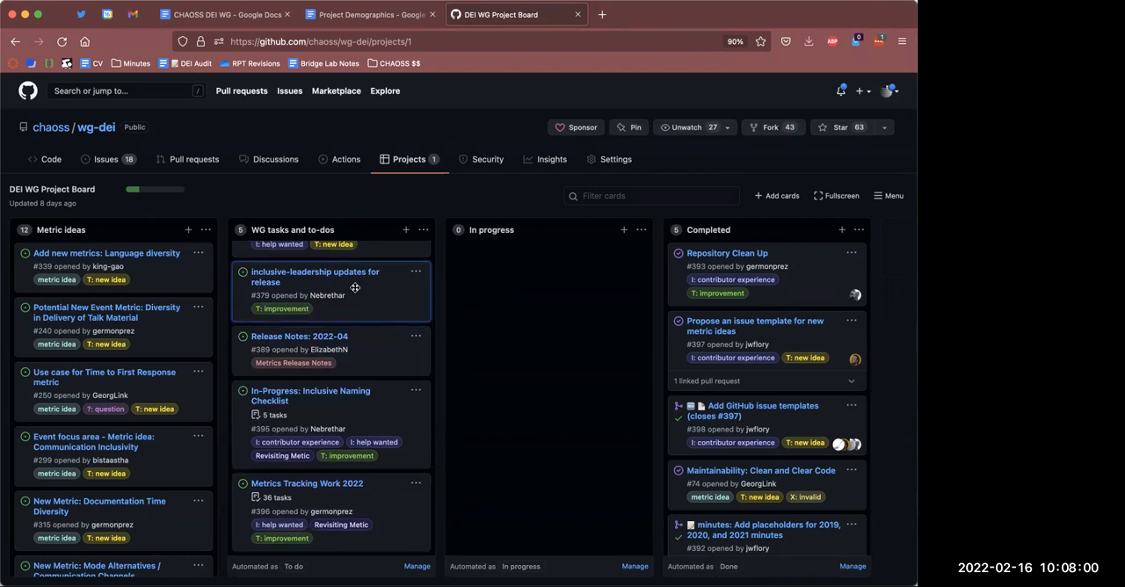
pyautogui.moveTo(314, 276)
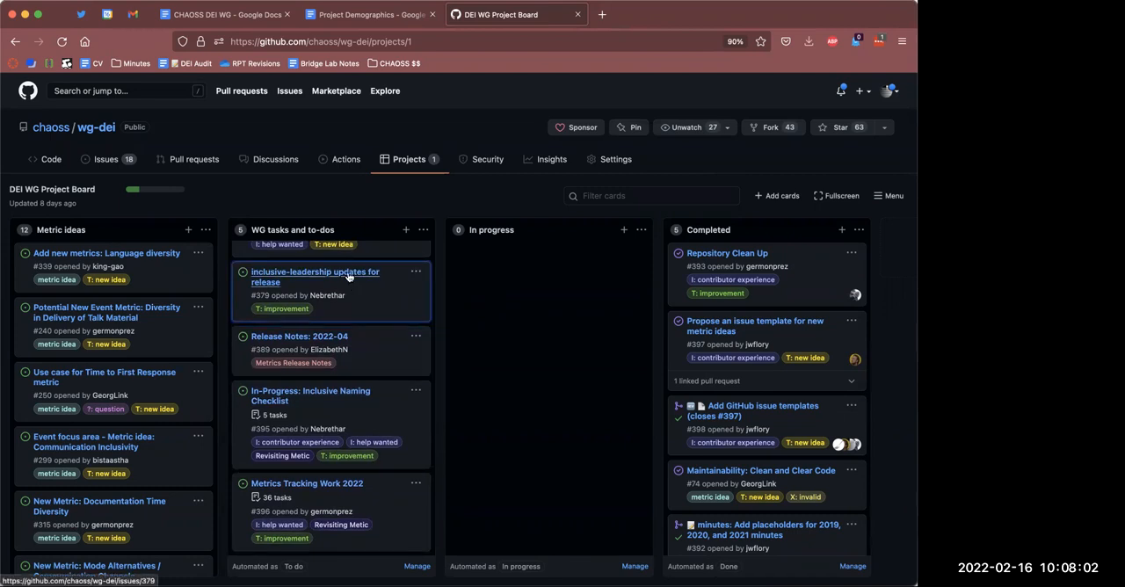
pyautogui.click(314, 276)
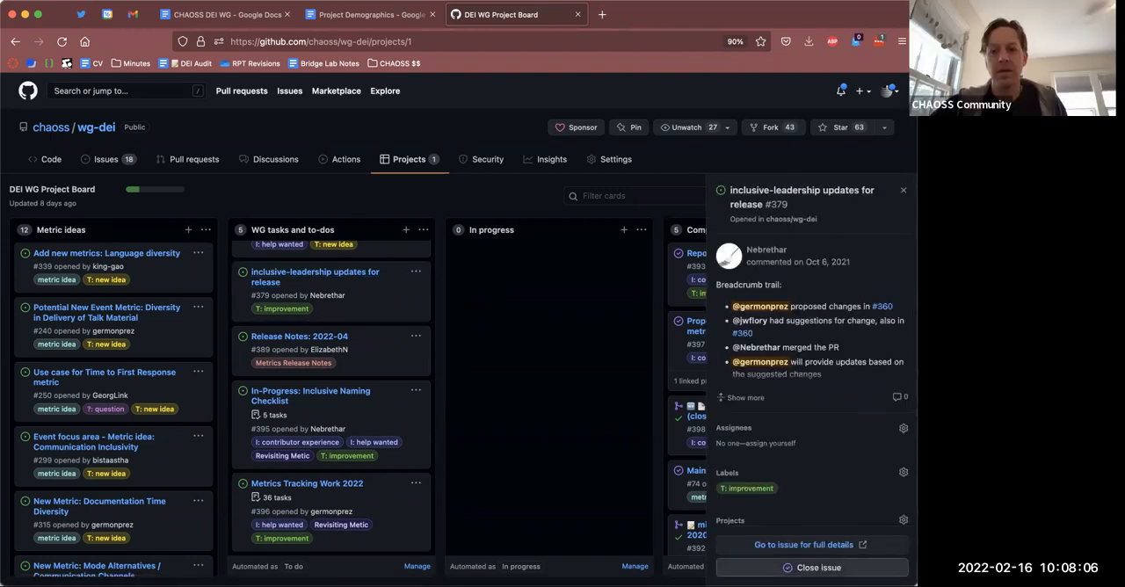
pyautogui.click(812, 566)
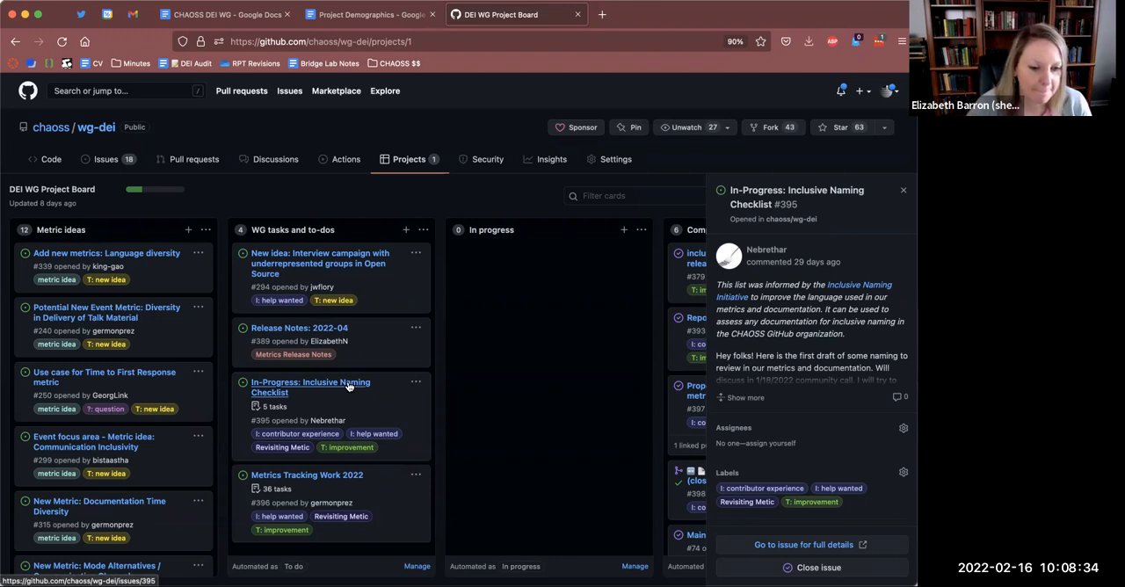
pyautogui.moveTo(754, 411)
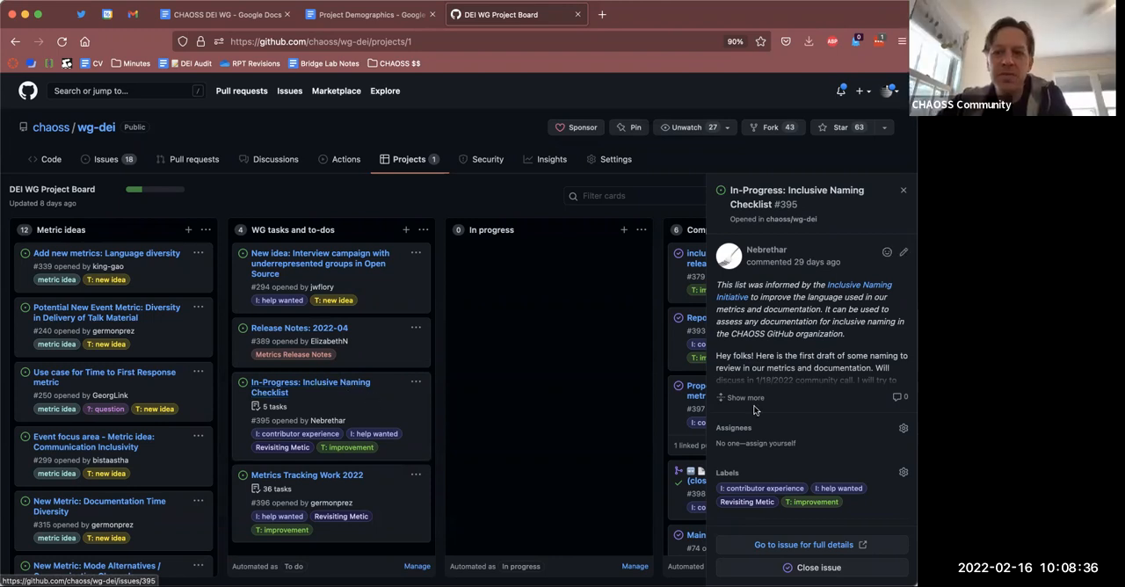
pyautogui.click(745, 397)
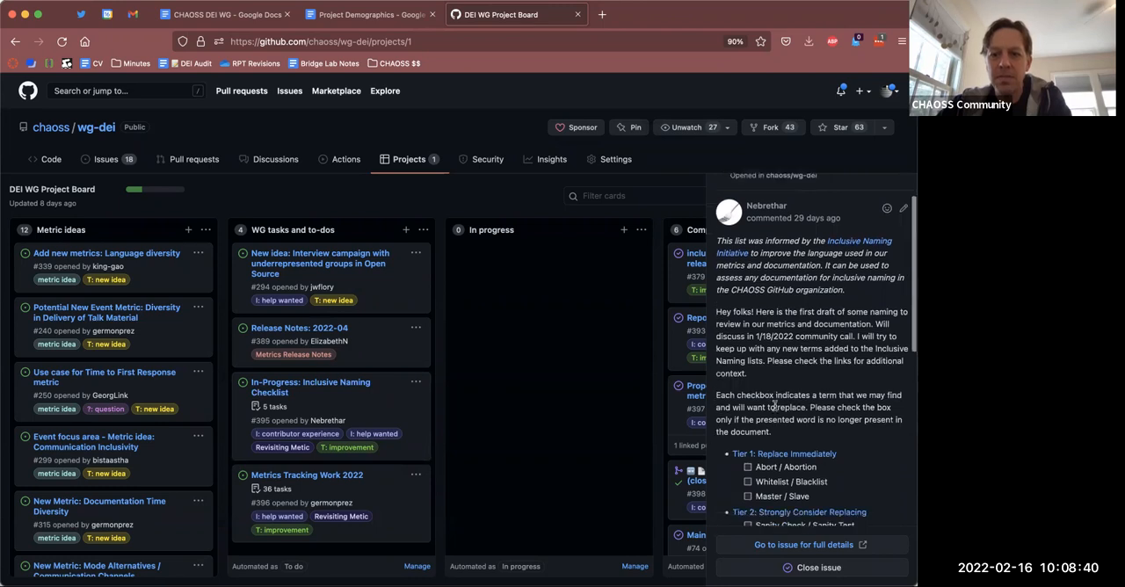
pyautogui.scroll(-3)
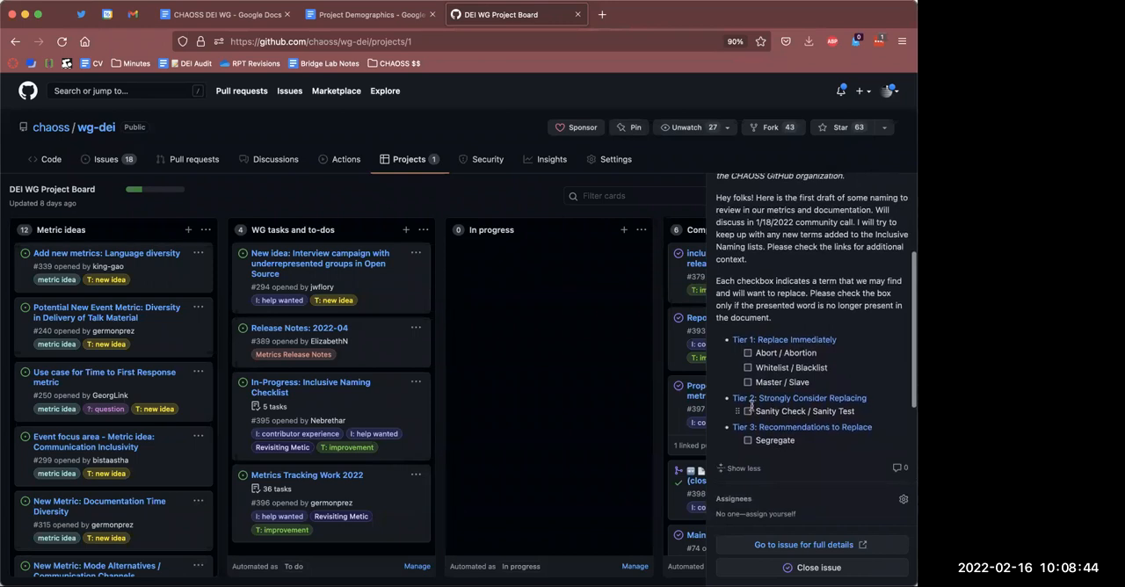
pyautogui.moveTo(606, 425)
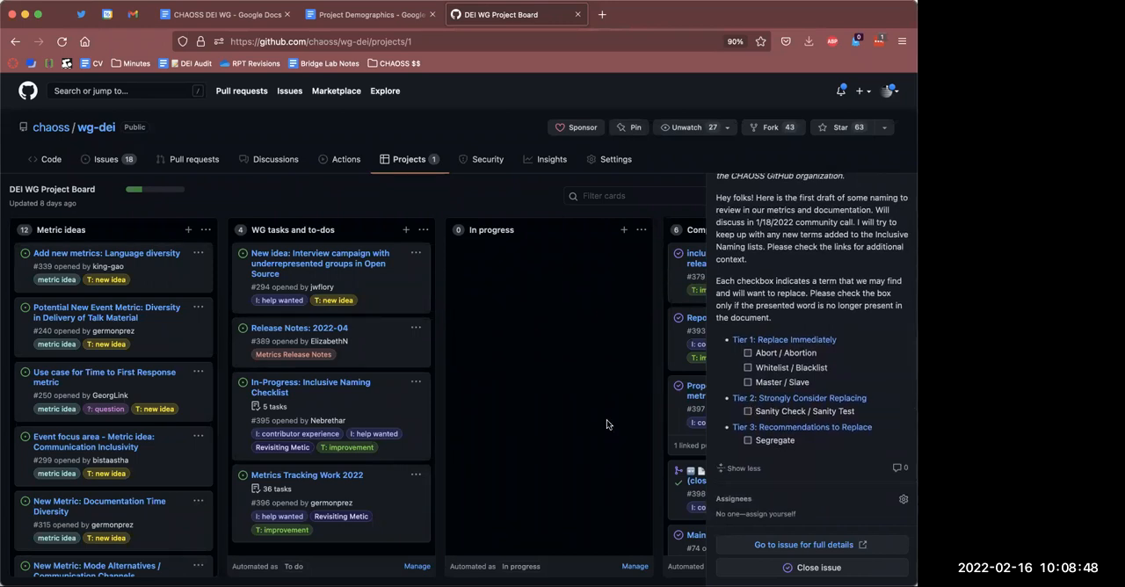
pyautogui.moveTo(652, 407)
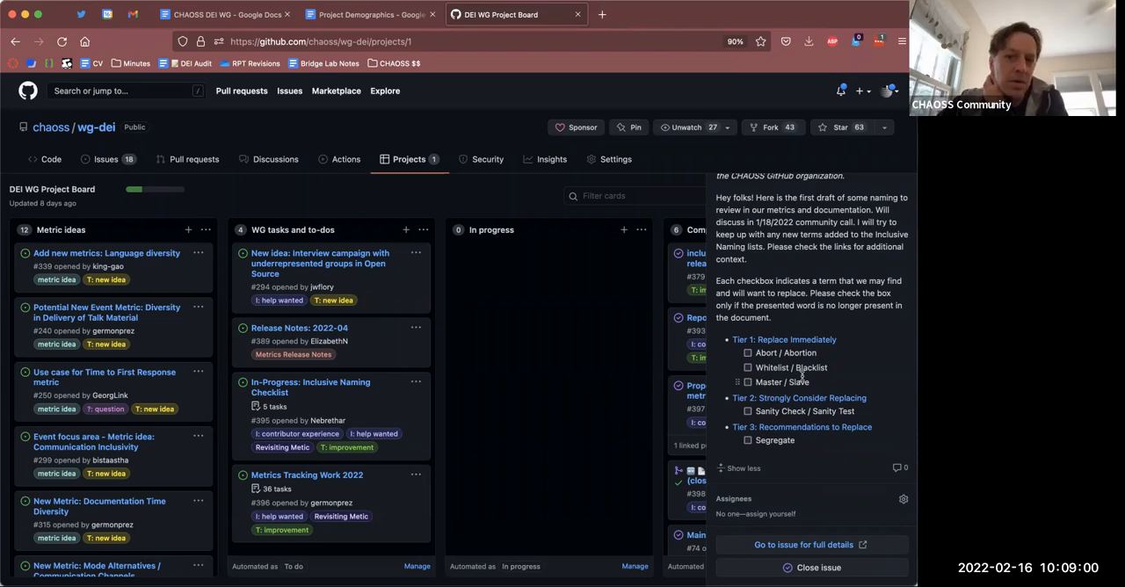
pyautogui.scroll(3)
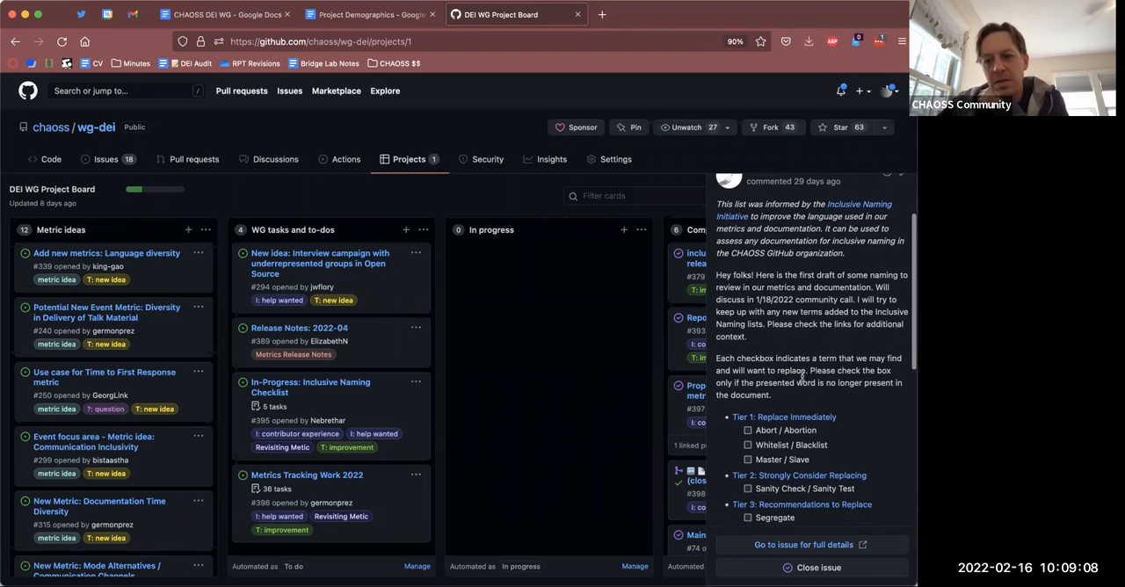
pyautogui.scroll(-3)
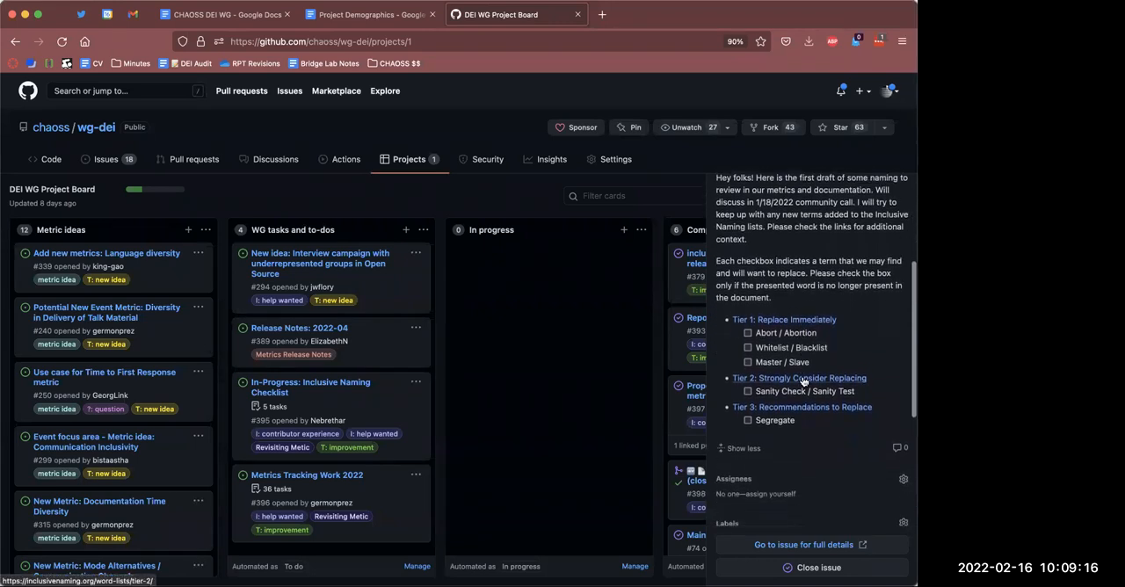
pyautogui.moveTo(819, 469)
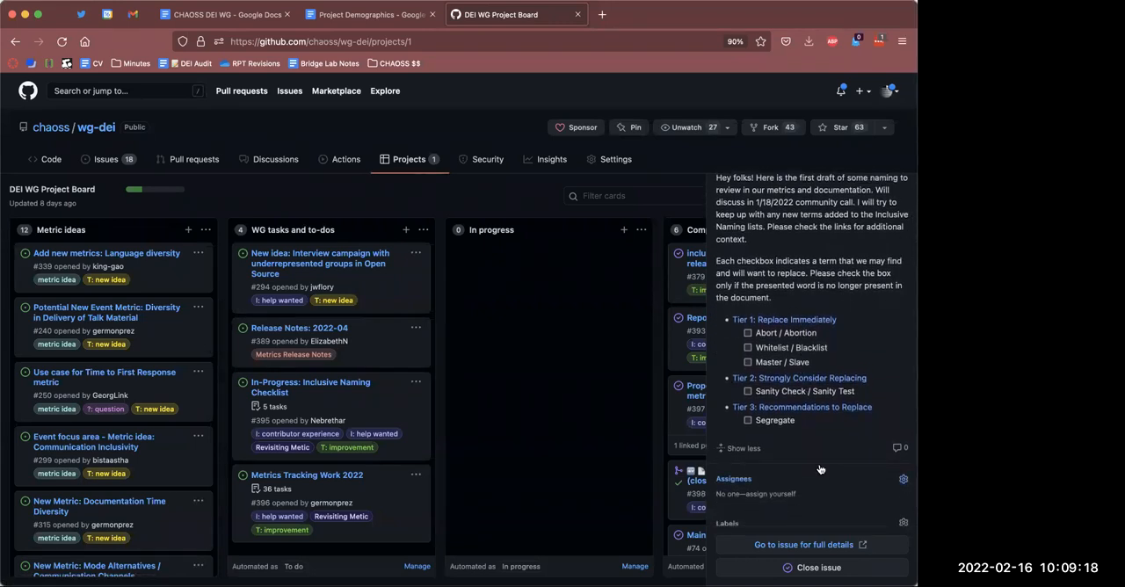
pyautogui.moveTo(821, 486)
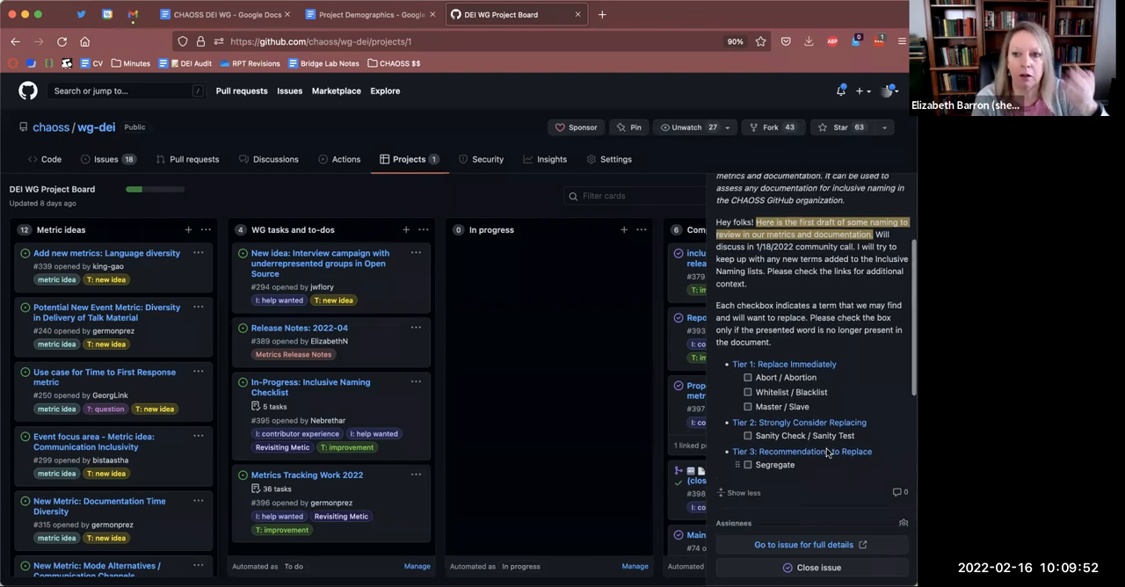
pyautogui.scroll(3)
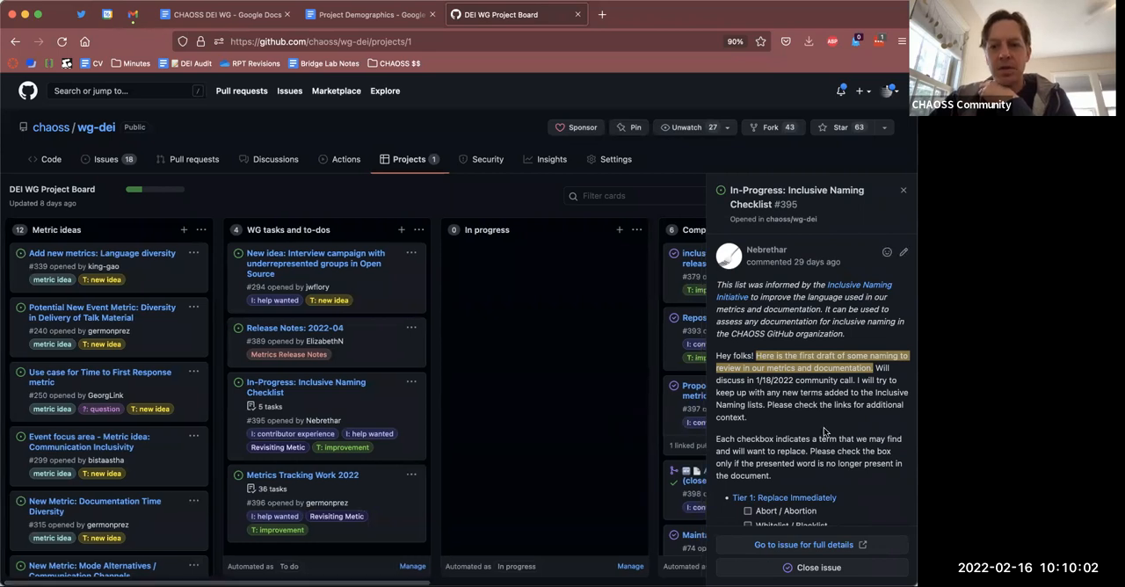
pyautogui.scroll(-3)
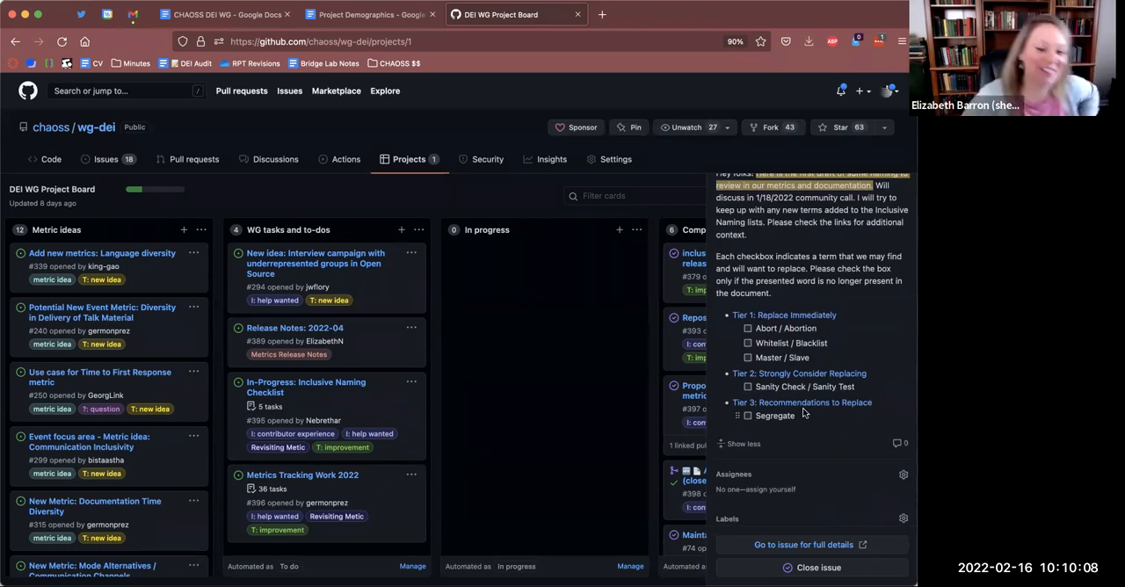
pyautogui.moveTo(817, 515)
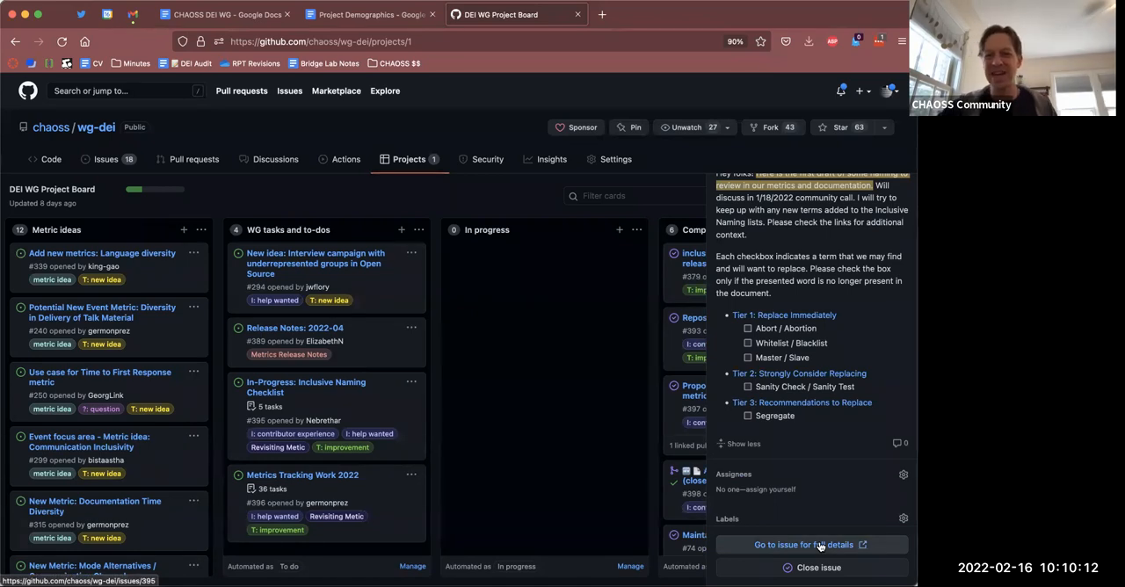
pyautogui.moveTo(562, 413)
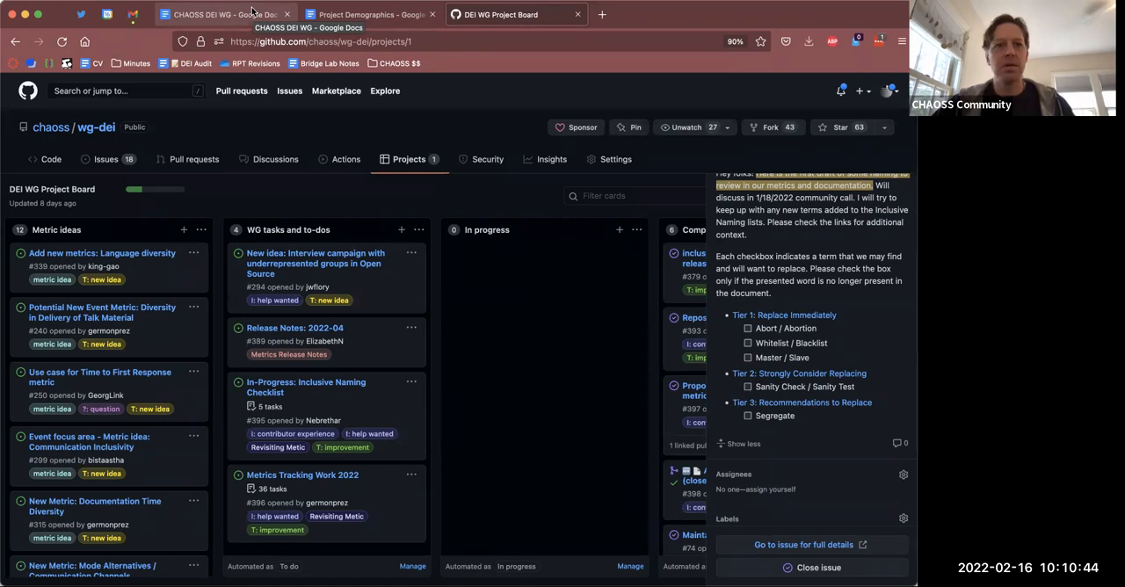
pyautogui.click(224, 14)
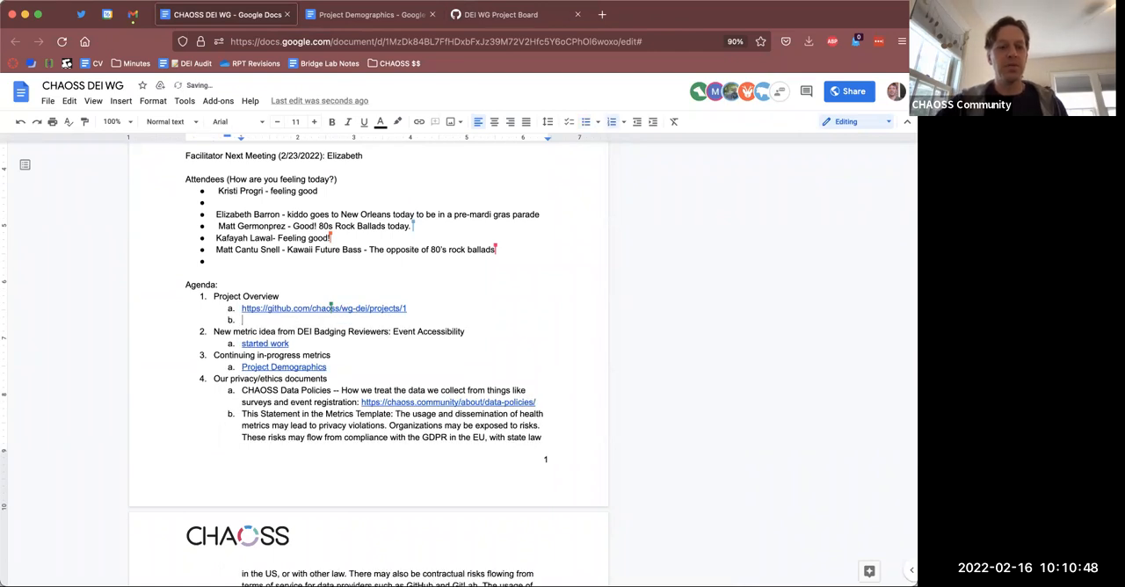
pyautogui.write('AI: Matt C. to add')
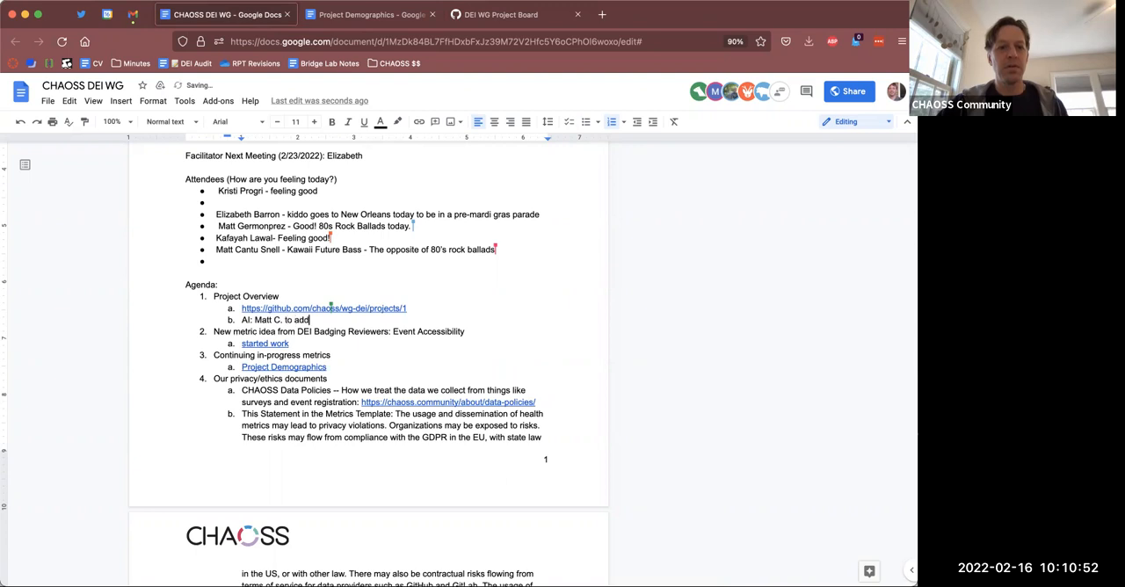
pyautogui.write('GSoC')
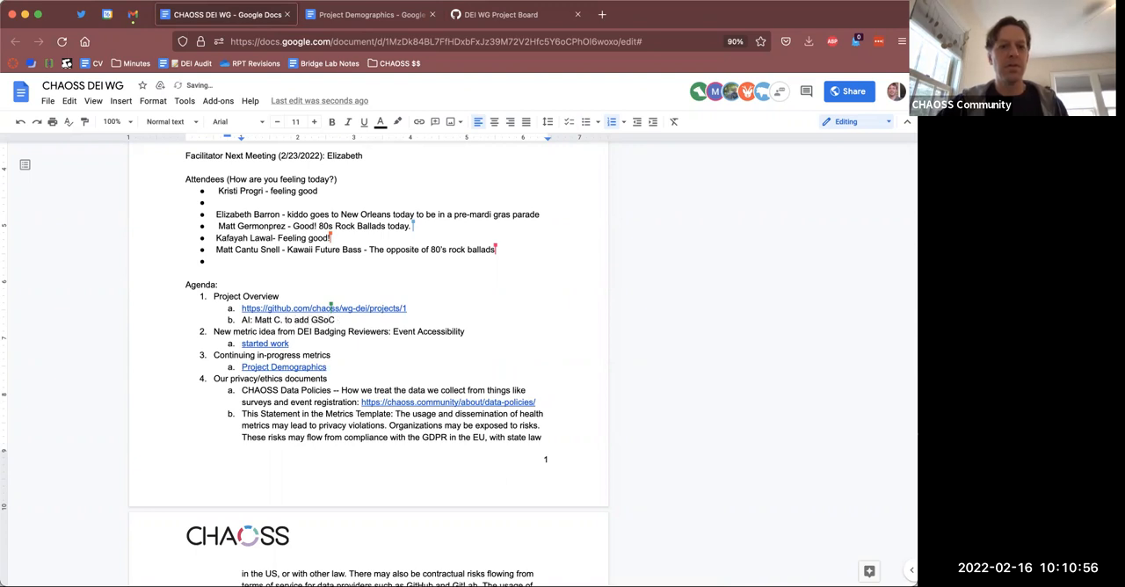
pyautogui.write('proposal')
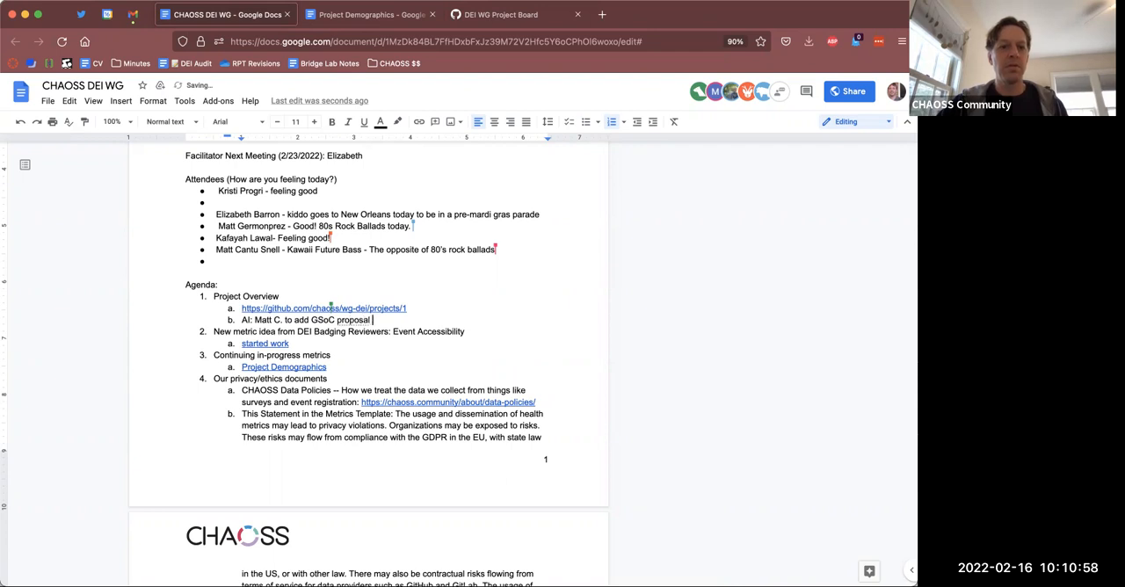
pyautogui.write('around INI')
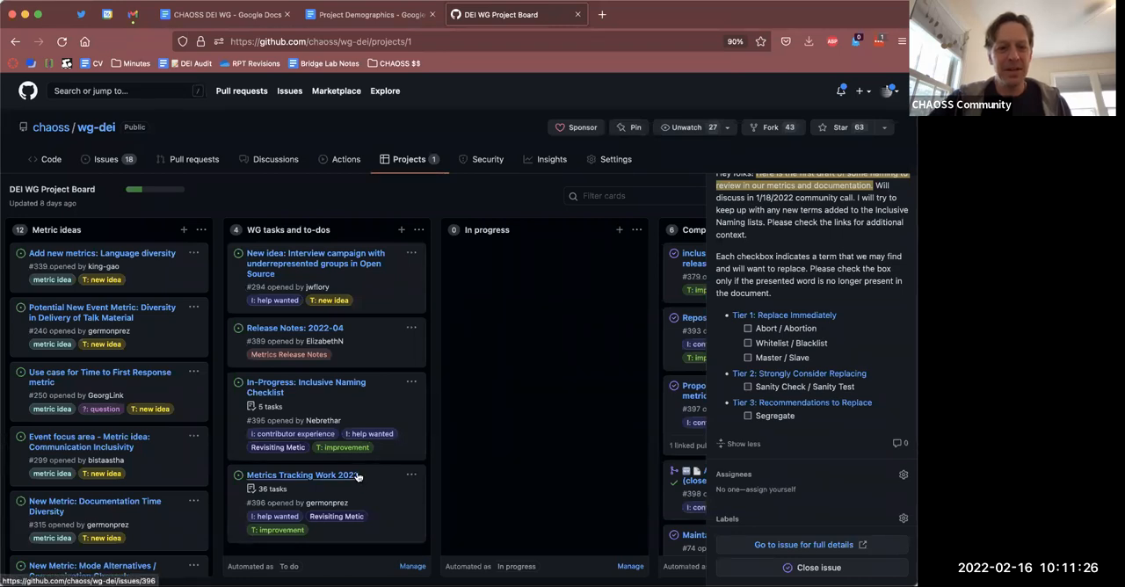
# - Open Metrics Tracking Work 2022 issue #396 and scroll its Metrics Review 2022 description
pyautogui.click(302, 474)
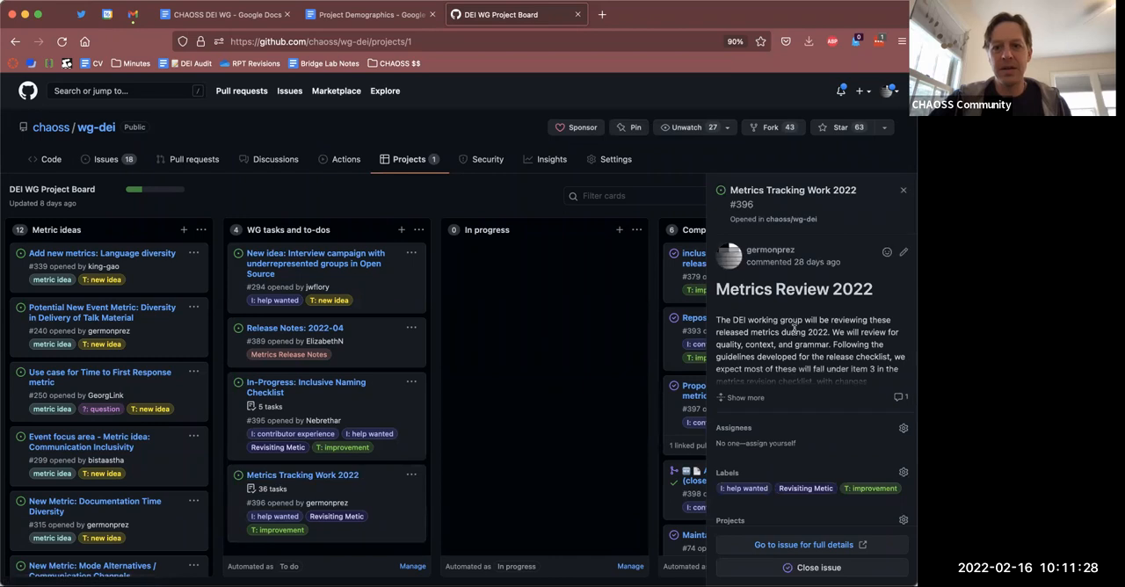
pyautogui.scroll(-3)
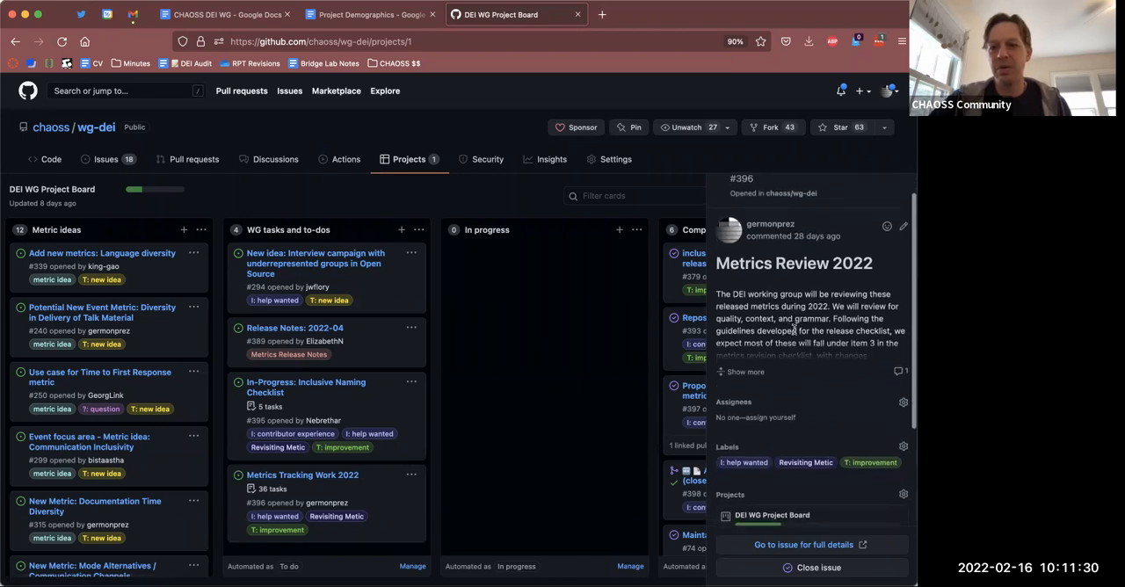
pyautogui.moveTo(350, 396)
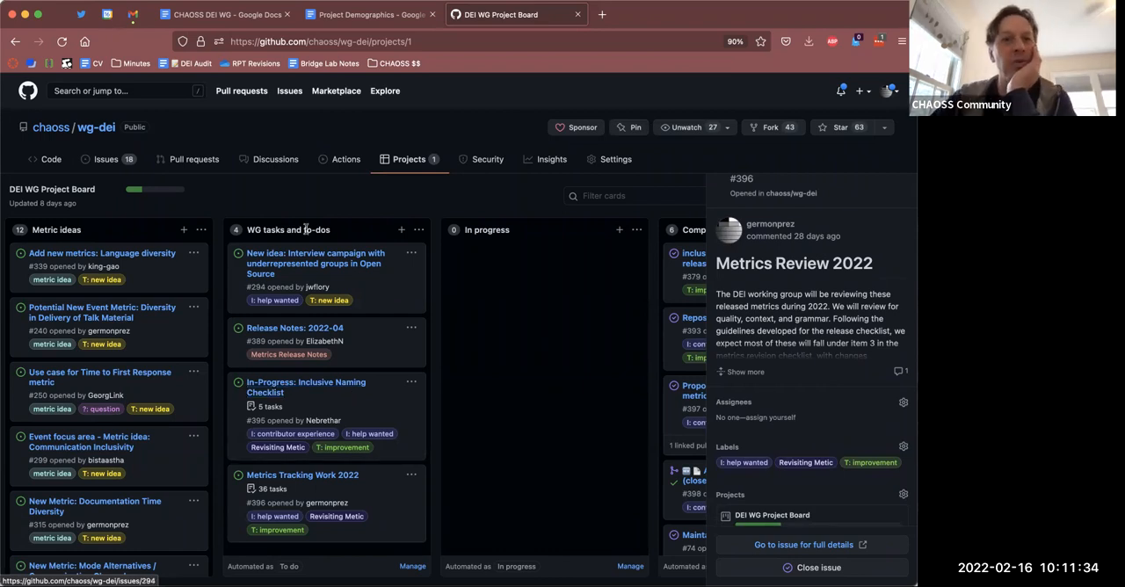
pyautogui.moveTo(442, 312)
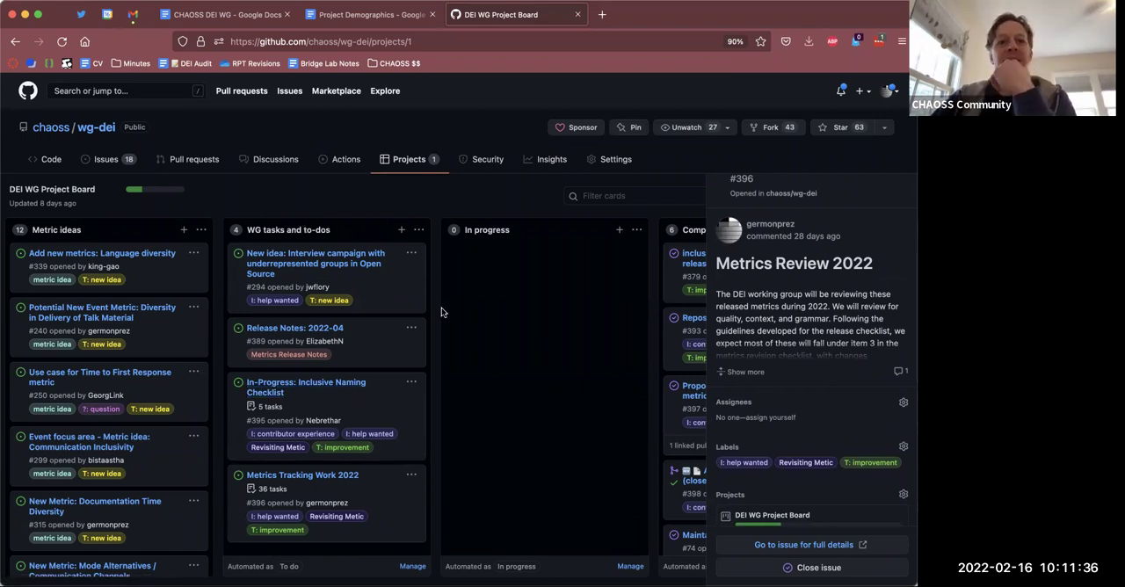
pyautogui.moveTo(105, 159)
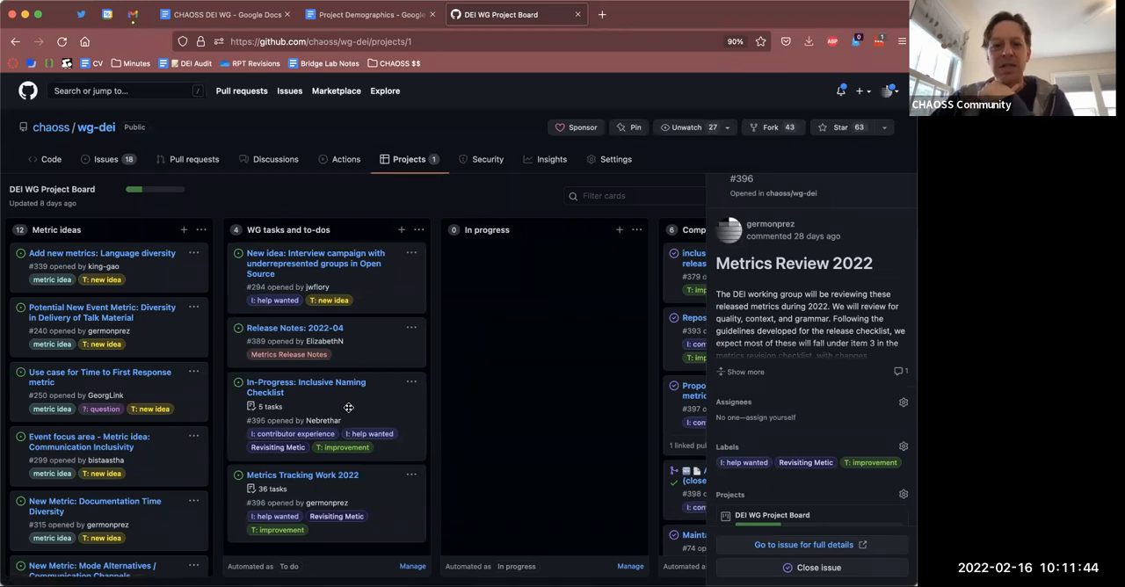
pyautogui.moveTo(346, 159)
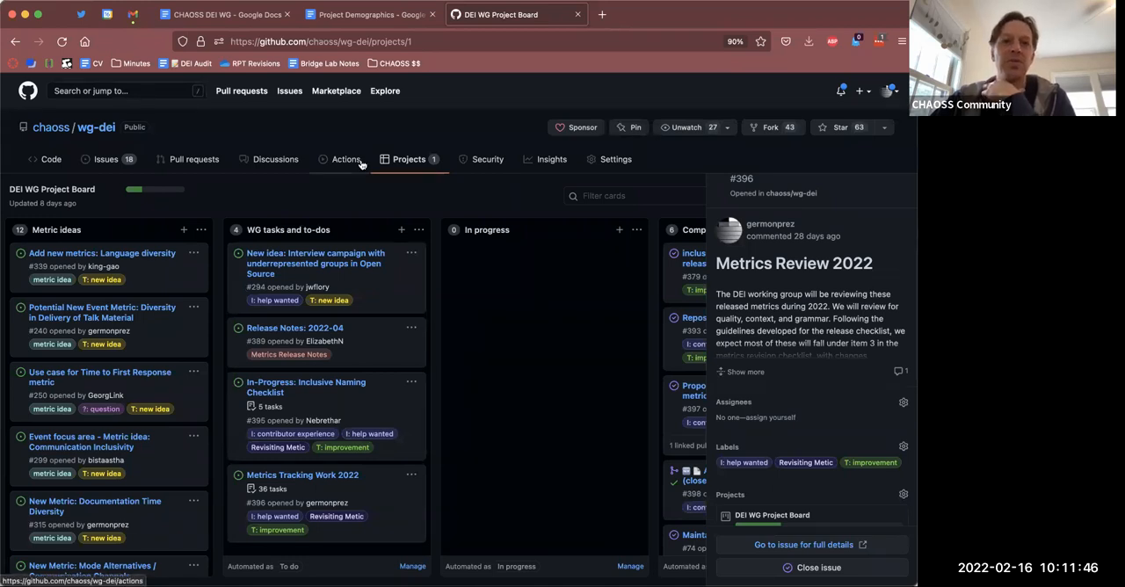
pyautogui.moveTo(227, 14)
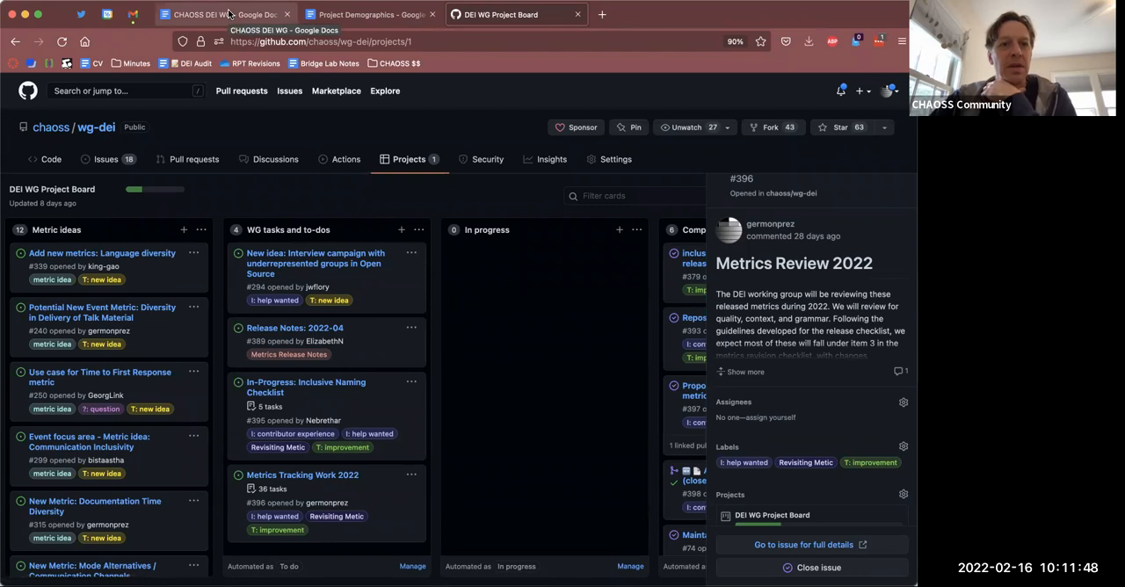
# - Review the meeting notes, then close the Metrics Tracking Work 2022 panel on the board
pyautogui.click(224, 14)
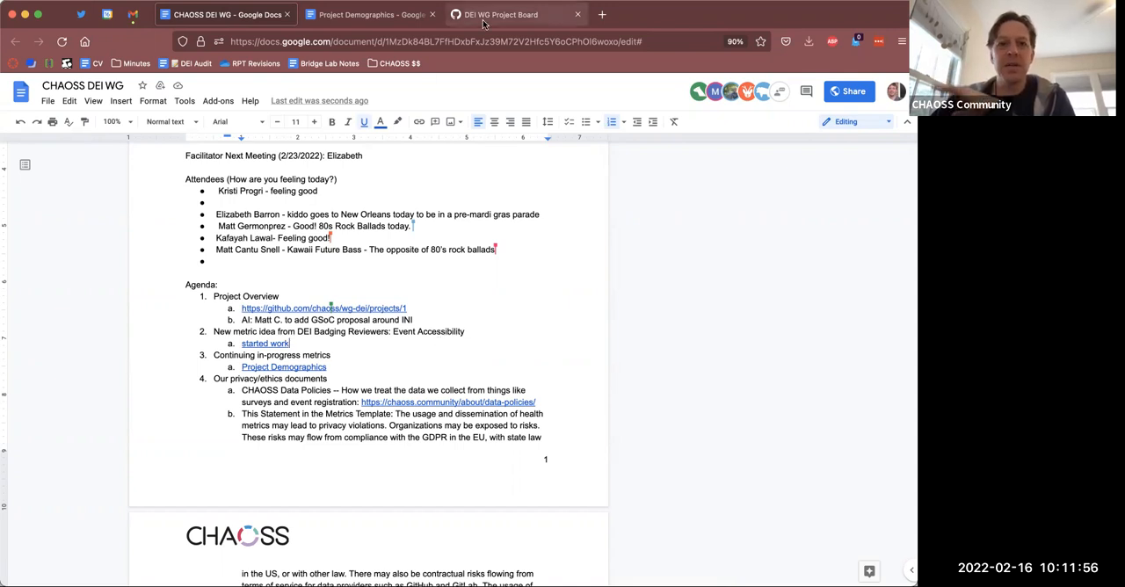
pyautogui.click(501, 14)
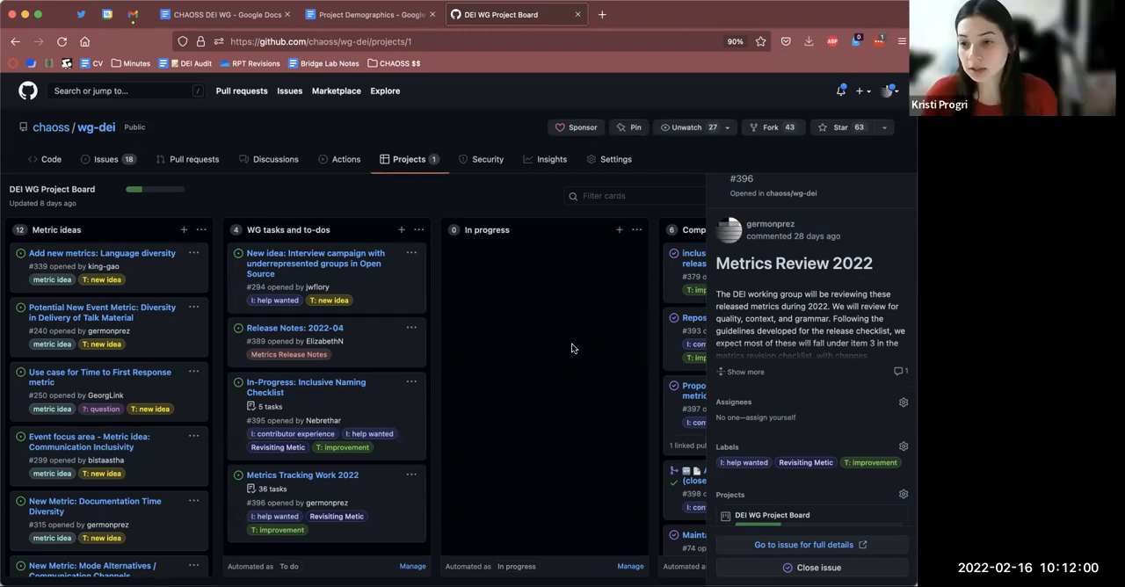
pyautogui.moveTo(430, 435)
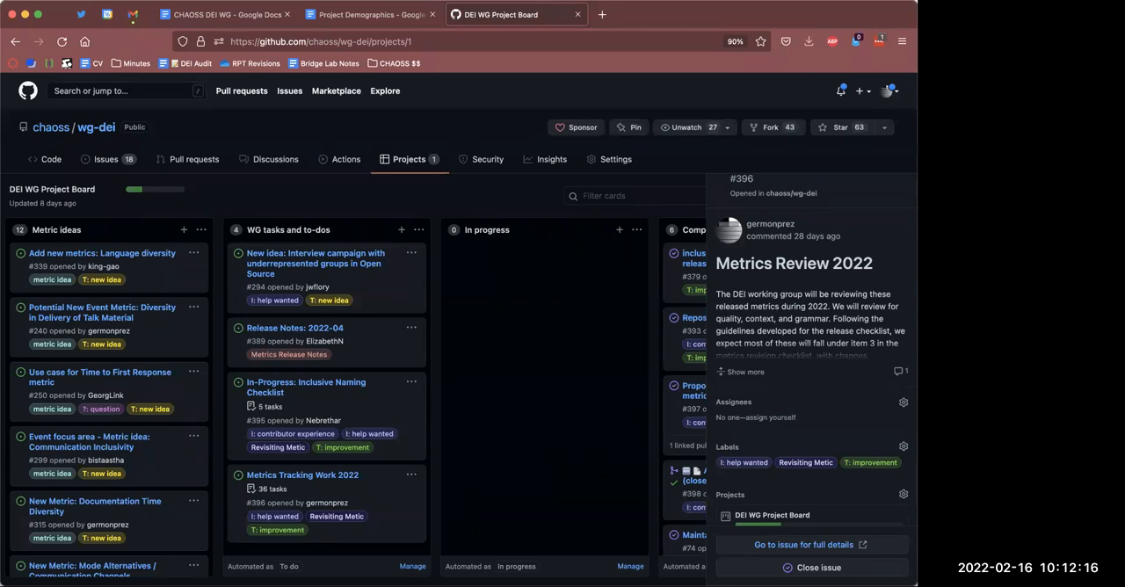
pyautogui.moveTo(484, 483)
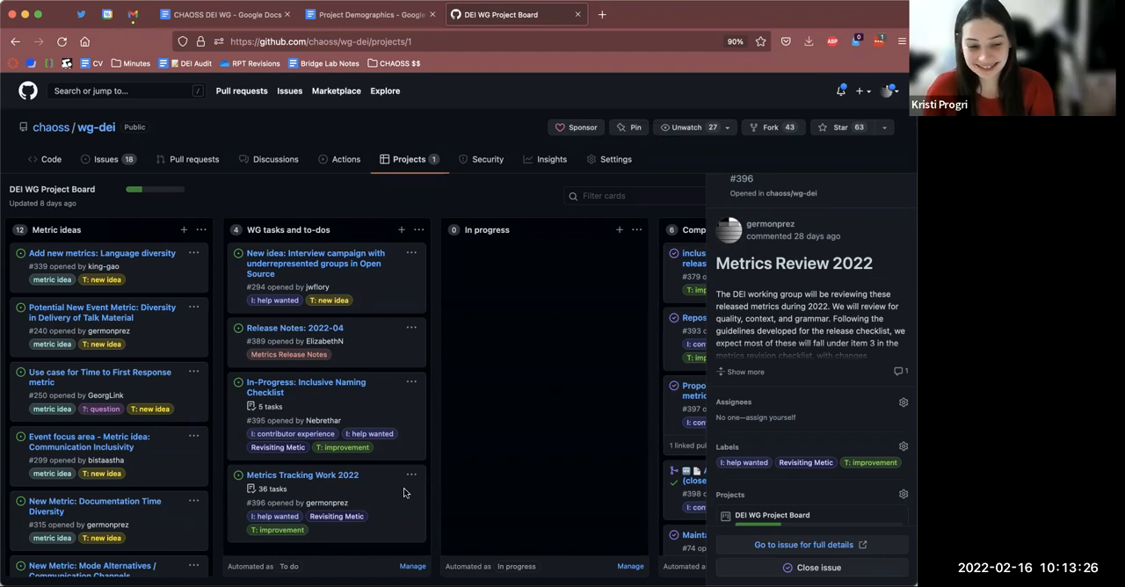
pyautogui.moveTo(356, 448)
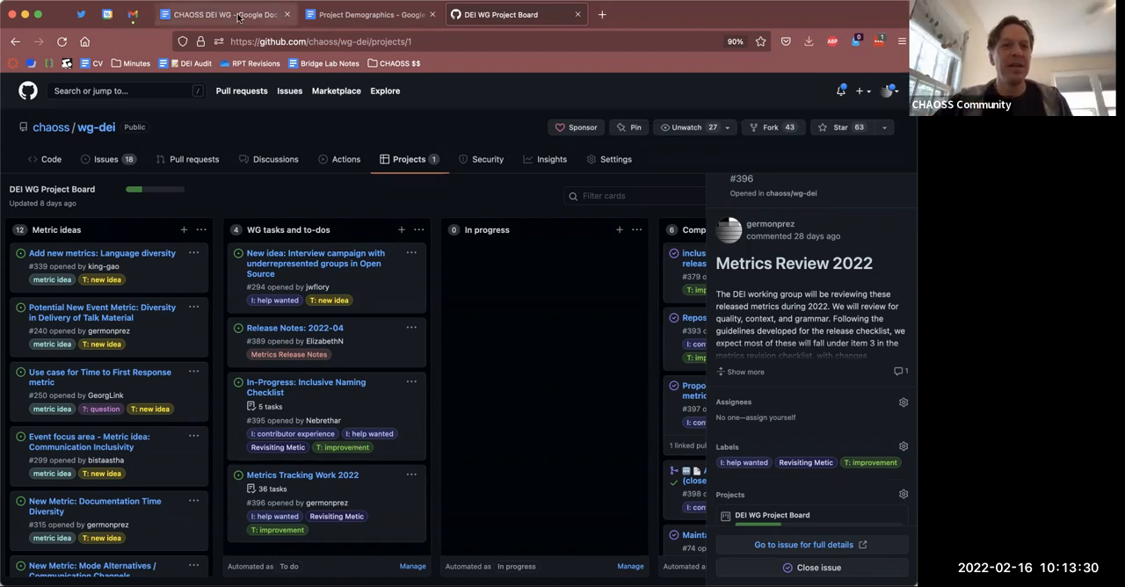
pyautogui.click(224, 14)
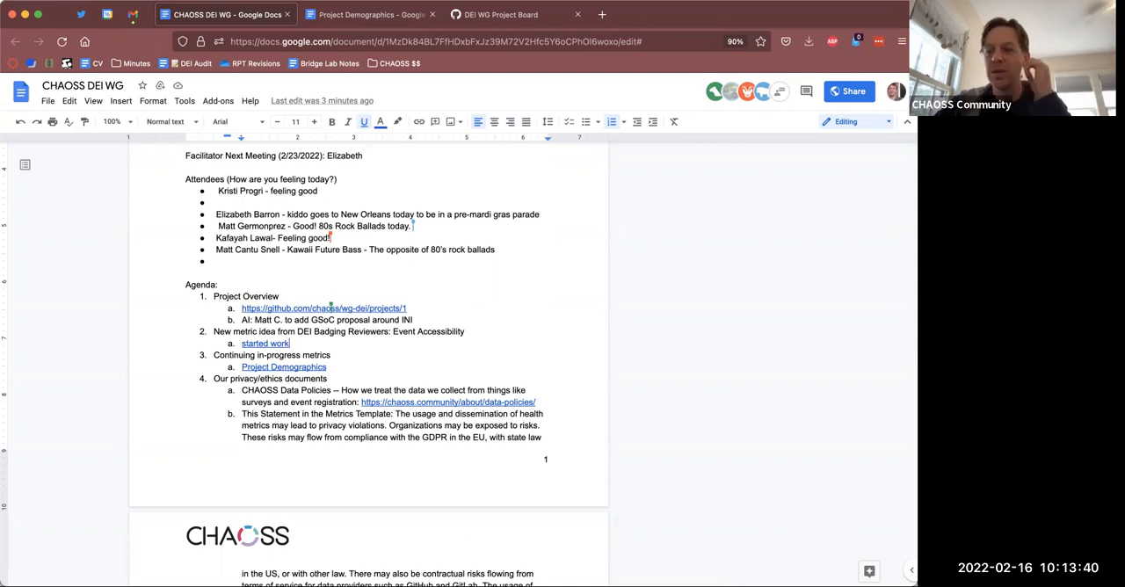
pyautogui.moveTo(809, 171)
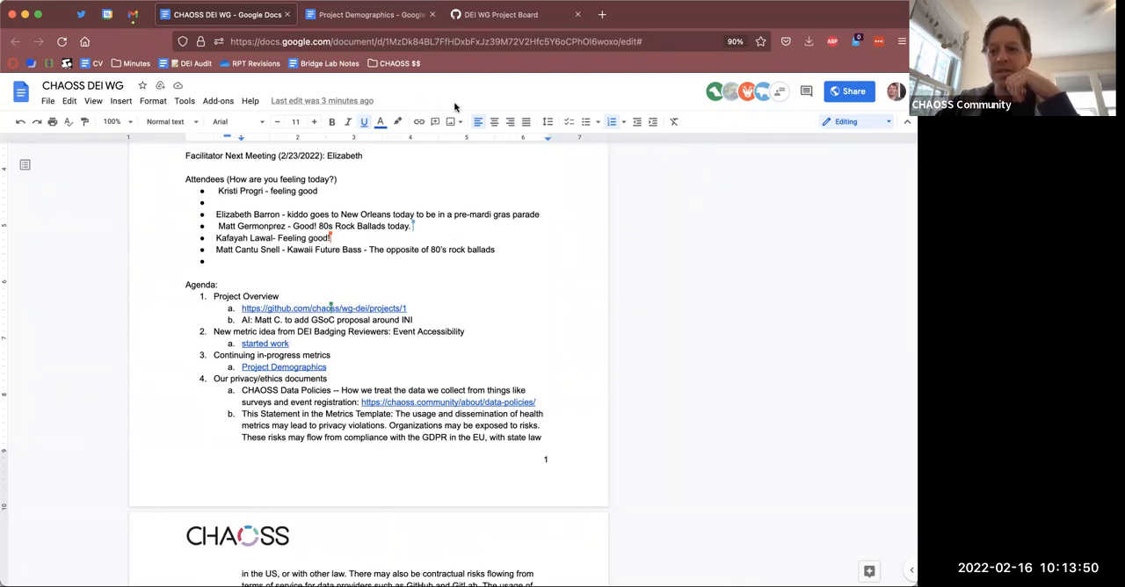
pyautogui.moveTo(610, 302)
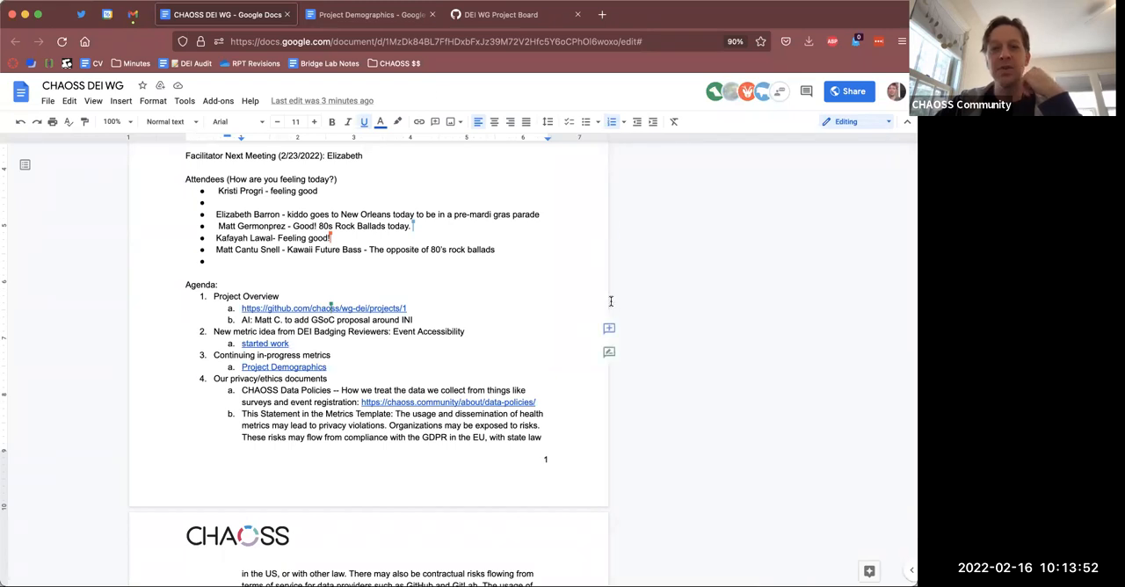
pyautogui.click(501, 14)
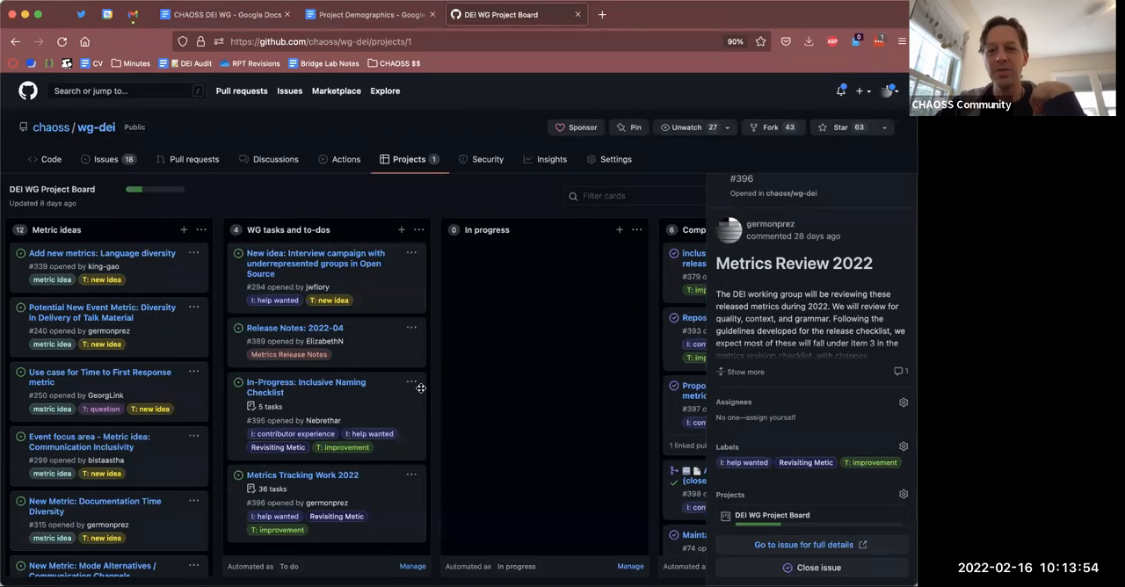
pyautogui.moveTo(857, 107)
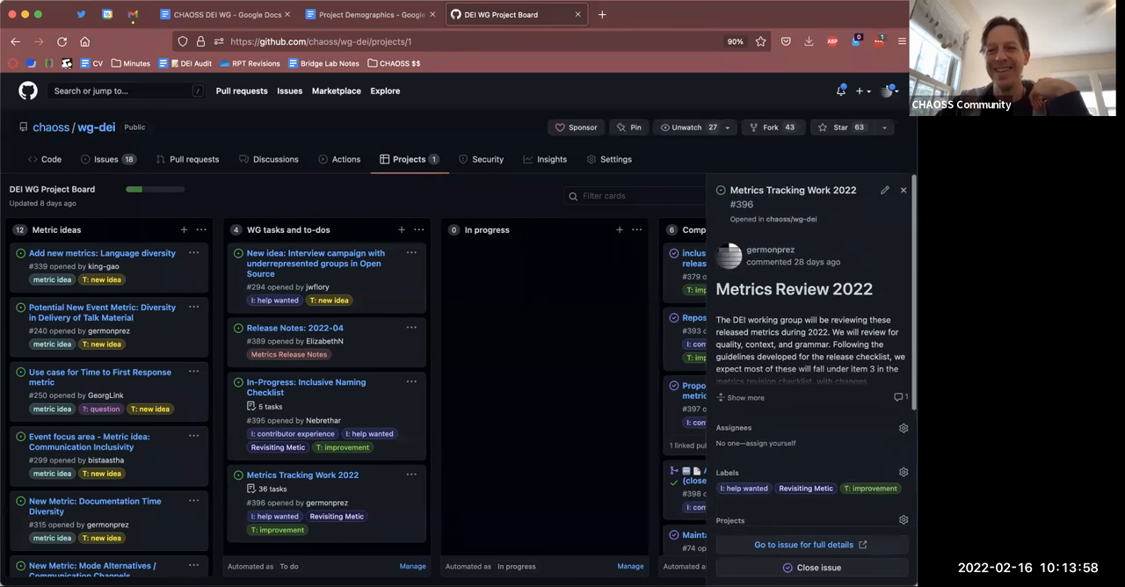
pyautogui.click(902, 189)
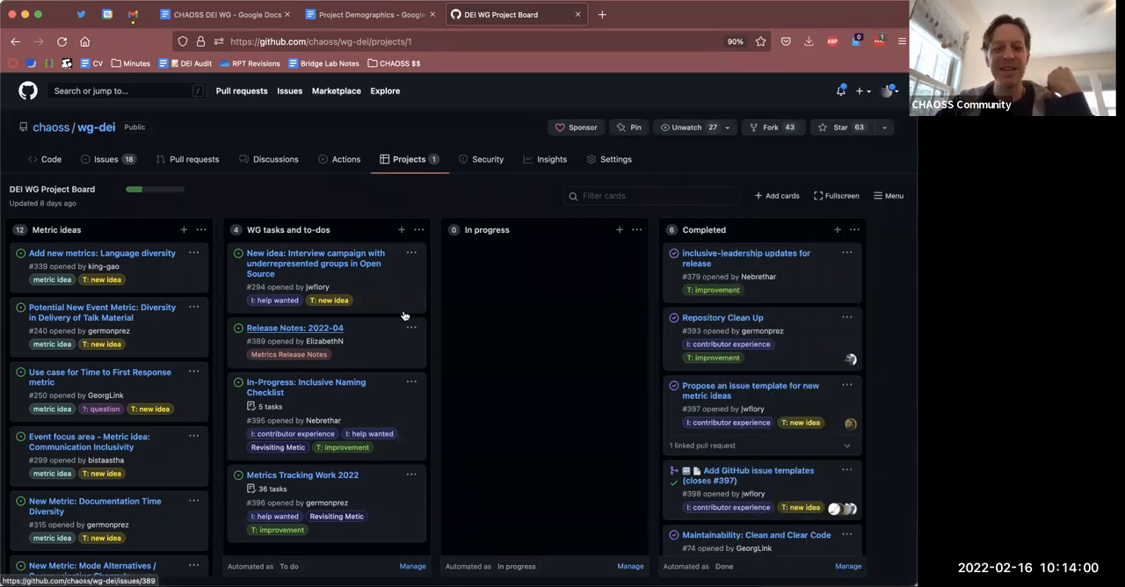
pyautogui.moveTo(549, 378)
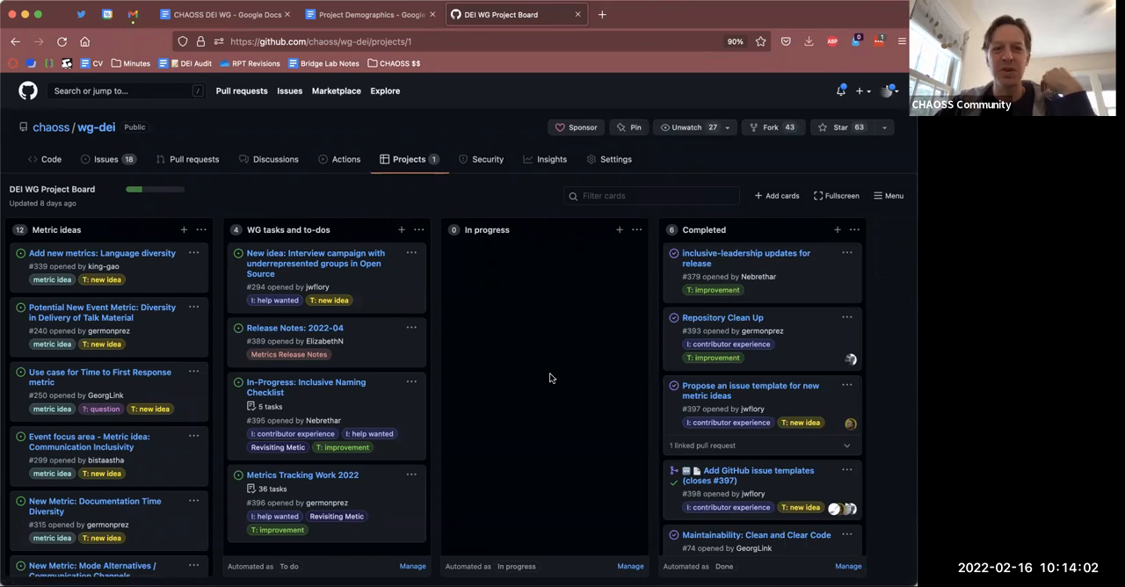
pyautogui.moveTo(482, 221)
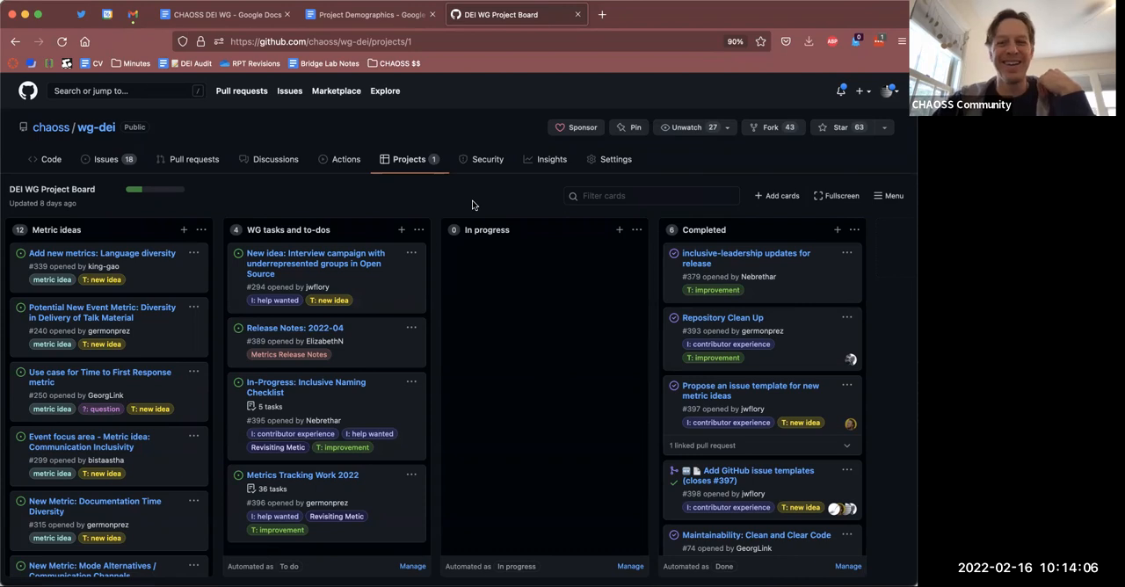
pyautogui.moveTo(225, 14)
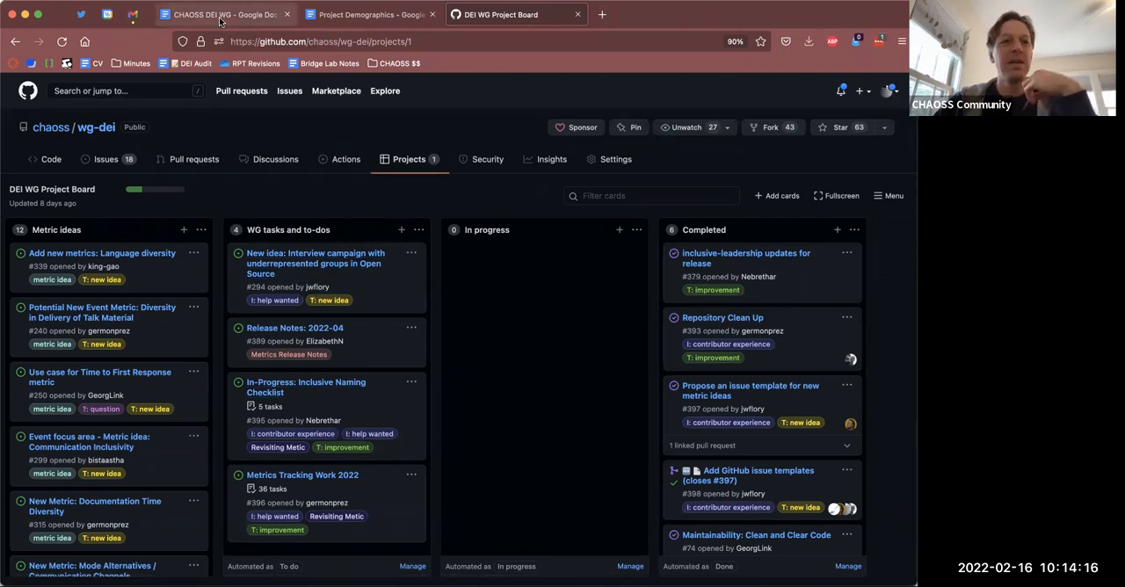
# - Switch back to the CHAOSS DEI WG meeting notes document
pyautogui.click(224, 14)
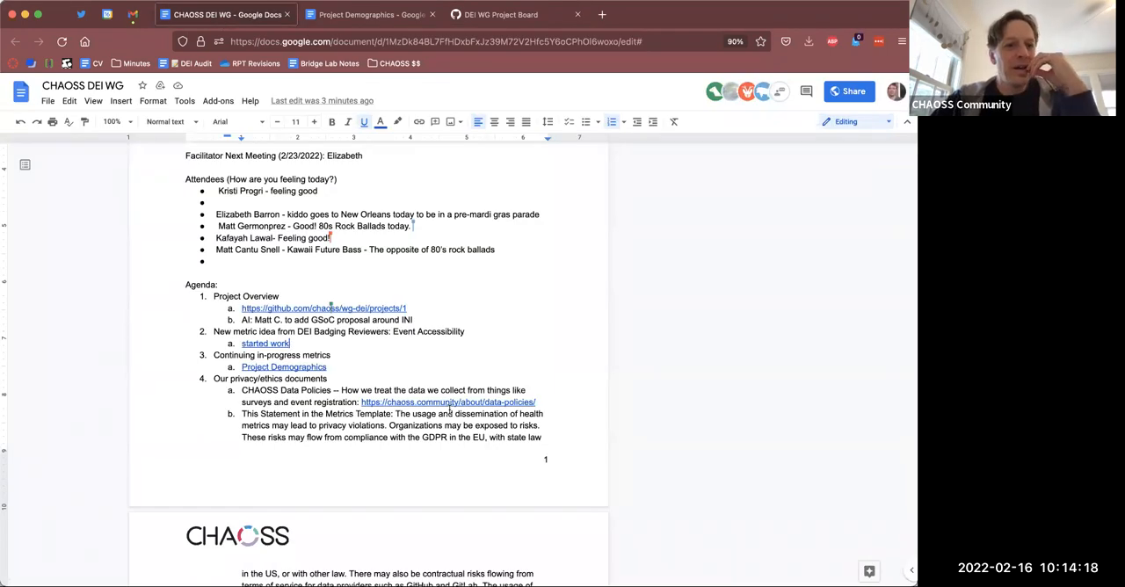
pyautogui.moveTo(366, 361)
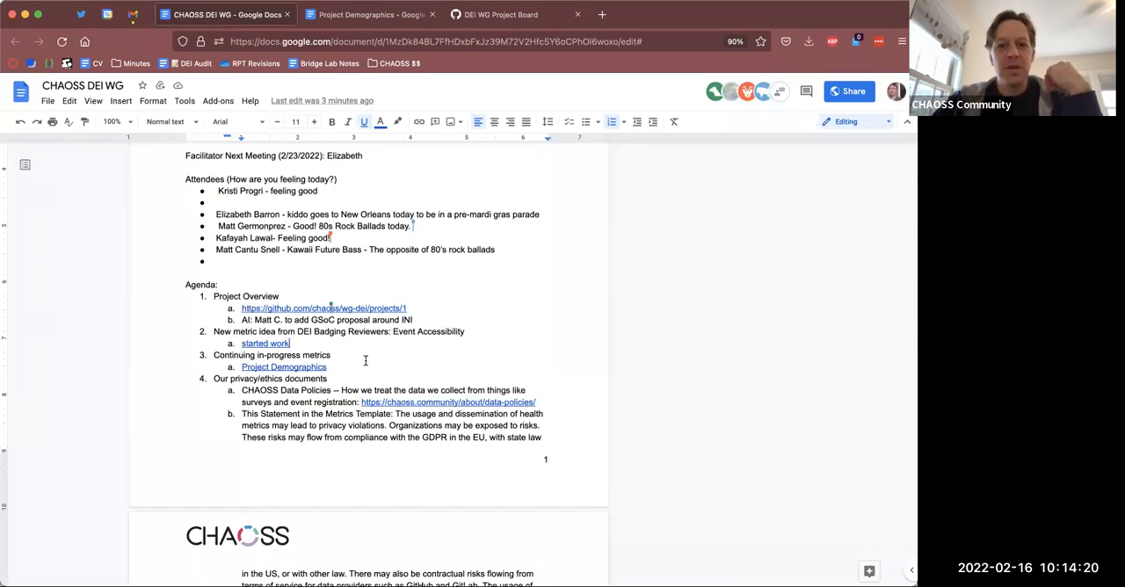
pyautogui.moveTo(325, 346)
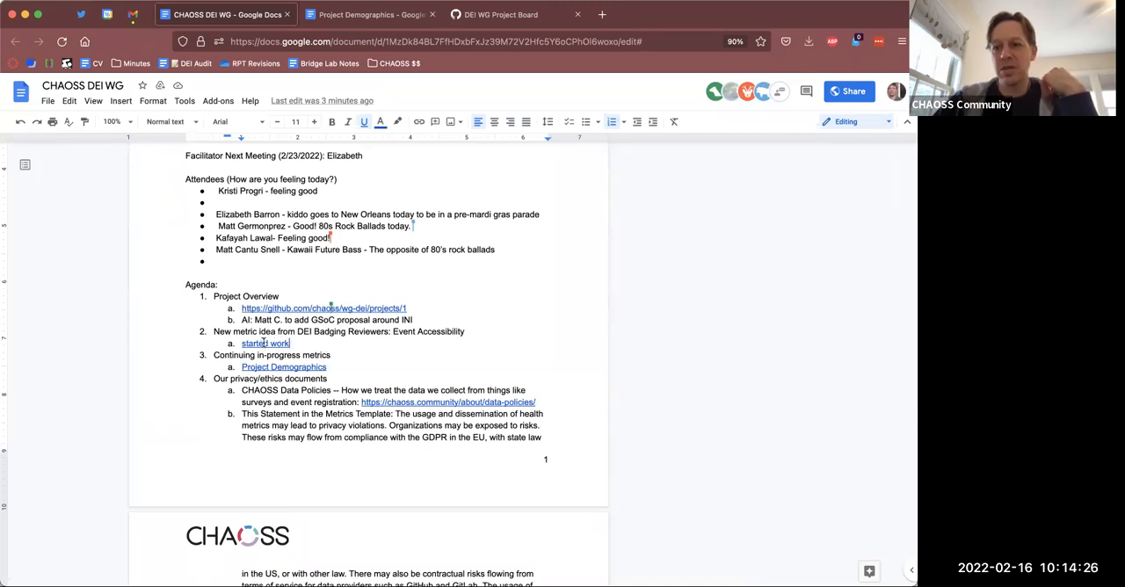
pyautogui.moveTo(283, 366)
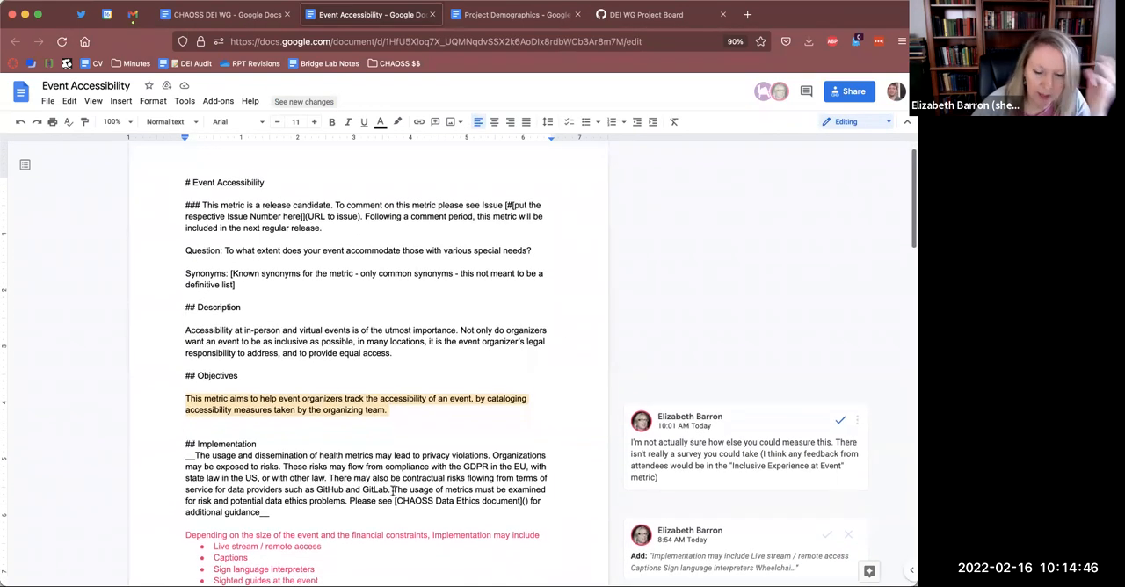
# - Scroll down the Event Accessibility draft toward its data collection strategies and references
pyautogui.scroll(-3)
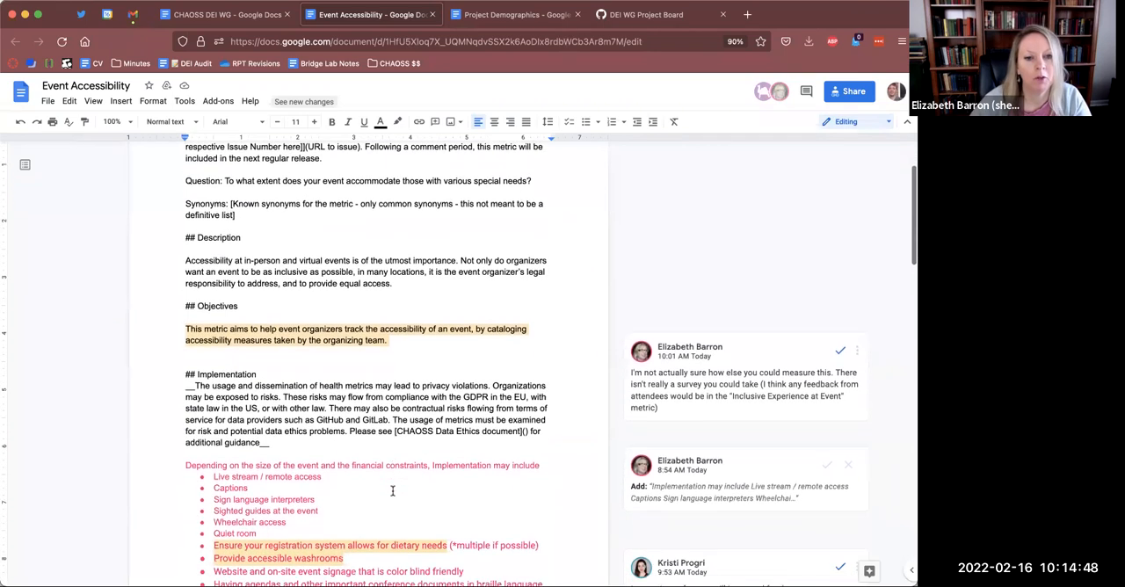
pyautogui.scroll(-3)
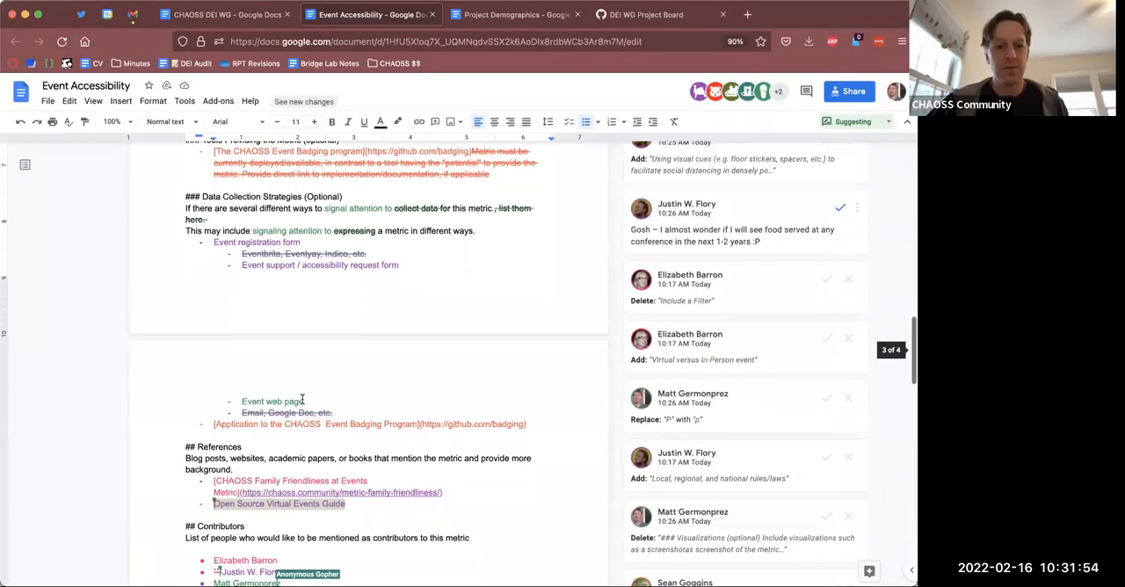
# - Scroll through the Event Accessibility draft's remaining suggestions, including 'Room design (photo rows, strollers)'
pyautogui.scroll(-3)
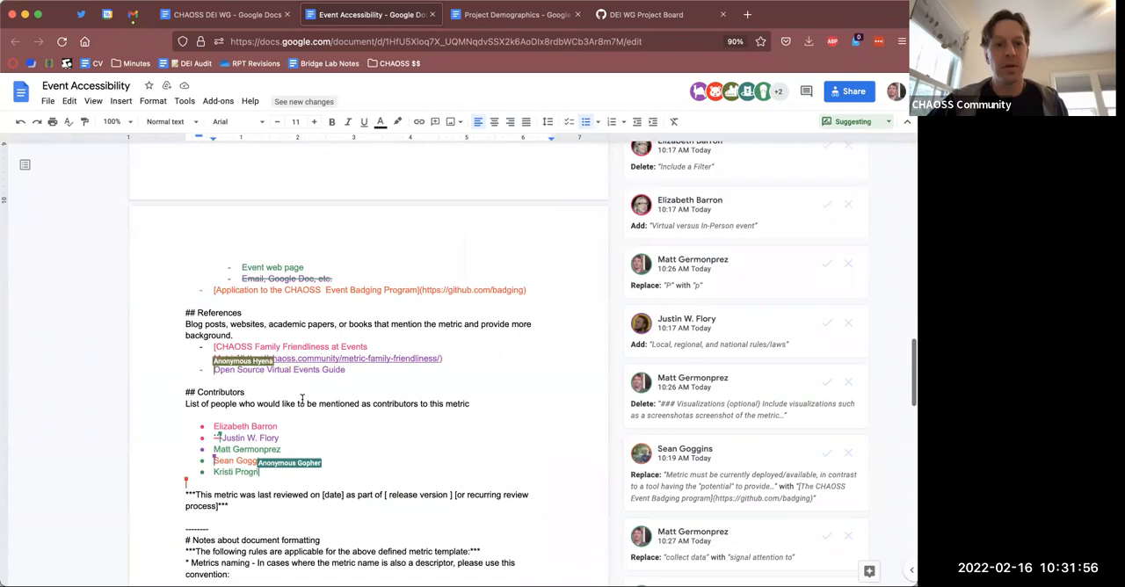
pyautogui.scroll(3)
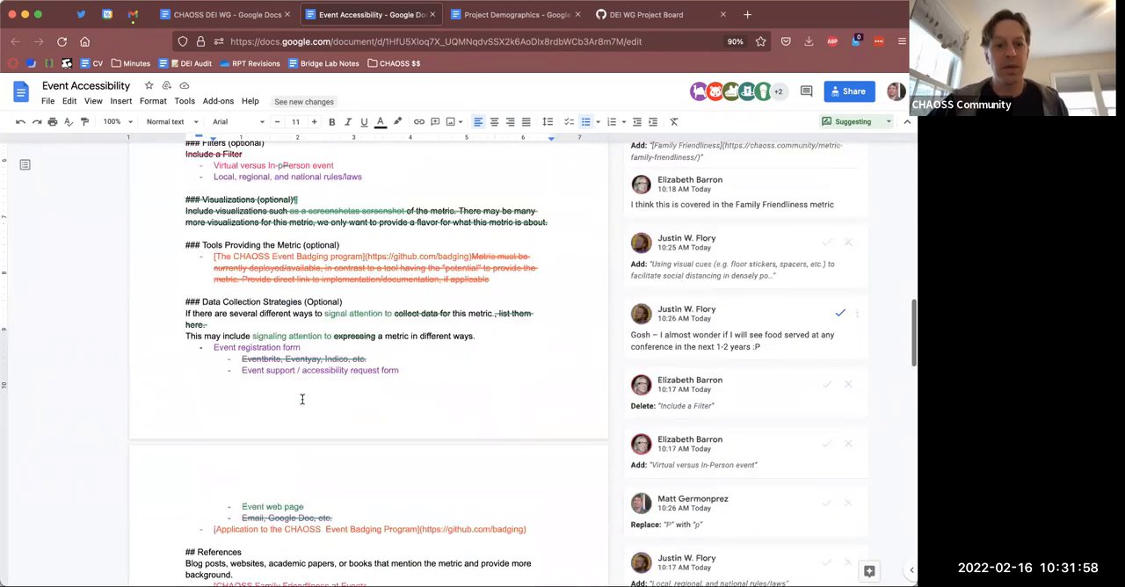
pyautogui.scroll(3)
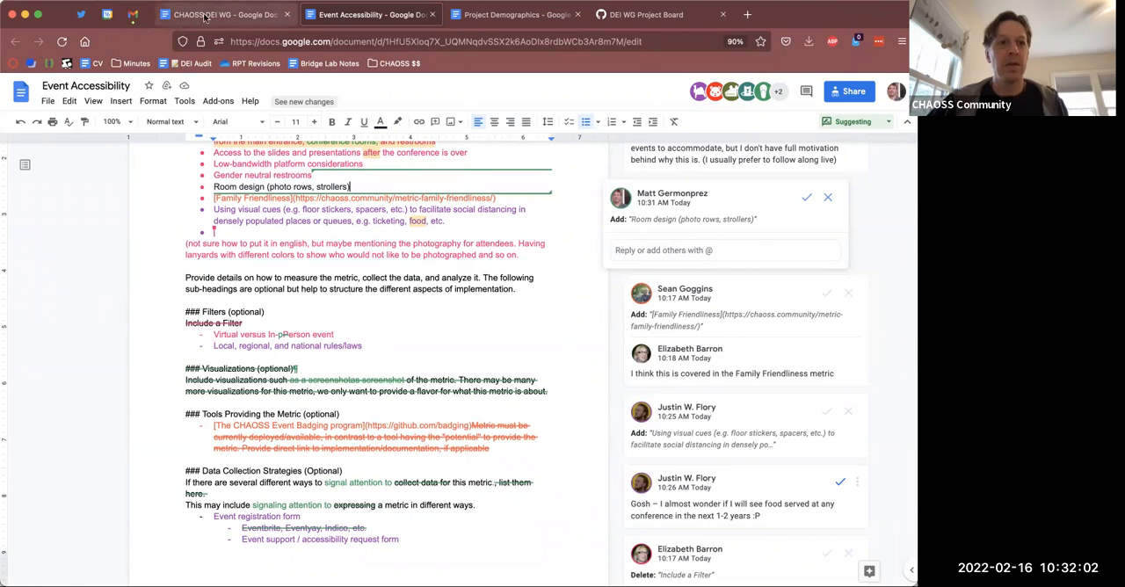
pyautogui.moveTo(219, 14)
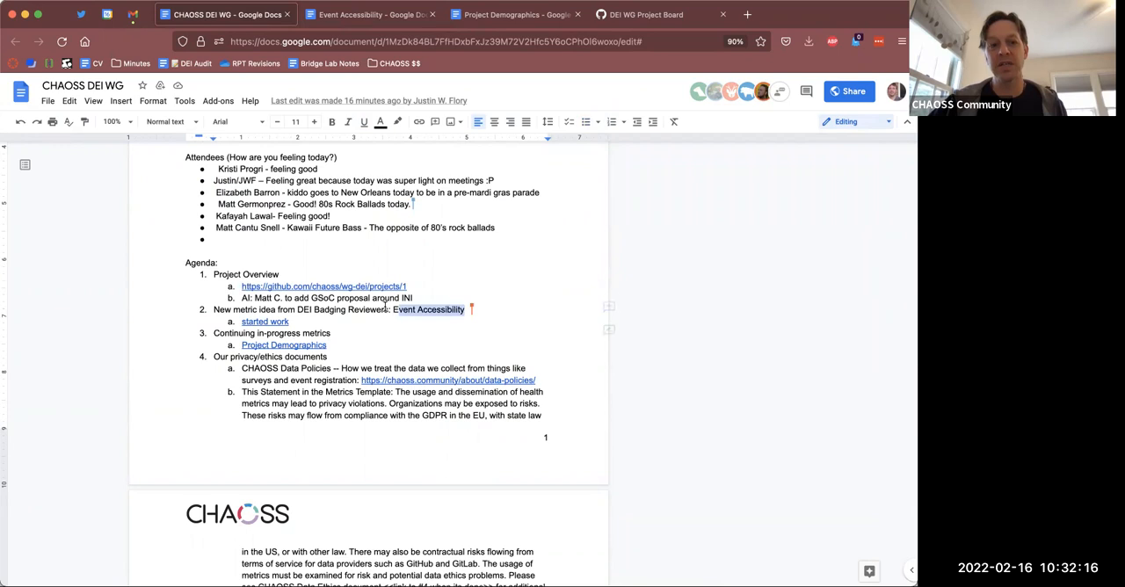
pyautogui.moveTo(282, 344)
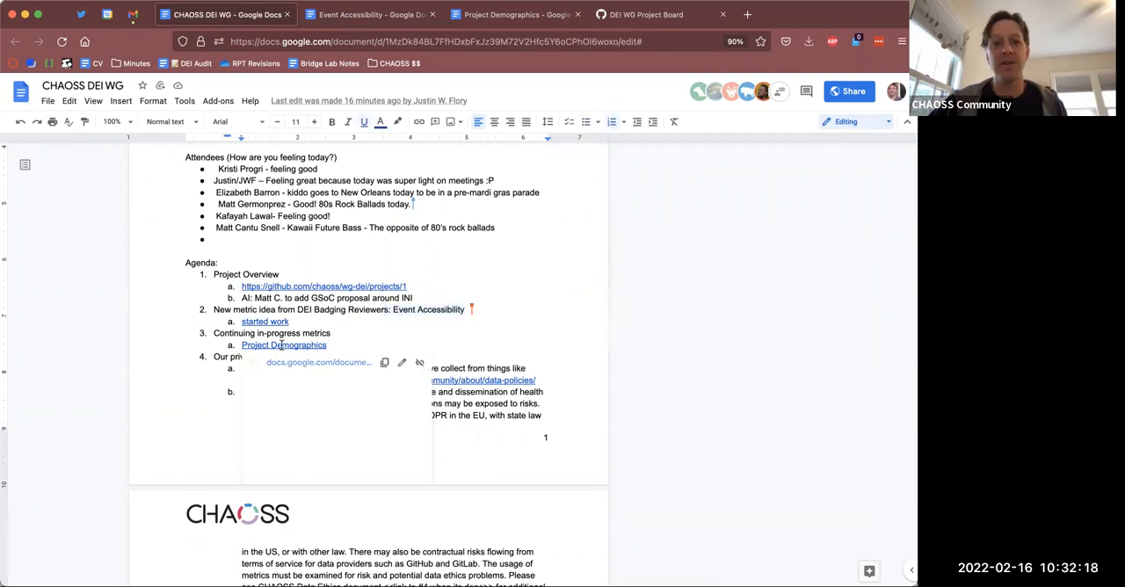
# - Open the Project Demographics draft and read its objectives, contribution types and data collection strategies
pyautogui.click(283, 345)
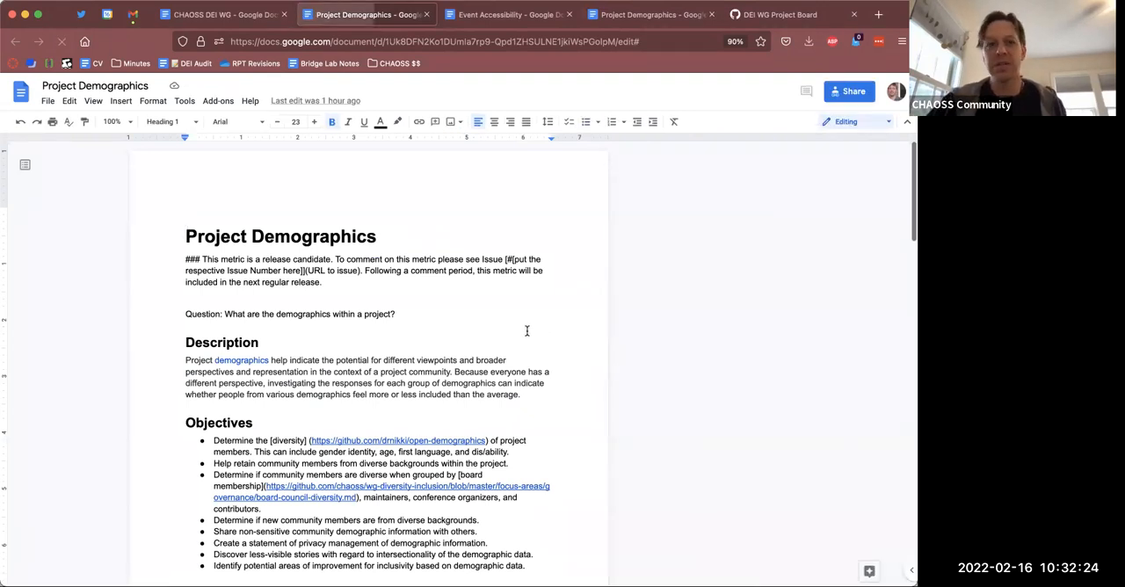
pyautogui.scroll(-3)
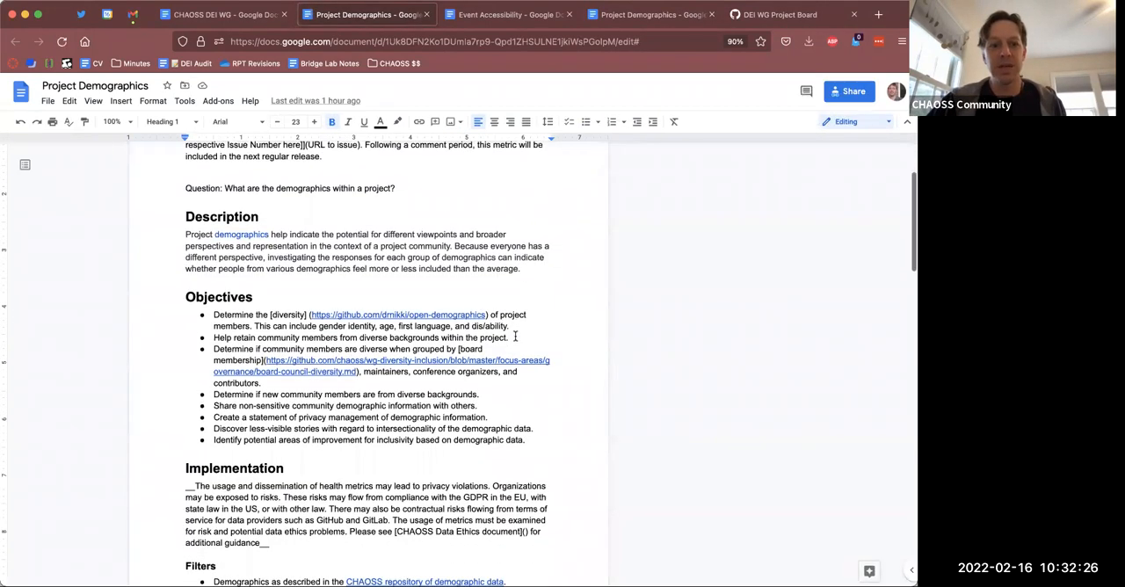
pyautogui.scroll(-3)
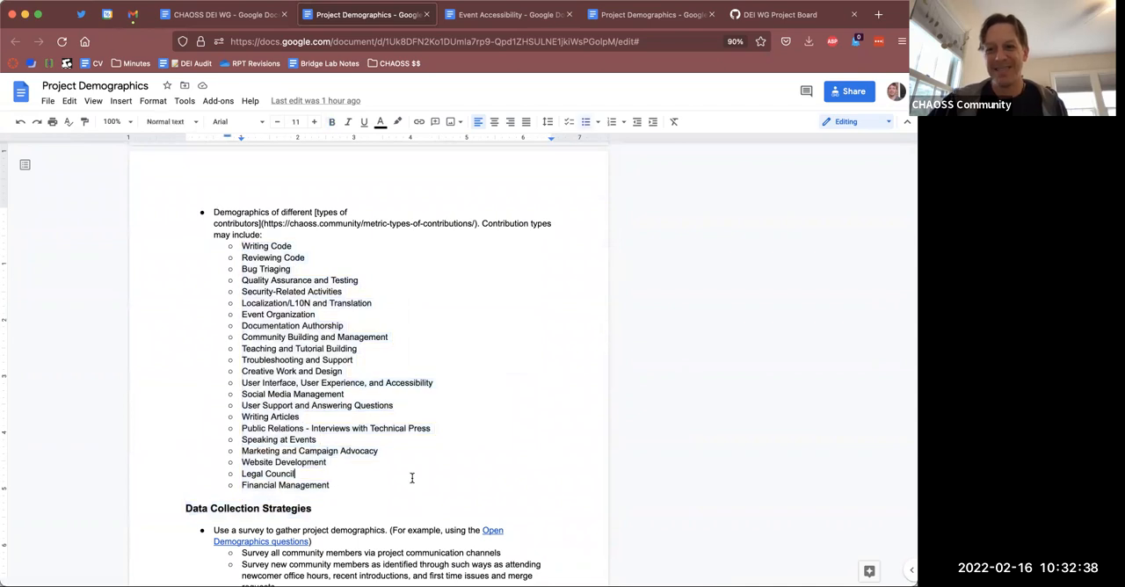
pyautogui.scroll(-3)
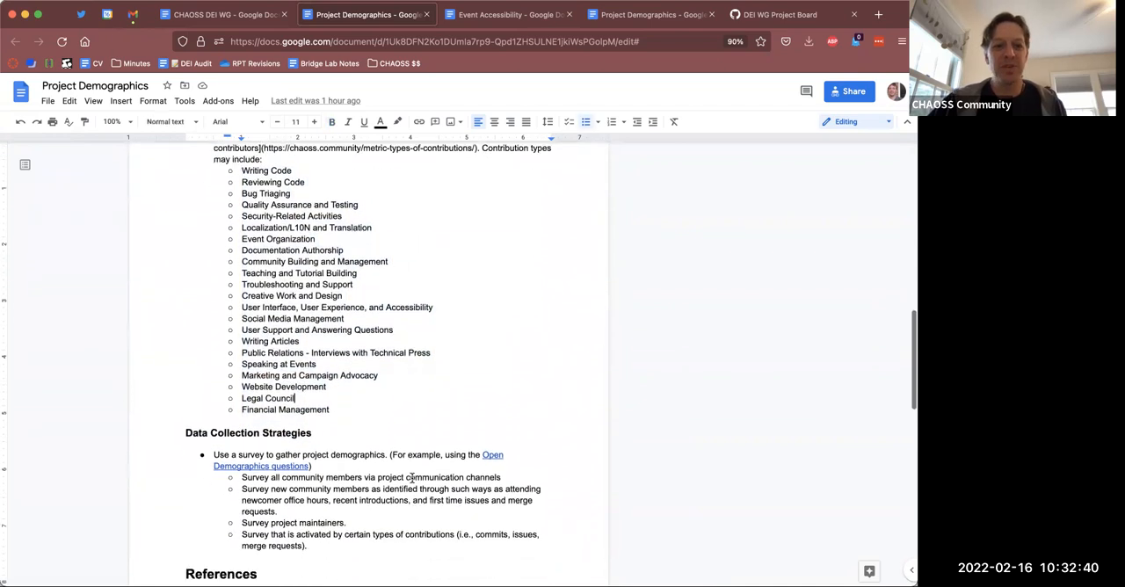
pyautogui.scroll(-3)
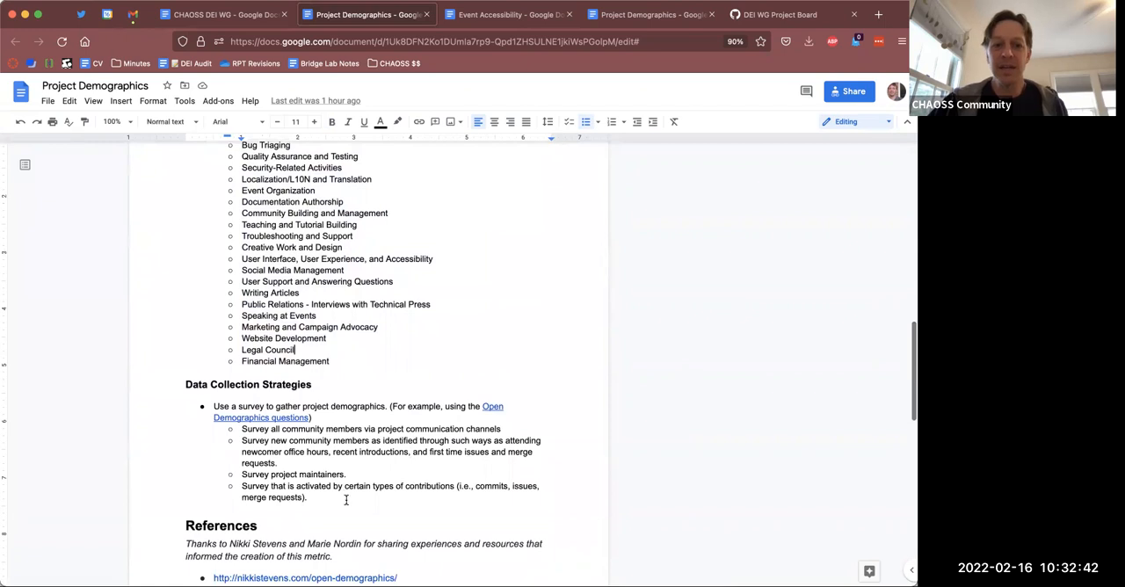
pyautogui.scroll(-3)
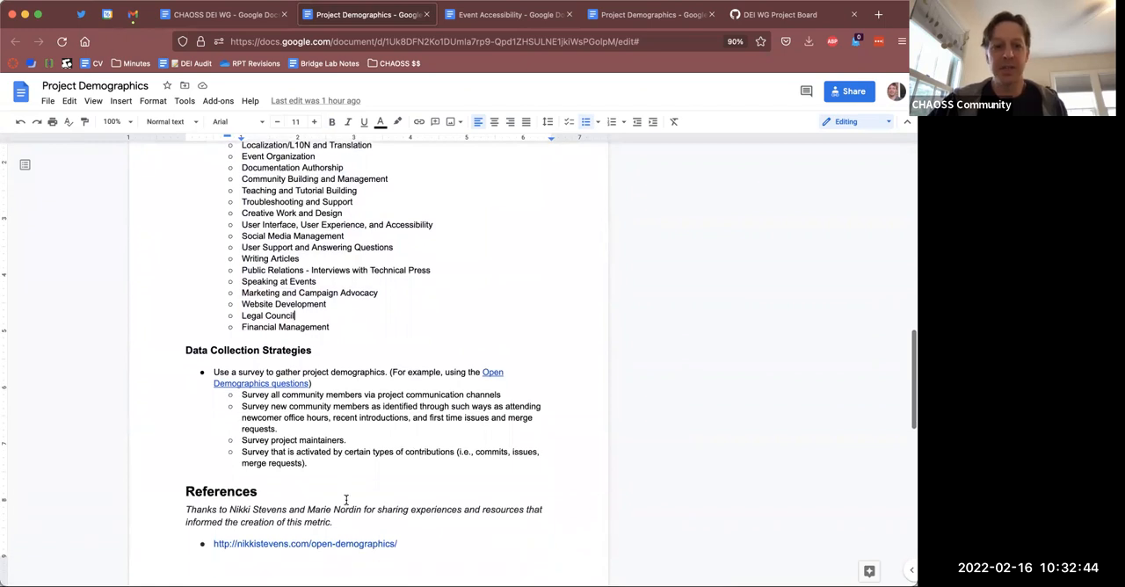
pyautogui.scroll(-3)
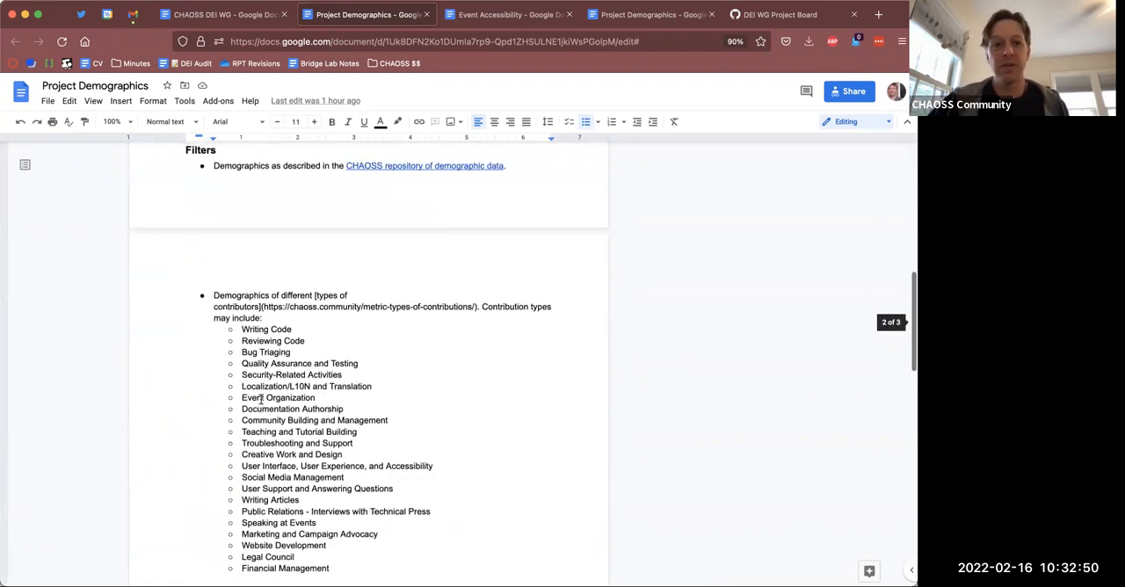
pyautogui.scroll(3)
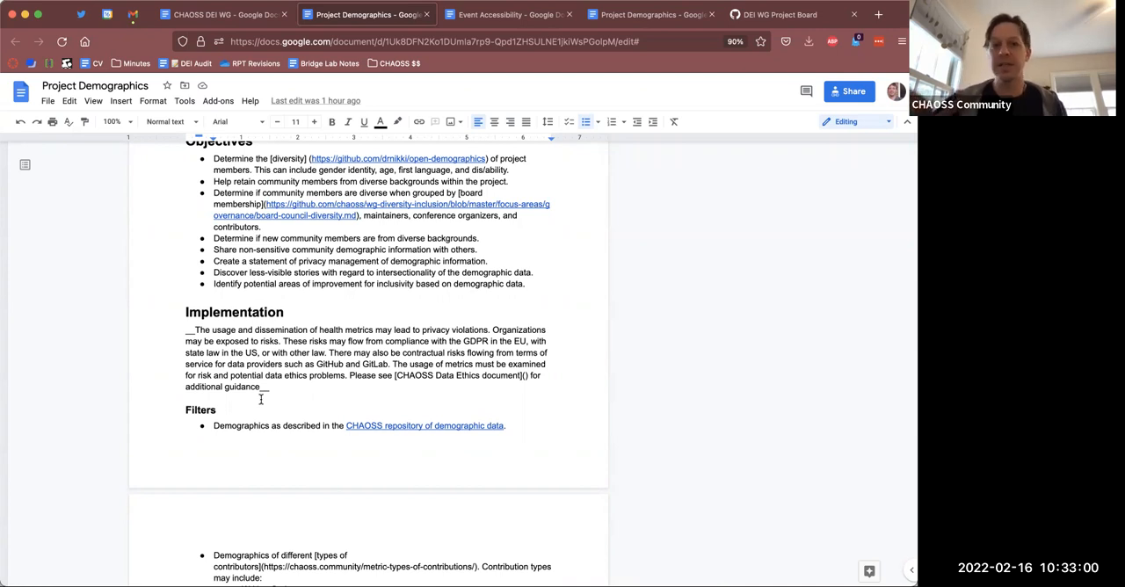
pyautogui.moveTo(342, 344)
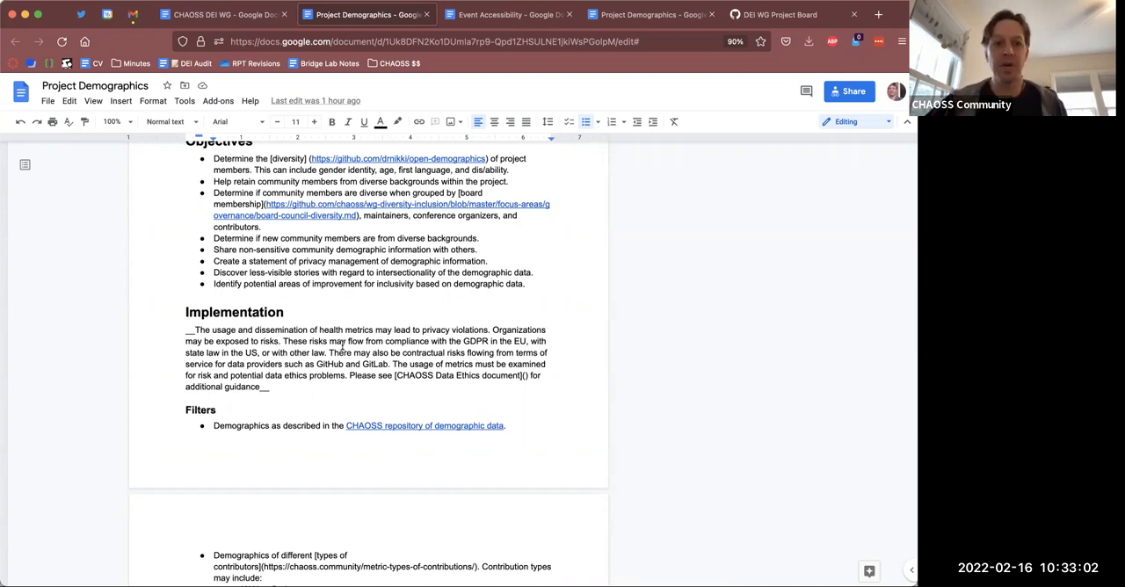
pyautogui.scroll(3)
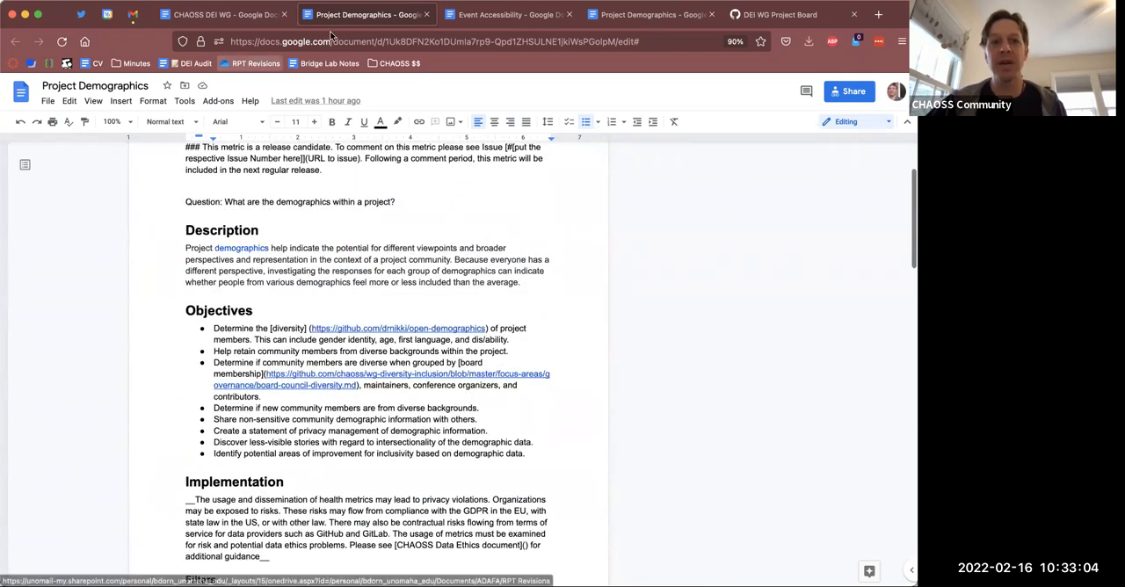
pyautogui.click(224, 14)
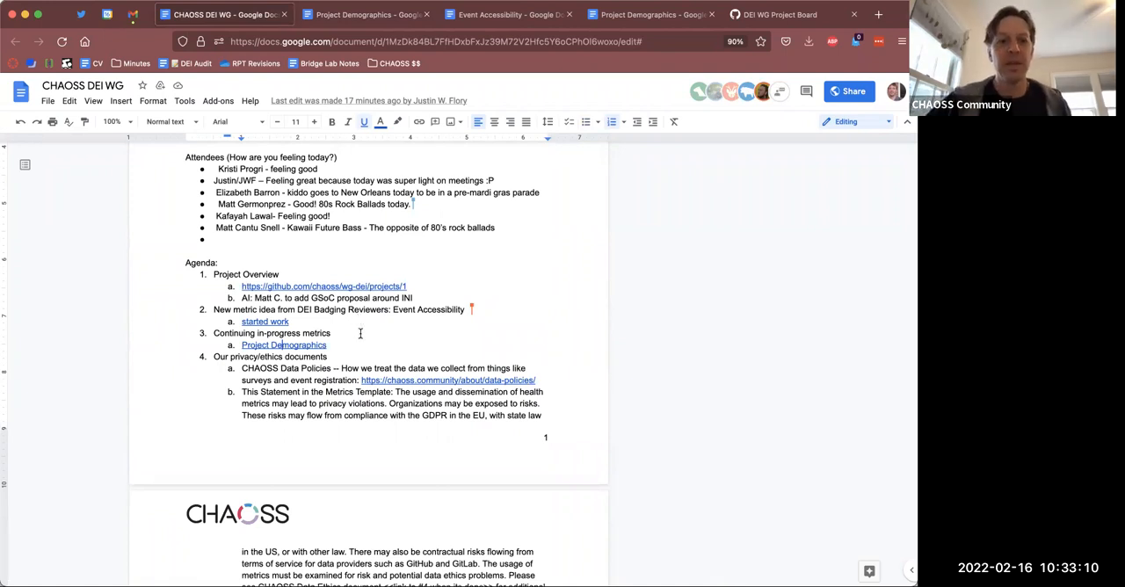
pyautogui.scroll(-3)
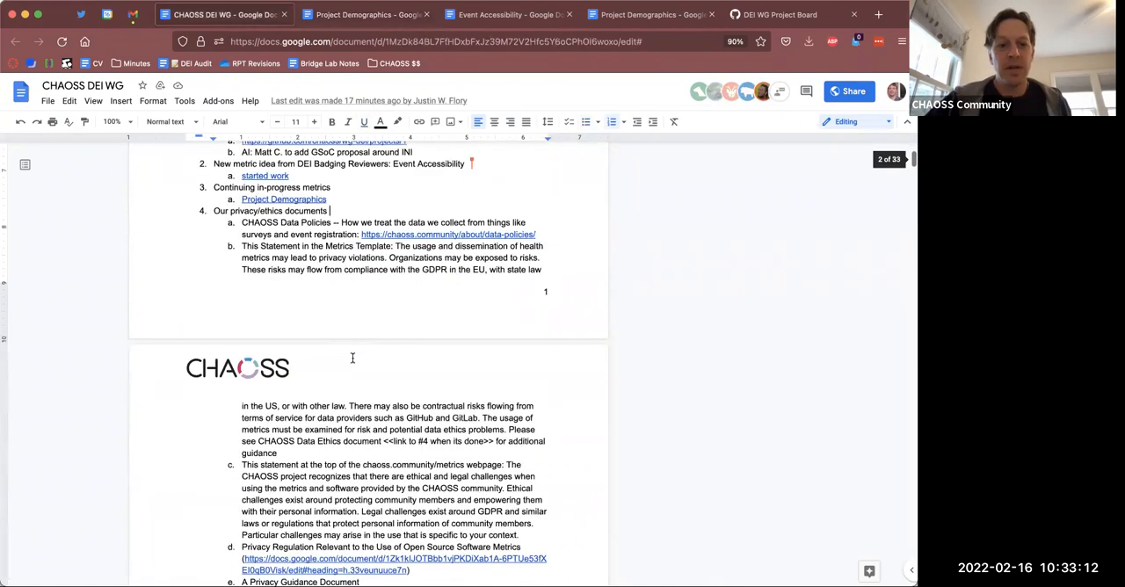
pyautogui.scroll(3)
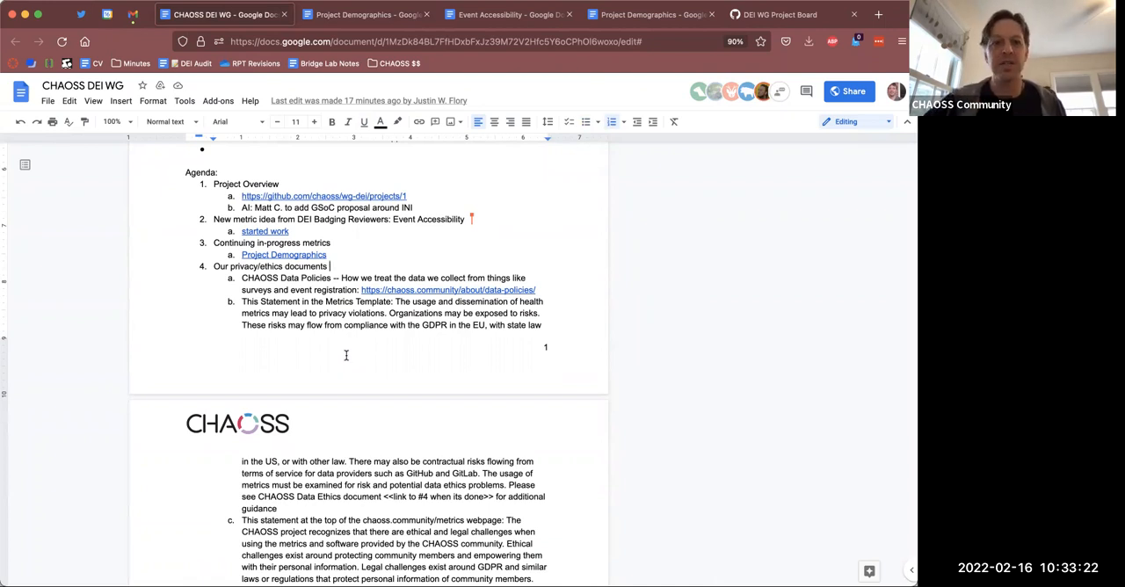
pyautogui.scroll(-3)
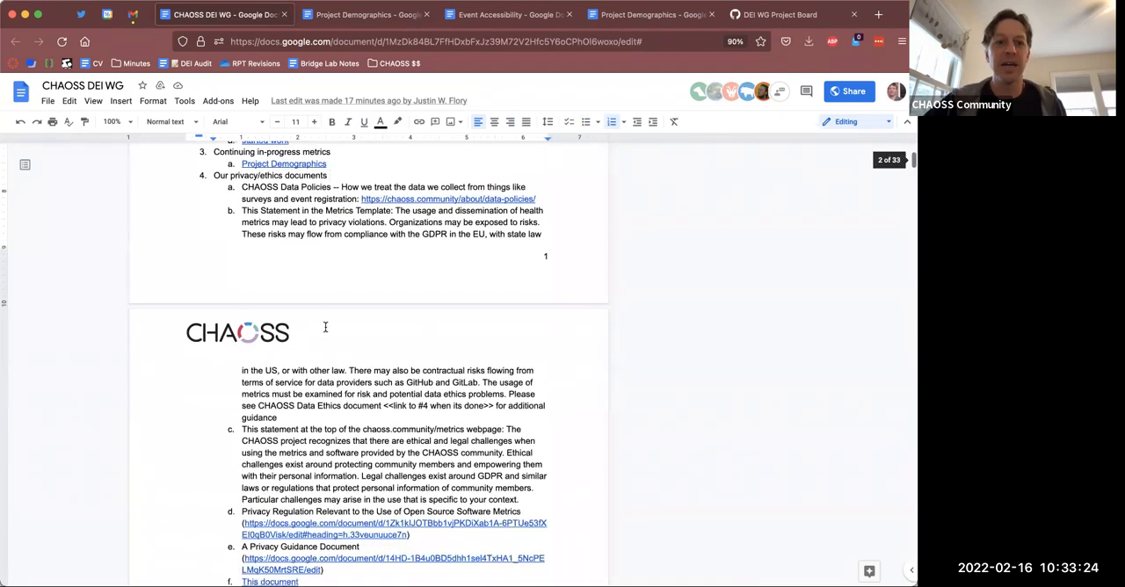
pyautogui.scroll(-3)
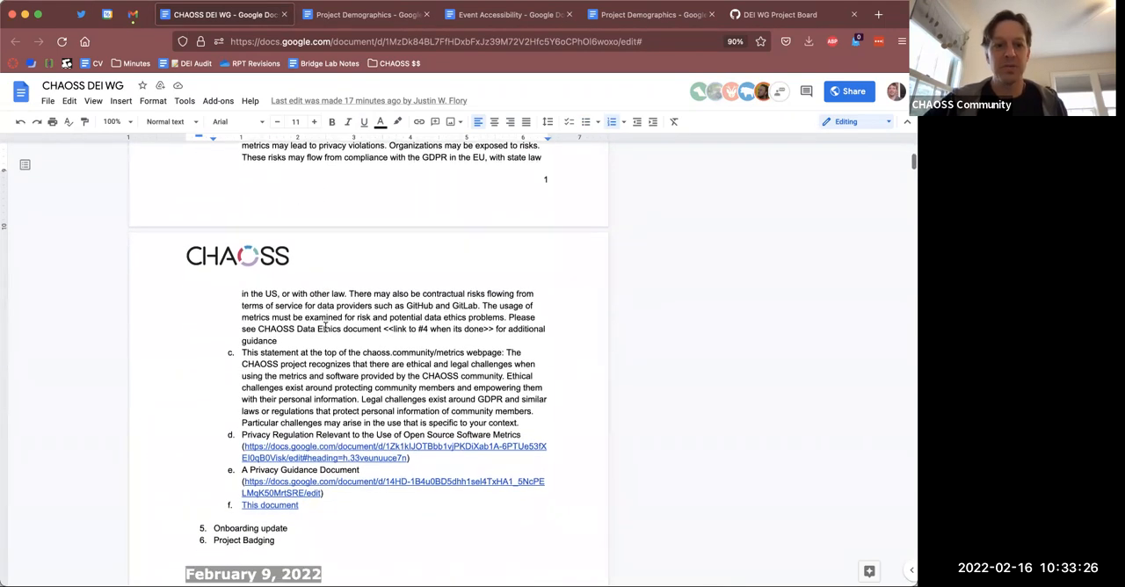
pyautogui.scroll(3)
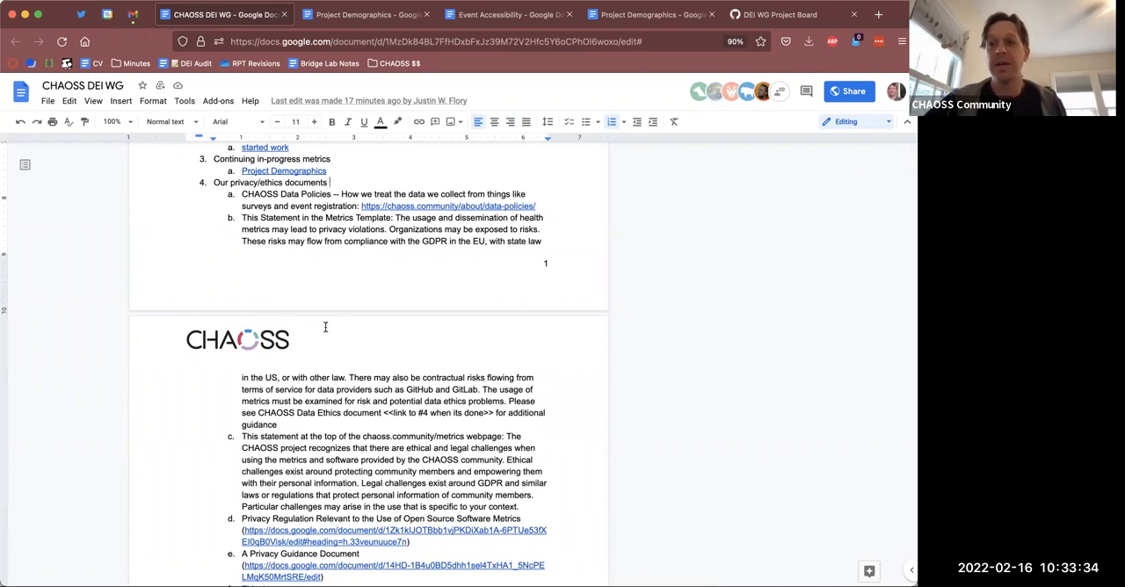
pyautogui.moveTo(222, 413)
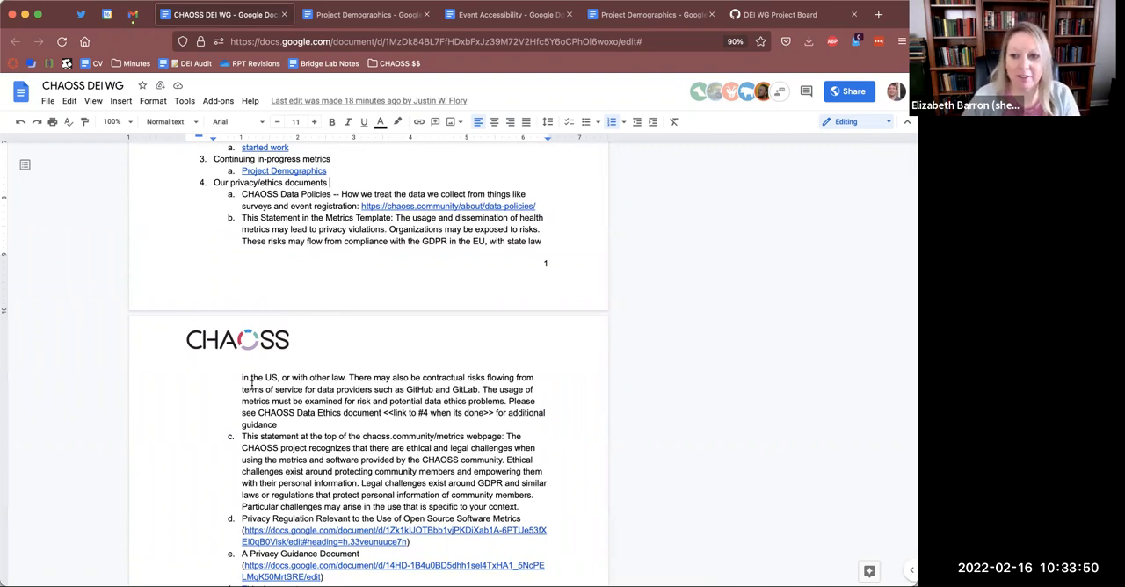
pyautogui.moveTo(648, 221)
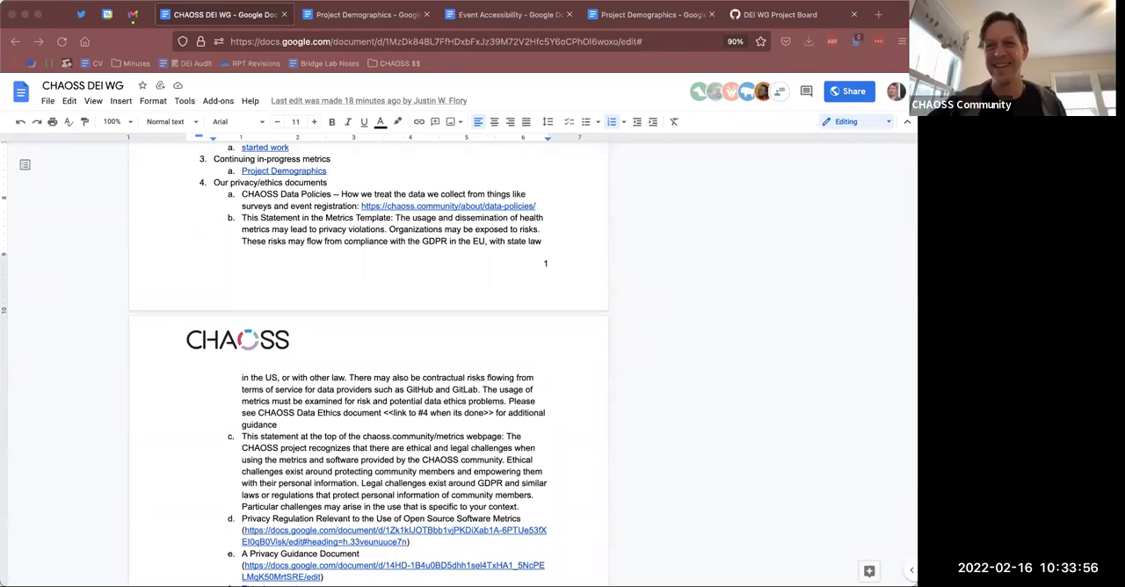
pyautogui.moveTo(551, 277)
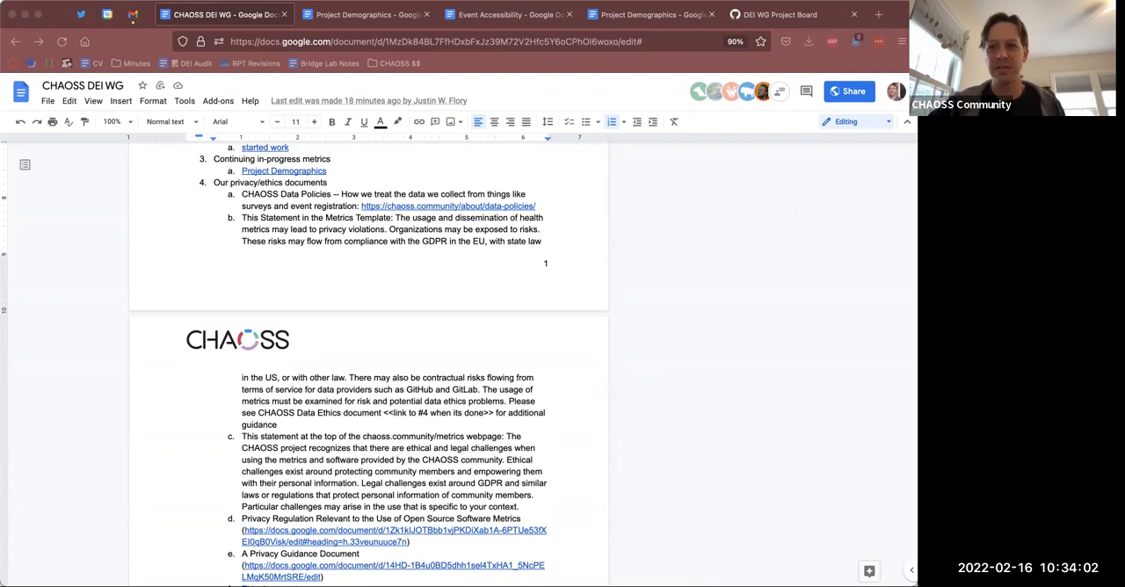
pyautogui.moveTo(870, 132)
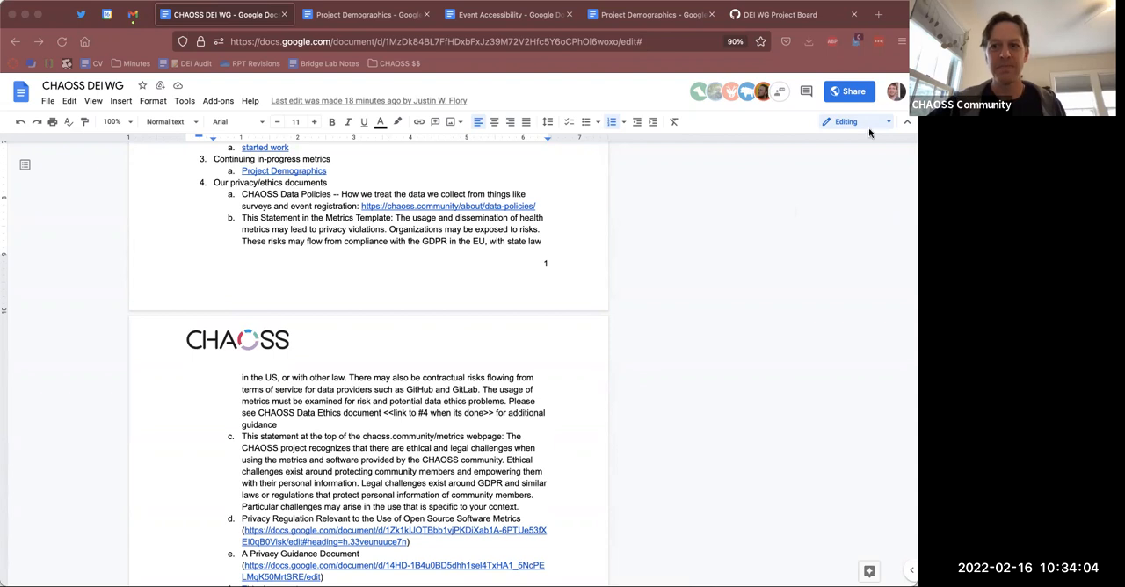
pyautogui.moveTo(557, 385)
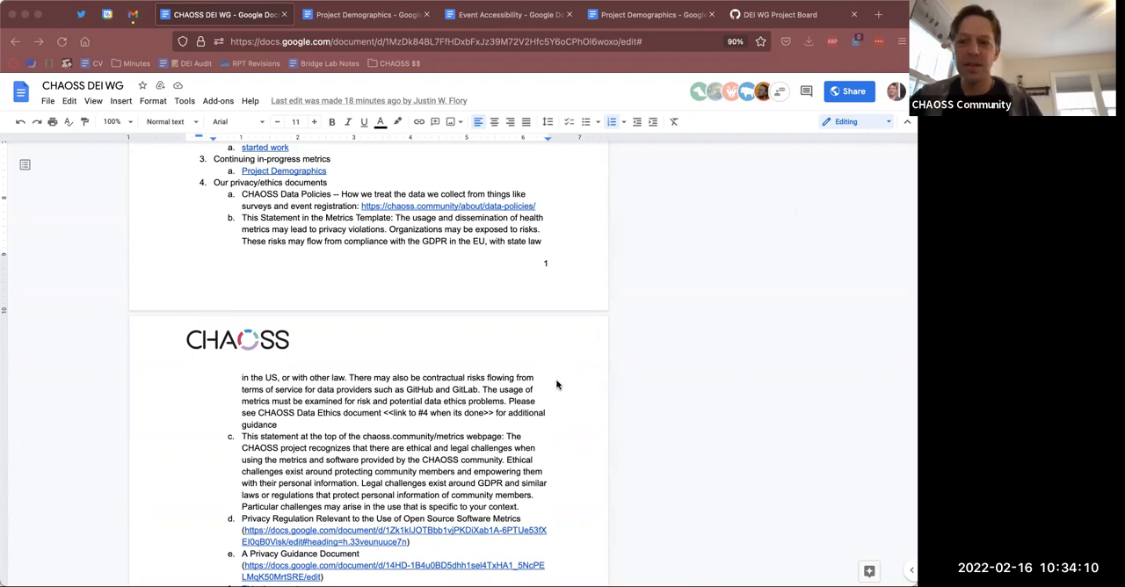
pyautogui.scroll(-3)
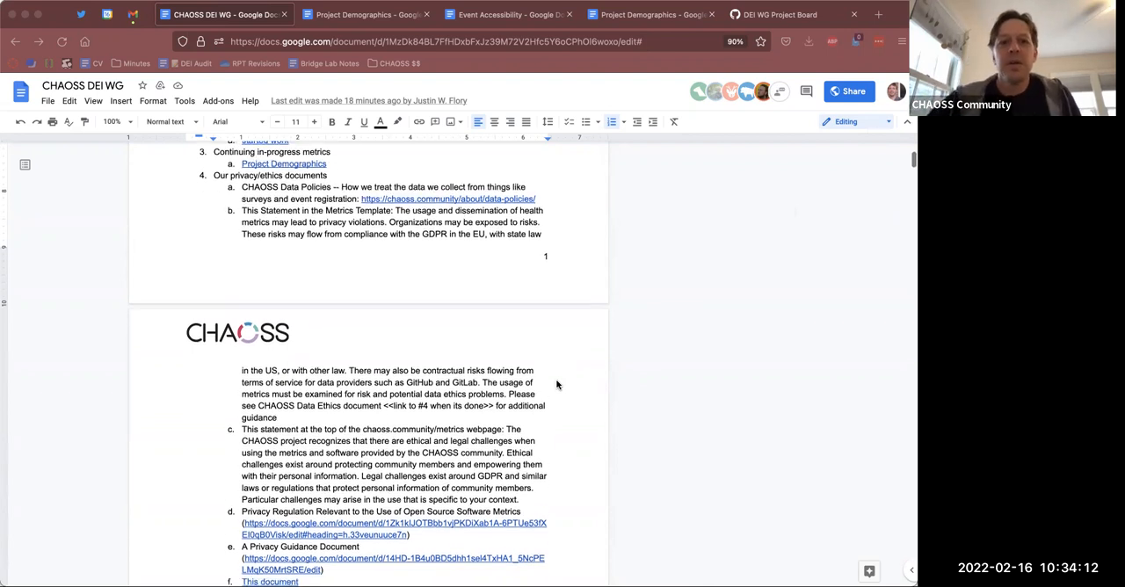
pyautogui.scroll(3)
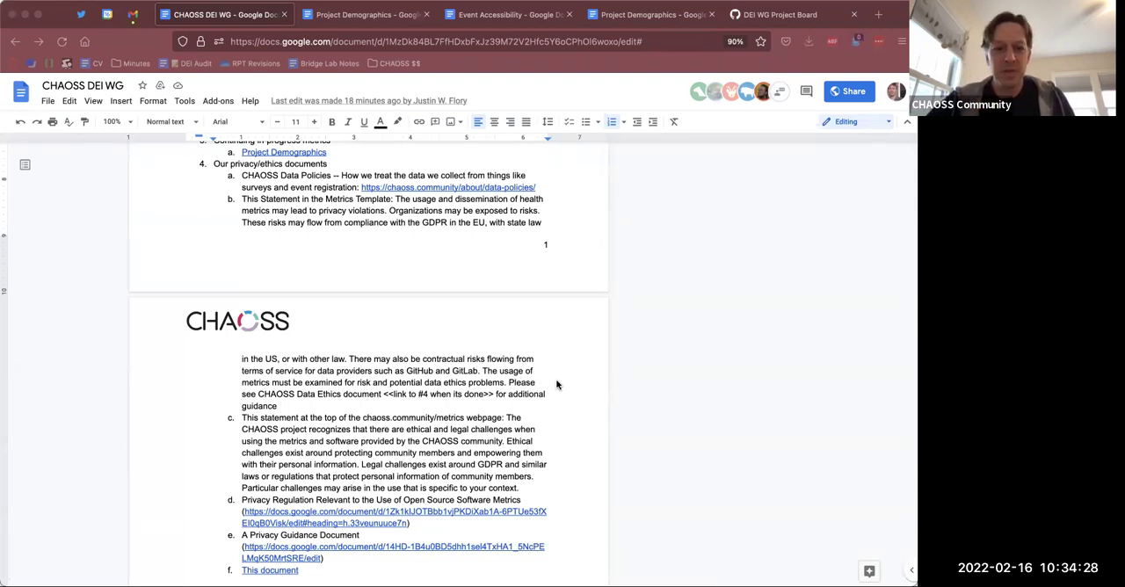
pyautogui.moveTo(542, 441)
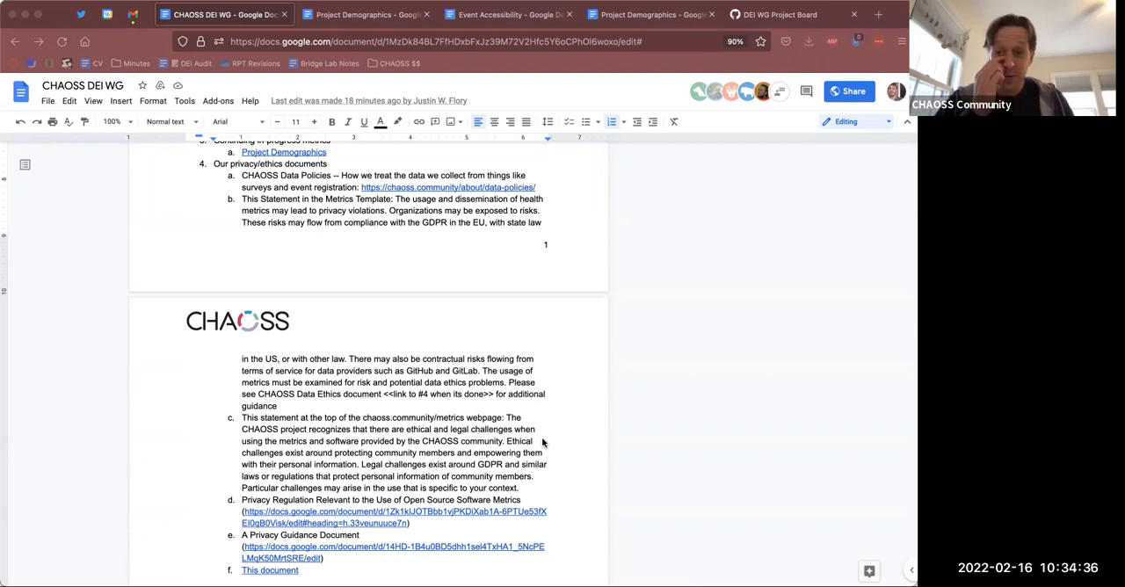
pyautogui.moveTo(514, 397)
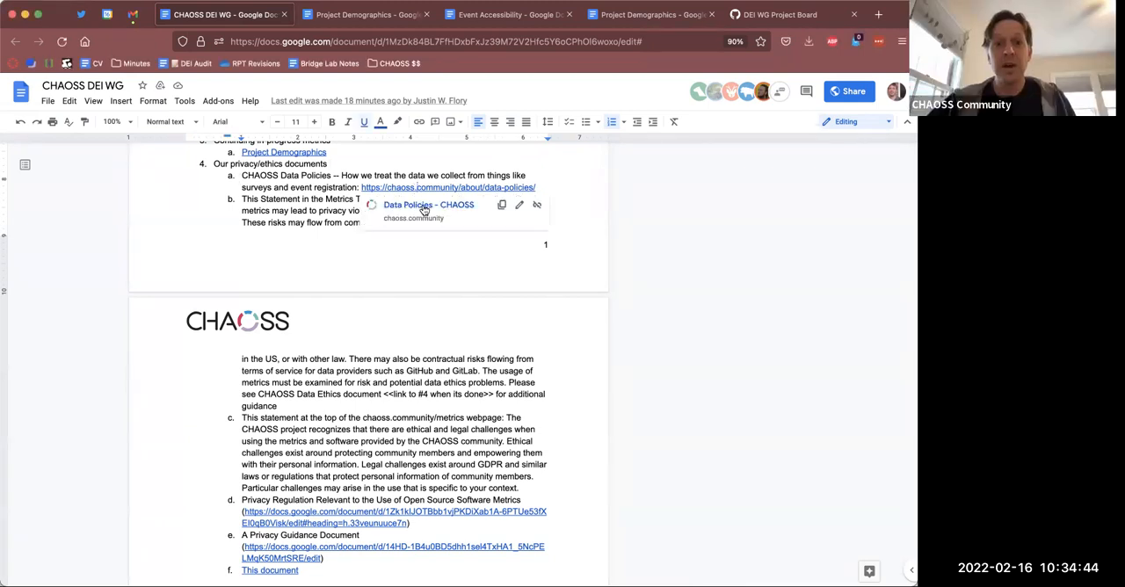
# - Open chaoss.community/about/data-policies from the Data Policies link preview
pyautogui.click(429, 205)
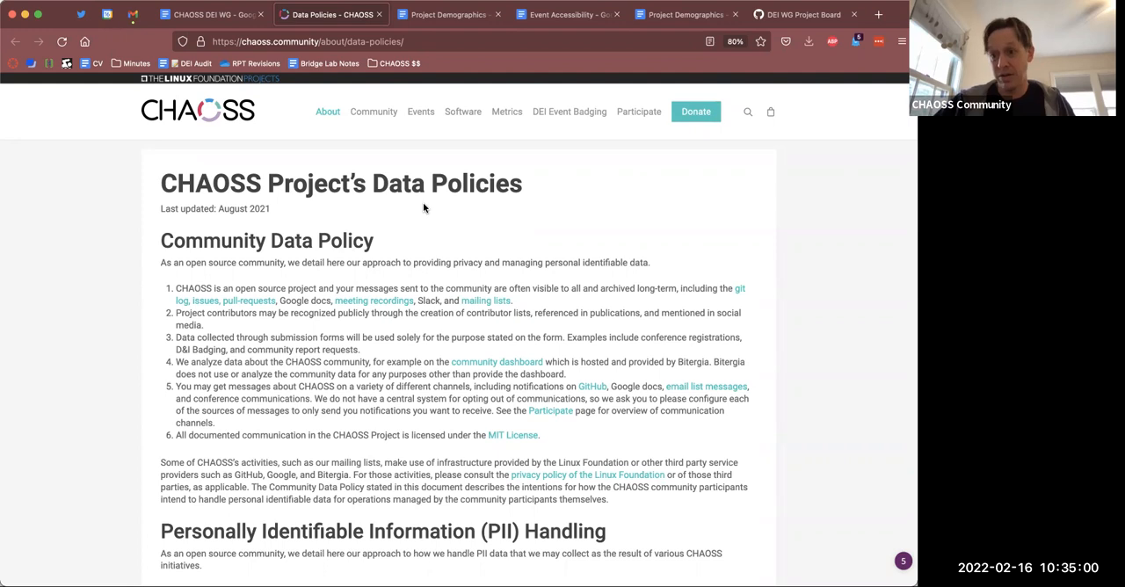
pyautogui.moveTo(374, 112)
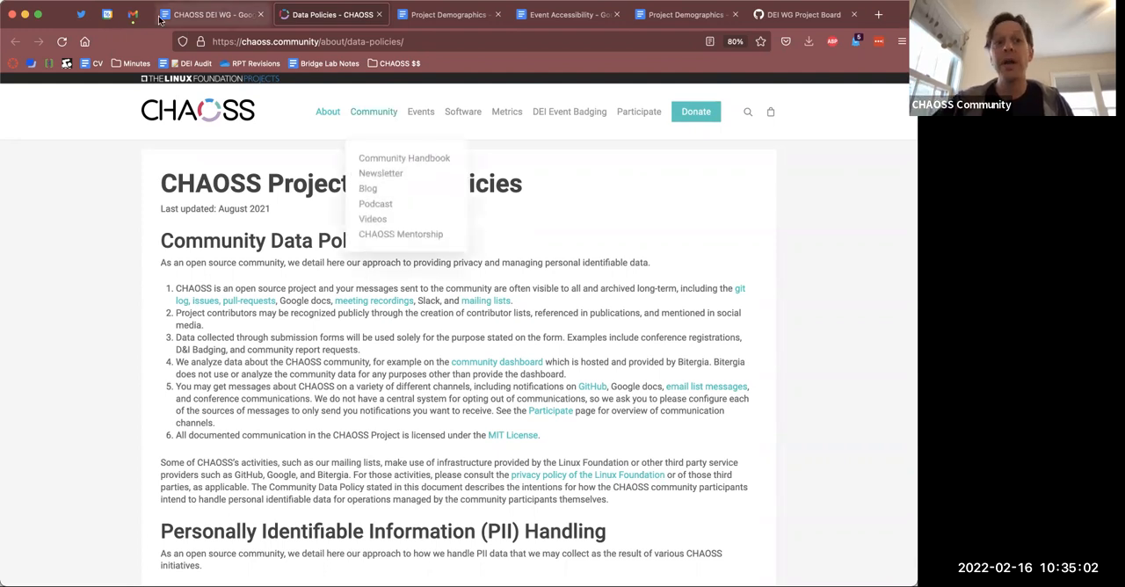
pyautogui.moveTo(211, 14)
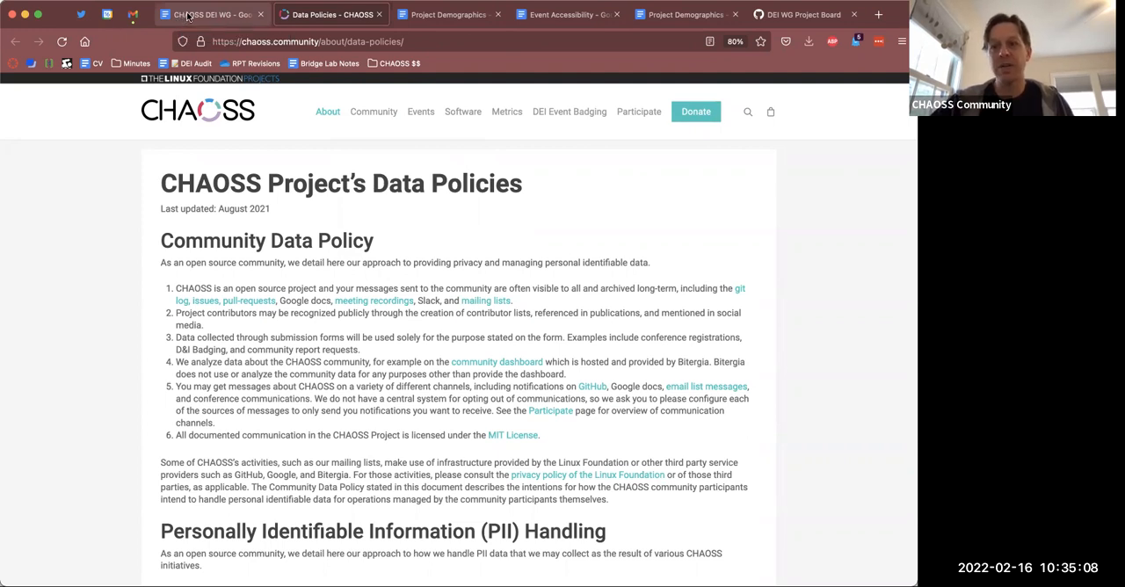
# - Compare item b's statement against the Event Accessibility Implementation text, ending on the notes
pyautogui.click(211, 14)
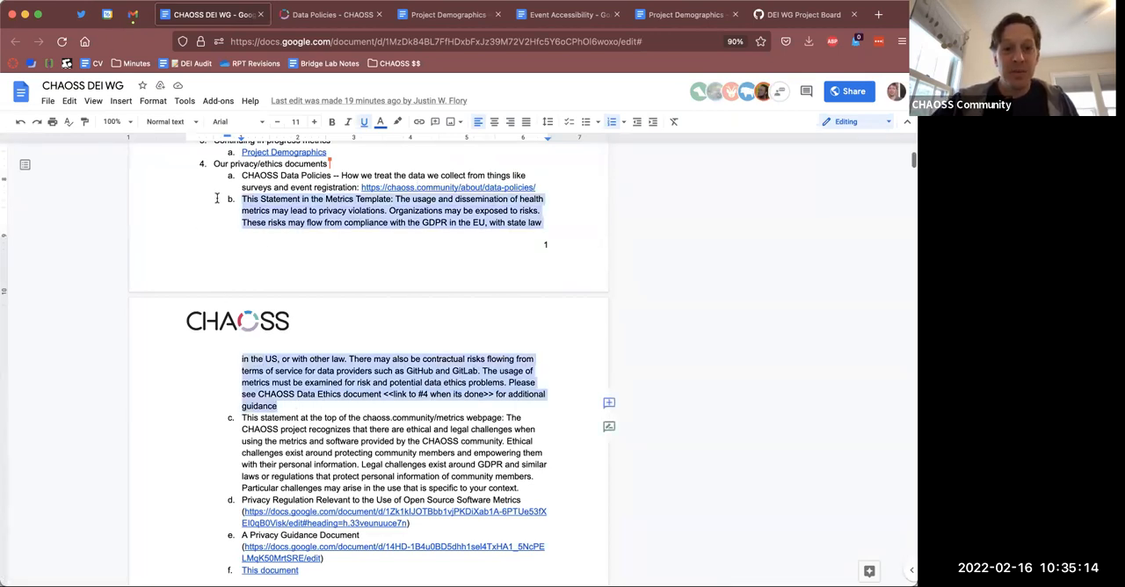
pyautogui.moveTo(448, 14)
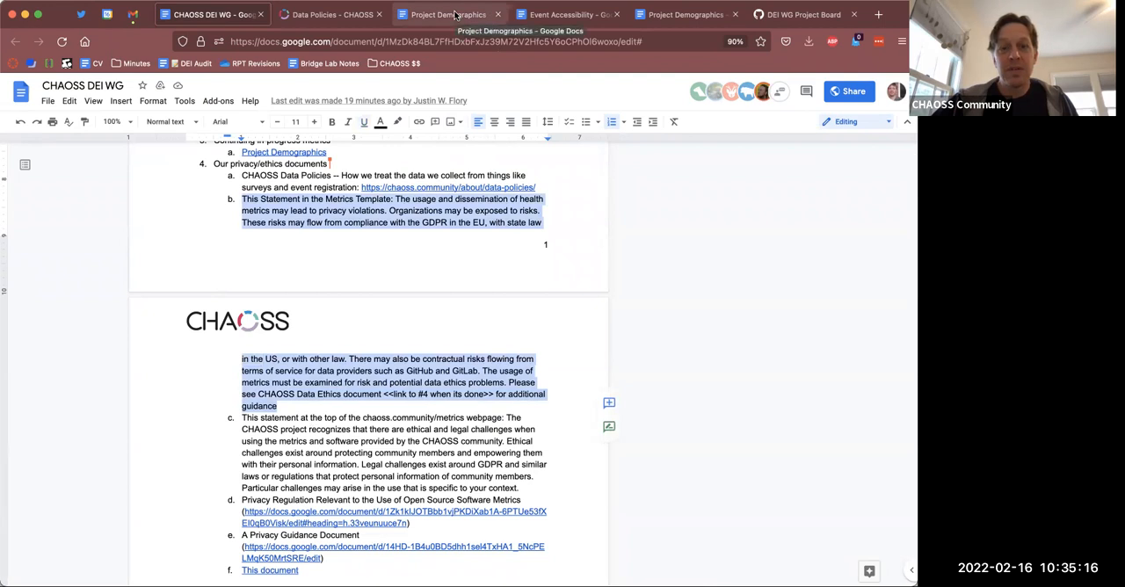
pyautogui.click(566, 15)
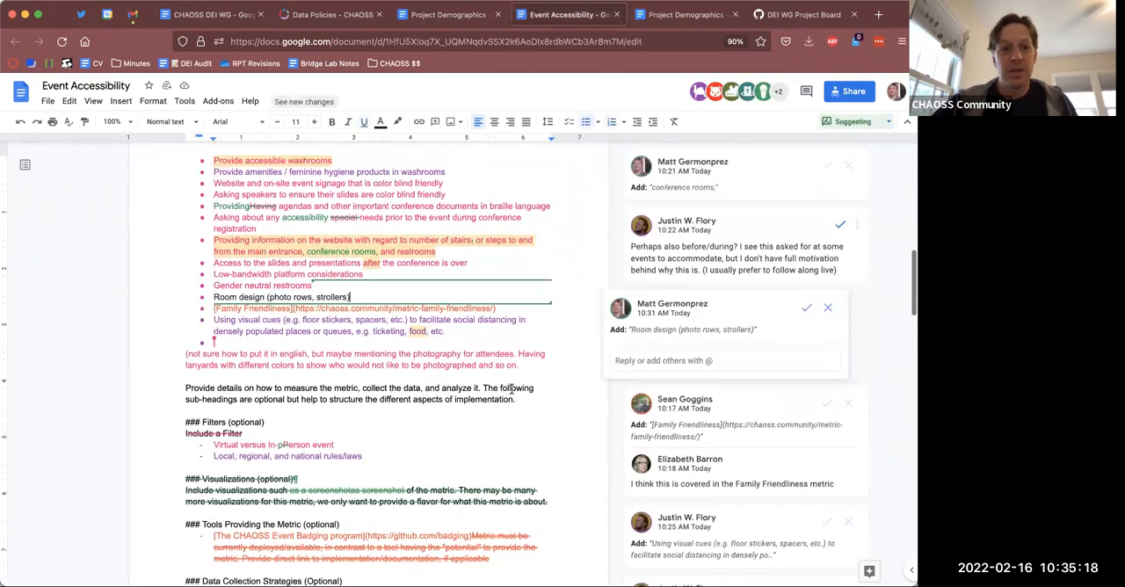
pyautogui.scroll(3)
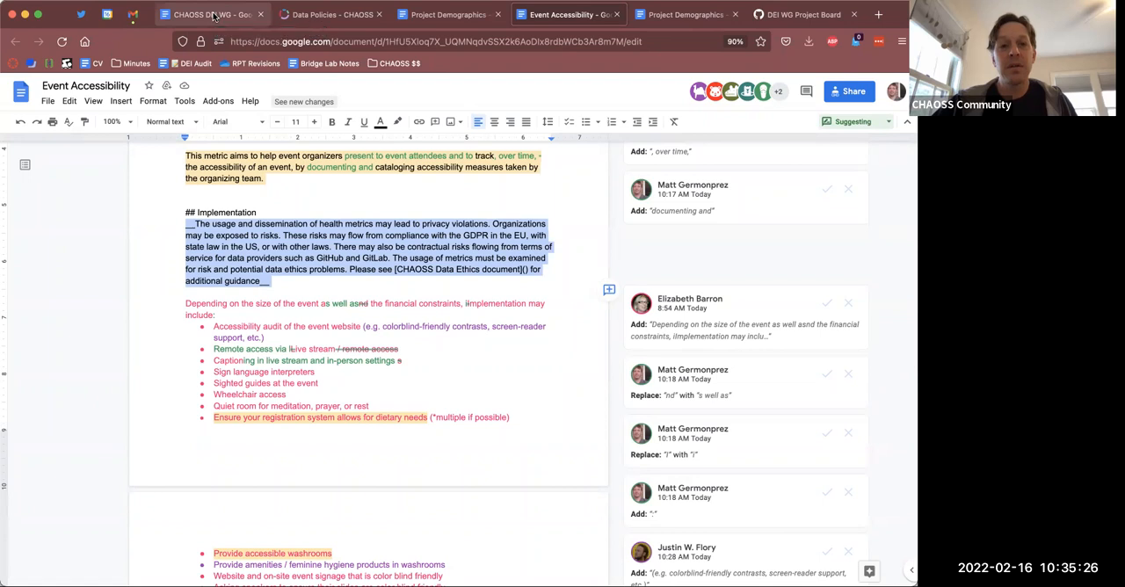
pyautogui.click(211, 14)
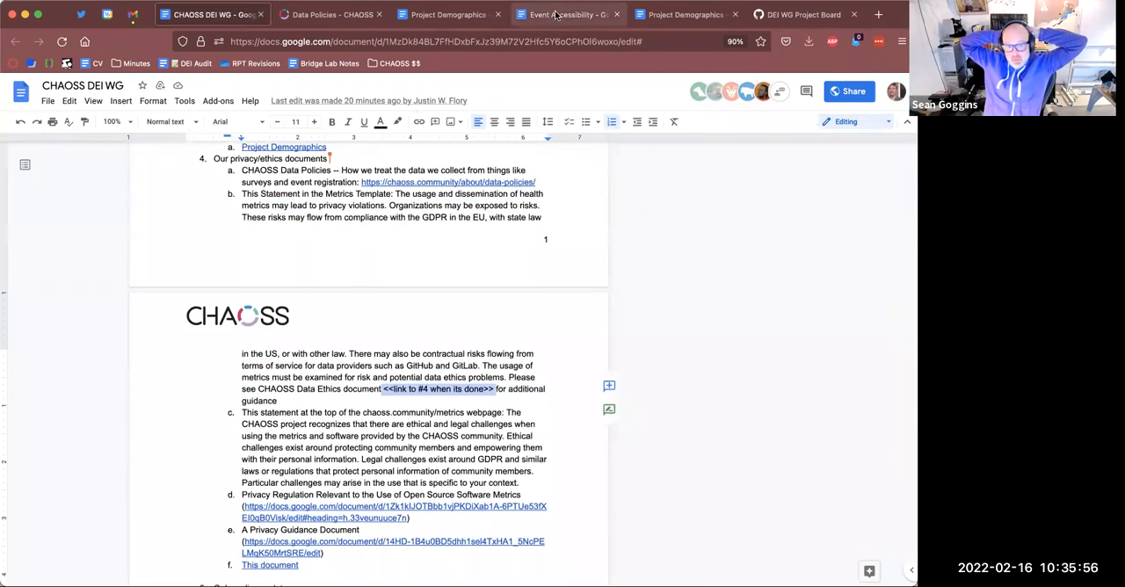
pyautogui.click(567, 14)
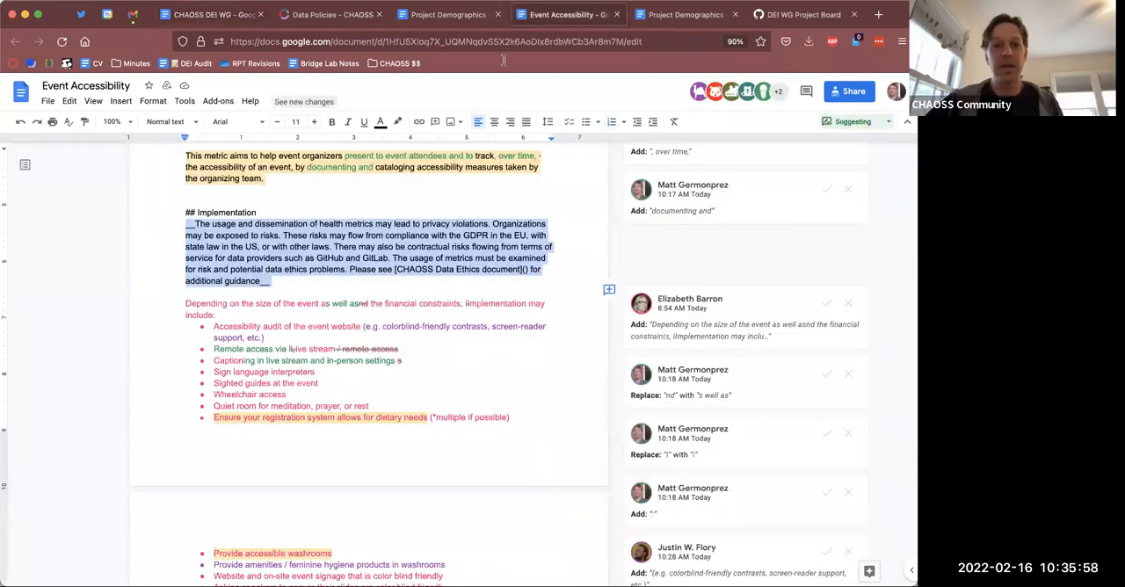
pyautogui.click(745, 303)
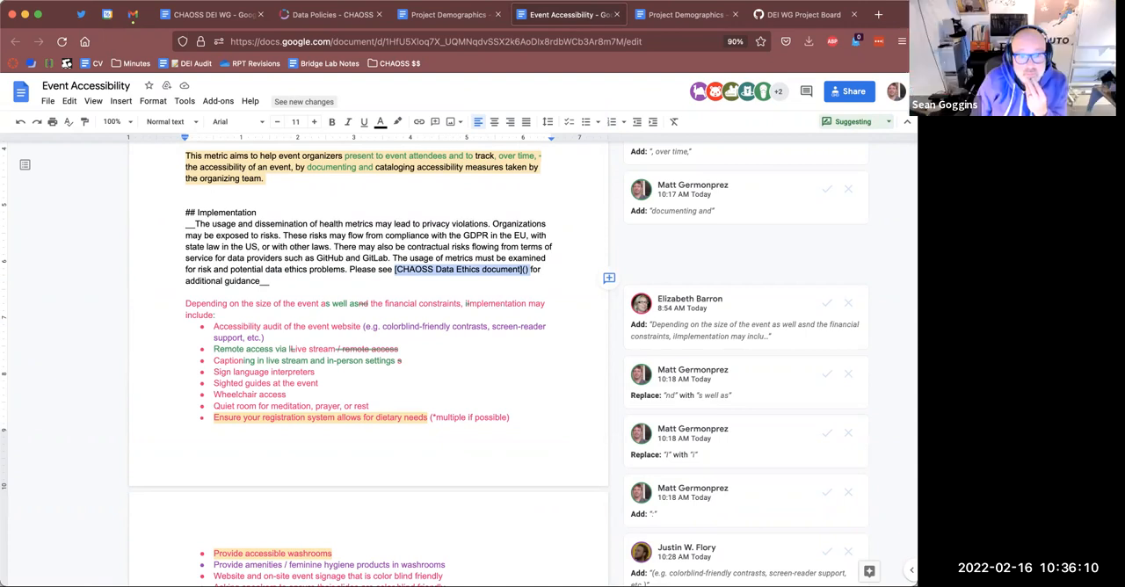
pyautogui.click(211, 14)
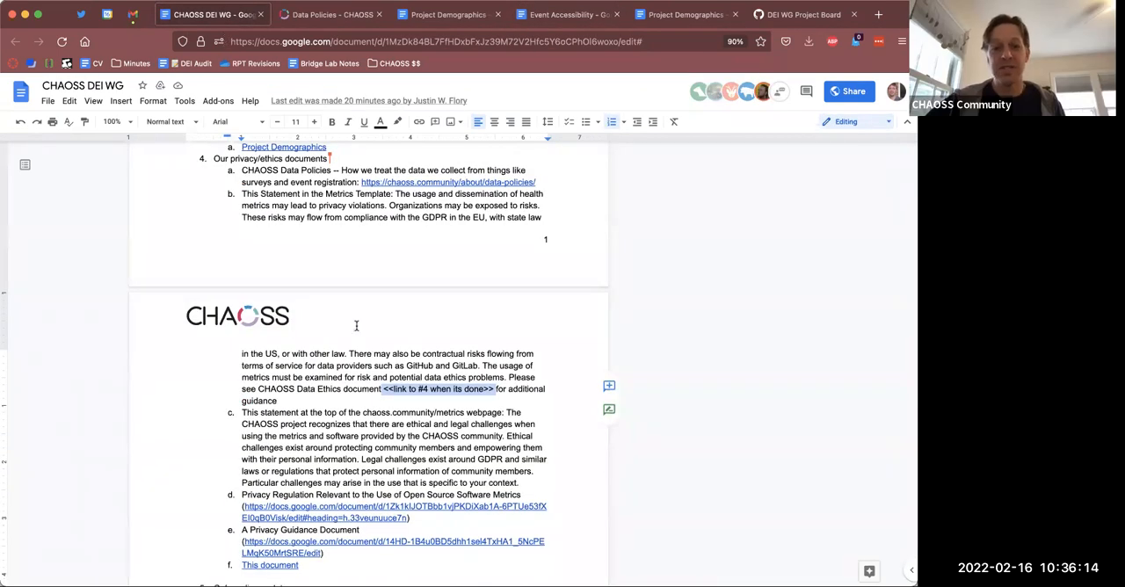
pyautogui.scroll(-3)
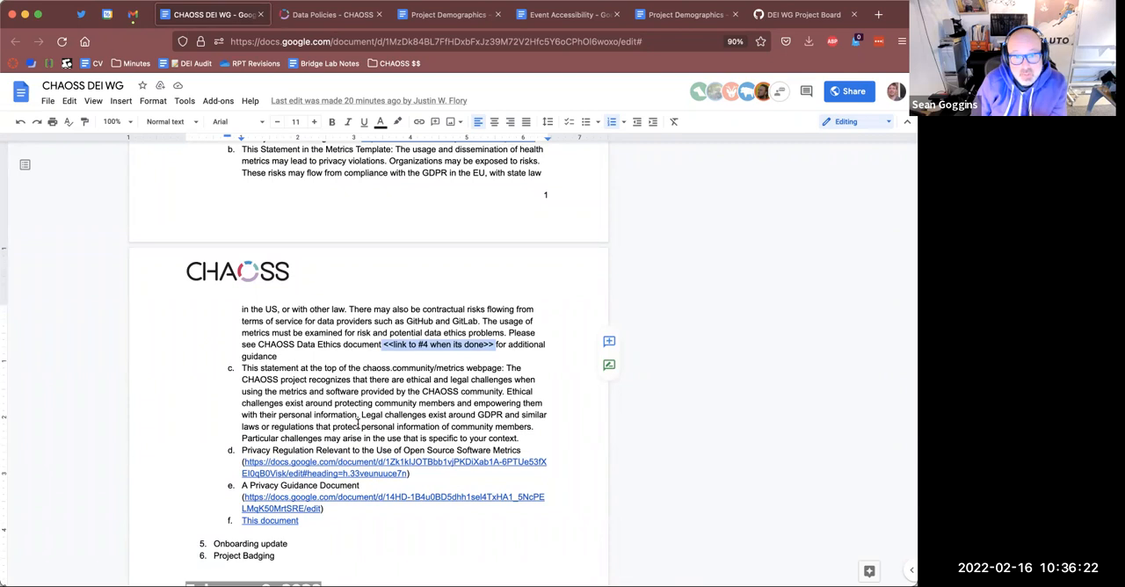
pyautogui.moveTo(247, 472)
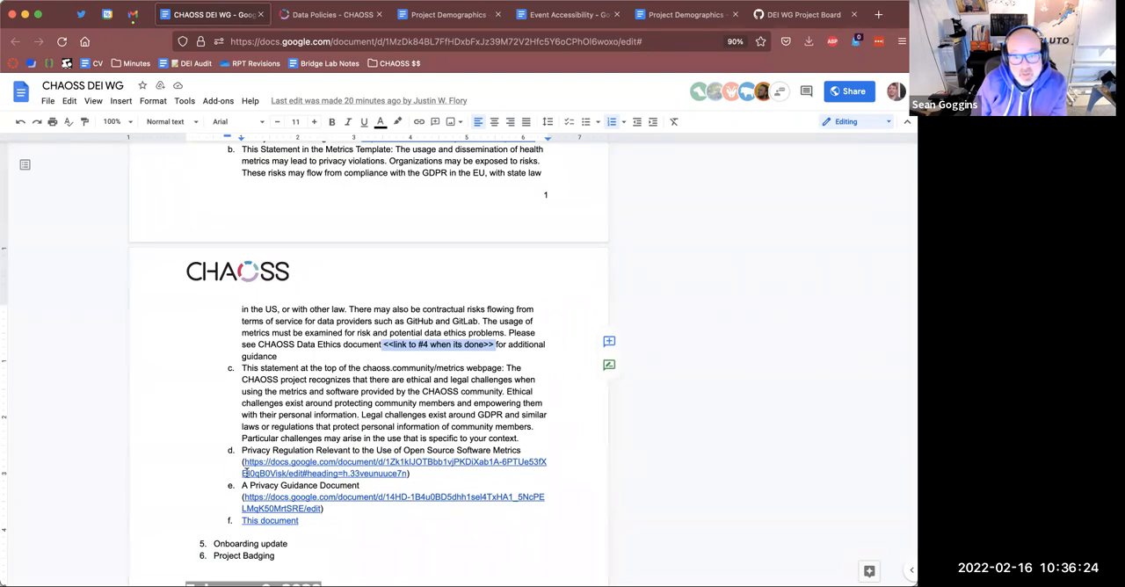
pyautogui.moveTo(540, 91)
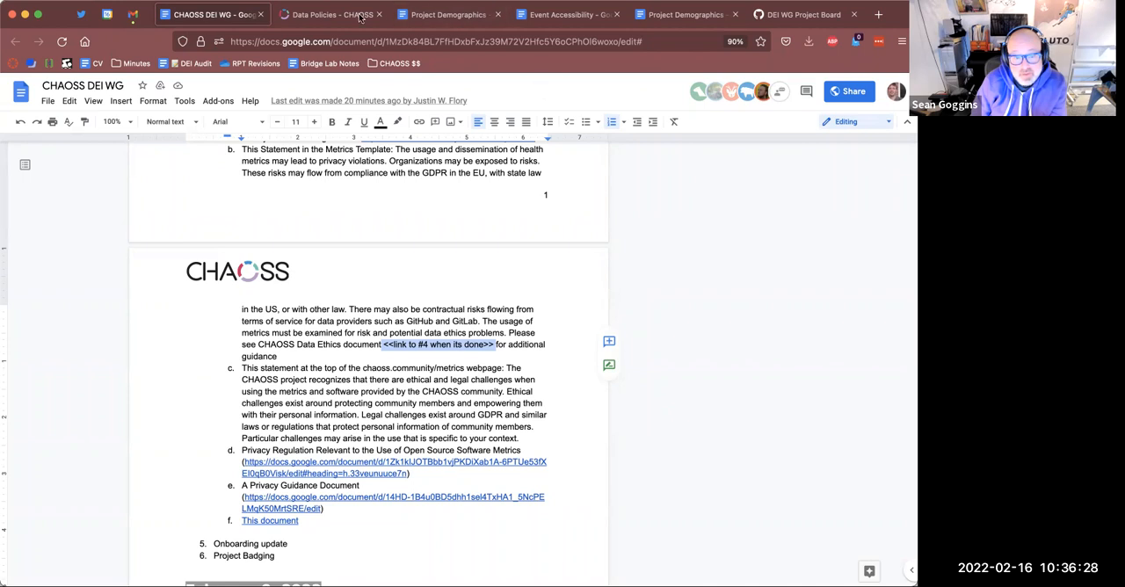
# - Go from Data Policies to the CHAOSS Metrics page and read its ethical/legal disclaimer
pyautogui.click(331, 14)
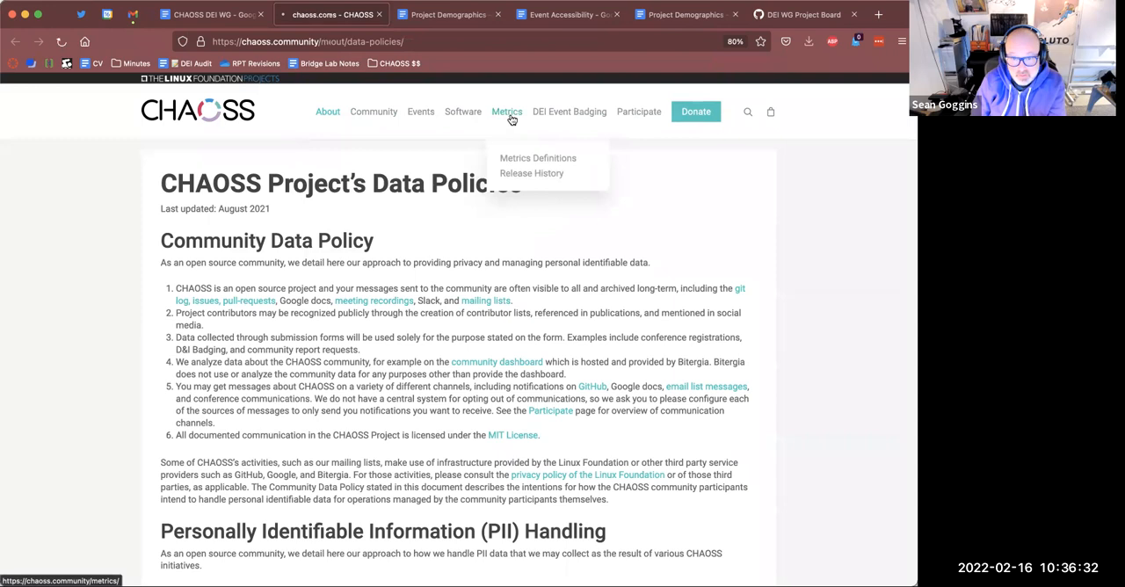
pyautogui.click(506, 112)
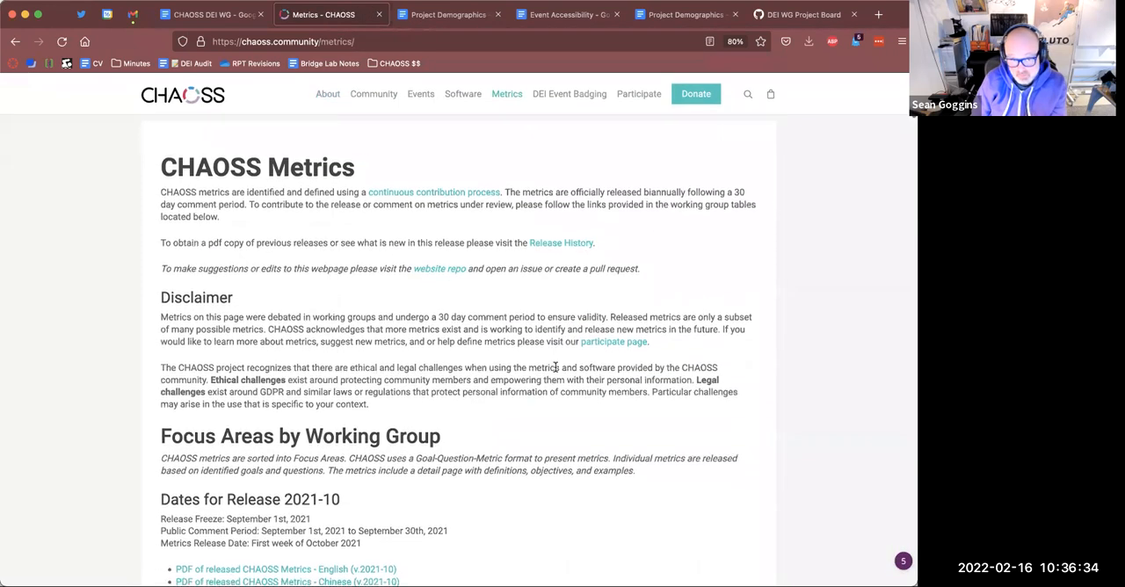
pyautogui.scroll(-3)
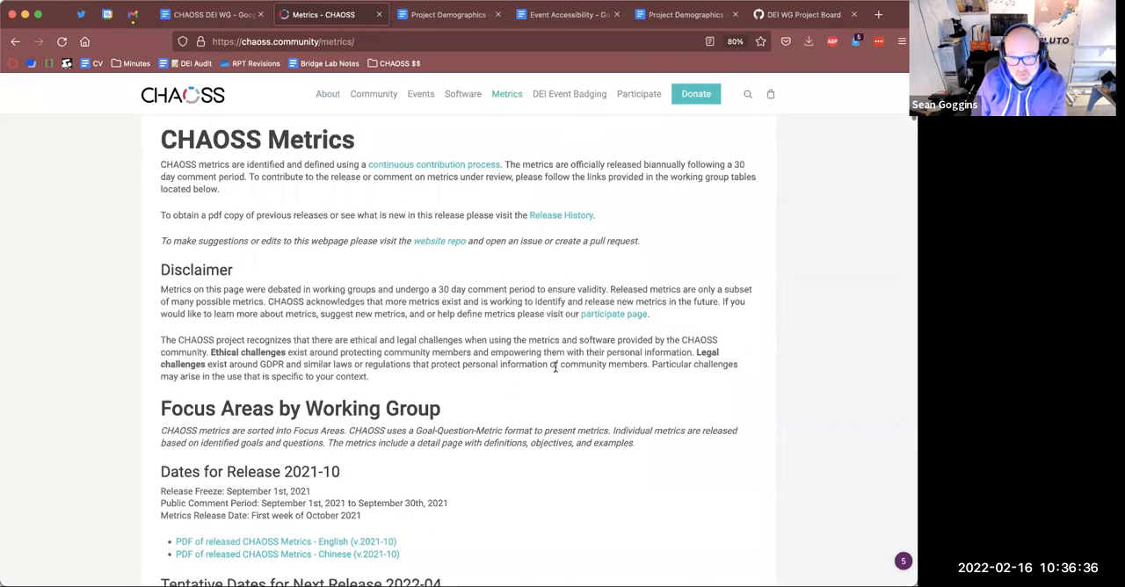
pyautogui.scroll(-3)
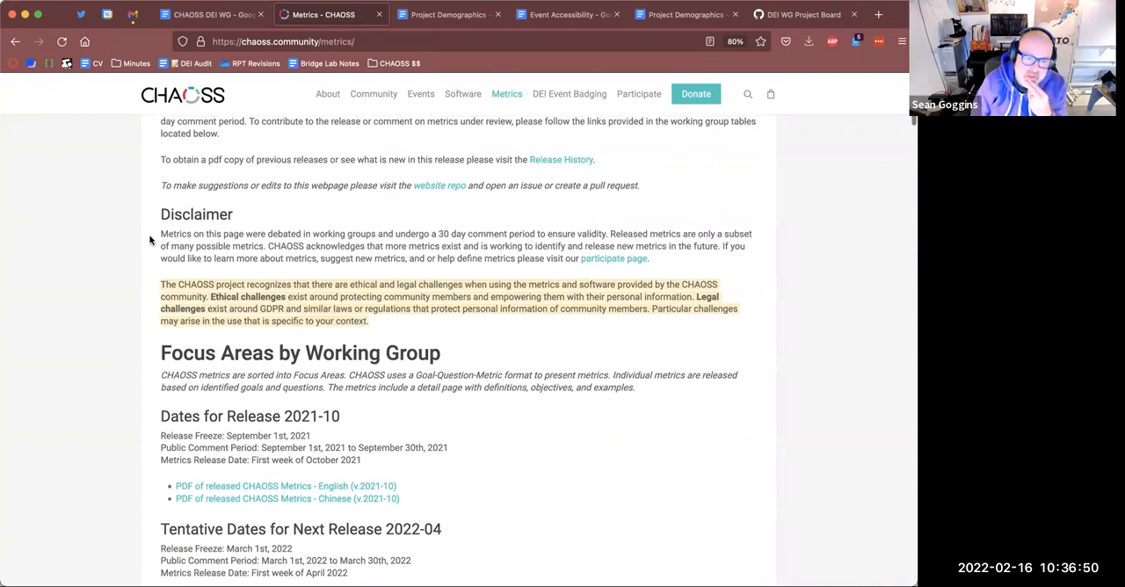
pyautogui.scroll(3)
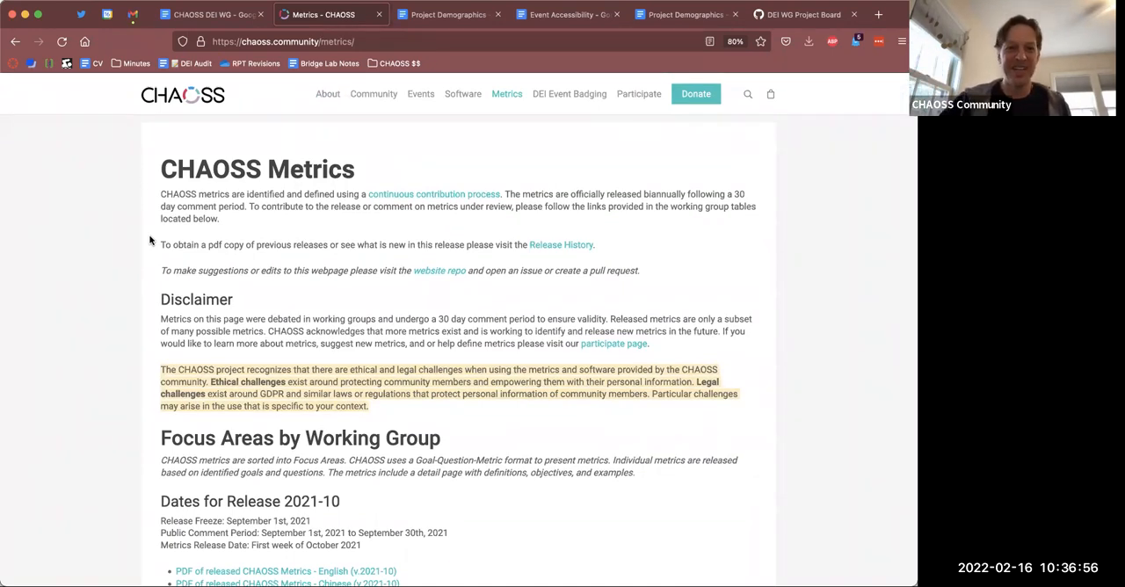
pyautogui.moveTo(369, 42)
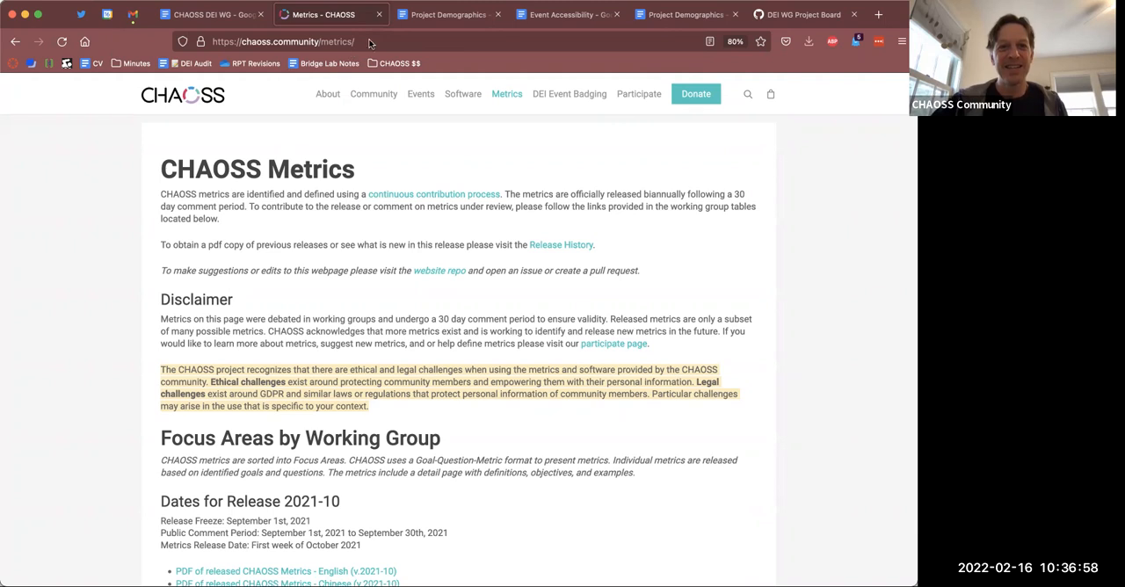
pyautogui.click(211, 14)
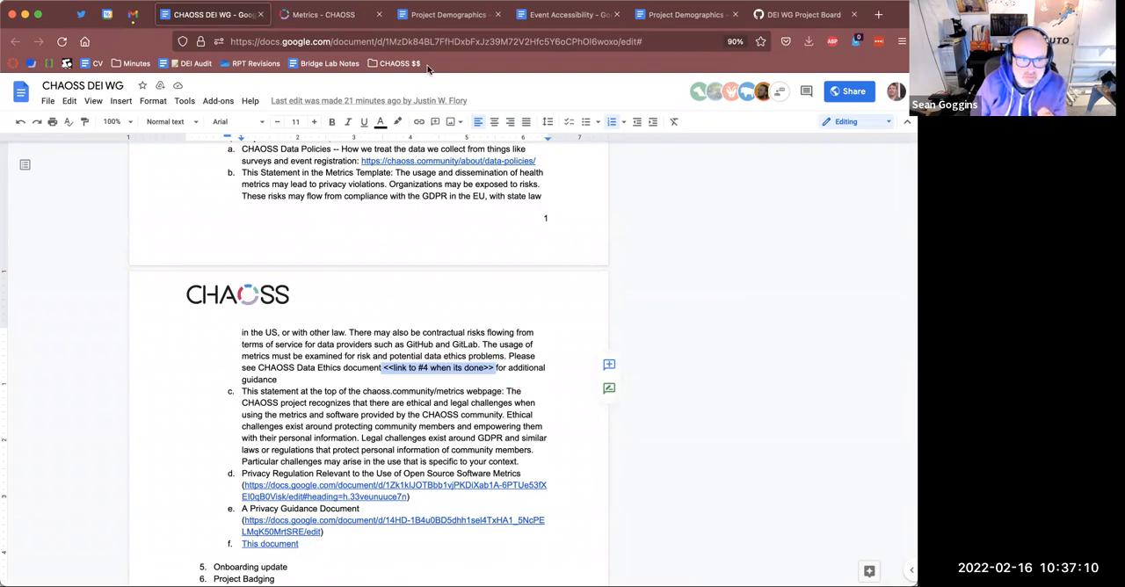
pyautogui.moveTo(376, 190)
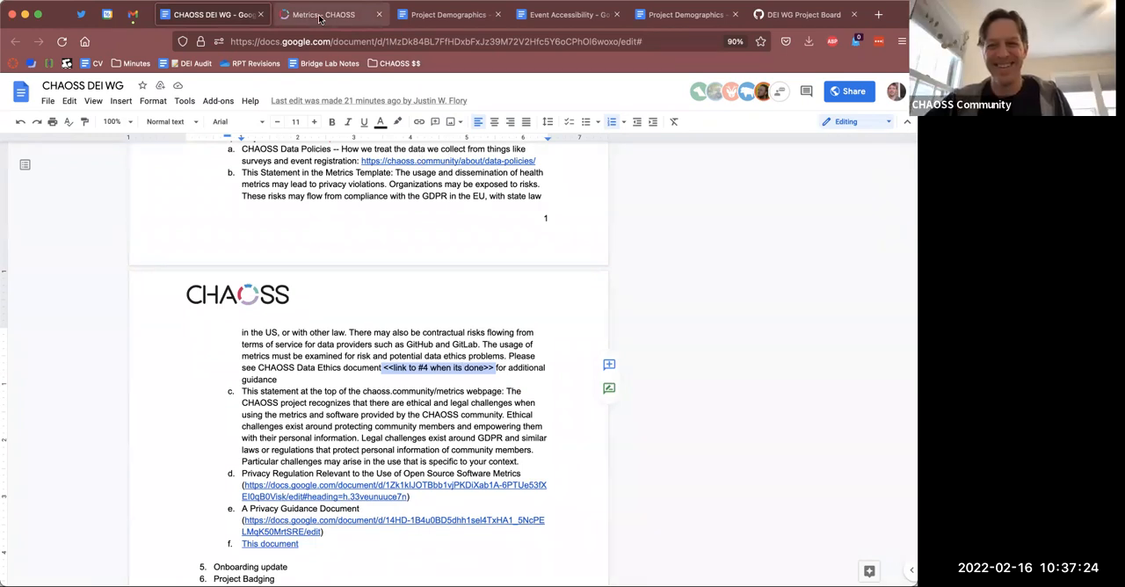
# - Recheck the CHAOSS Metrics page, then scroll the notes to item d's Privacy Regulation link
pyautogui.click(323, 14)
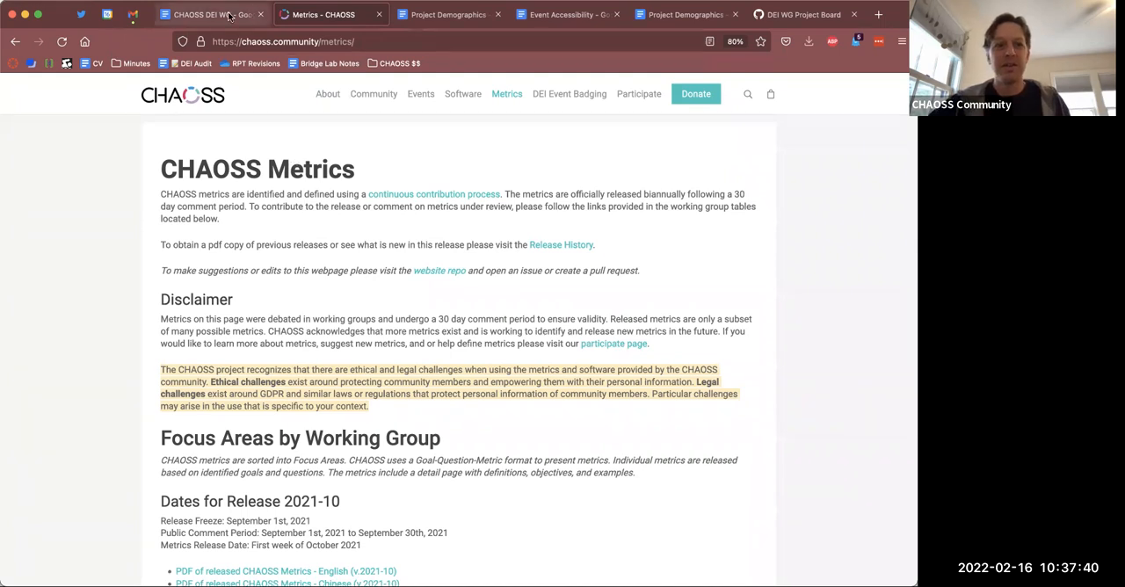
pyautogui.click(211, 14)
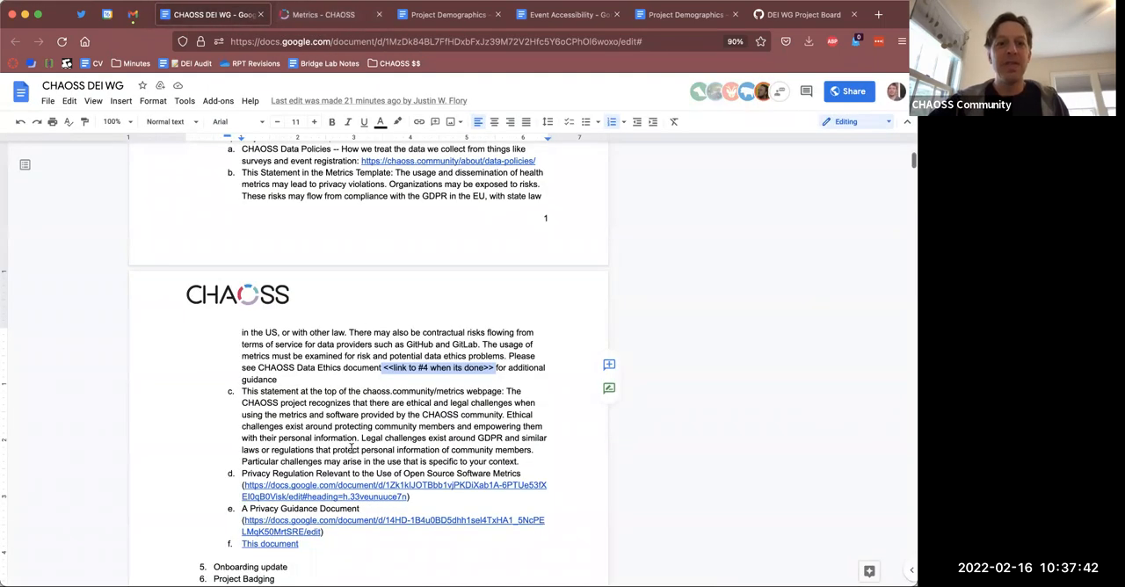
pyautogui.scroll(-3)
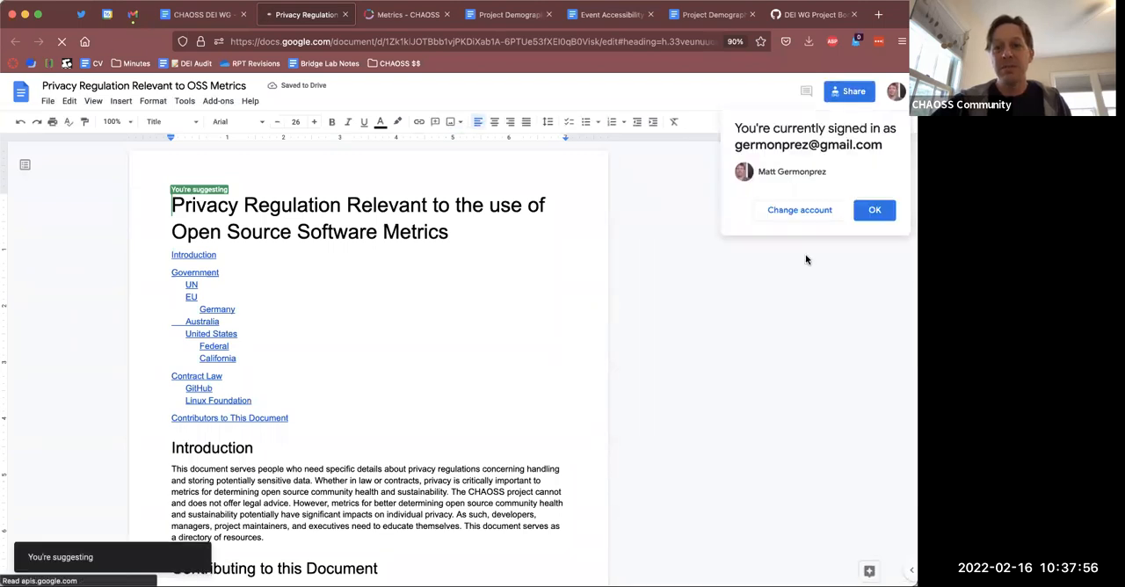
pyautogui.click(874, 209)
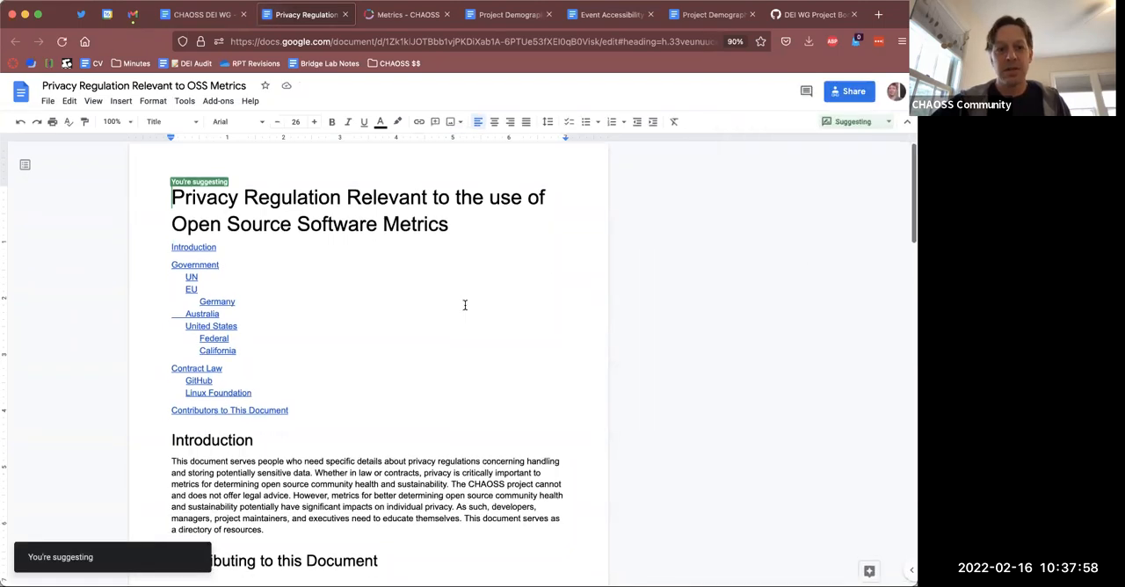
pyautogui.scroll(-3)
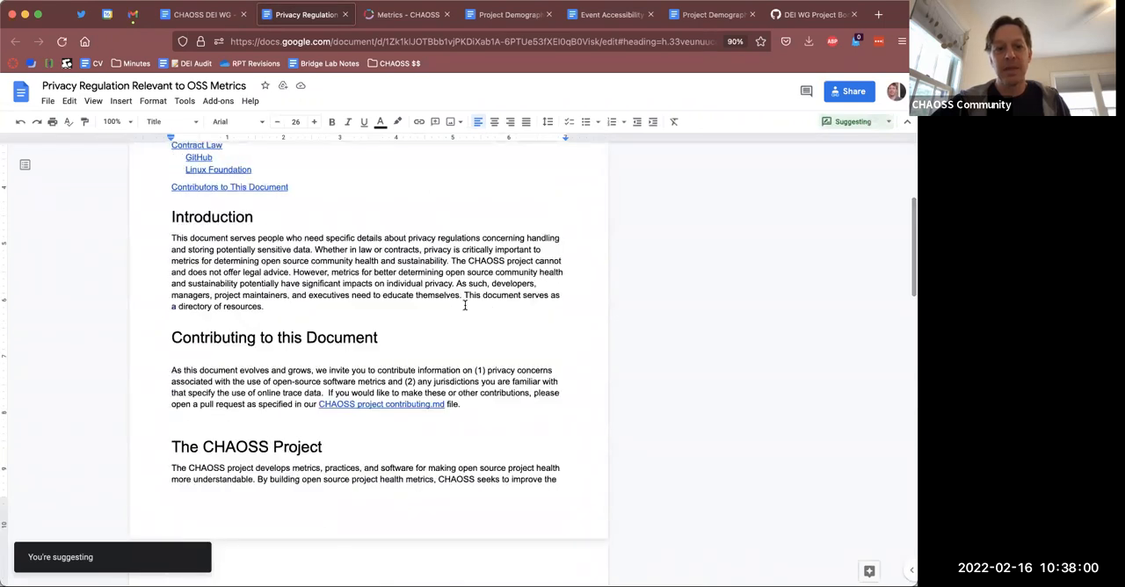
pyautogui.scroll(-3)
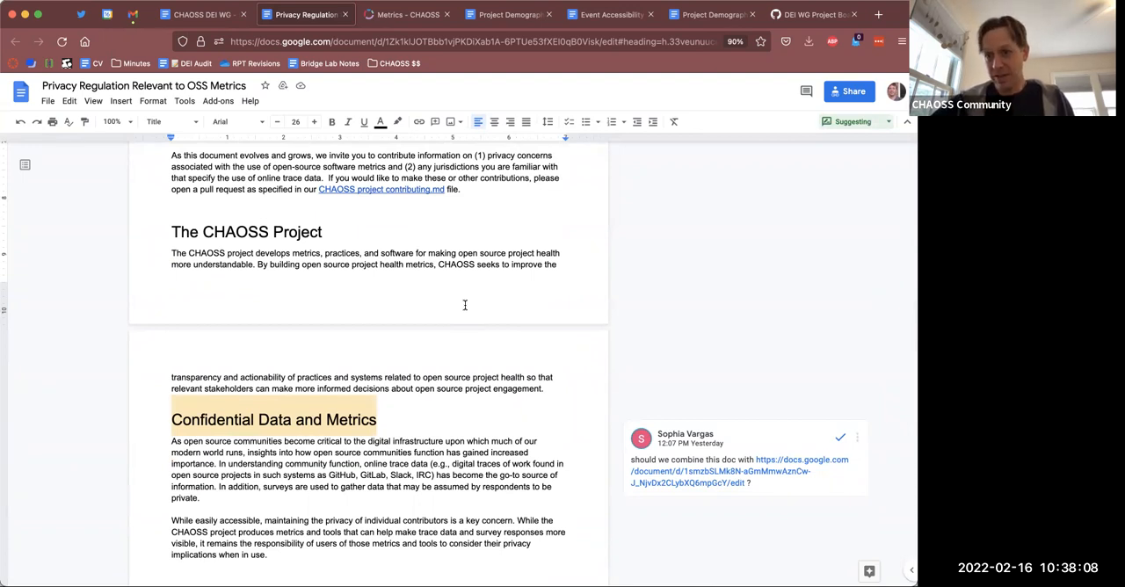
pyautogui.scroll(3)
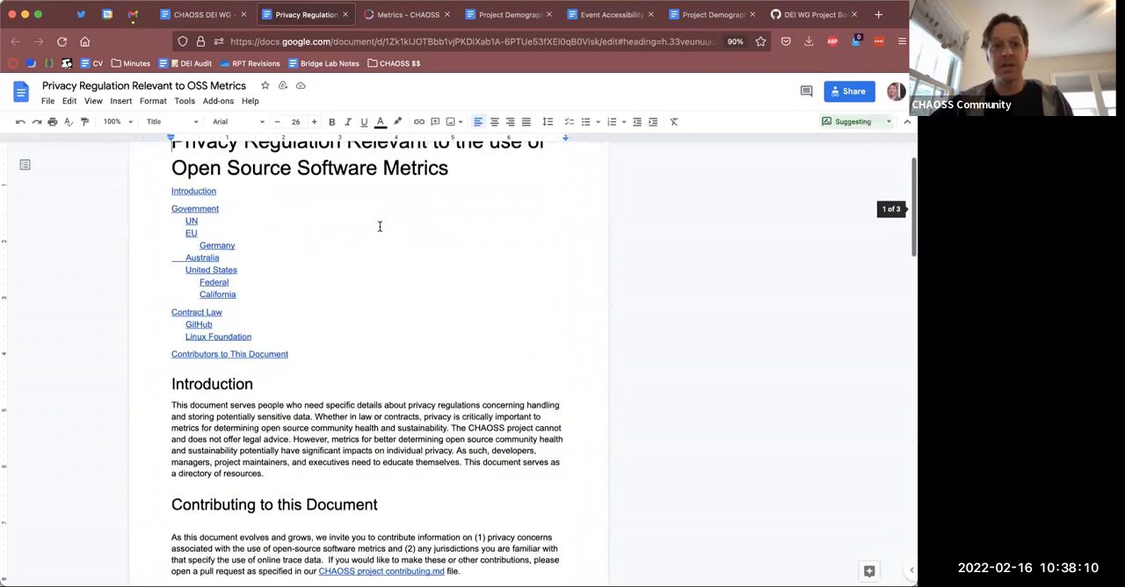
pyautogui.scroll(3)
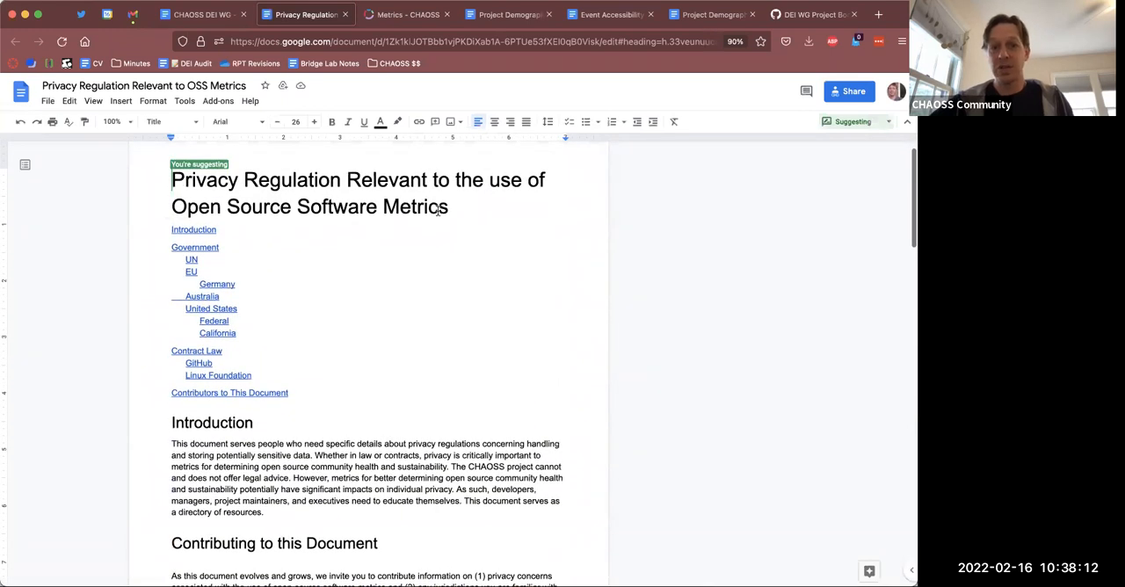
pyautogui.moveTo(471, 214)
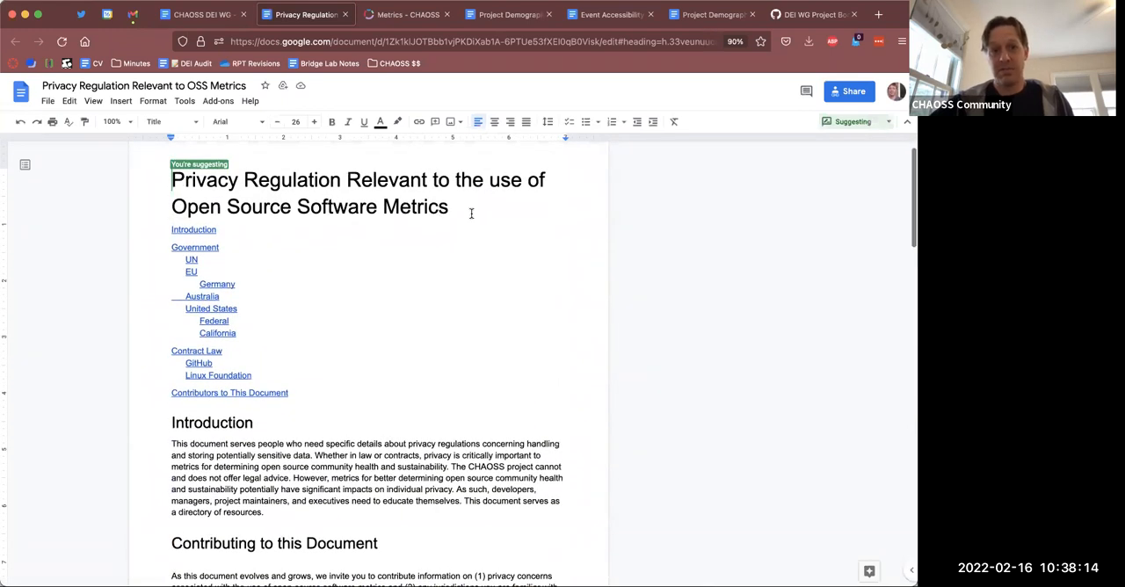
pyautogui.scroll(-3)
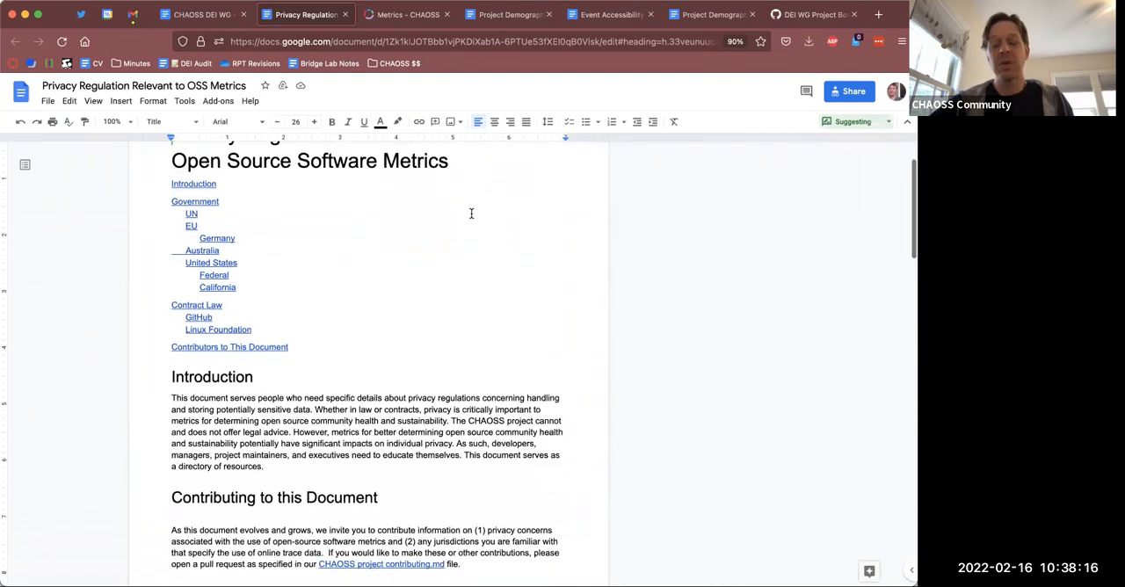
pyautogui.scroll(-3)
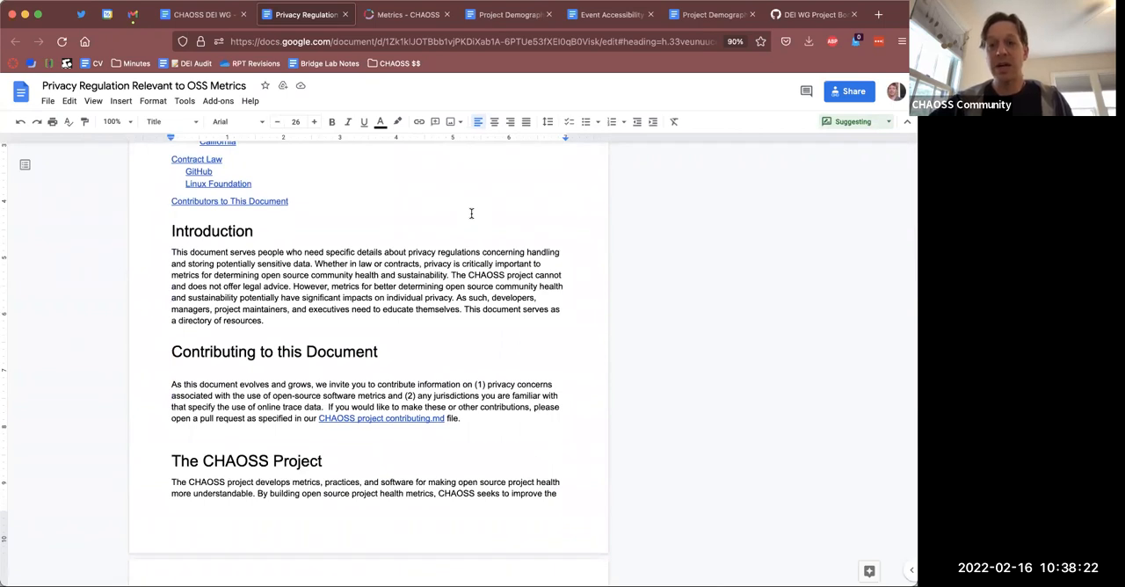
pyautogui.scroll(-3)
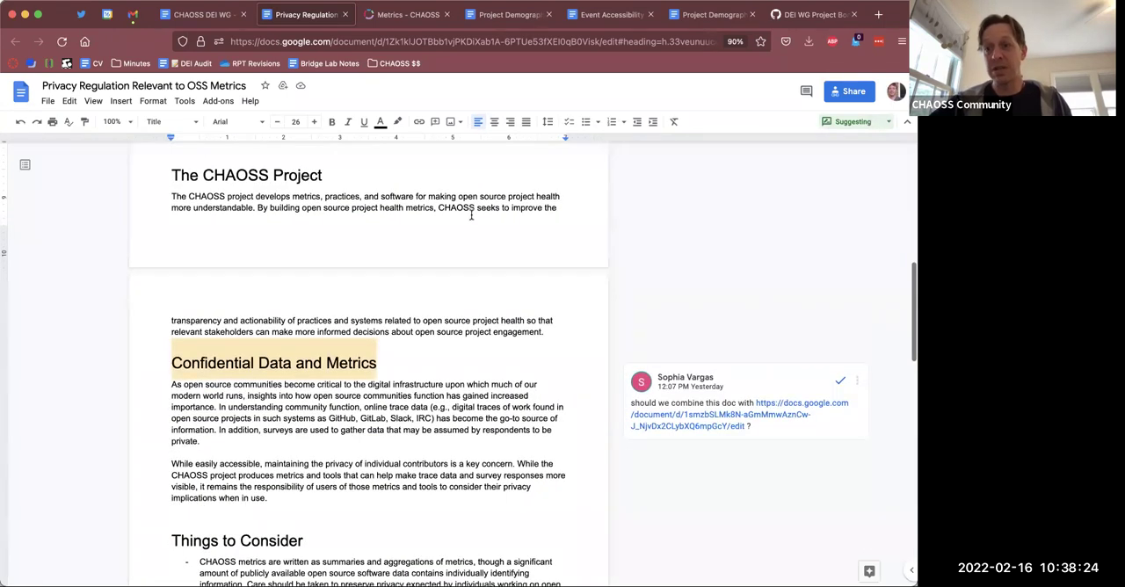
pyautogui.scroll(-3)
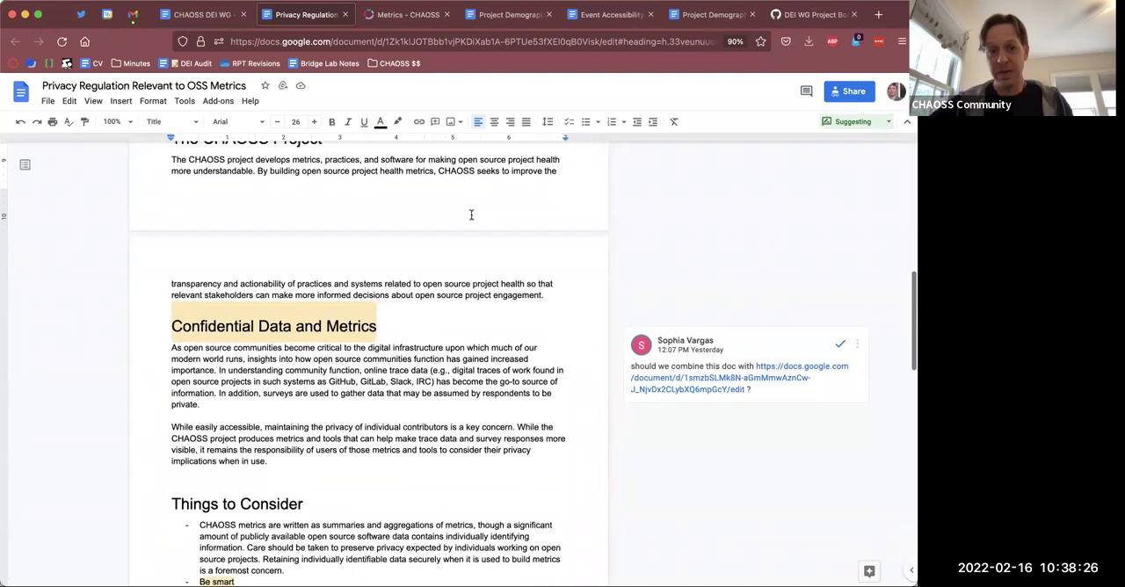
pyautogui.scroll(-3)
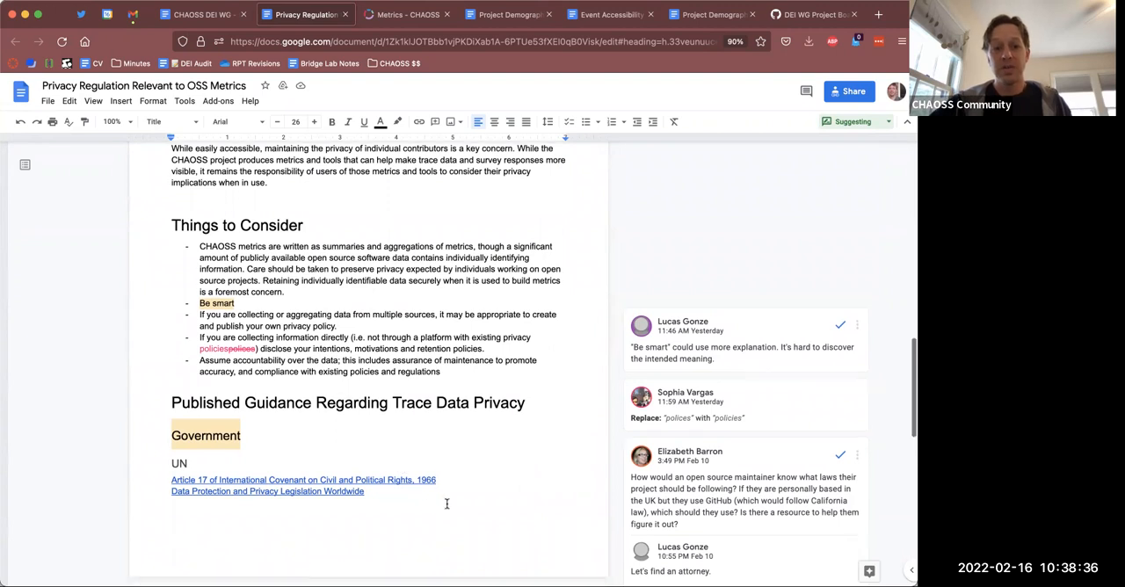
pyautogui.scroll(-3)
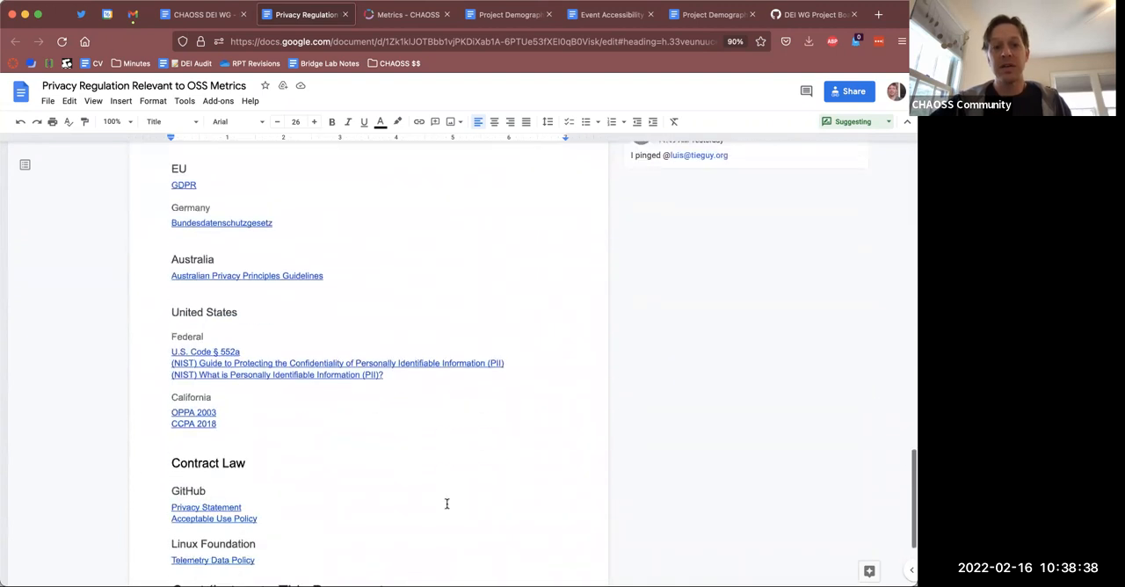
pyautogui.scroll(-3)
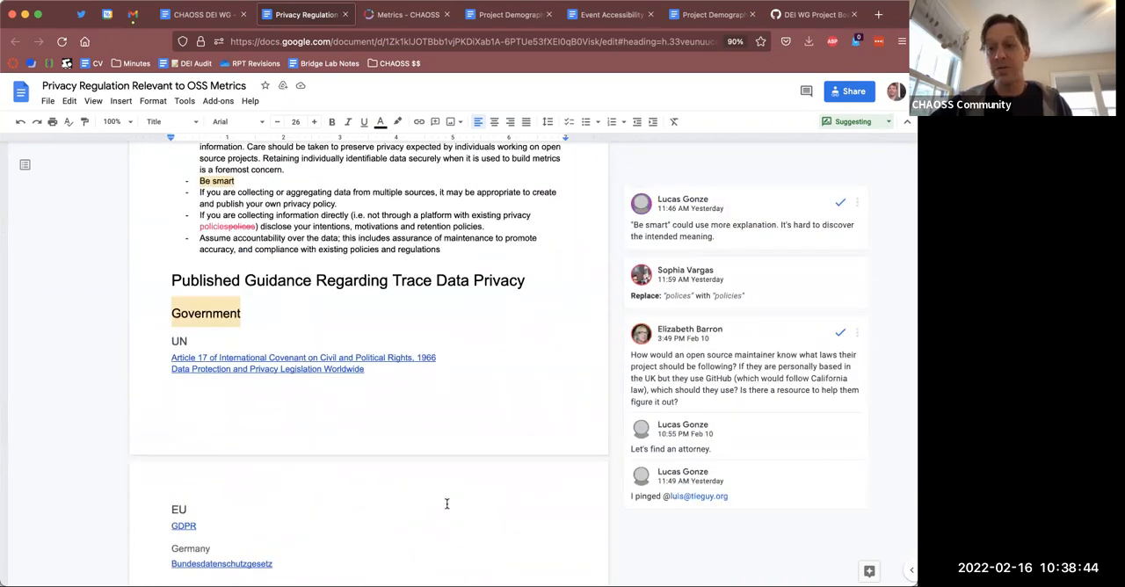
pyautogui.scroll(3)
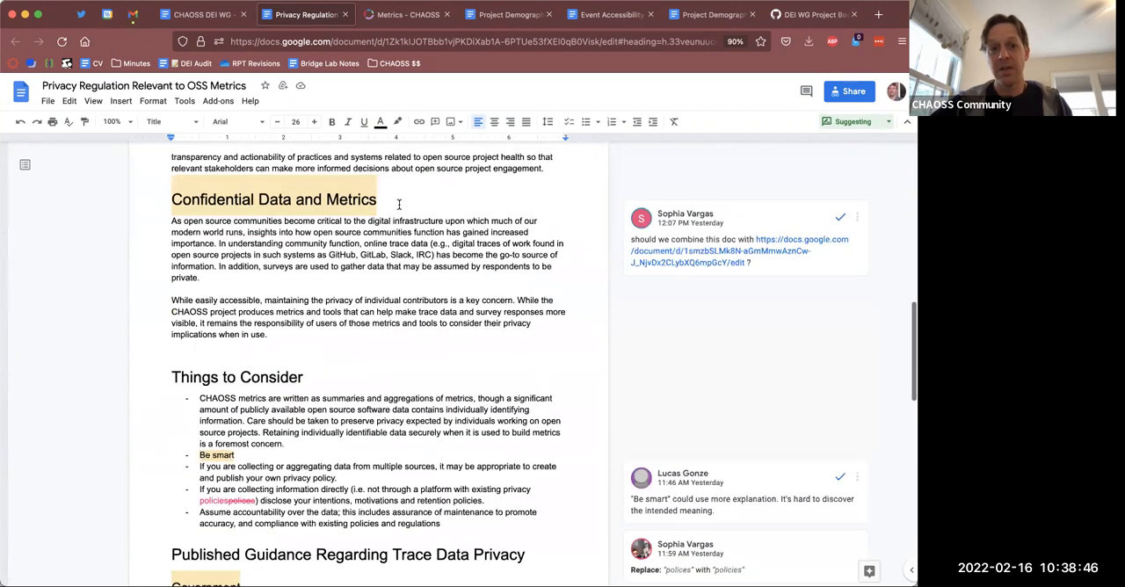
pyautogui.scroll(3)
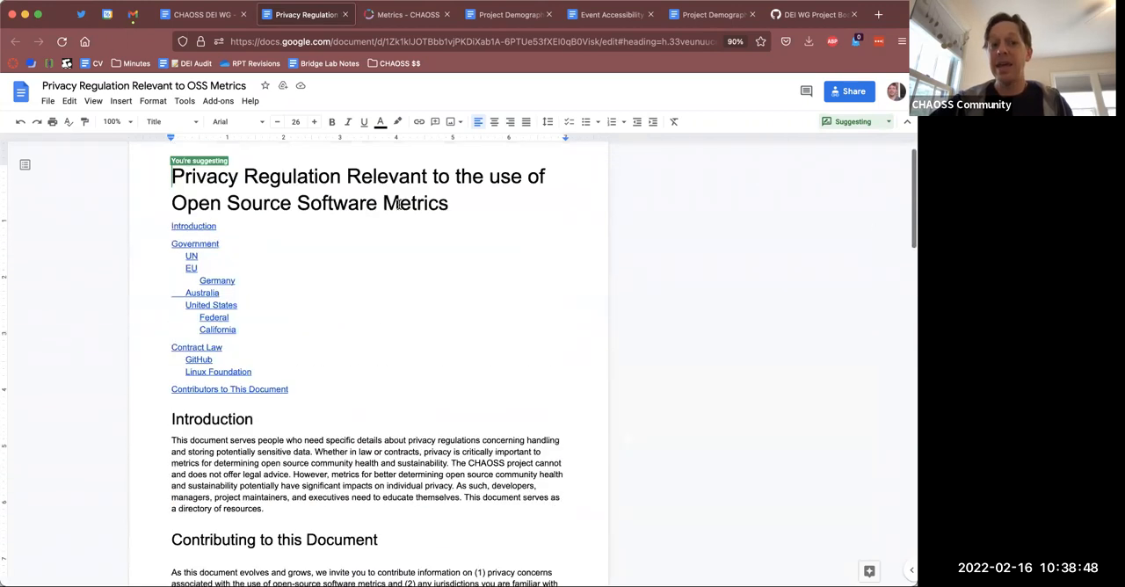
pyautogui.moveTo(332, 164)
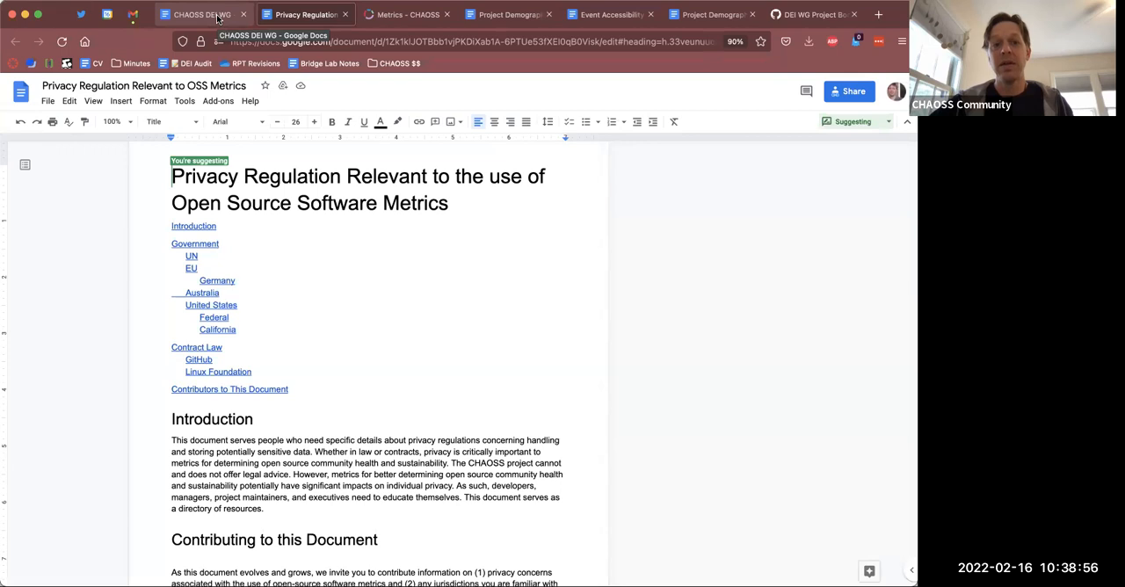
# - Cycle through the DEI WG notes, Event Accessibility draft and Privacy Regulation document tabs
pyautogui.click(200, 14)
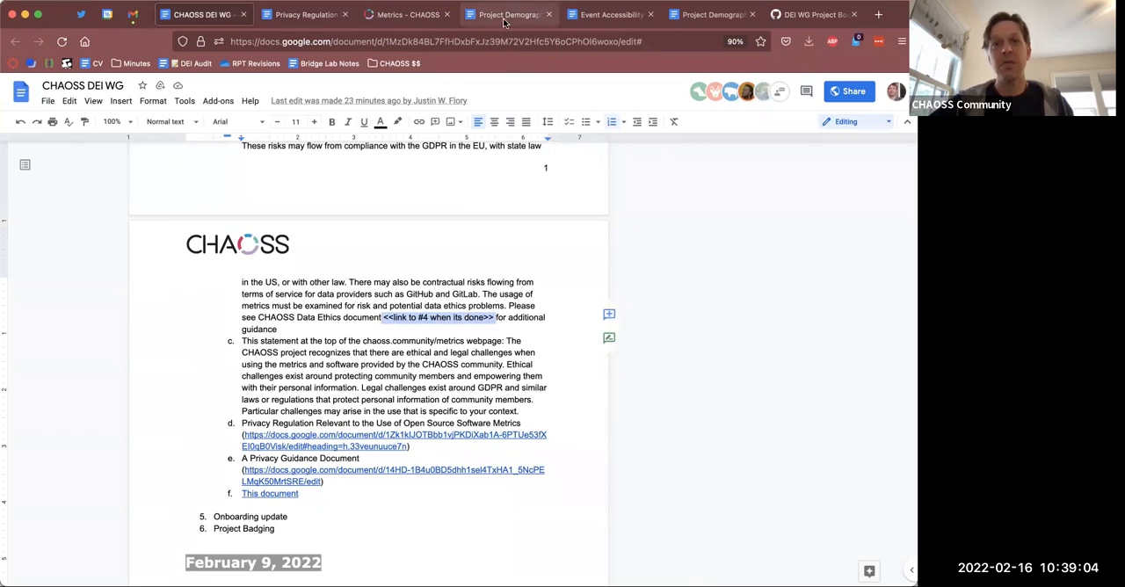
pyautogui.click(609, 14)
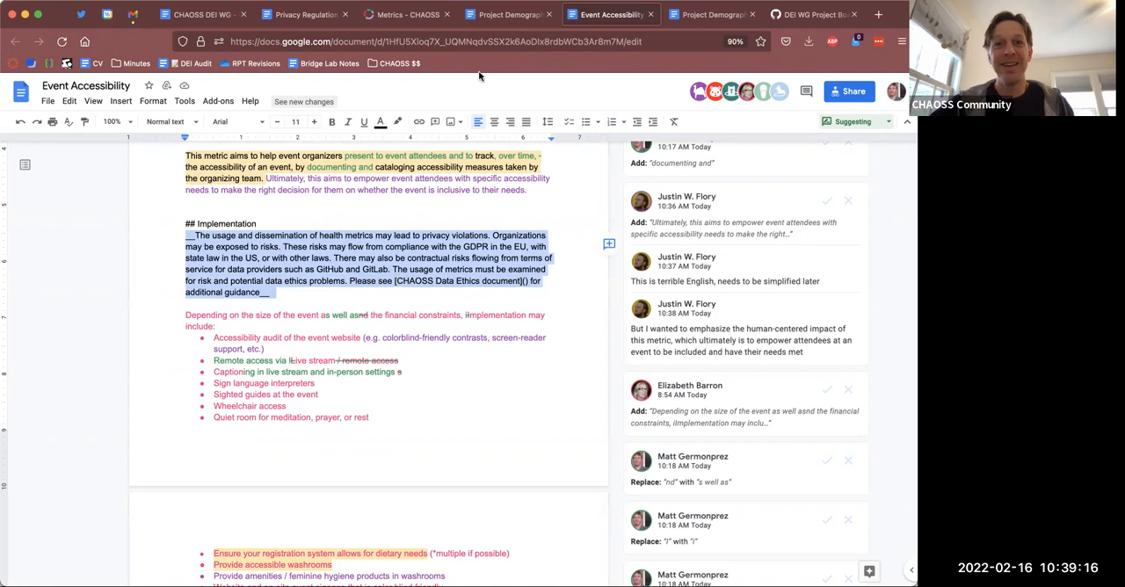
pyautogui.click(303, 15)
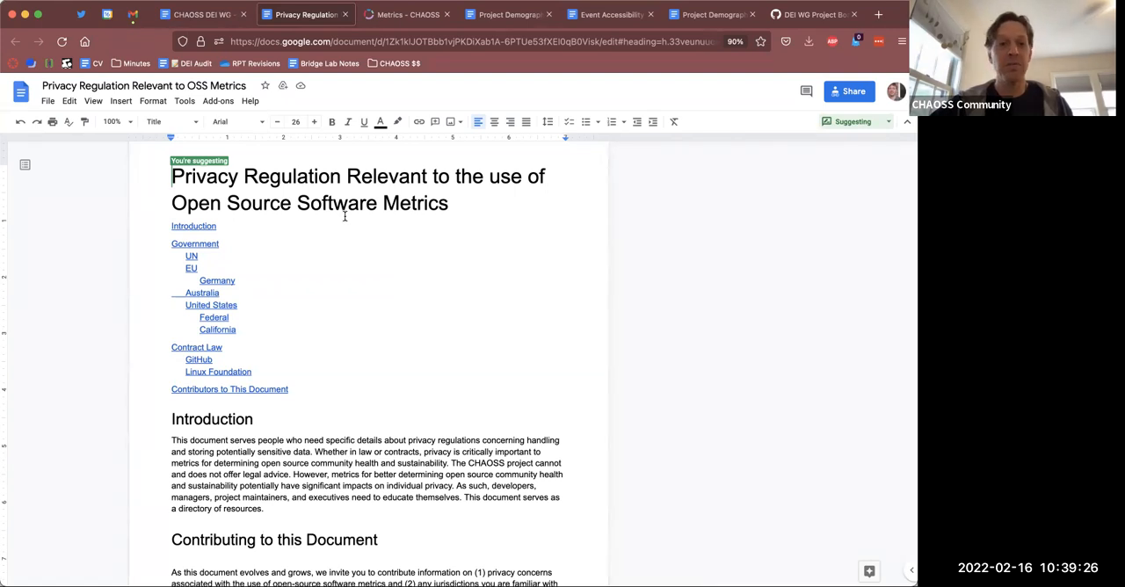
pyautogui.moveTo(382, 250)
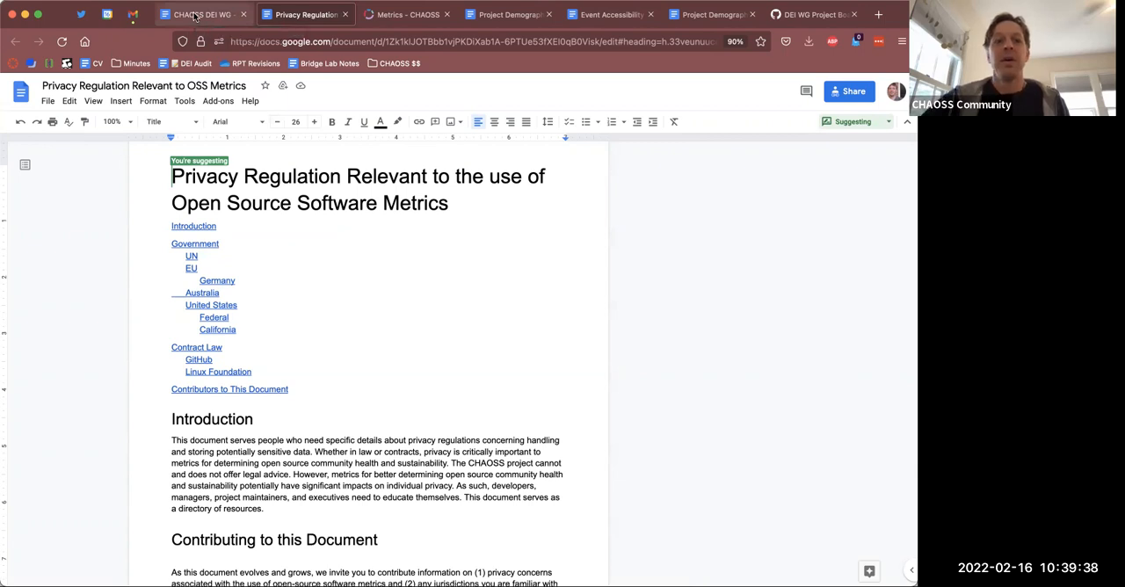
pyautogui.click(202, 14)
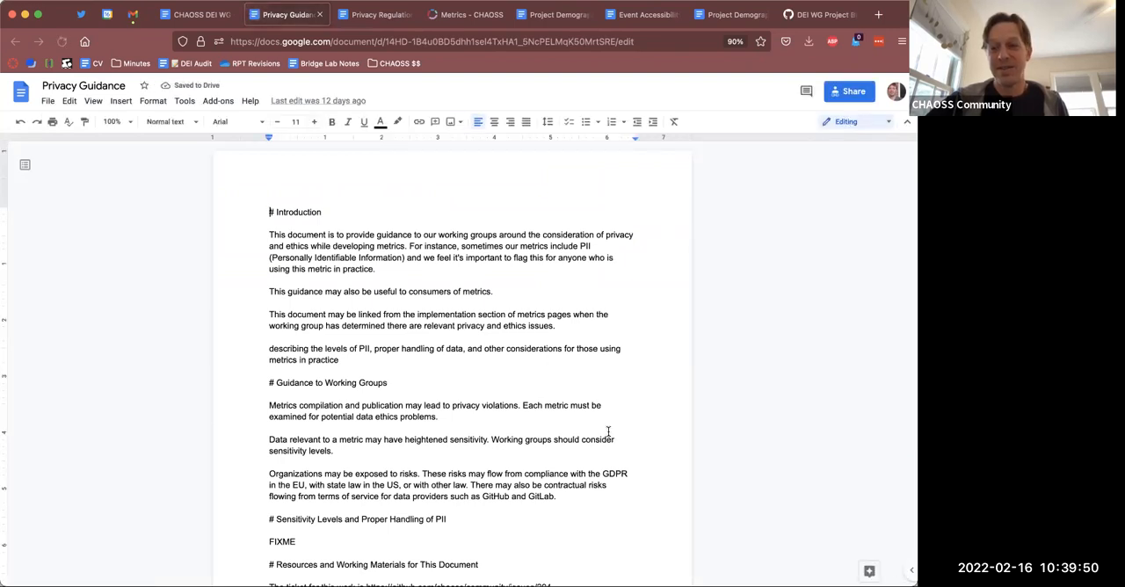
# - Scroll through the Privacy Guidance document's guidance and sensitivity-levels sections
pyautogui.scroll(-3)
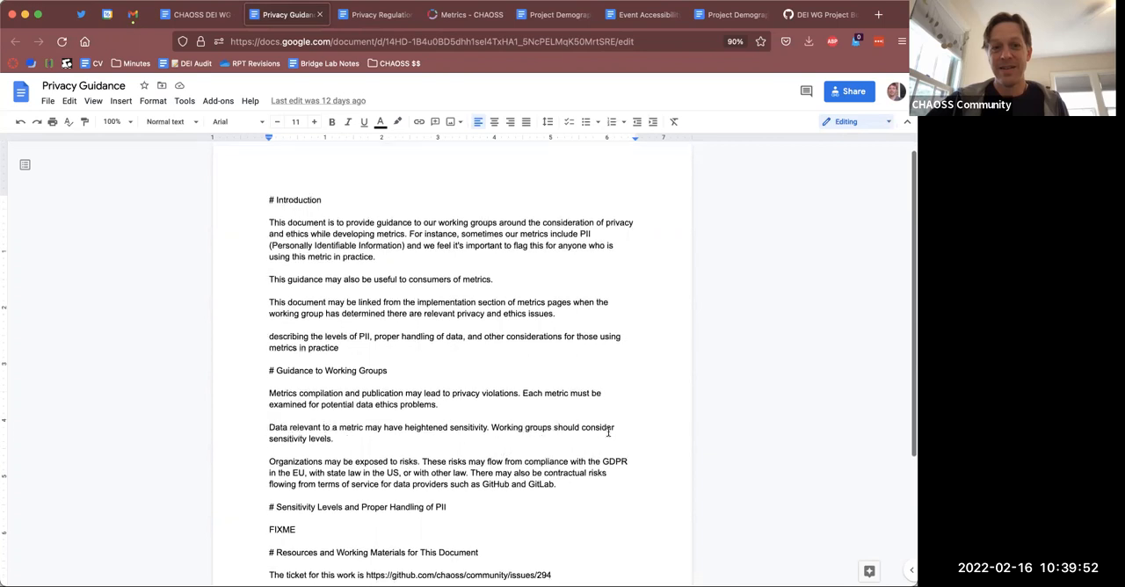
pyautogui.scroll(-3)
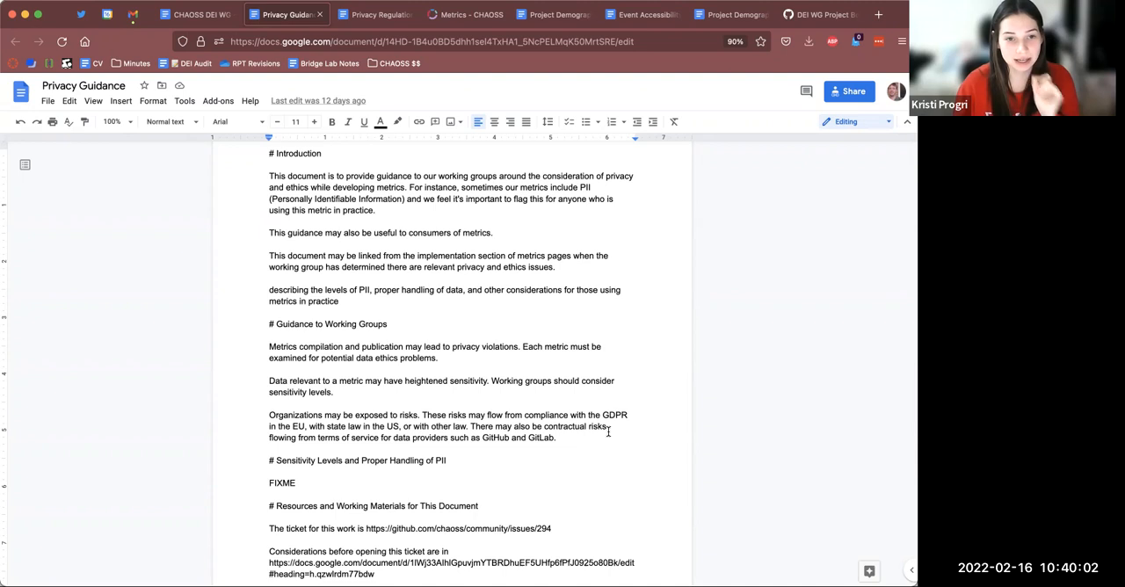
pyautogui.scroll(3)
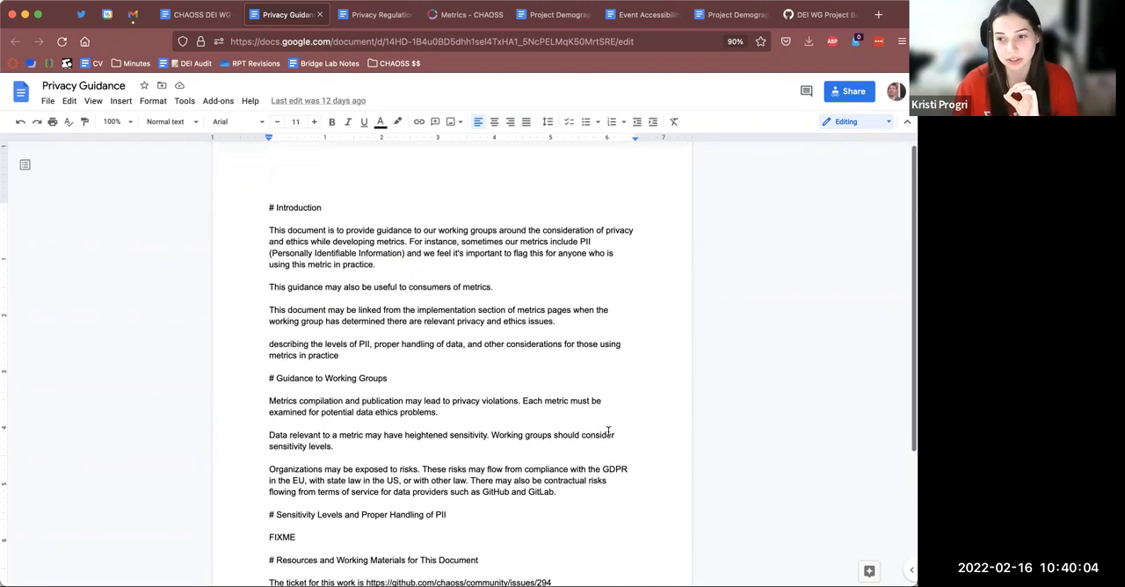
pyautogui.scroll(-3)
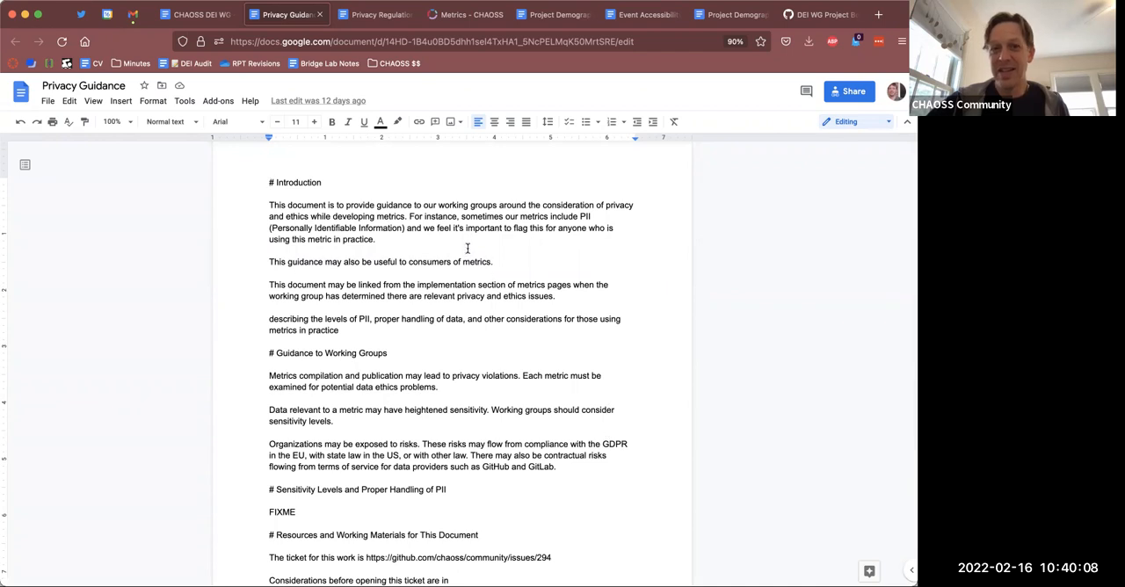
pyautogui.moveTo(458, 240)
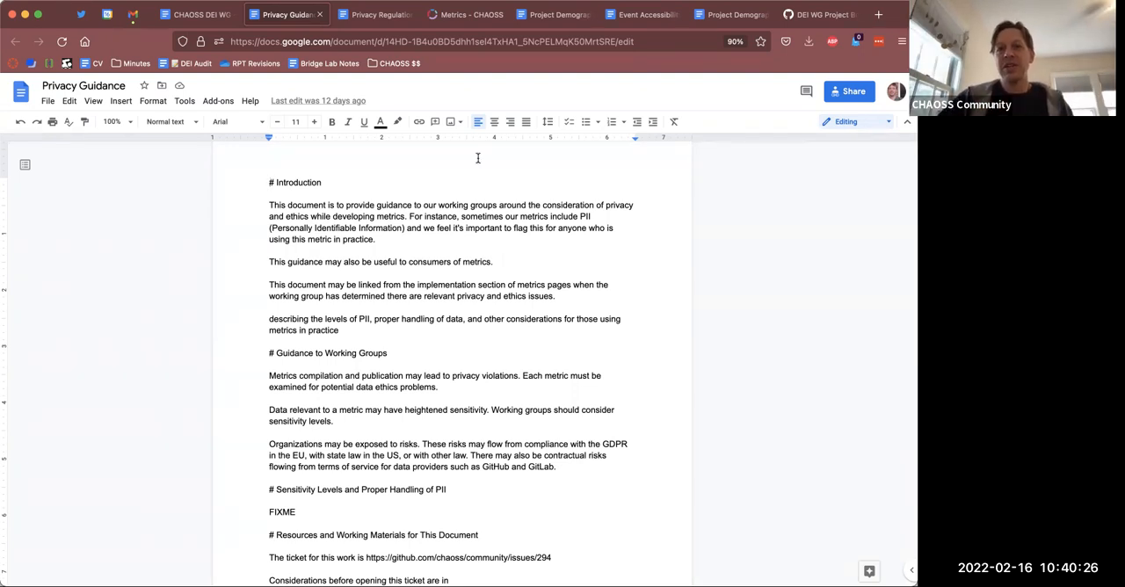
# - Switch among Project Demographics, Privacy Guidance and Privacy Regulation tabs, ending on the meeting notes
pyautogui.click(552, 14)
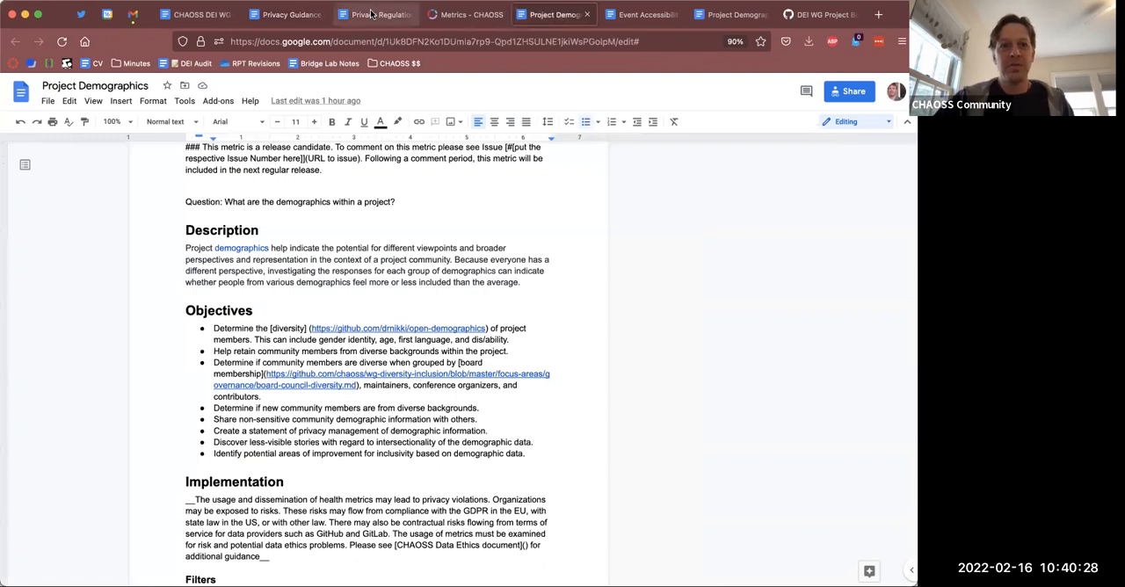
pyautogui.click(284, 14)
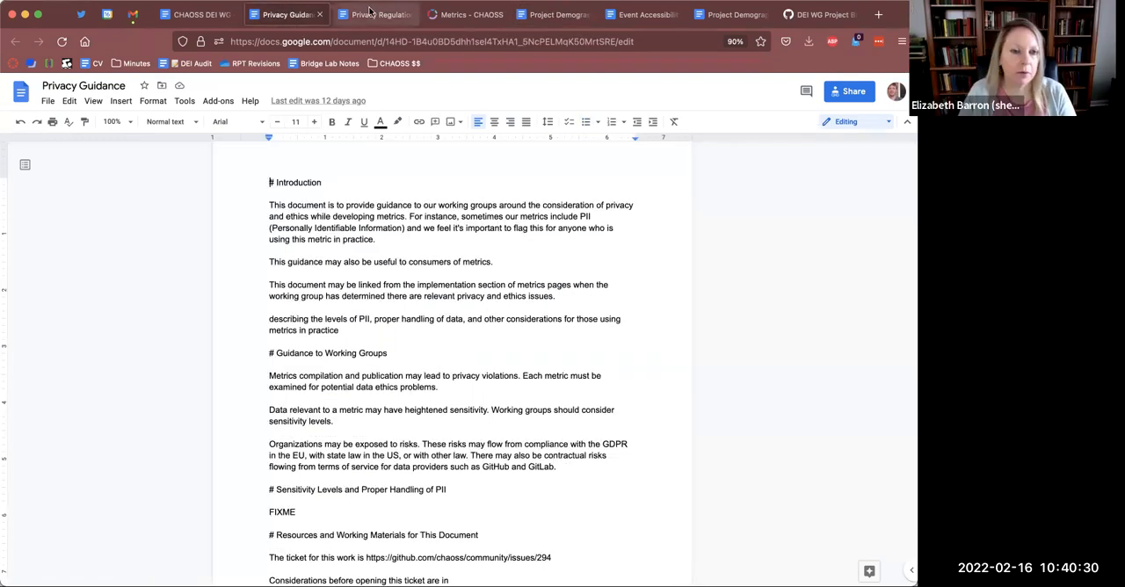
pyautogui.click(373, 14)
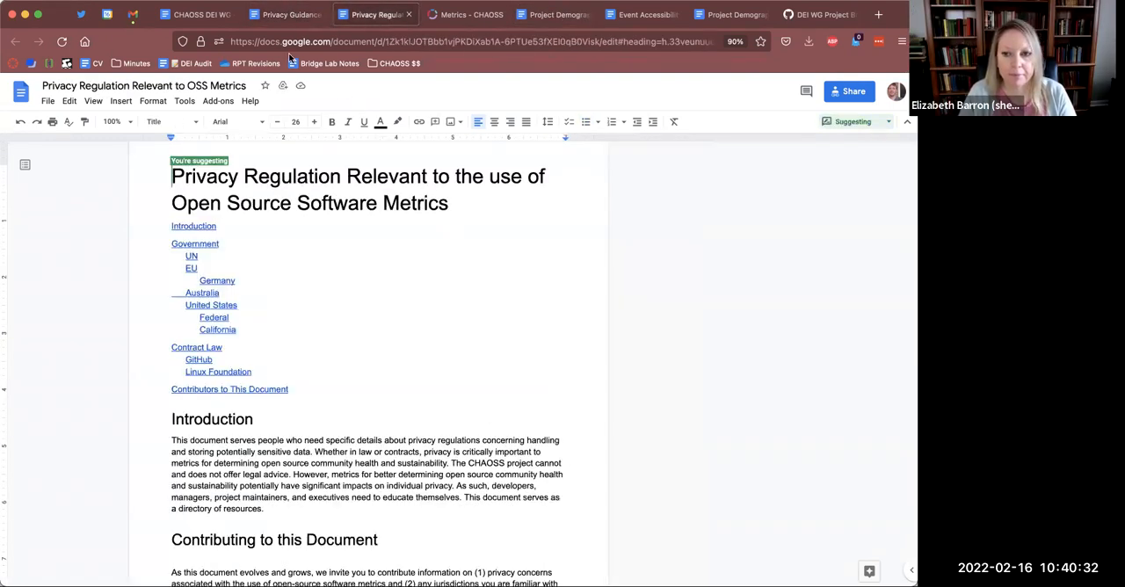
pyautogui.click(284, 14)
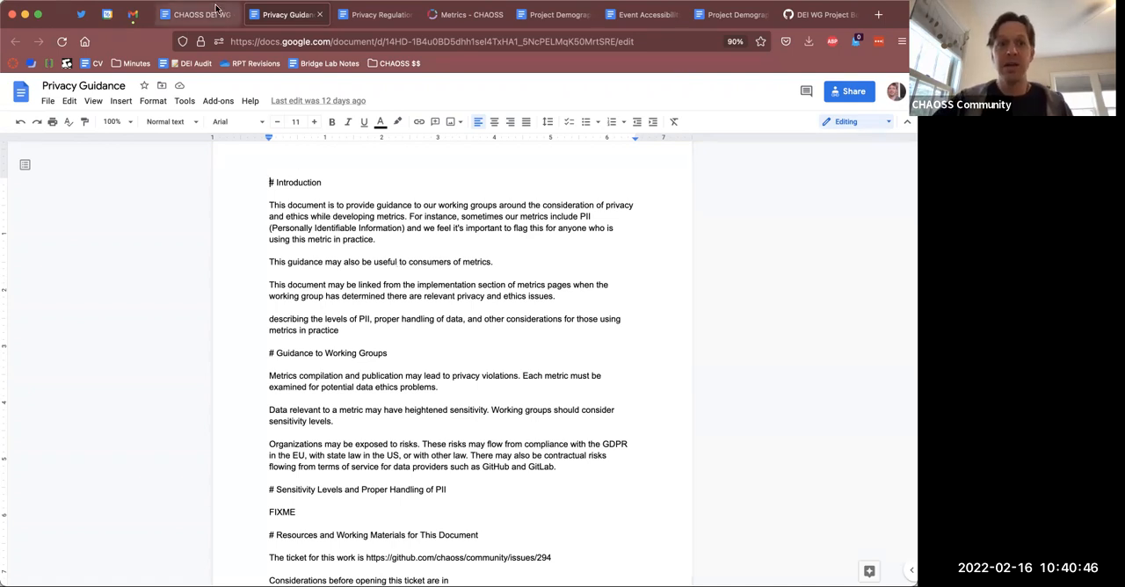
pyautogui.click(198, 14)
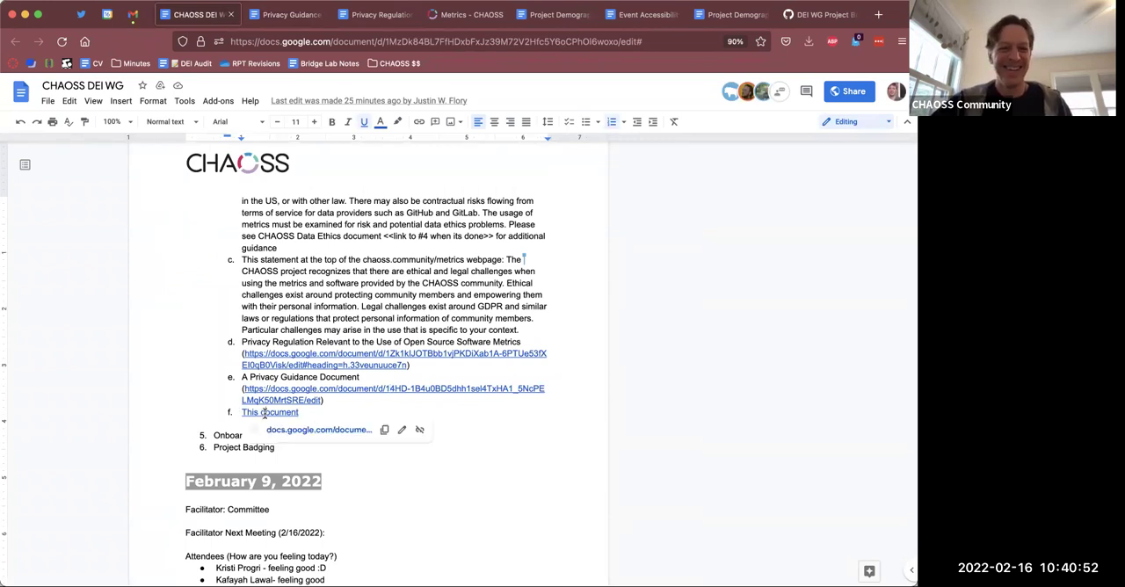
# - Open item f's Data Use Awareness Statement and scroll through it
pyautogui.click(270, 412)
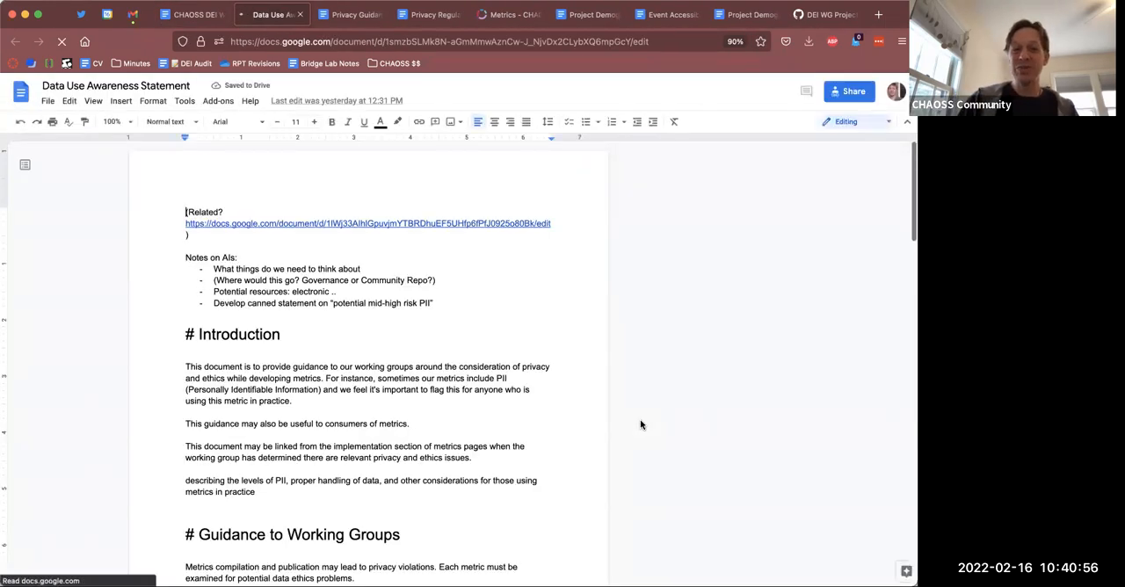
pyautogui.scroll(-3)
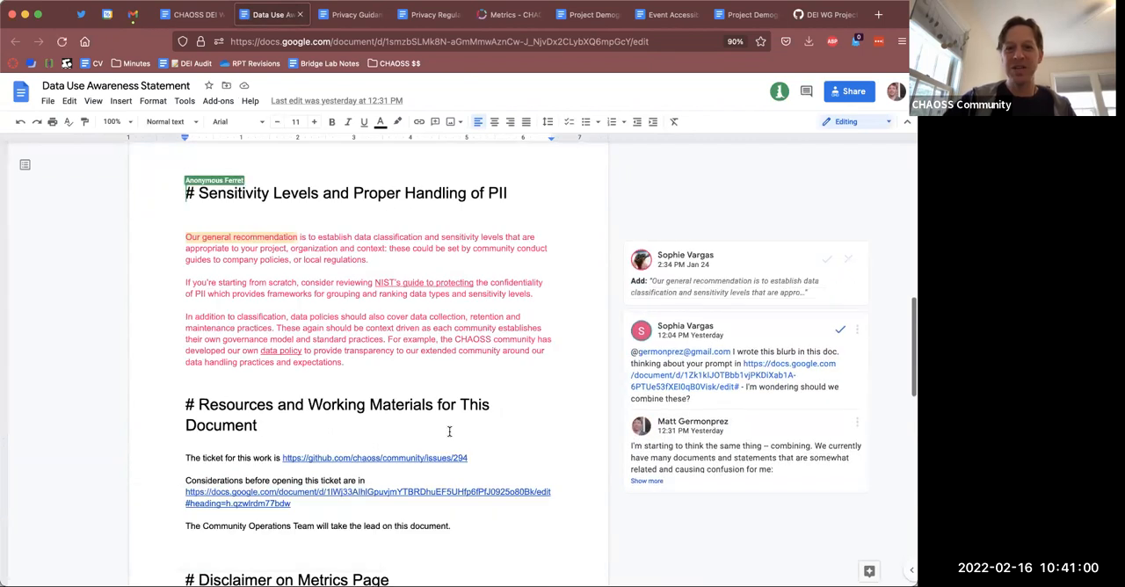
pyautogui.scroll(-3)
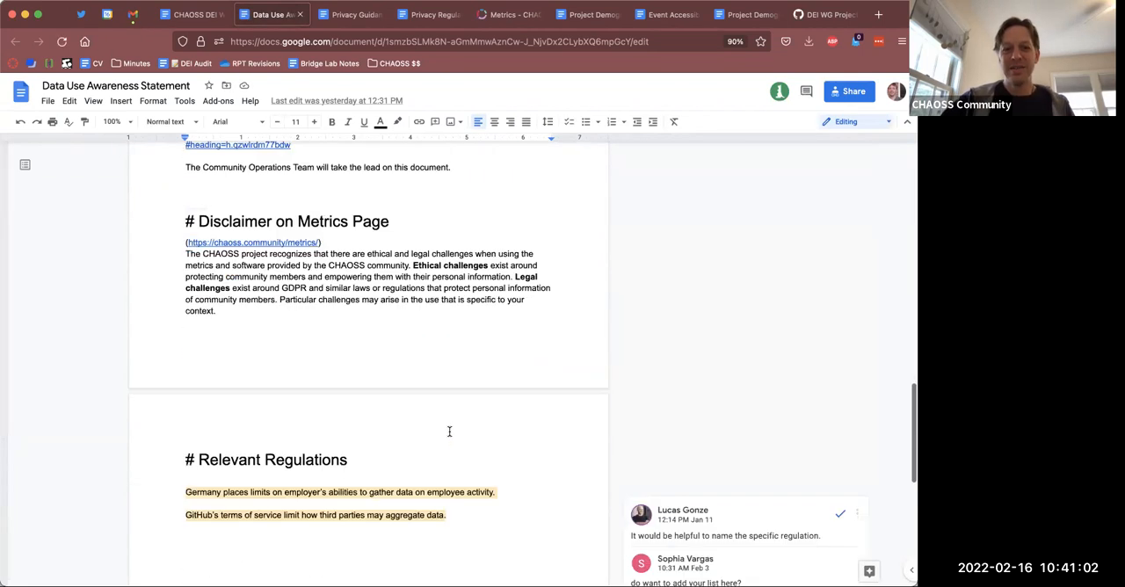
pyautogui.scroll(-3)
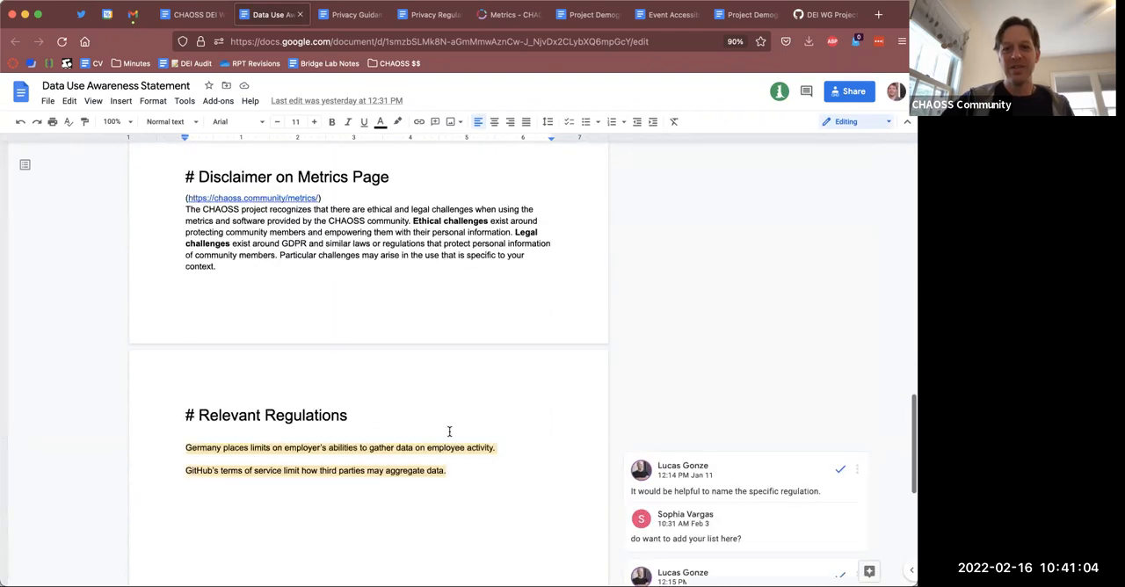
pyautogui.scroll(3)
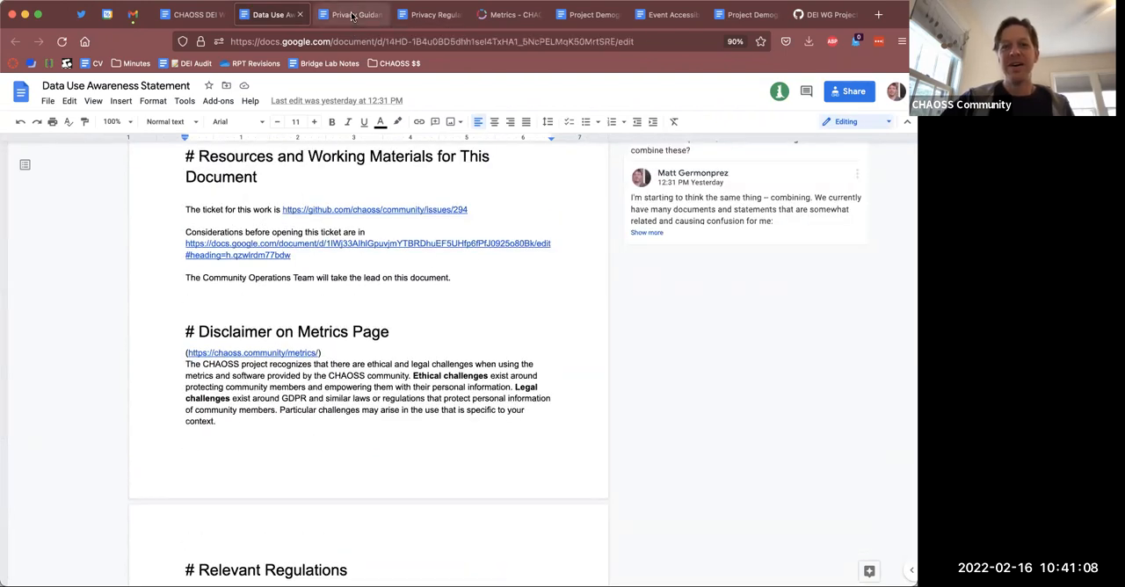
# - Revisit the Privacy Regulation, Privacy Guidance and Data Use Awareness PII section, then the notes
pyautogui.click(426, 14)
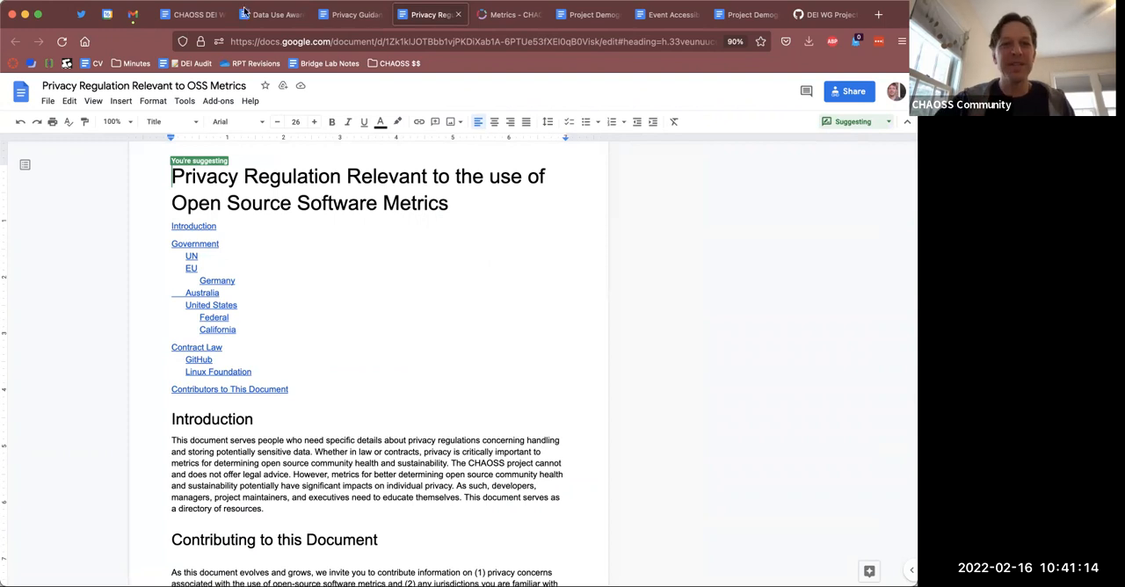
pyautogui.scroll(-3)
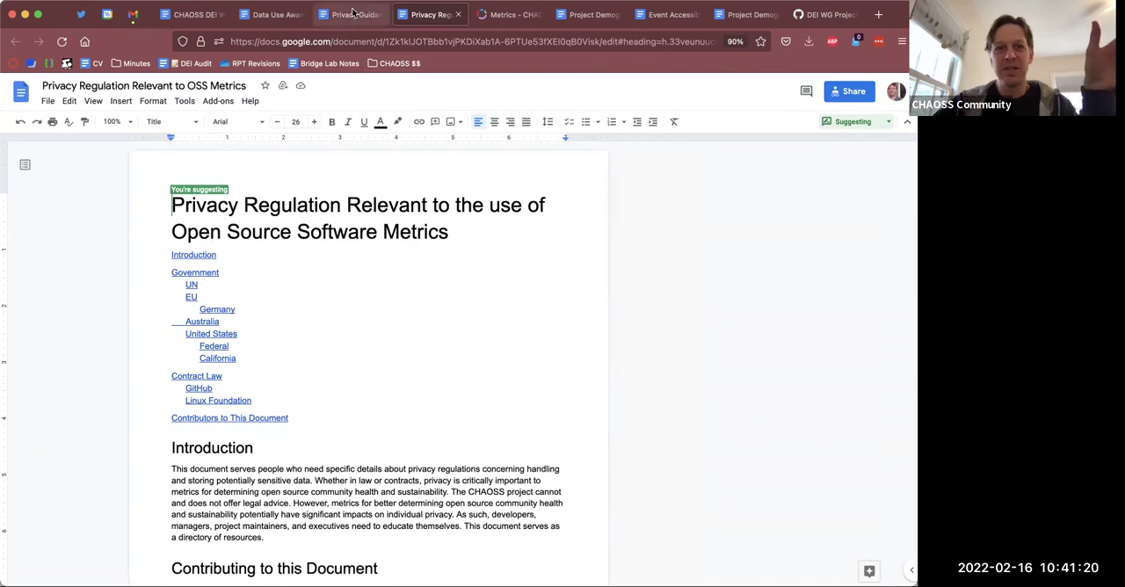
pyautogui.click(350, 15)
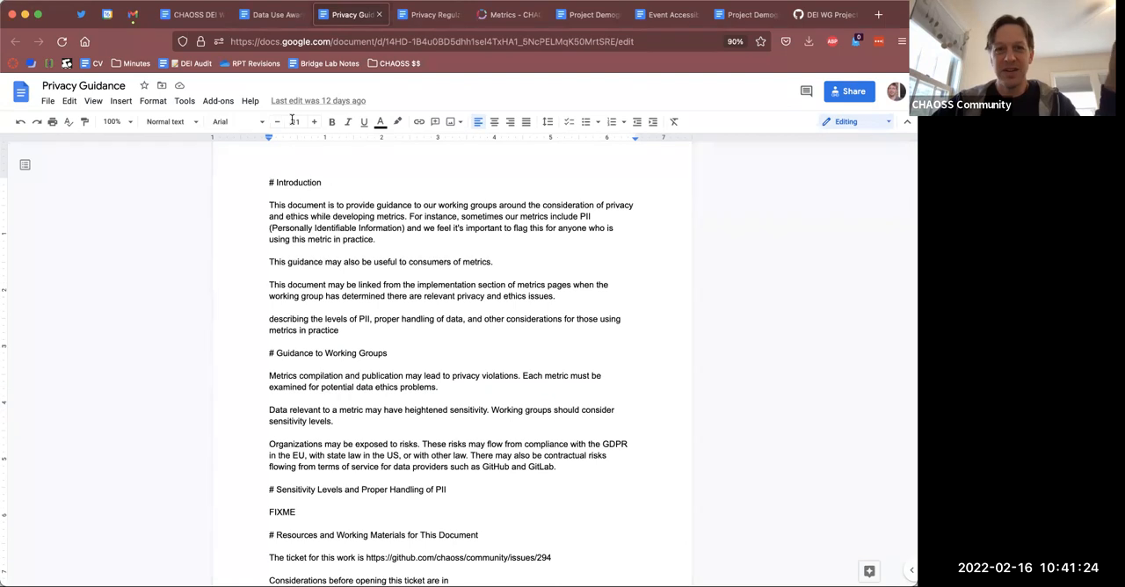
pyautogui.click(268, 14)
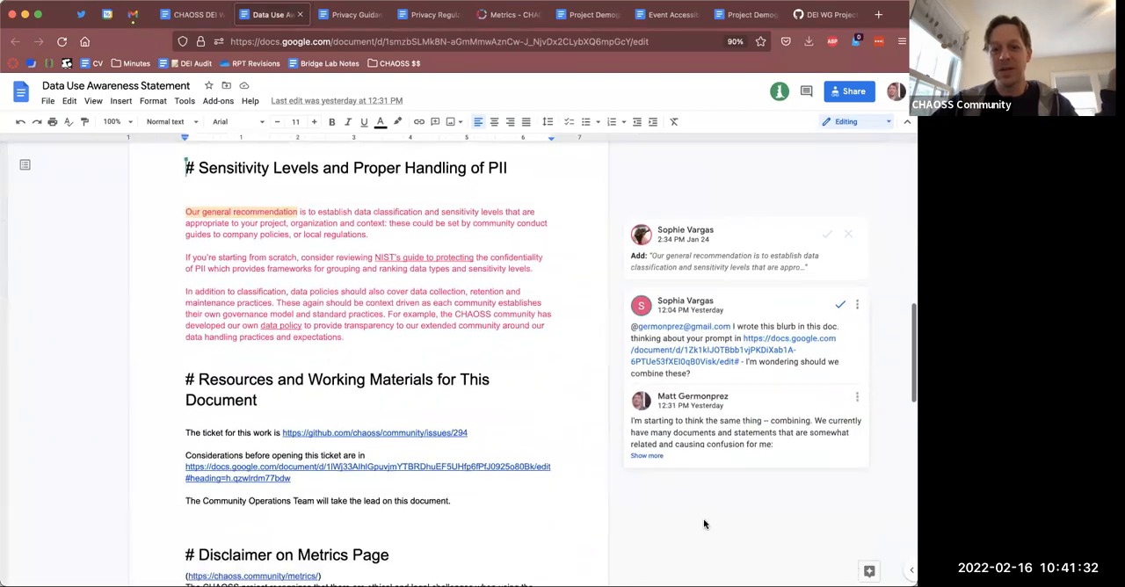
pyautogui.scroll(-3)
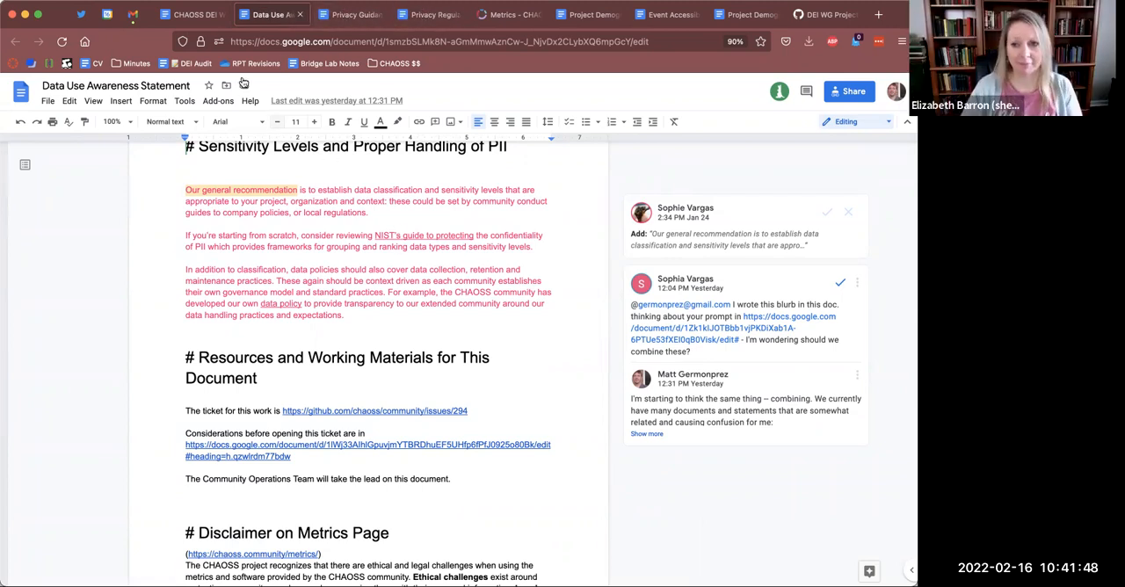
pyautogui.click(192, 14)
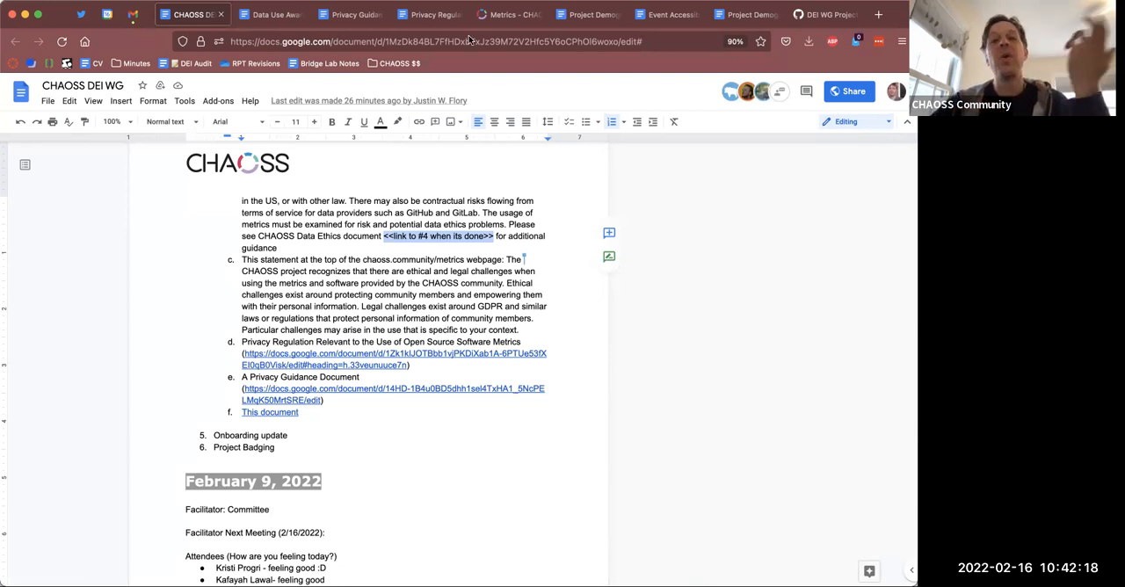
# - Glance at the Data Use Awareness Statement, then browse the Privacy Regulation document's contents
pyautogui.click(263, 14)
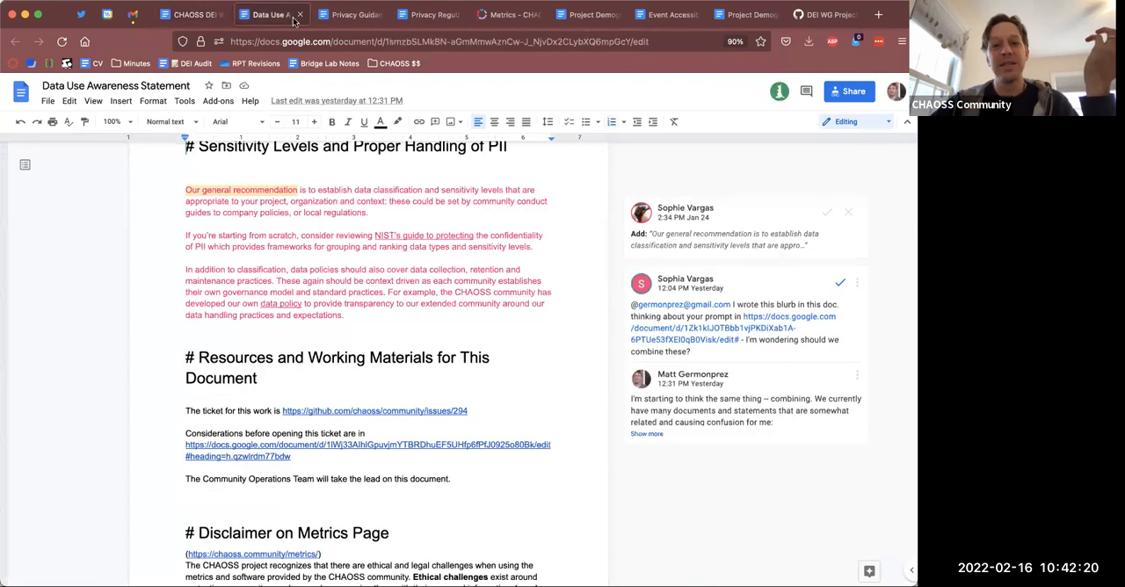
pyautogui.click(424, 14)
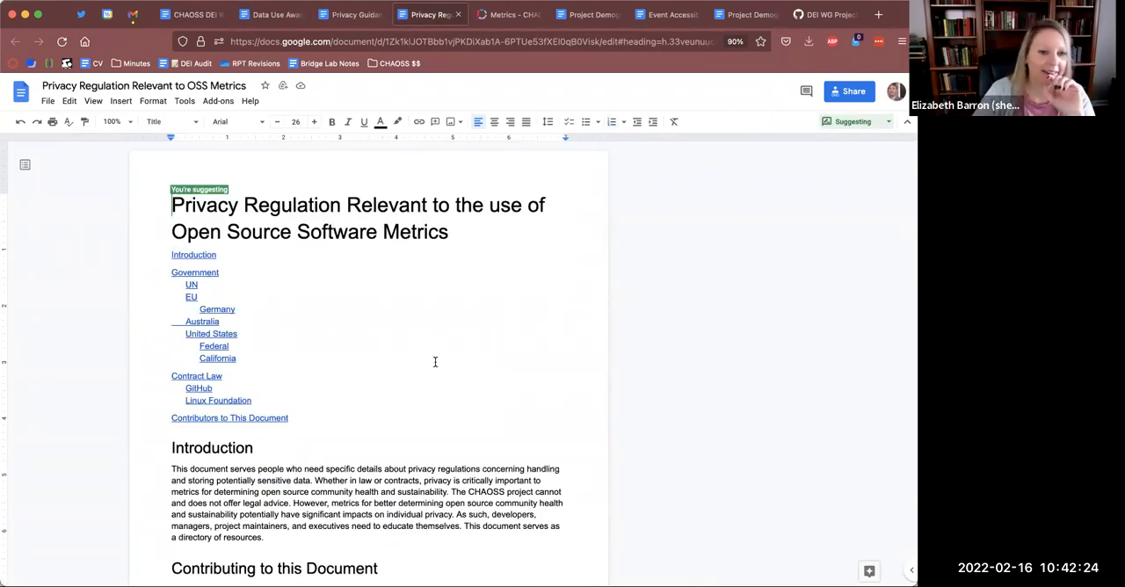
pyautogui.scroll(-3)
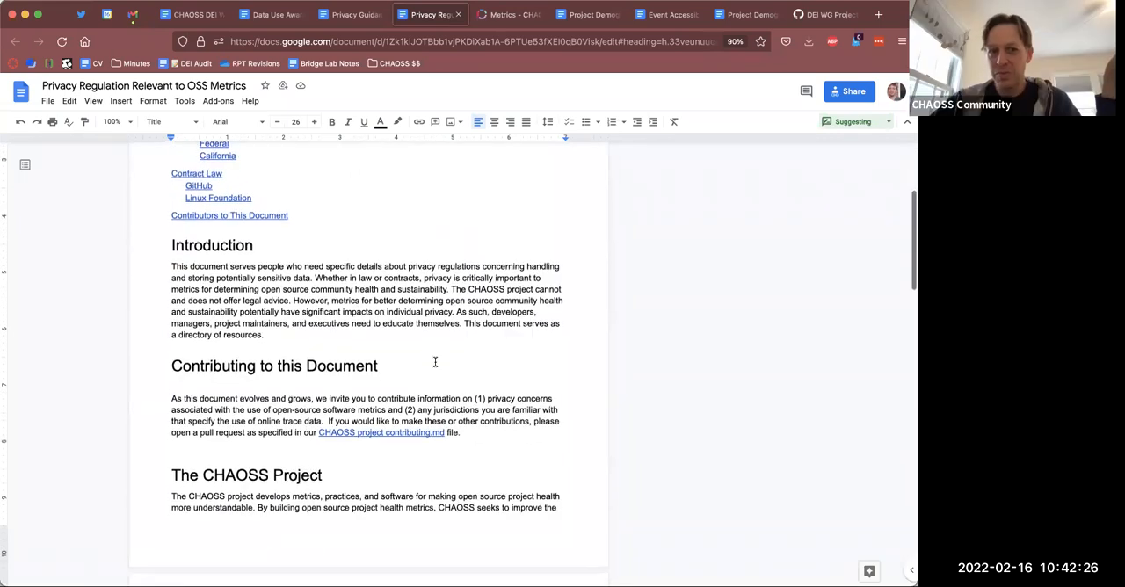
pyautogui.scroll(3)
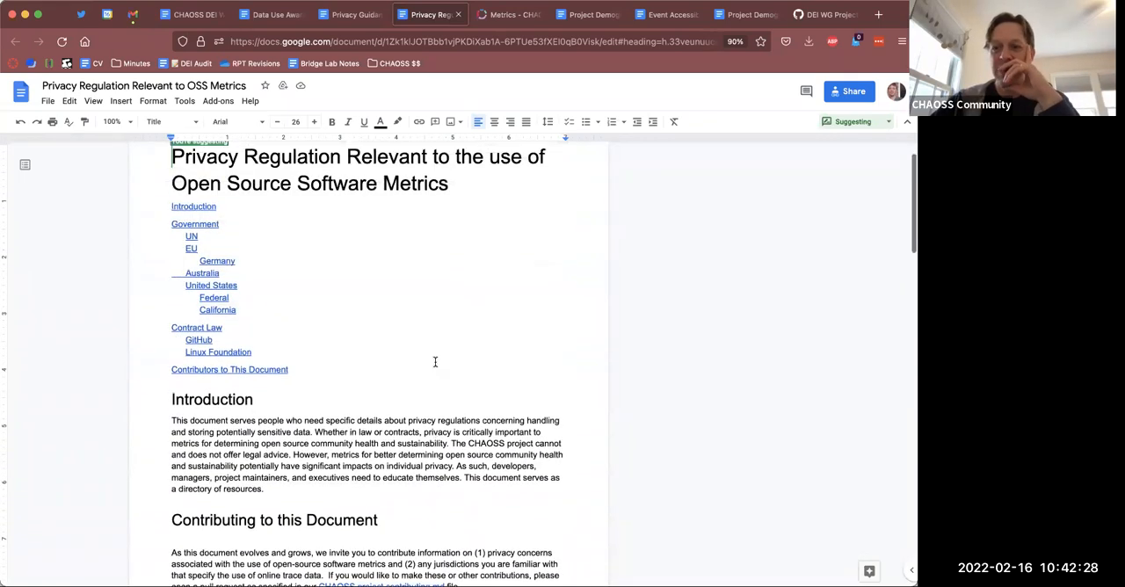
pyautogui.scroll(3)
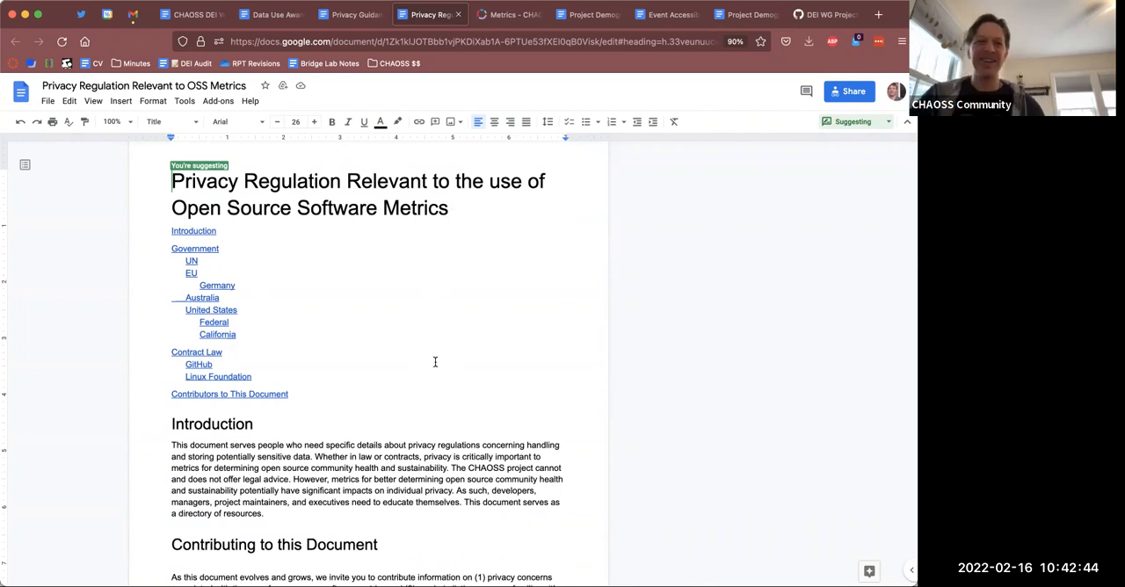
pyautogui.moveTo(413, 244)
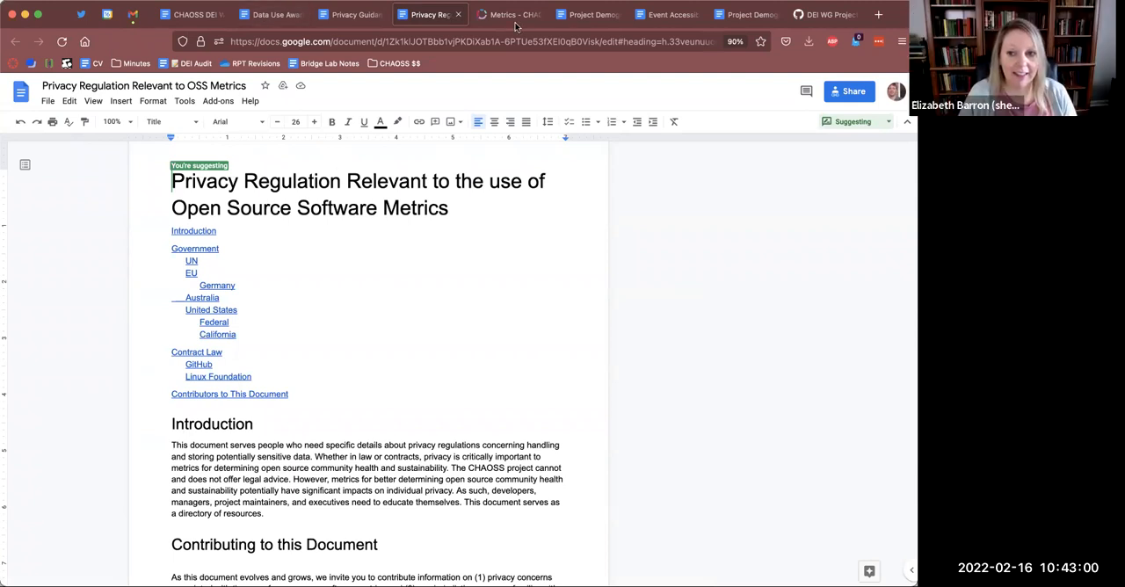
pyautogui.moveTo(509, 14)
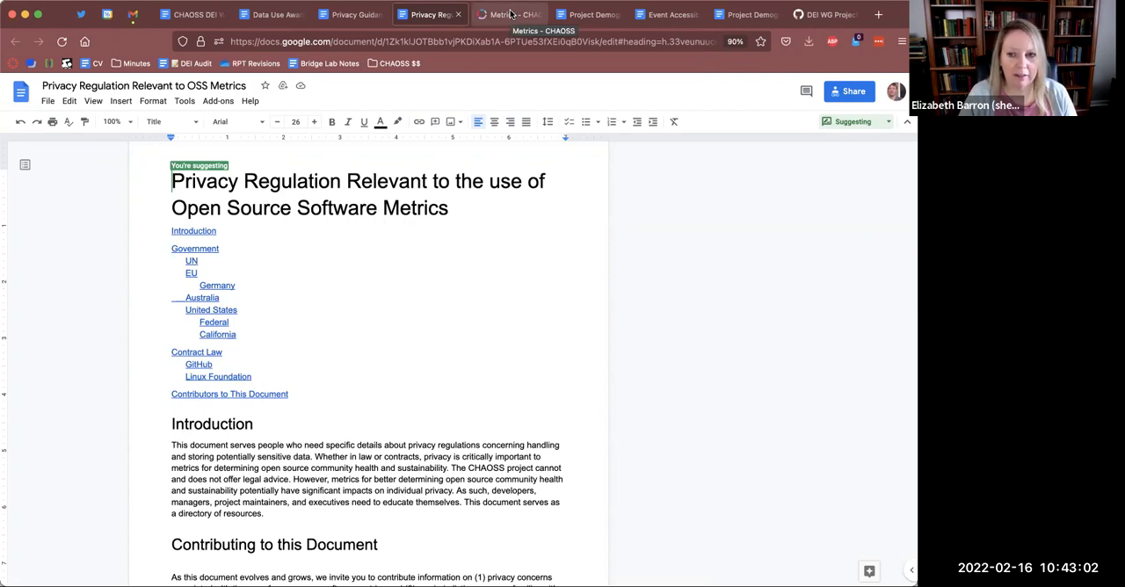
# - Review the CHAOSS Metrics page and the Project Demographics and Event Accessibility metric documents
pyautogui.click(508, 14)
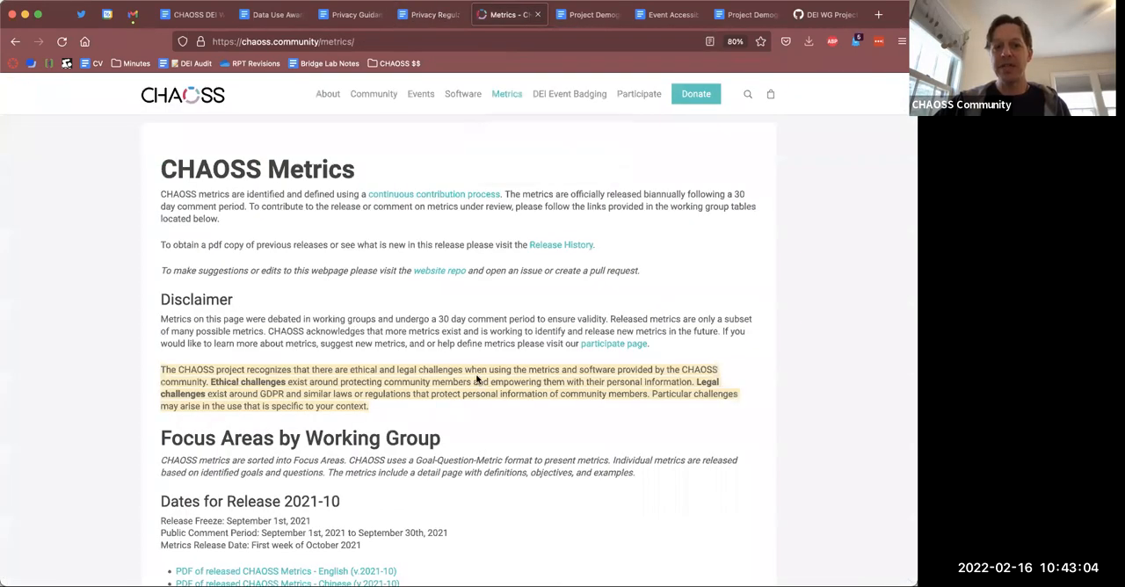
pyautogui.moveTo(134, 378)
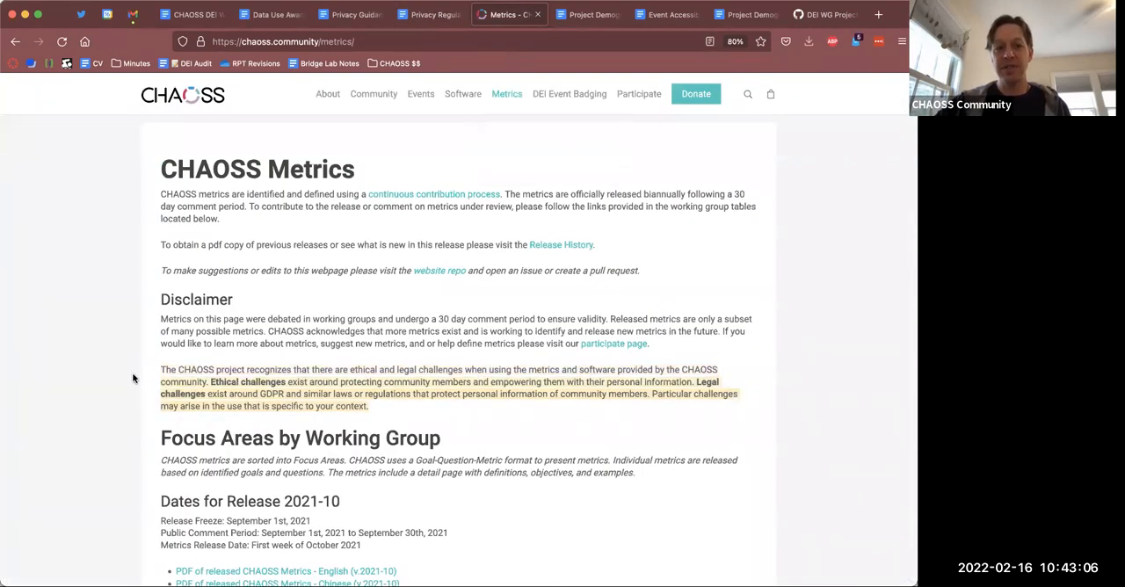
pyautogui.scroll(-3)
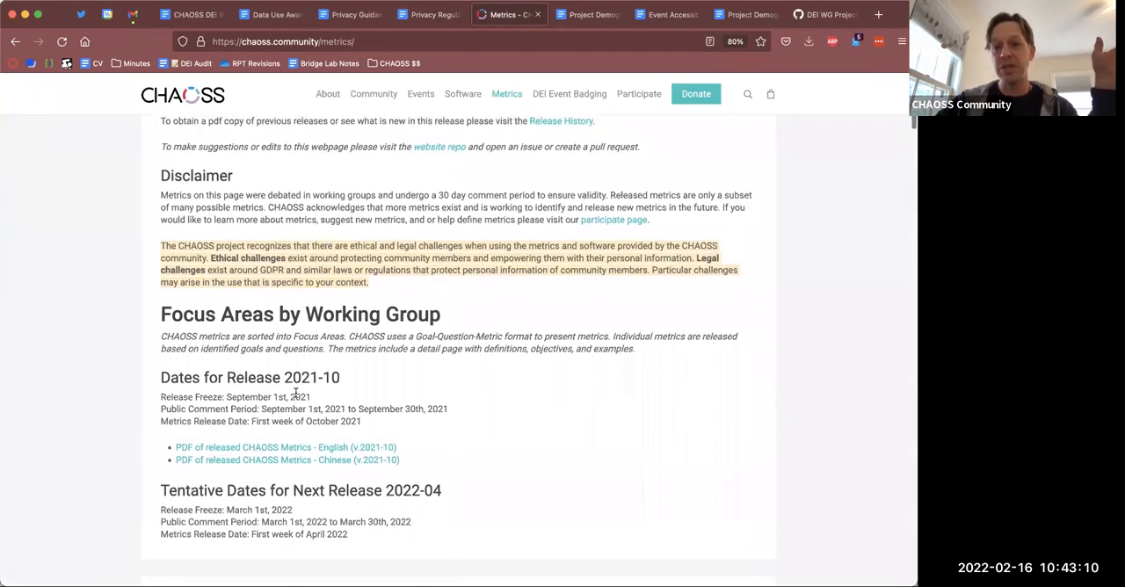
pyautogui.moveTo(400, 149)
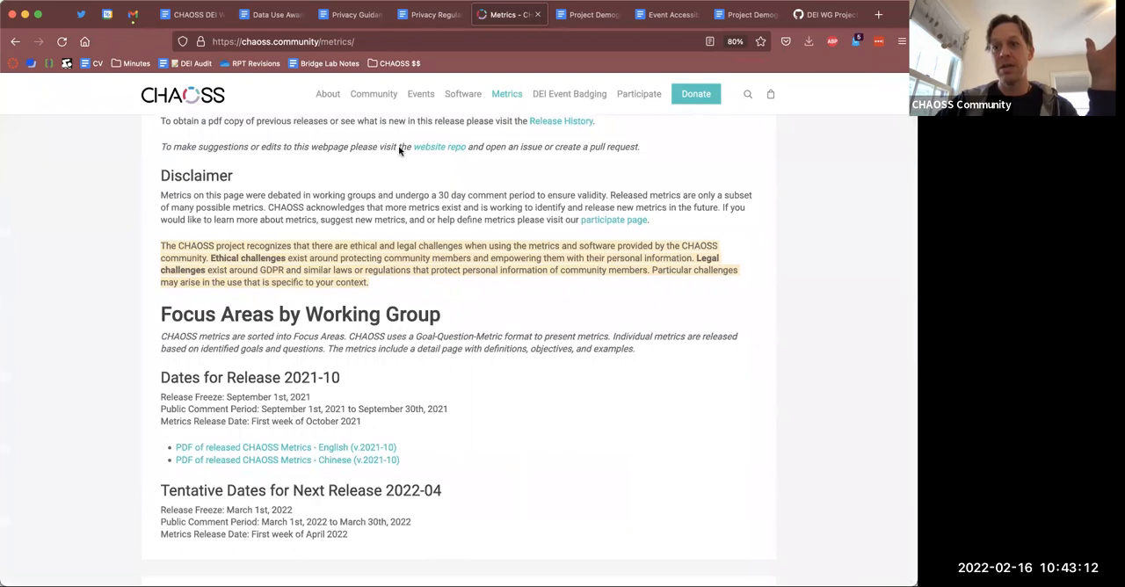
pyautogui.moveTo(587, 14)
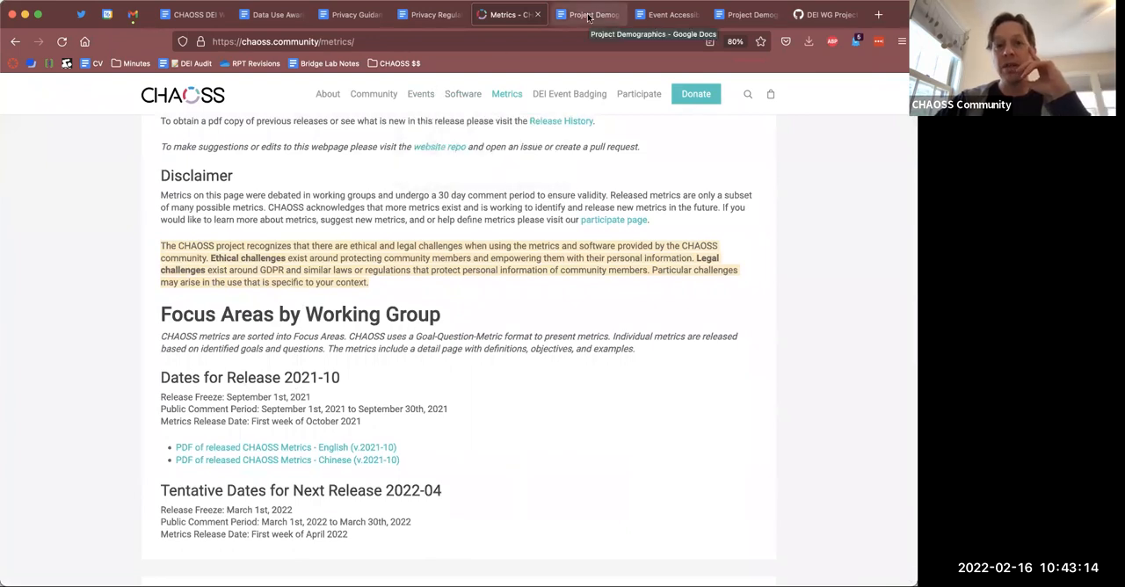
pyautogui.click(587, 14)
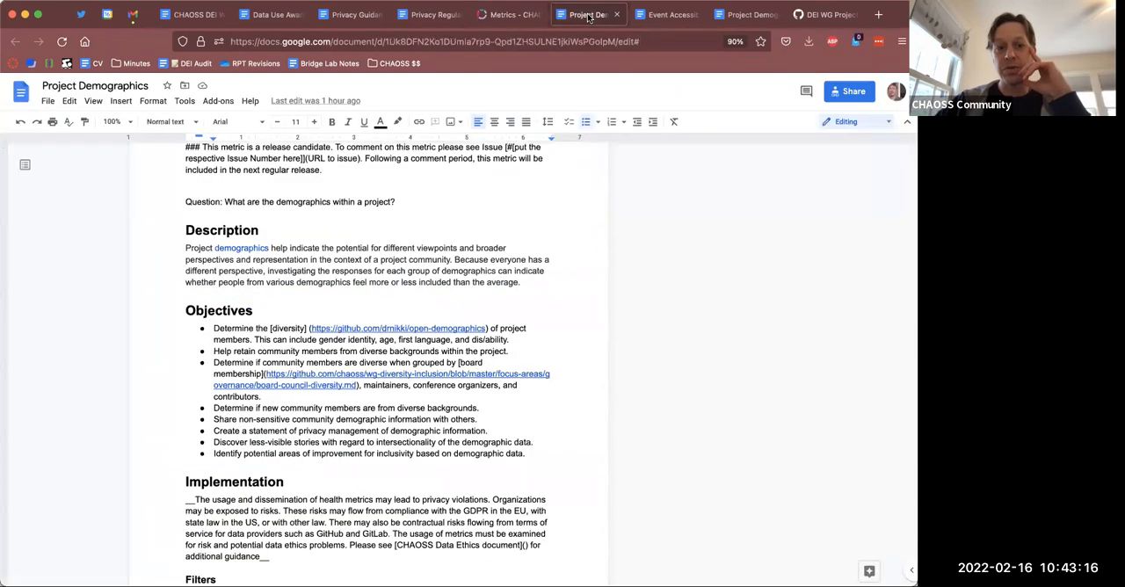
pyautogui.click(668, 14)
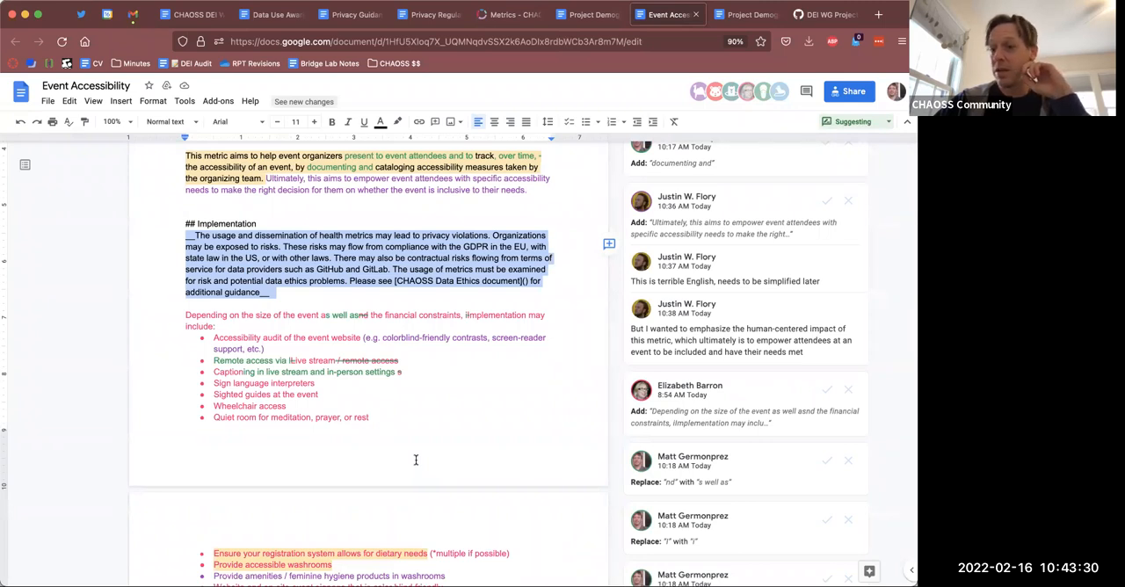
# - Recheck the ethics disclaimer on the Metrics page, then return to the CHAOSS DEI WG notes
pyautogui.click(508, 14)
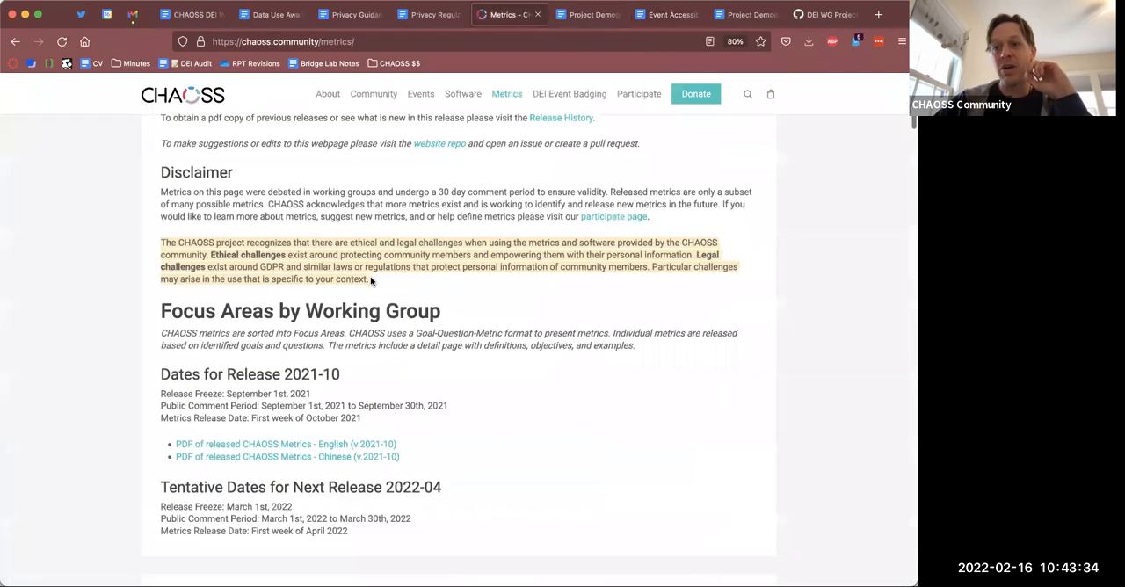
pyautogui.scroll(-3)
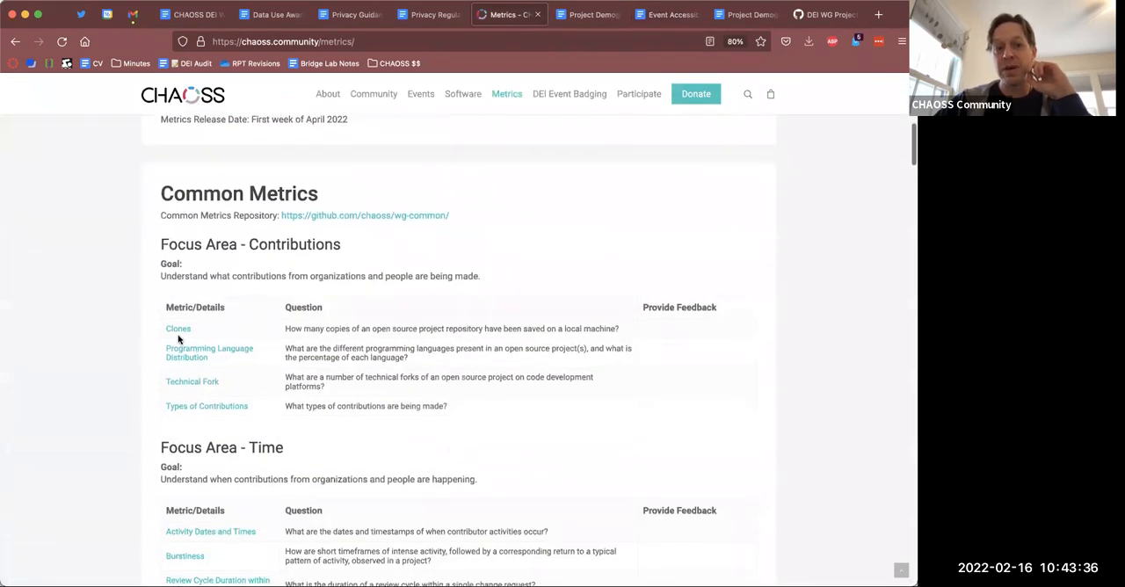
pyautogui.moveTo(389, 370)
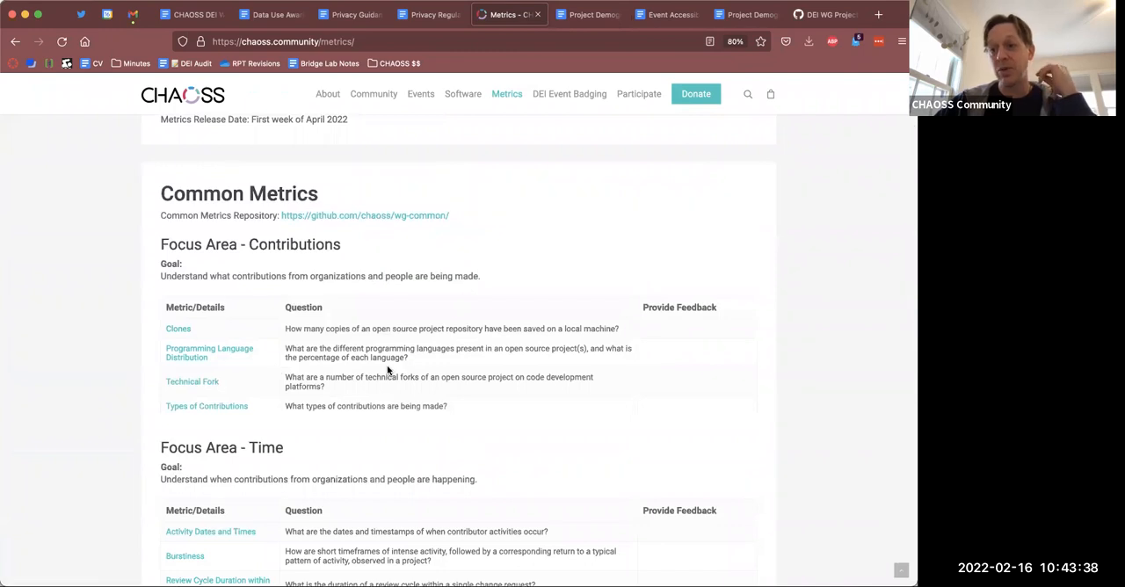
pyautogui.scroll(3)
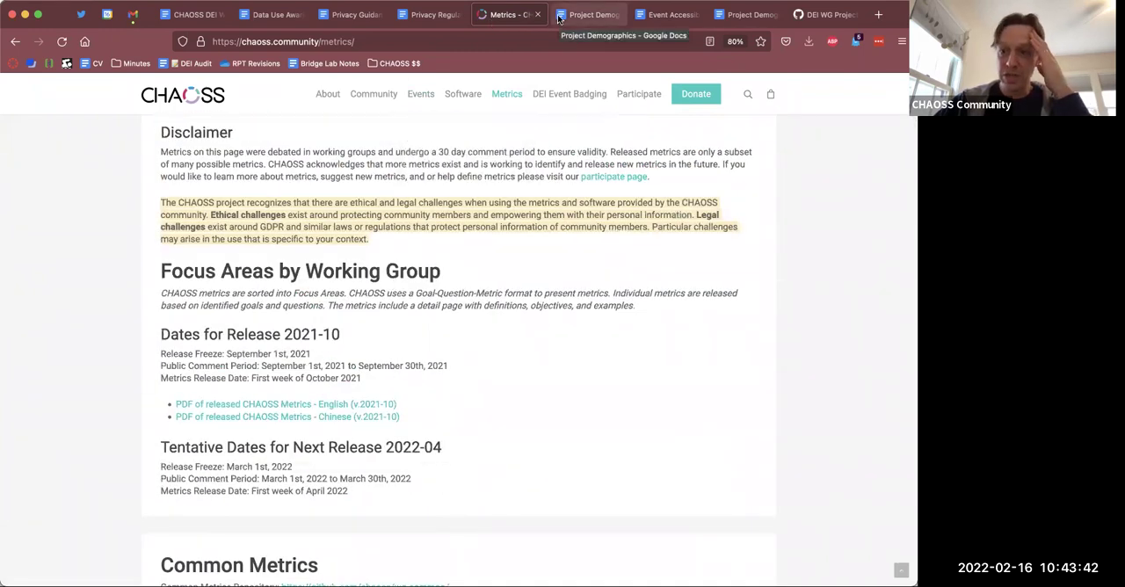
pyautogui.moveTo(554, 347)
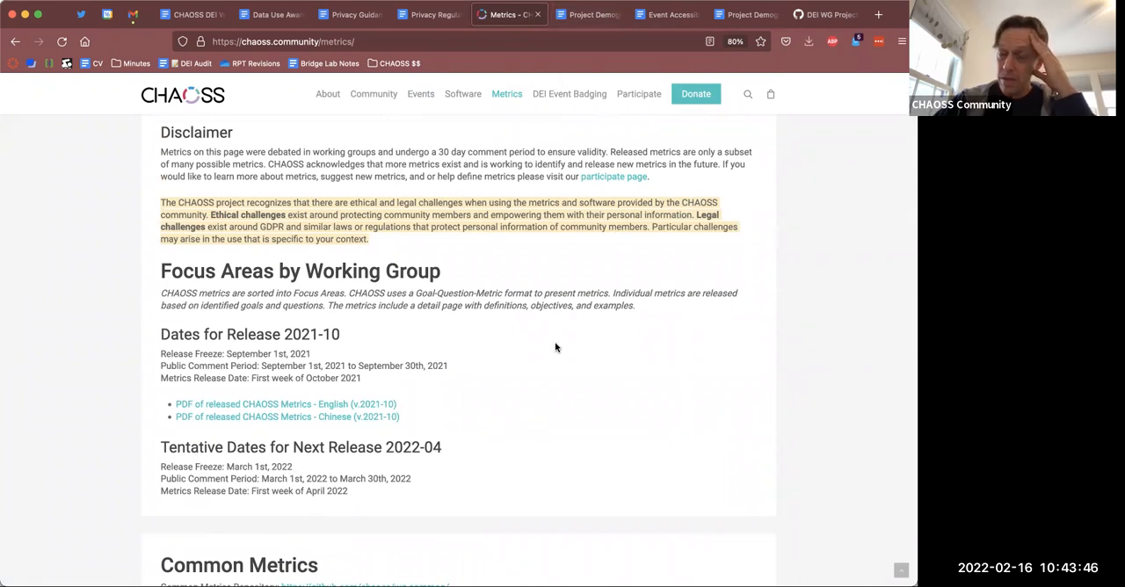
pyautogui.moveTo(387, 240)
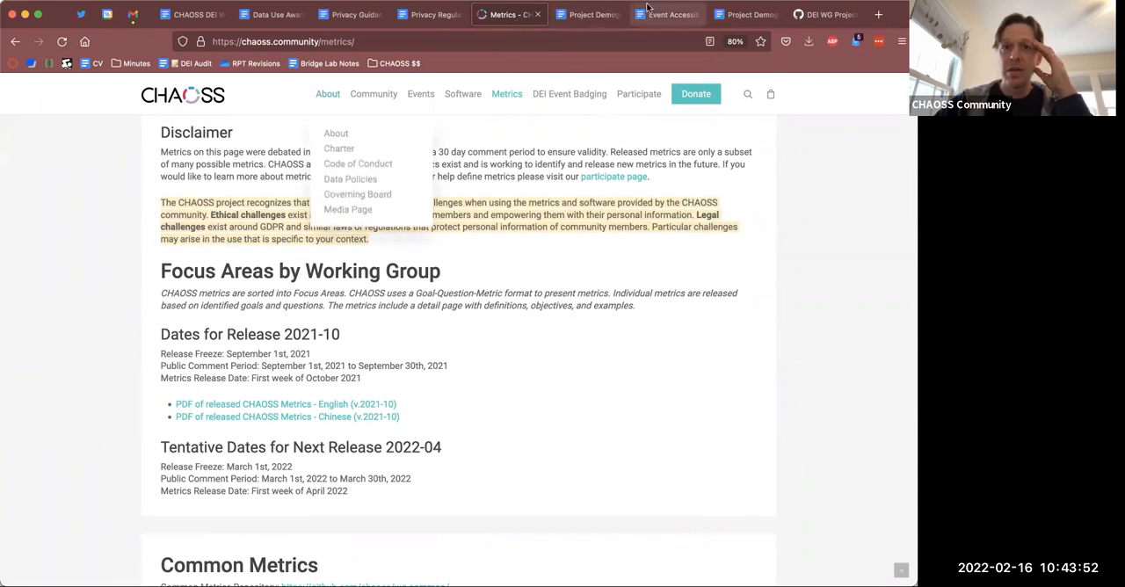
pyautogui.click(667, 14)
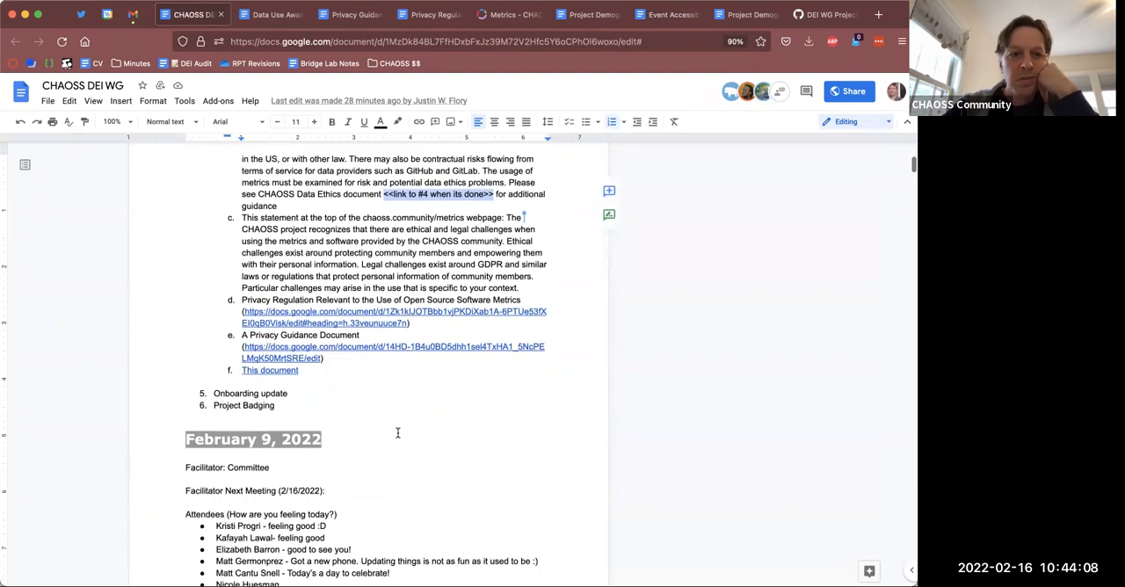
# - Comment 'Merge into one document' on the three linked privacy/ethics document entries
pyautogui.scroll(3)
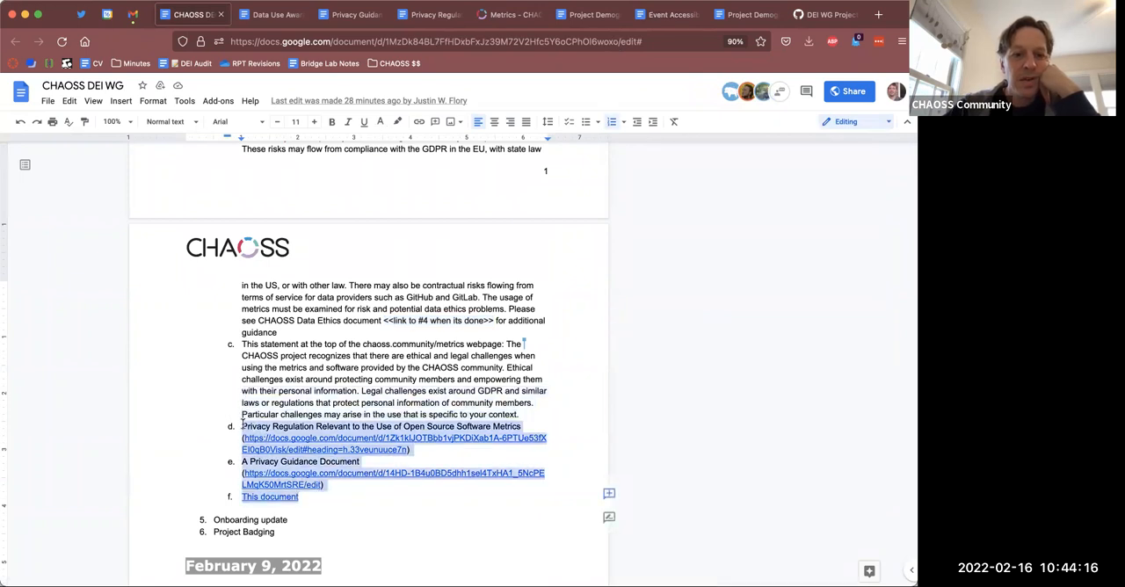
pyautogui.click(436, 122)
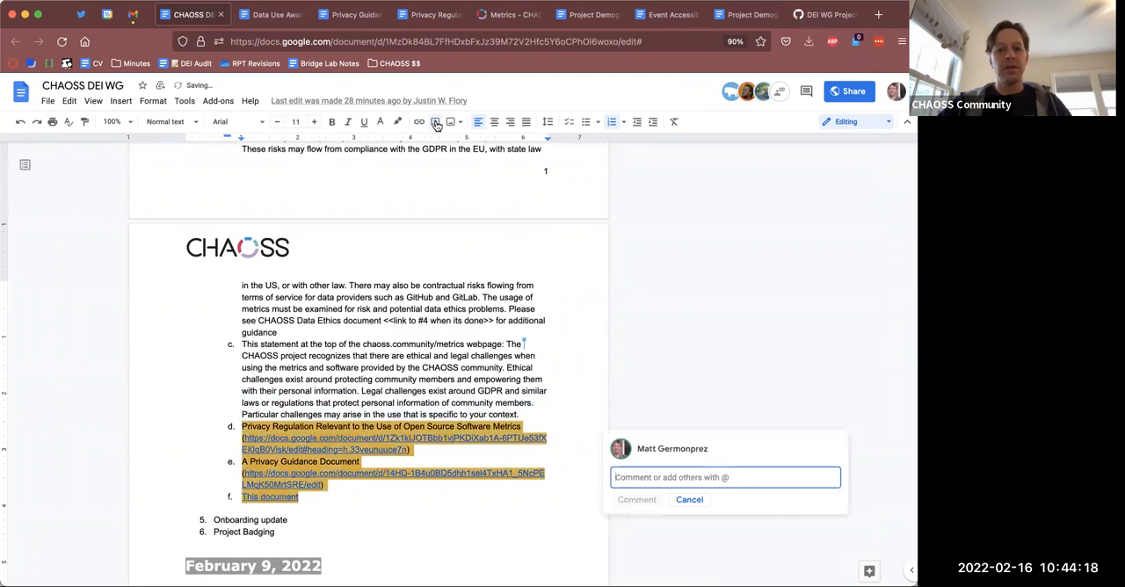
pyautogui.write('Merge into')
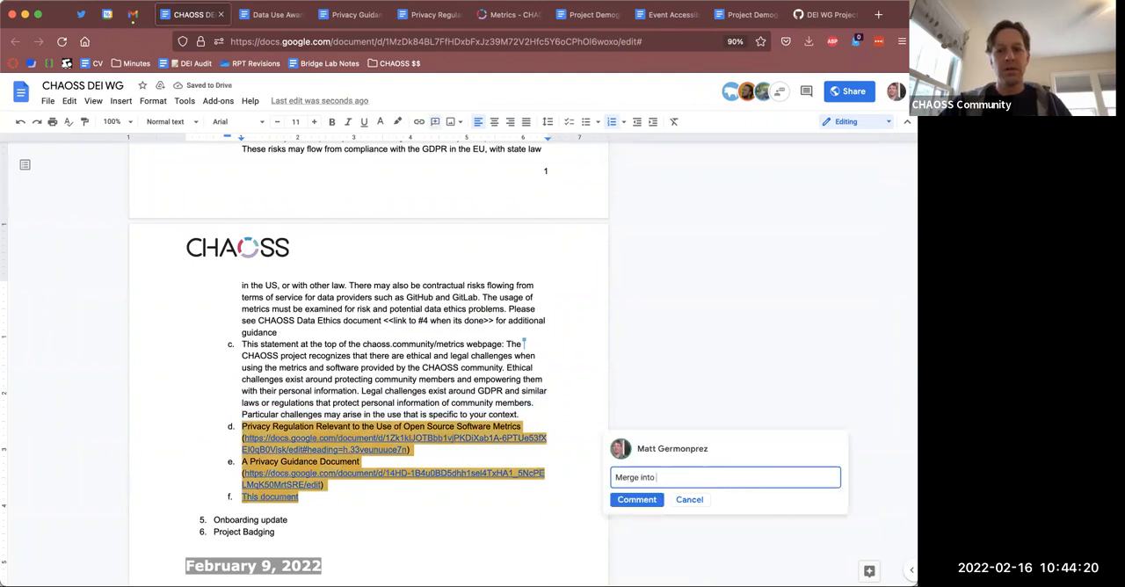
pyautogui.write('one document')
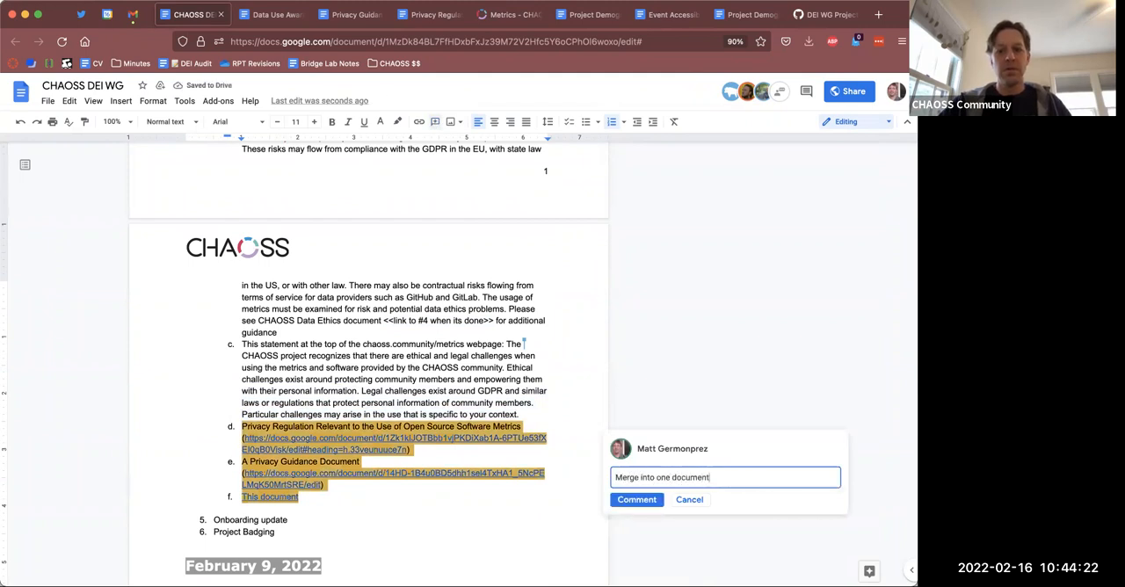
# - Comment that the statements should be one, with a link to the merged document indicated below
pyautogui.click(636, 499)
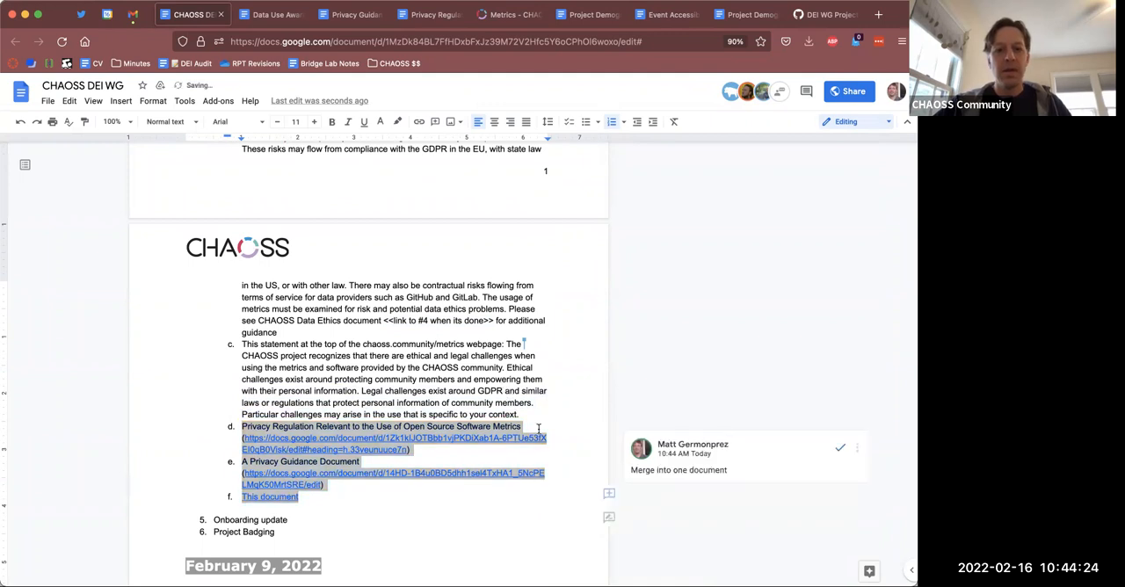
pyautogui.scroll(3)
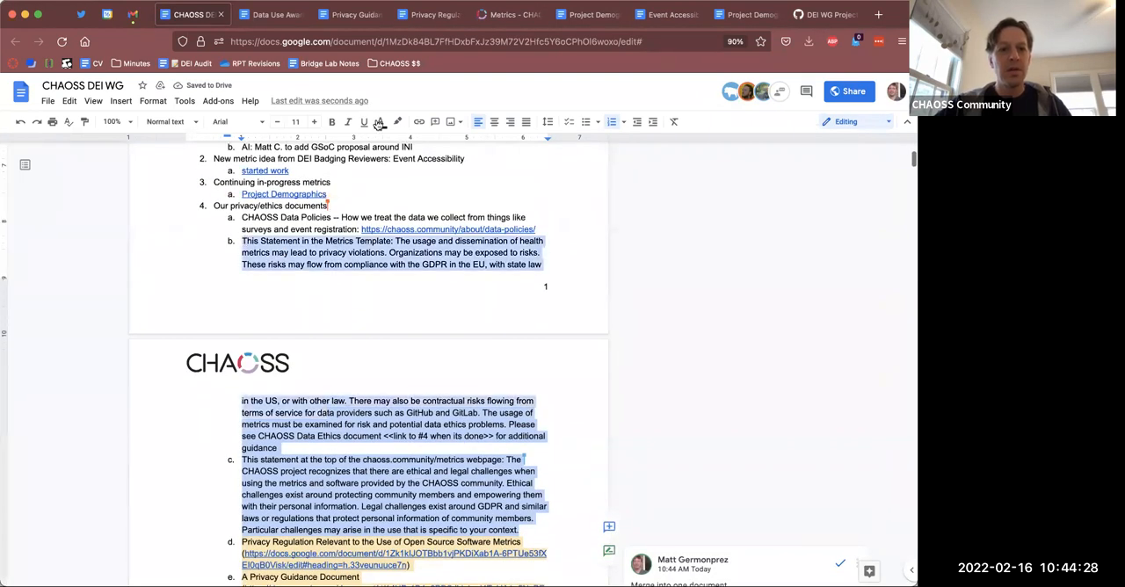
pyautogui.write('Th')
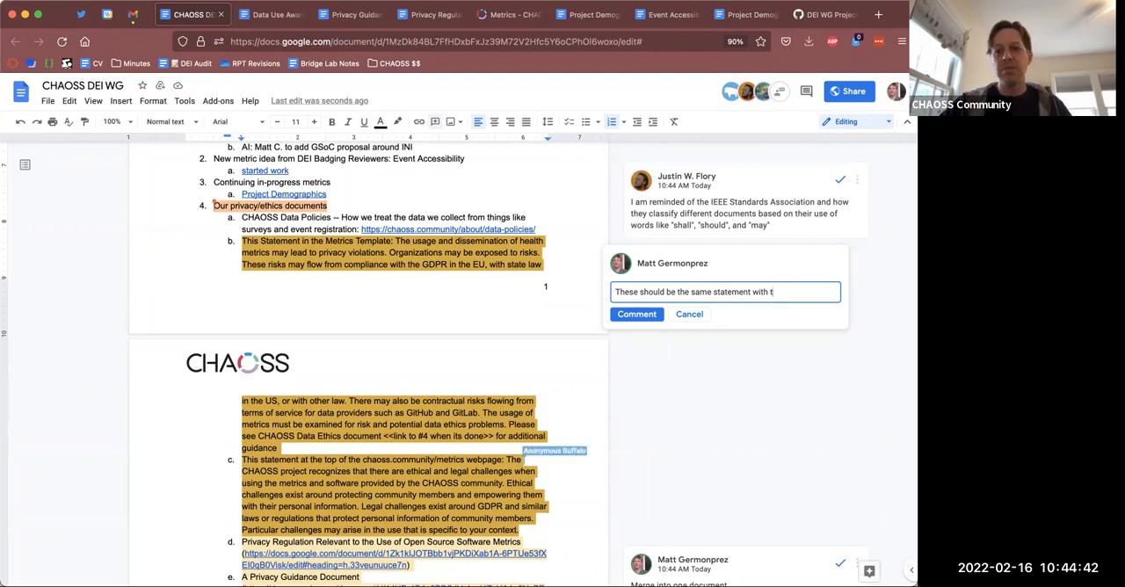
pyautogui.write('a link o')
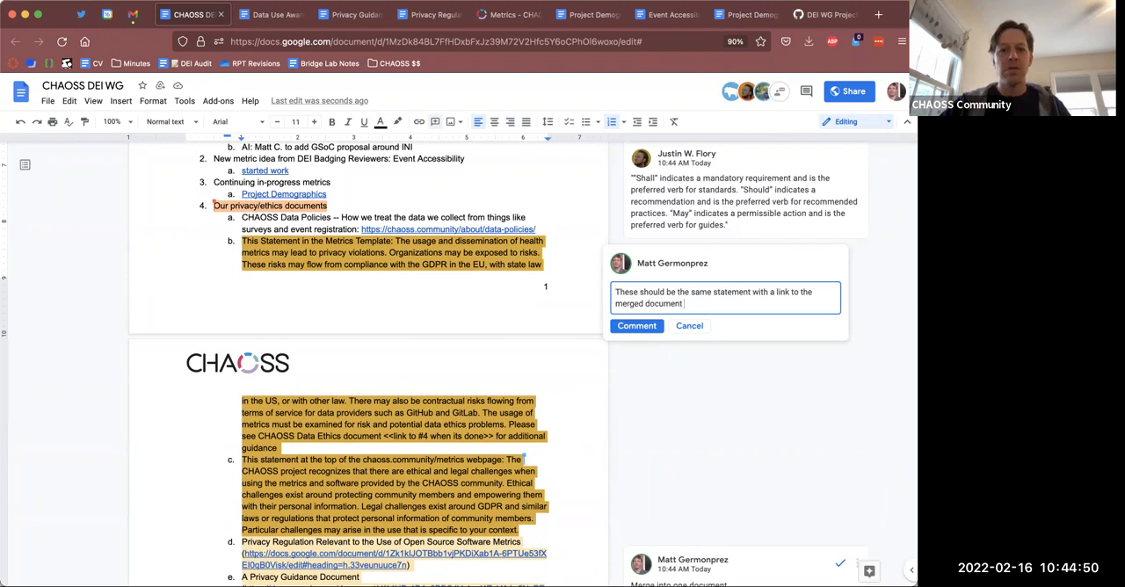
pyautogui.write('indicated')
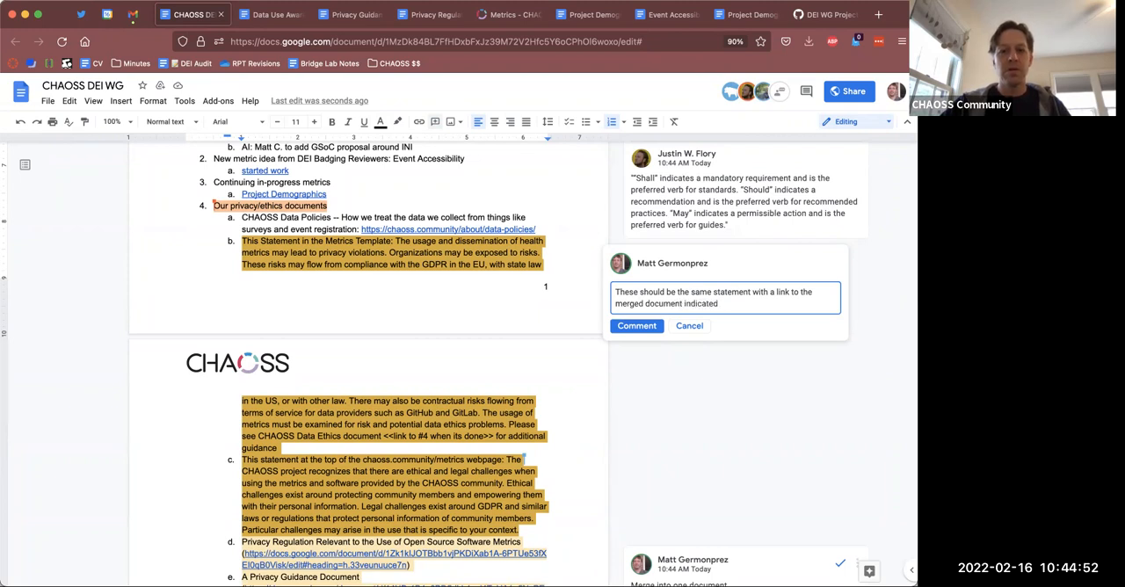
pyautogui.write('below.')
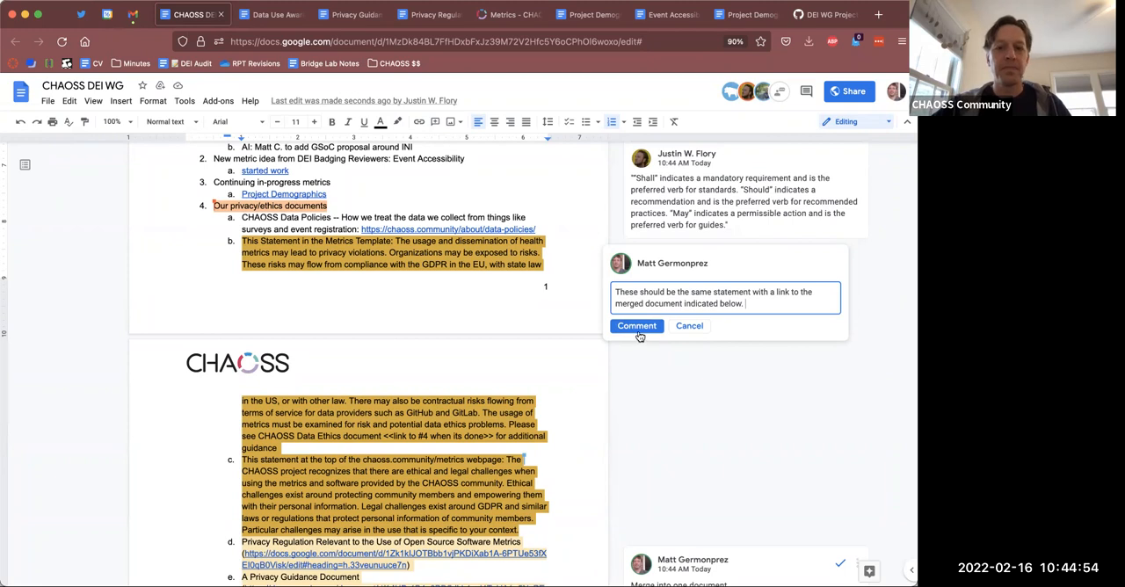
pyautogui.click(635, 326)
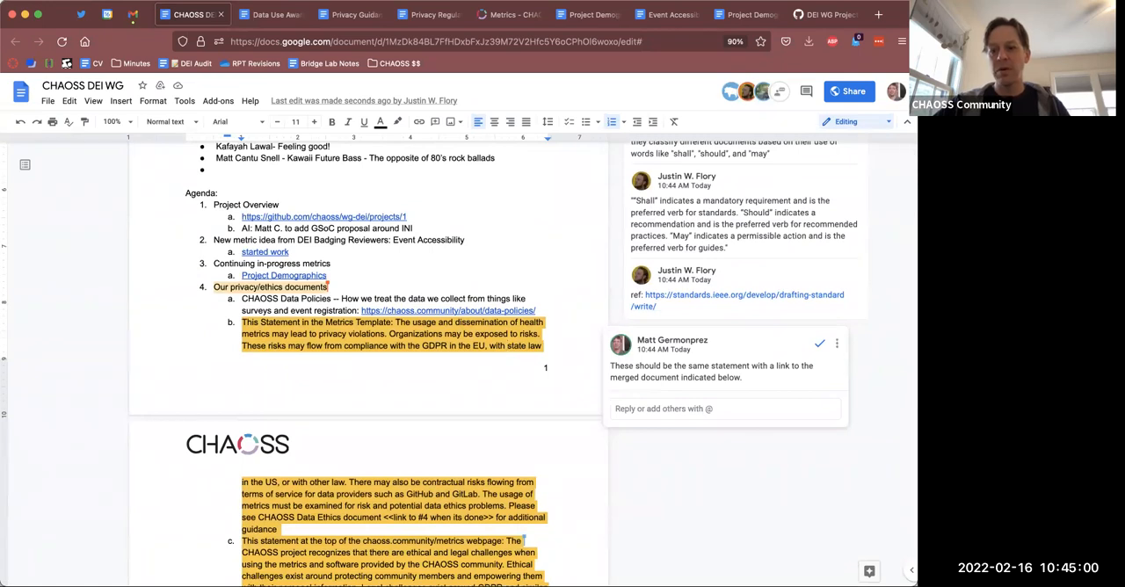
pyautogui.moveTo(782, 332)
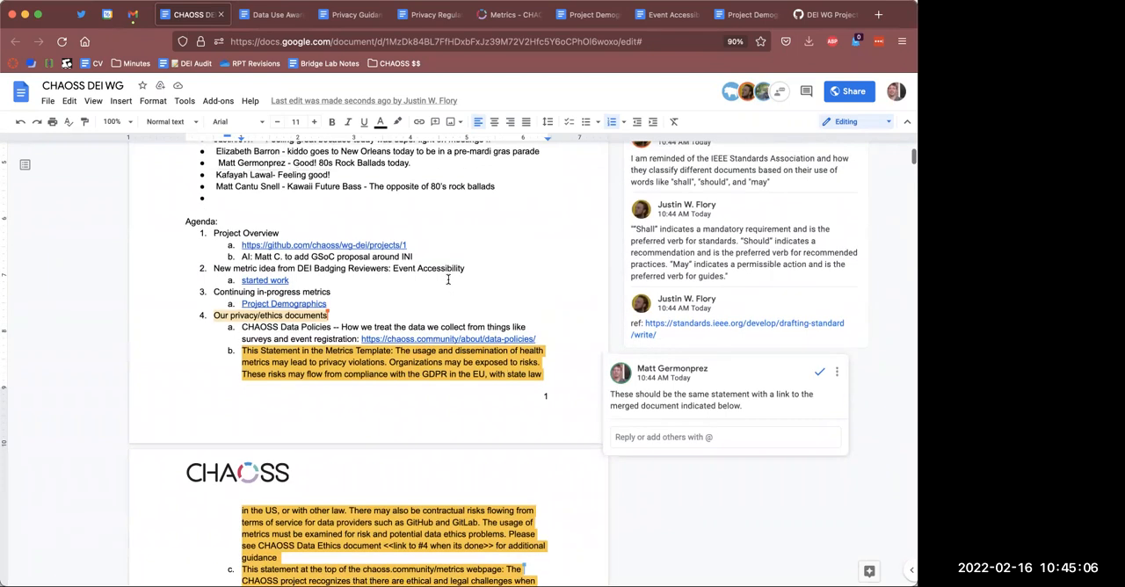
# - Post the reply 'I think we are "should"' on the merge-statement comment thread
pyautogui.scroll(3)
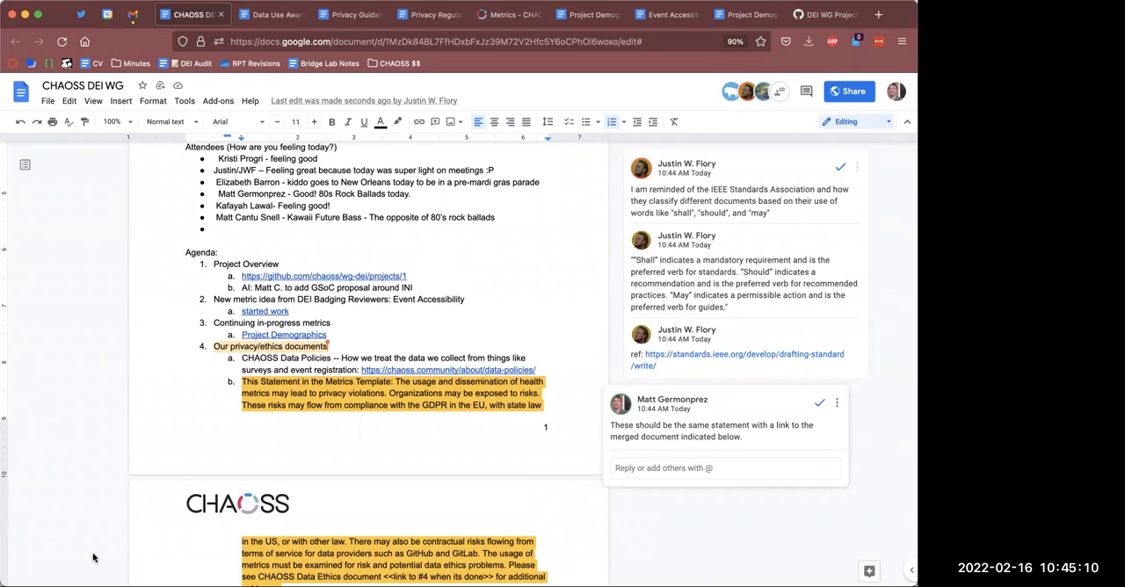
pyautogui.moveTo(158, 391)
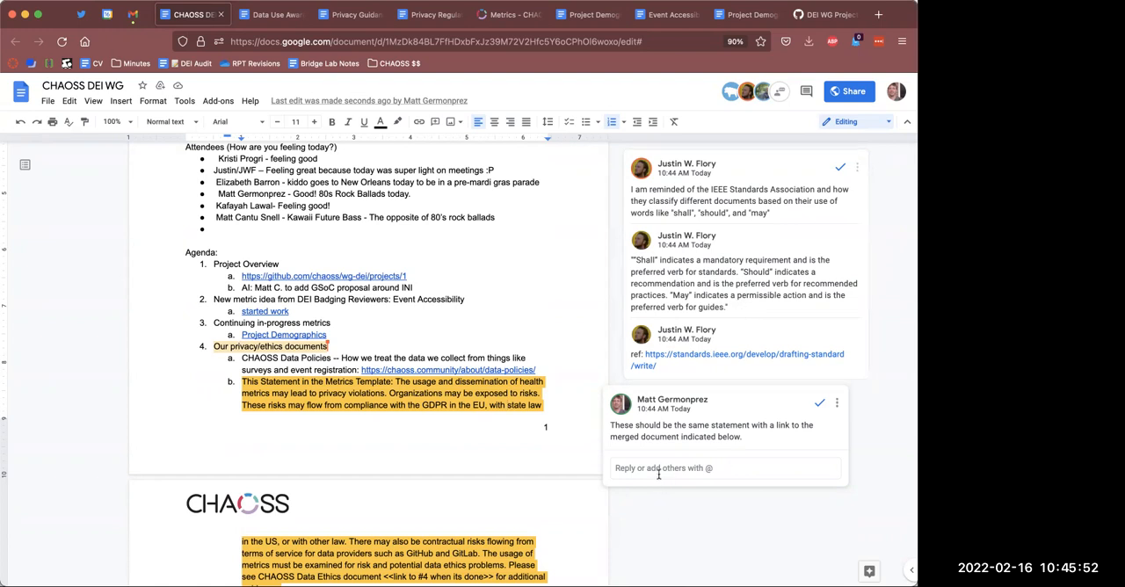
pyautogui.write('I think')
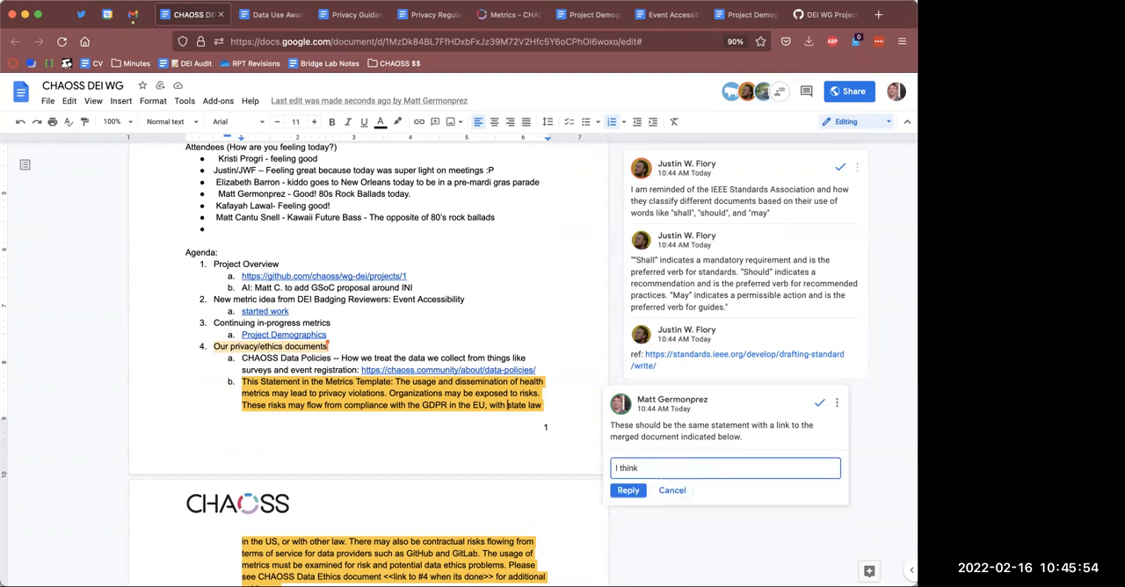
pyautogui.write('we are "sh')
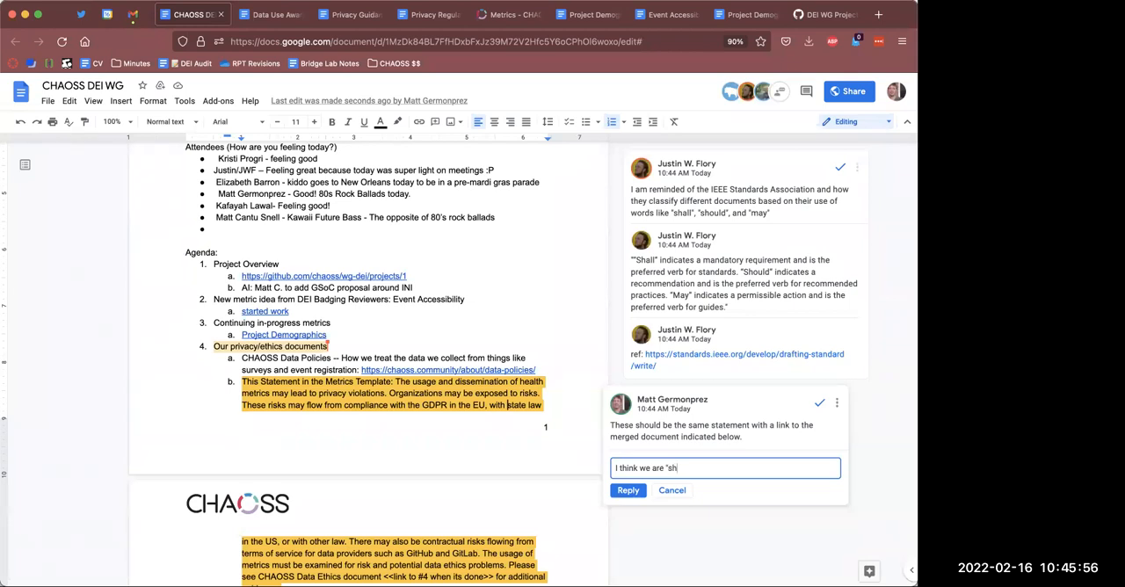
pyautogui.write('ould"')
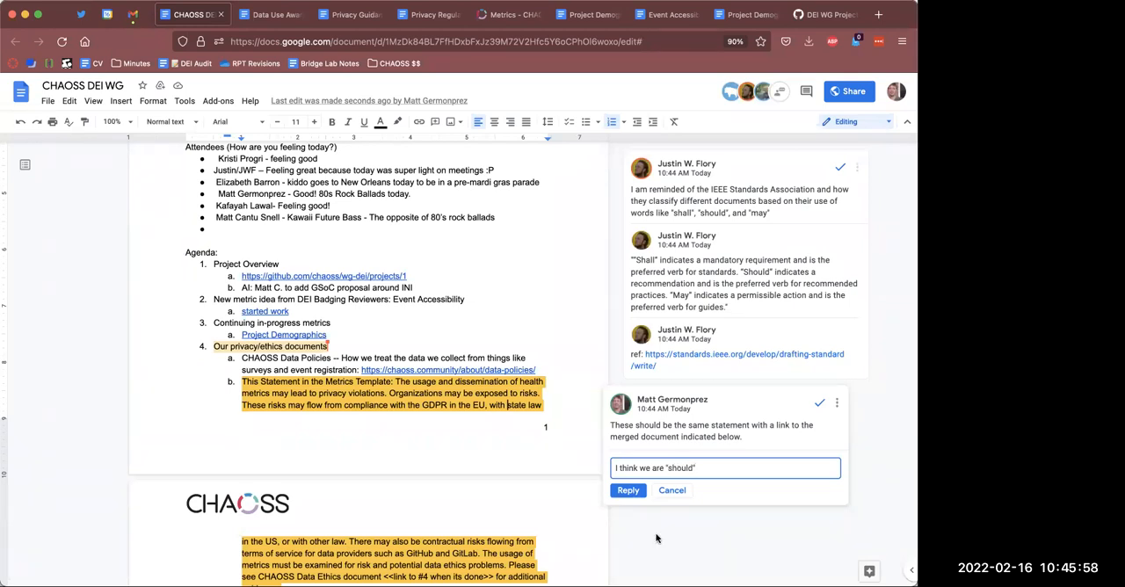
pyautogui.click(627, 490)
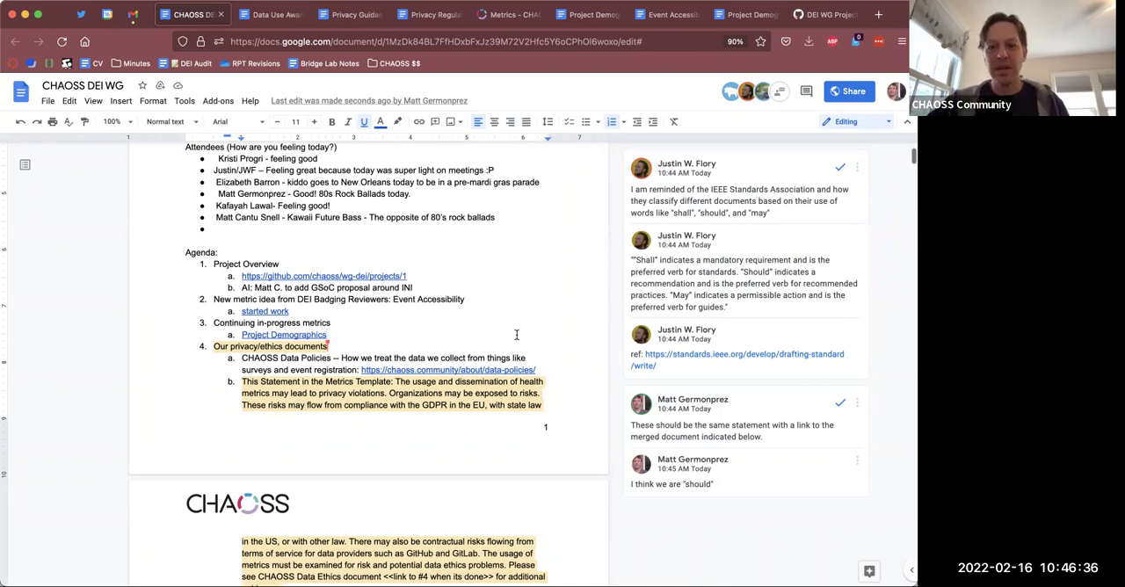
# - Note under Onboarding update that Ruth and Elizabeth are meeting and adding second office hours
pyautogui.scroll(-3)
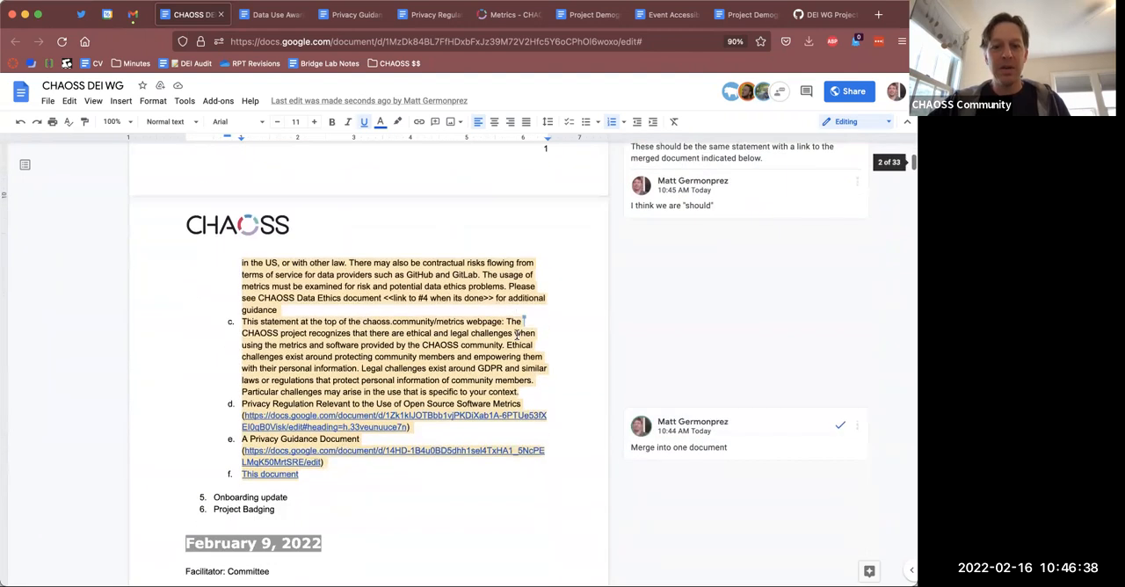
pyautogui.scroll(-3)
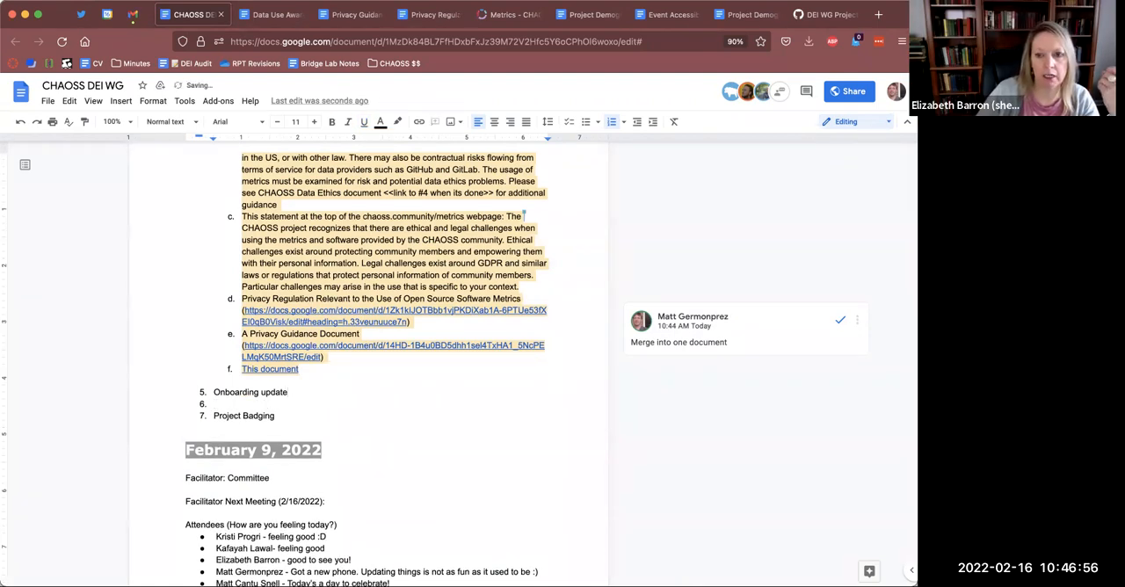
pyautogui.write('Ruth adn')
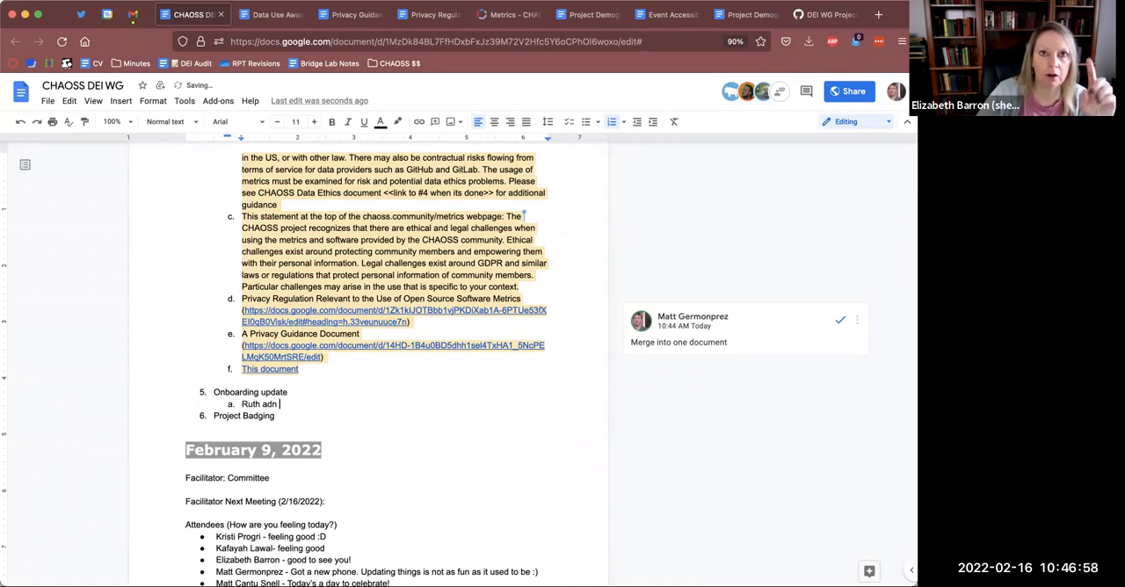
pyautogui.write('and El')
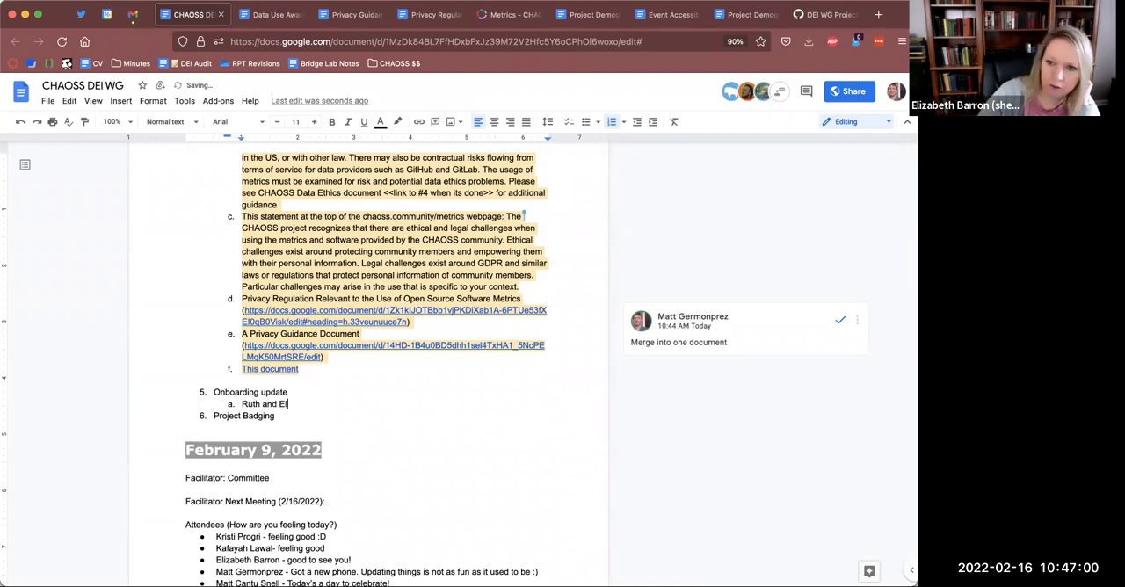
pyautogui.write('izabeth')
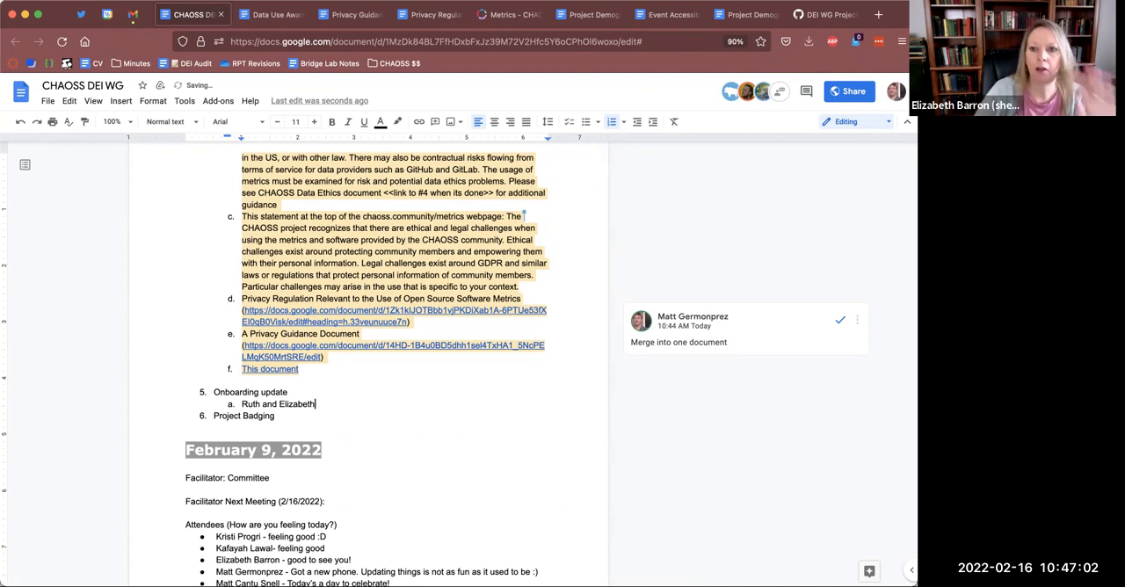
pyautogui.write('are mee')
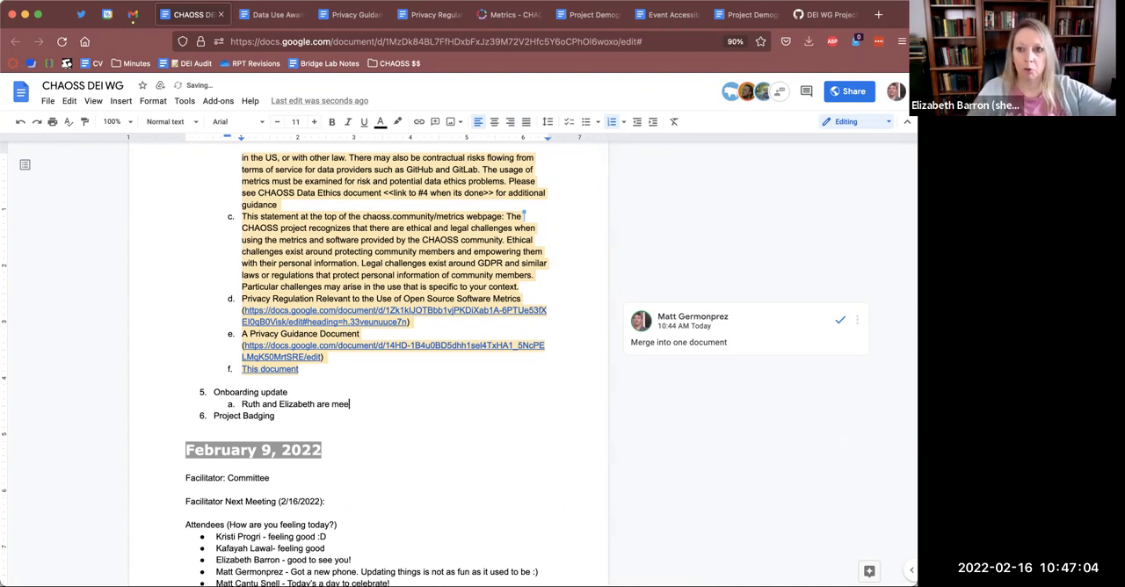
pyautogui.write('Going to add a second set')
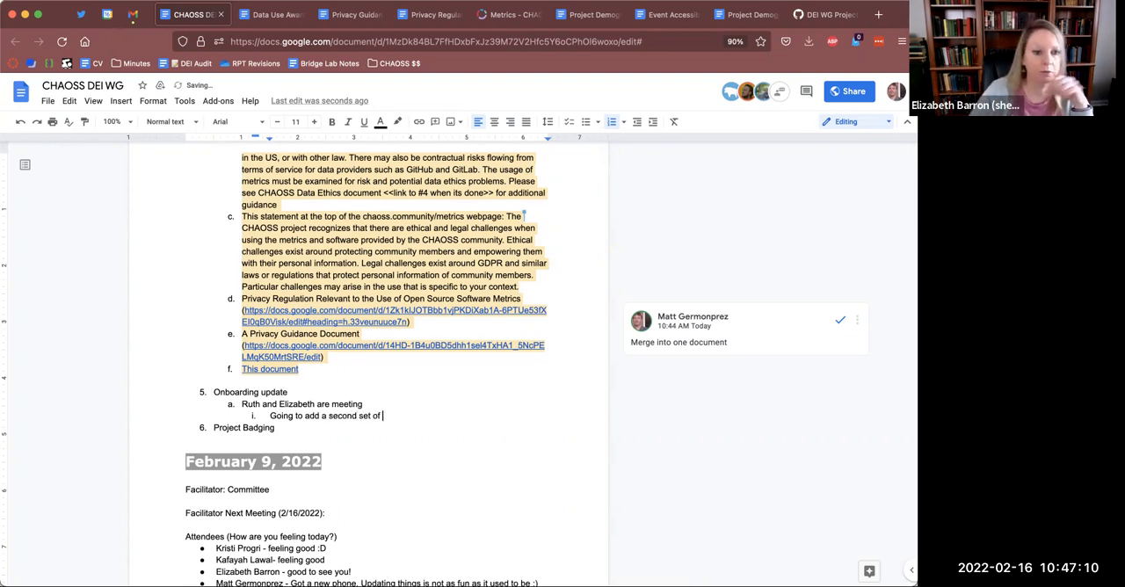
pyautogui.write('office hours')
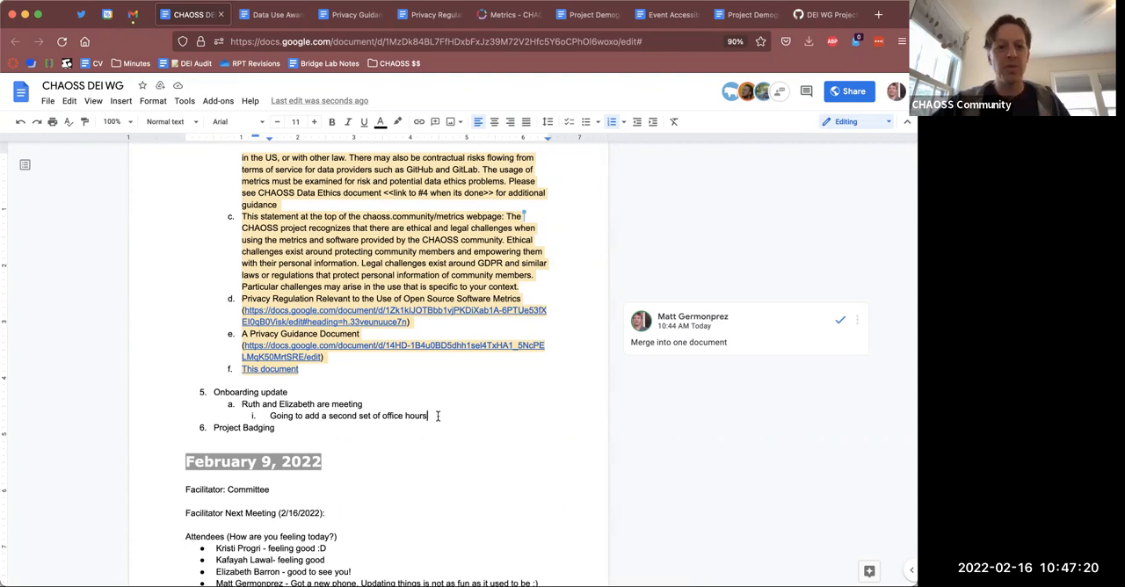
pyautogui.write('M')
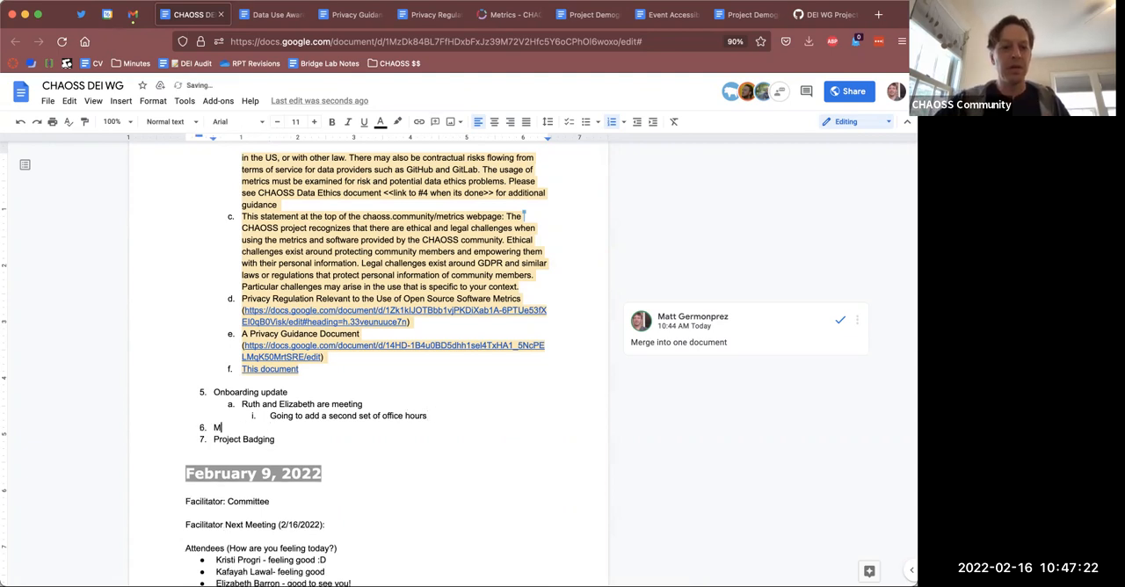
# - Add a 'Mentoring' agenda item with a 'She Code Africa' sub-point
pyautogui.write('entoring')
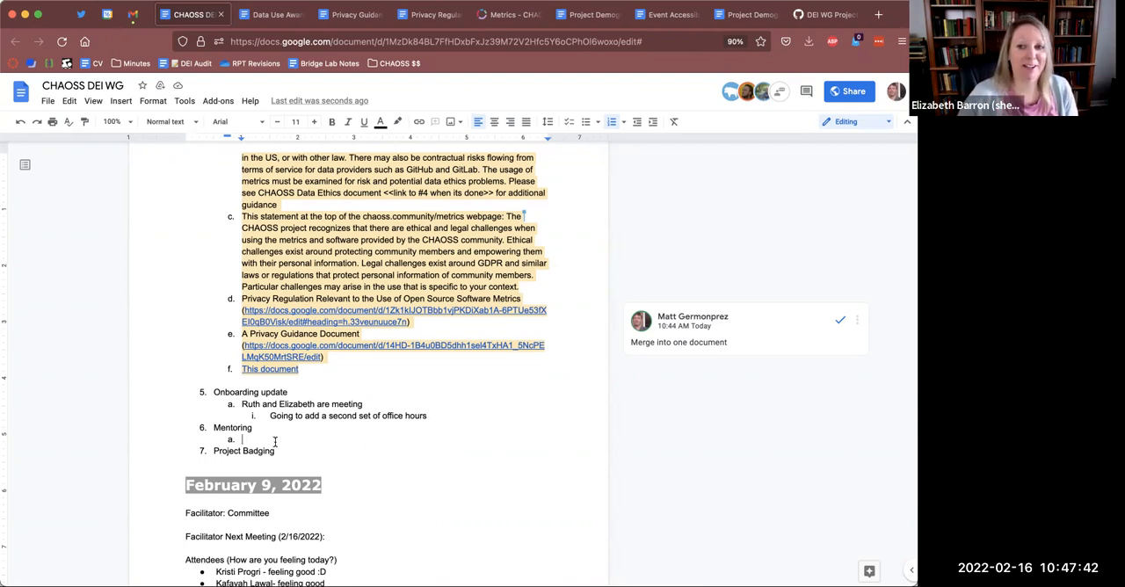
pyautogui.write('S')
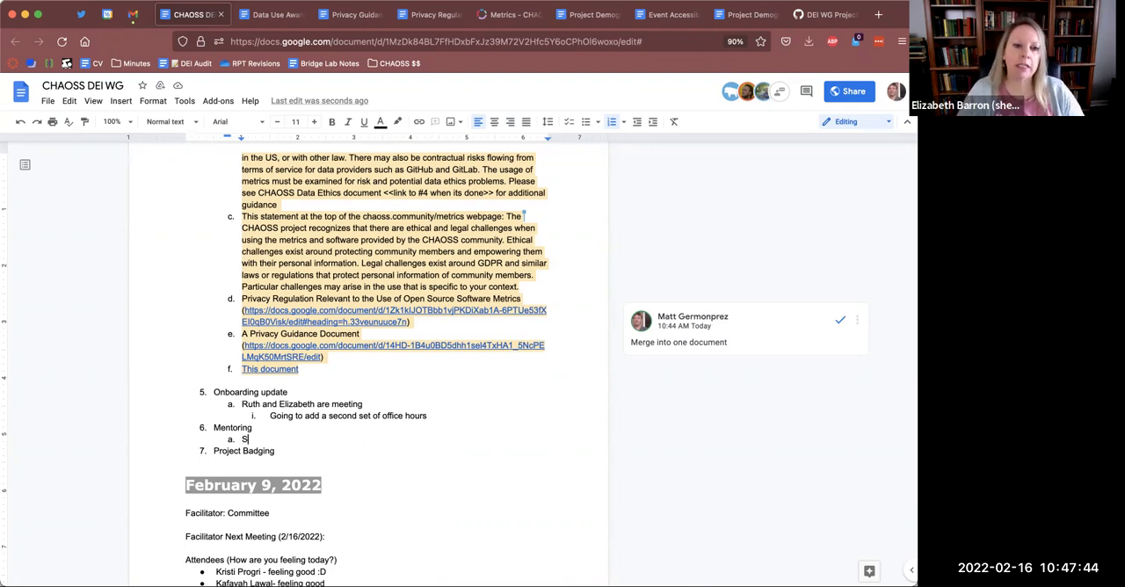
pyautogui.write('he Code Af')
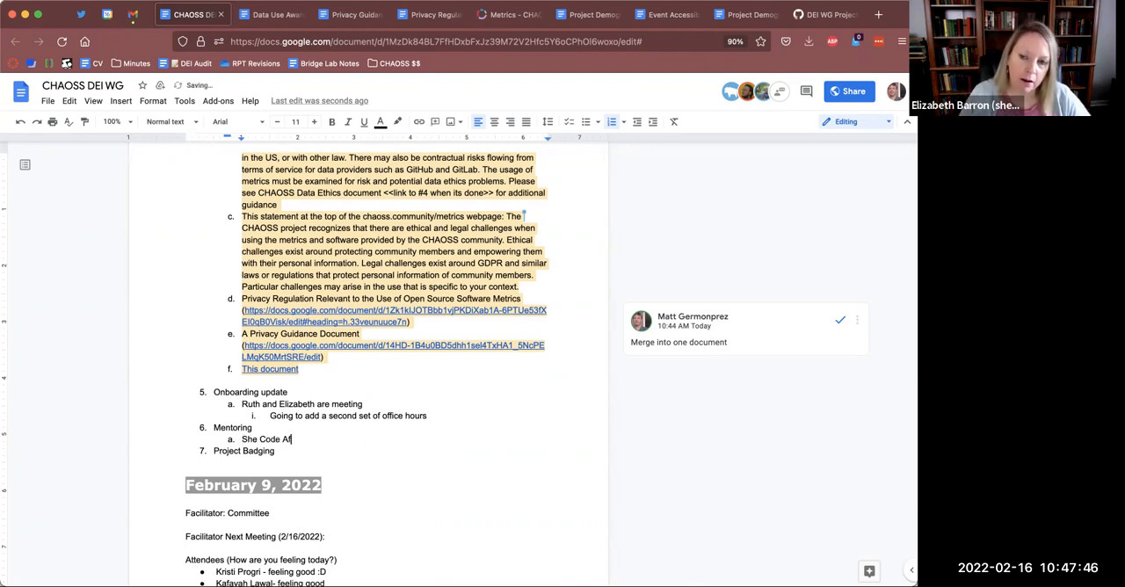
pyautogui.write('rica')
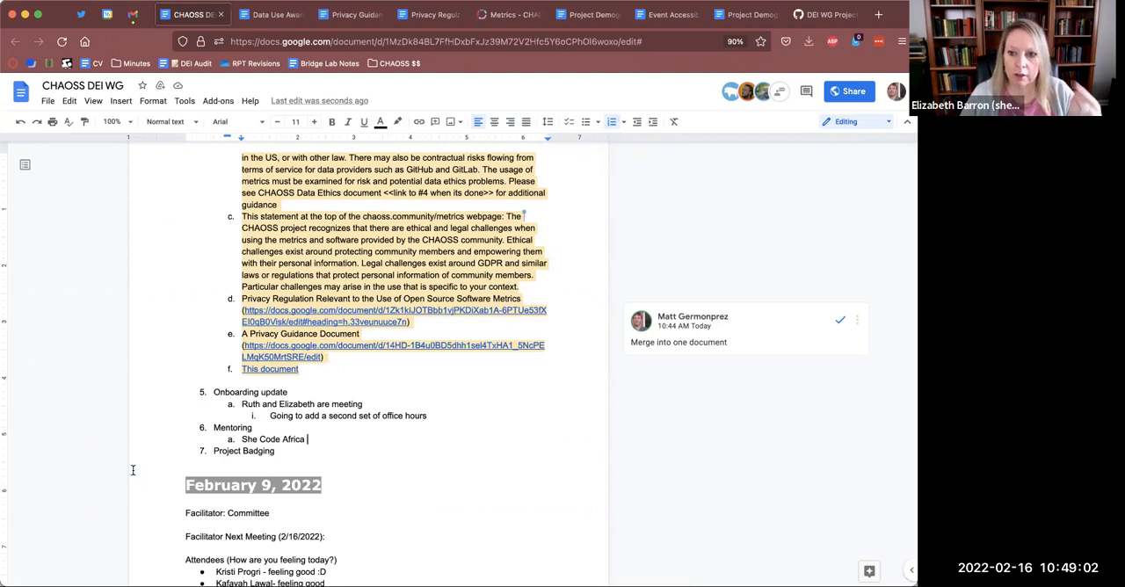
pyautogui.moveTo(145, 552)
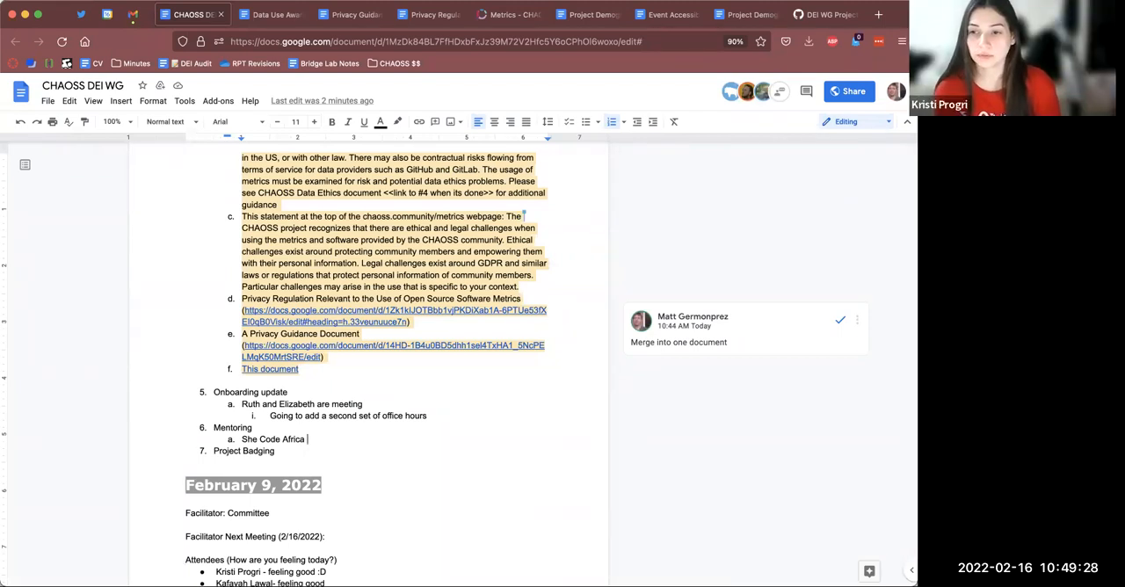
pyautogui.moveTo(143, 523)
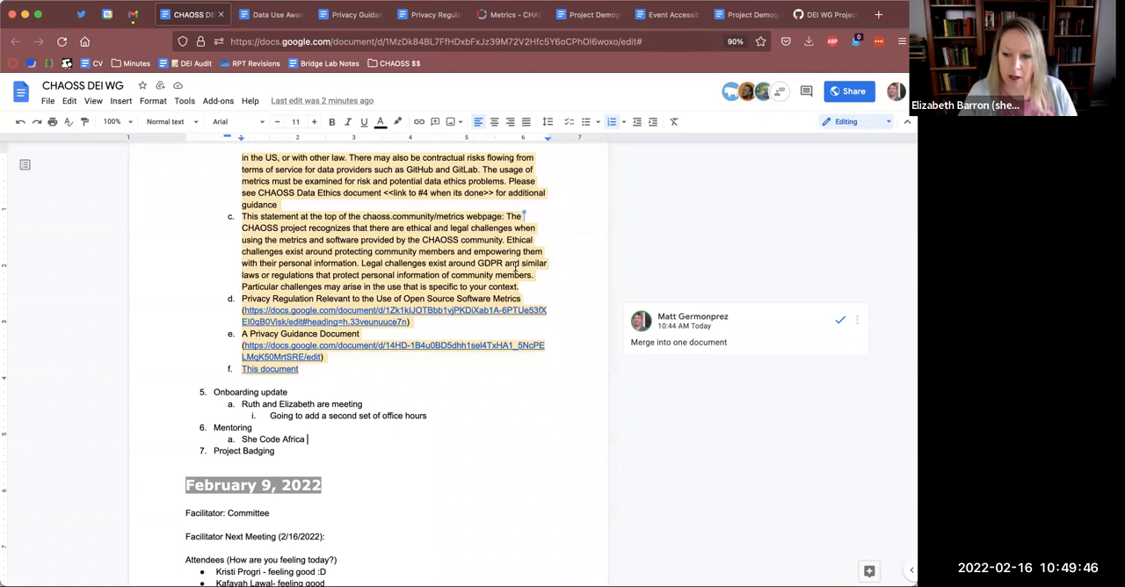
pyautogui.moveTo(422, 92)
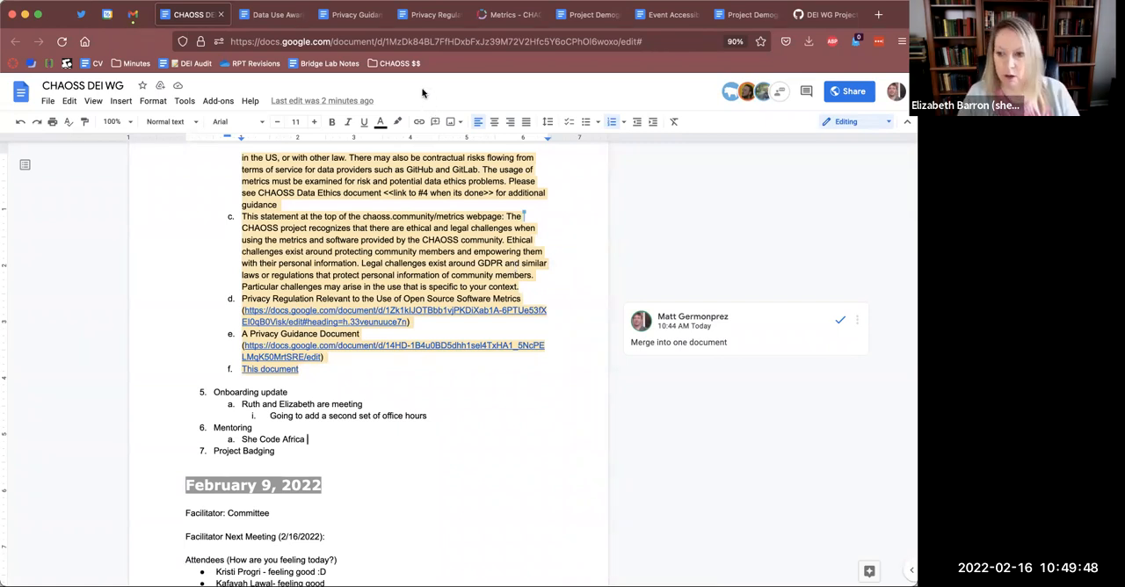